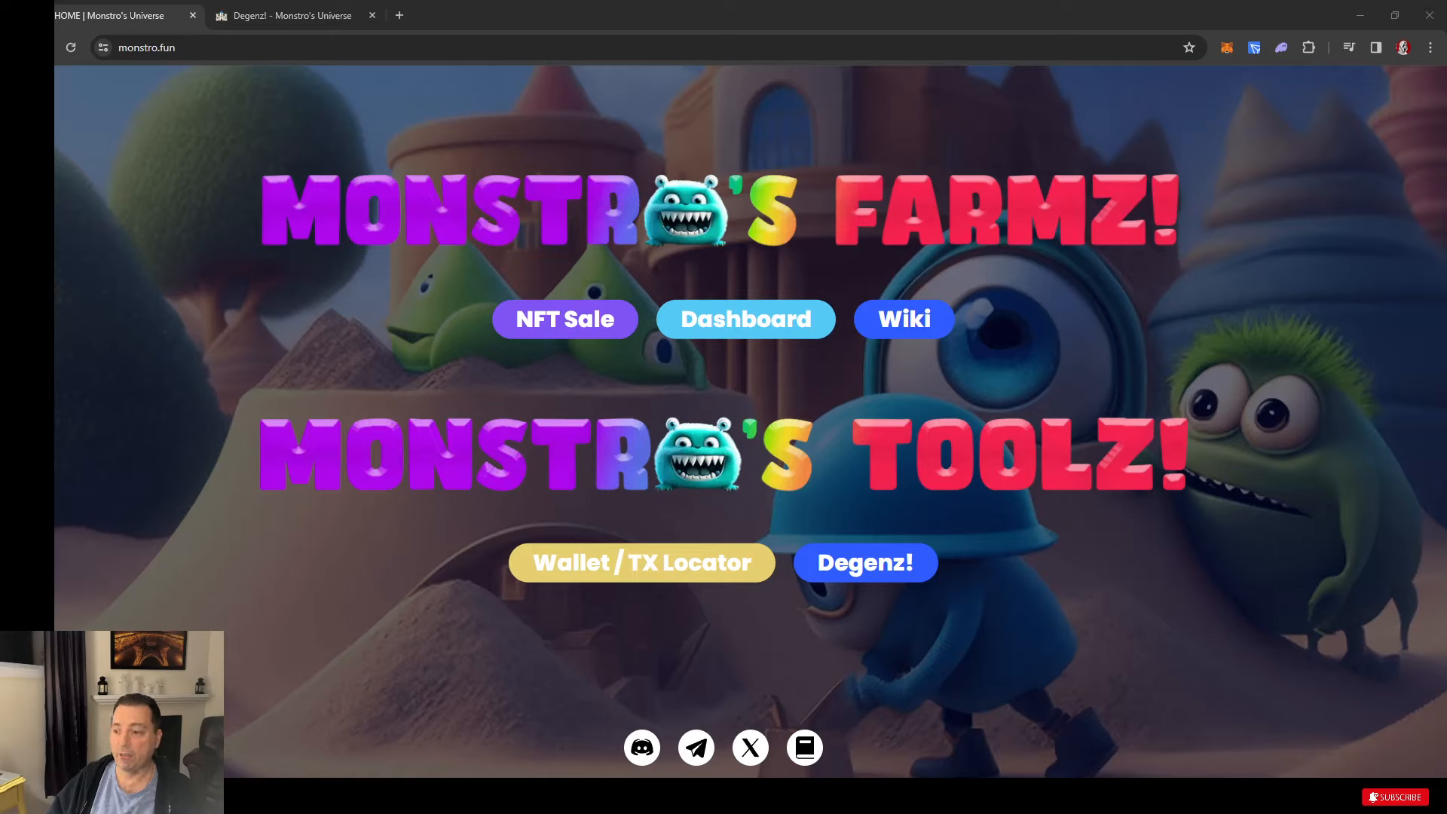
{"action": "mouse_move", "coordinate": [825, 611]}
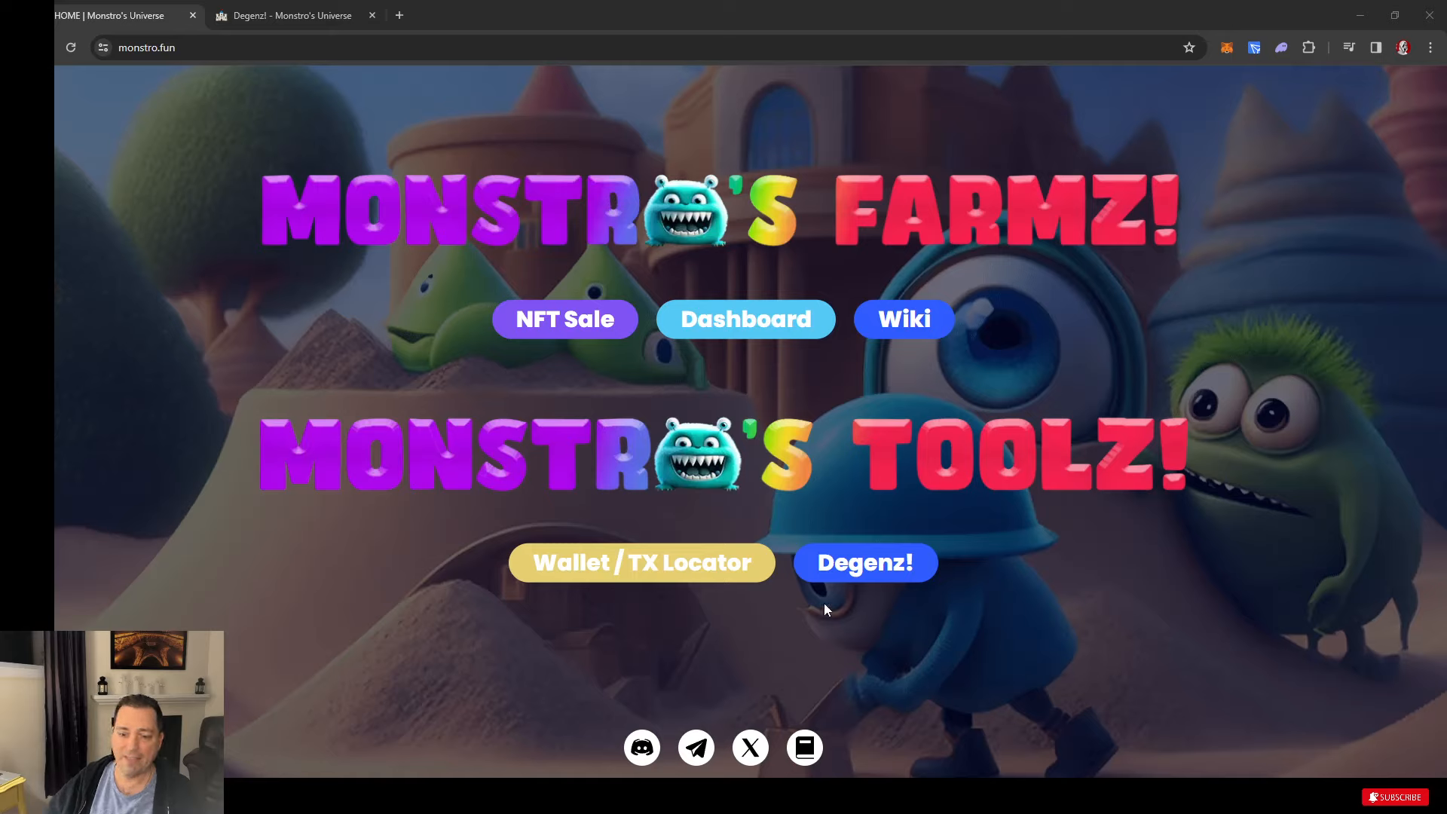
{"action": "mouse_move", "coordinate": [787, 565]}
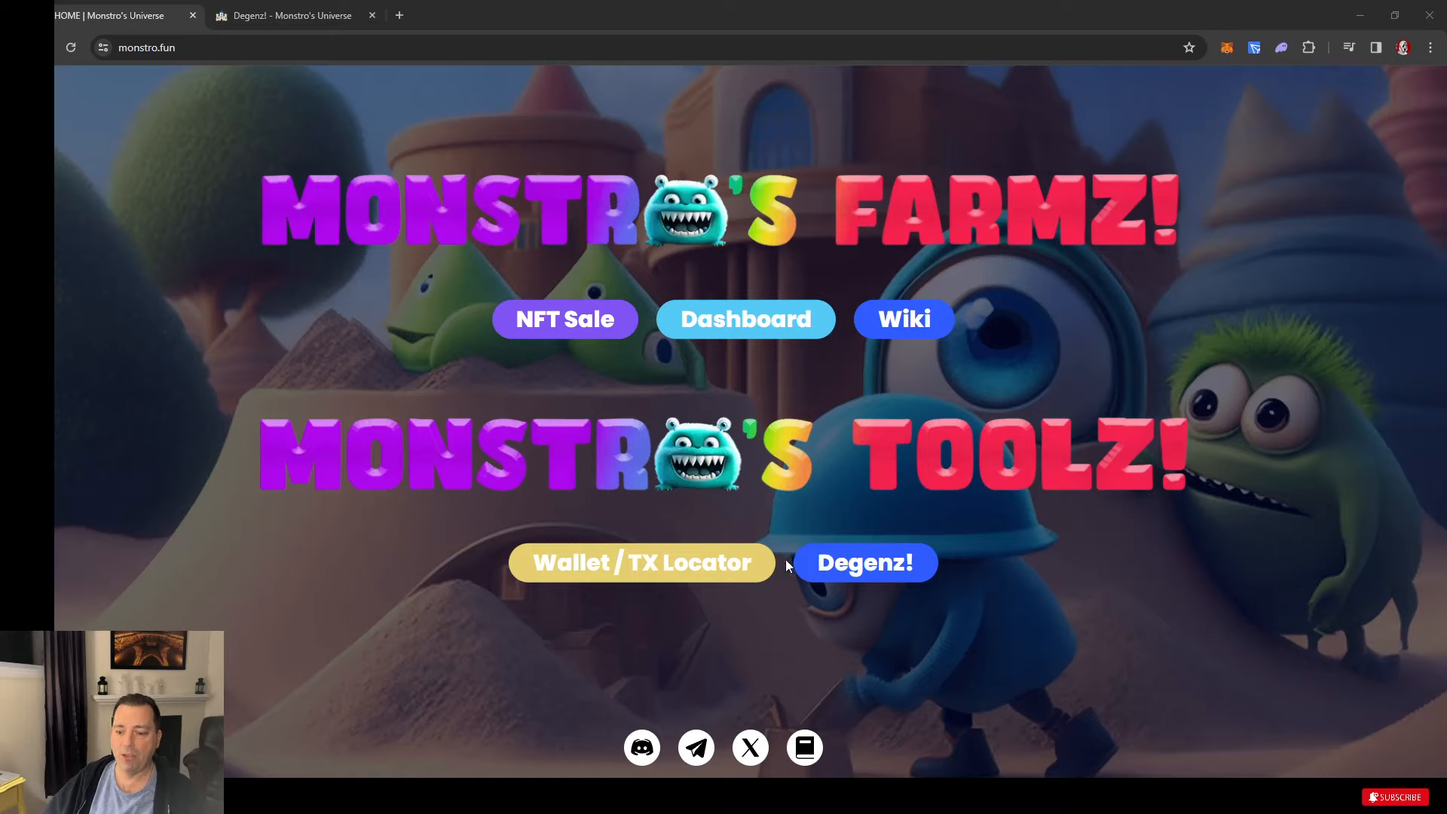
{"action": "mouse_move", "coordinate": [986, 551]}
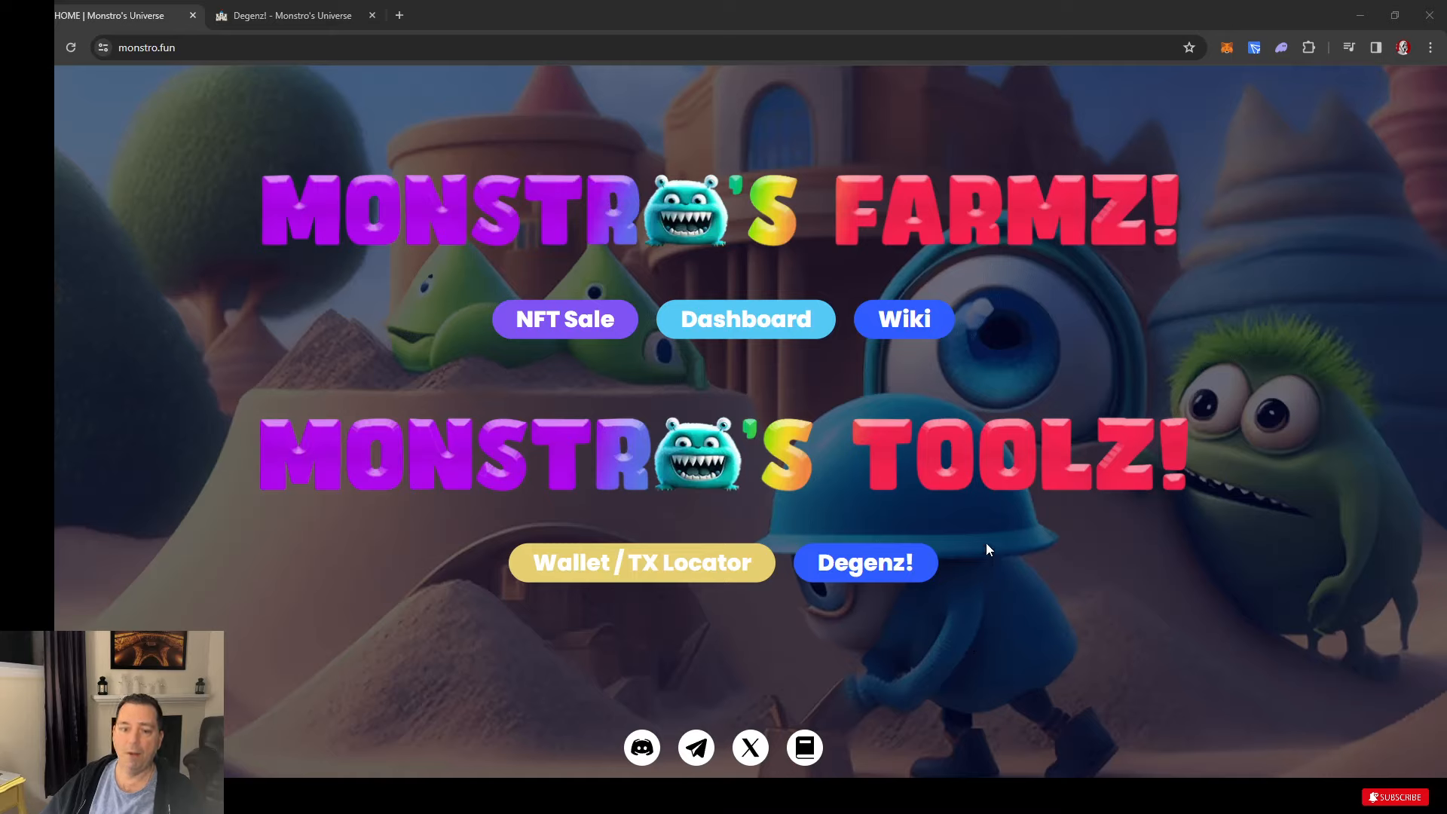
{"action": "mouse_move", "coordinate": [816, 372]}
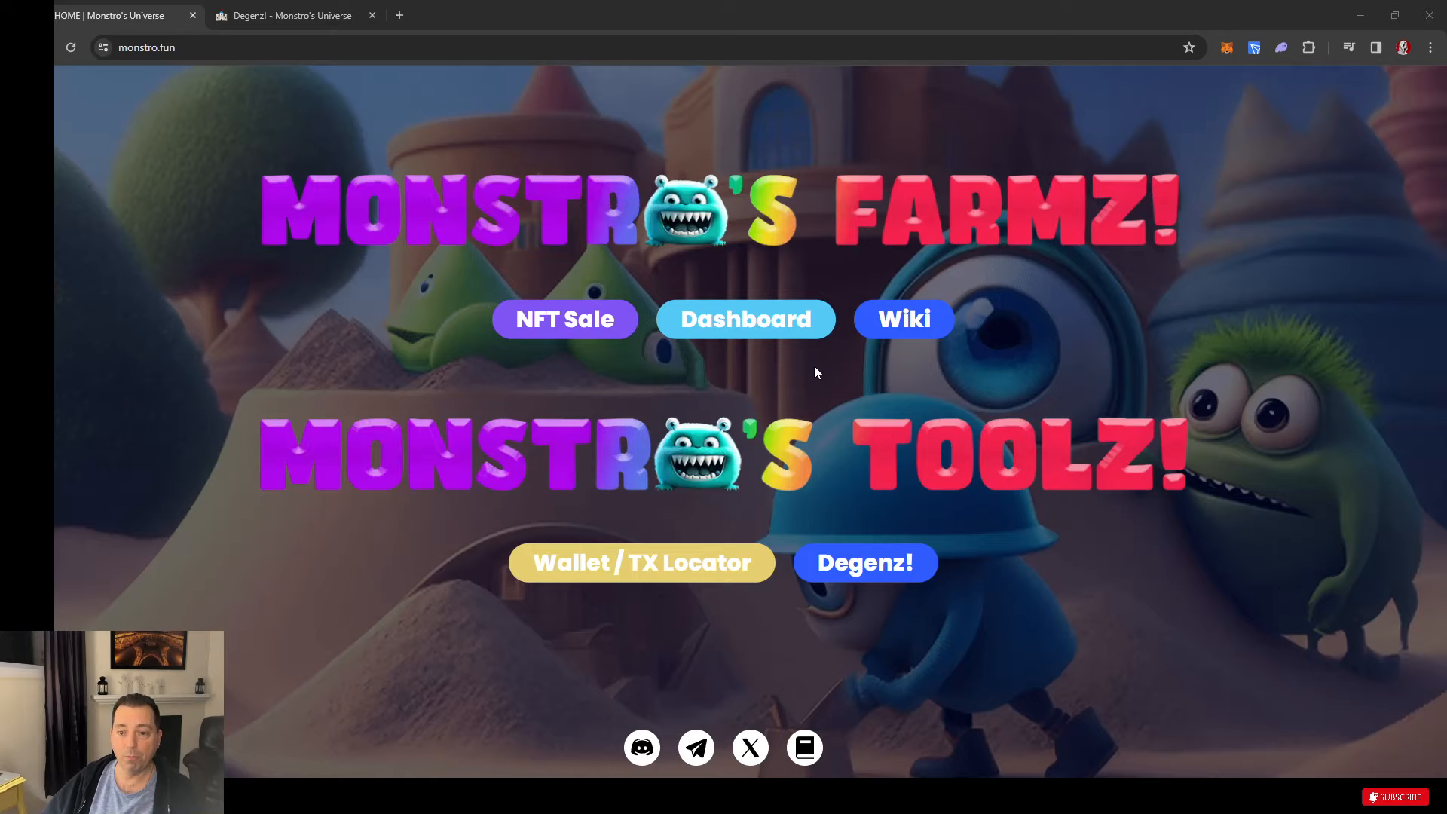
{"action": "mouse_move", "coordinate": [653, 377]}
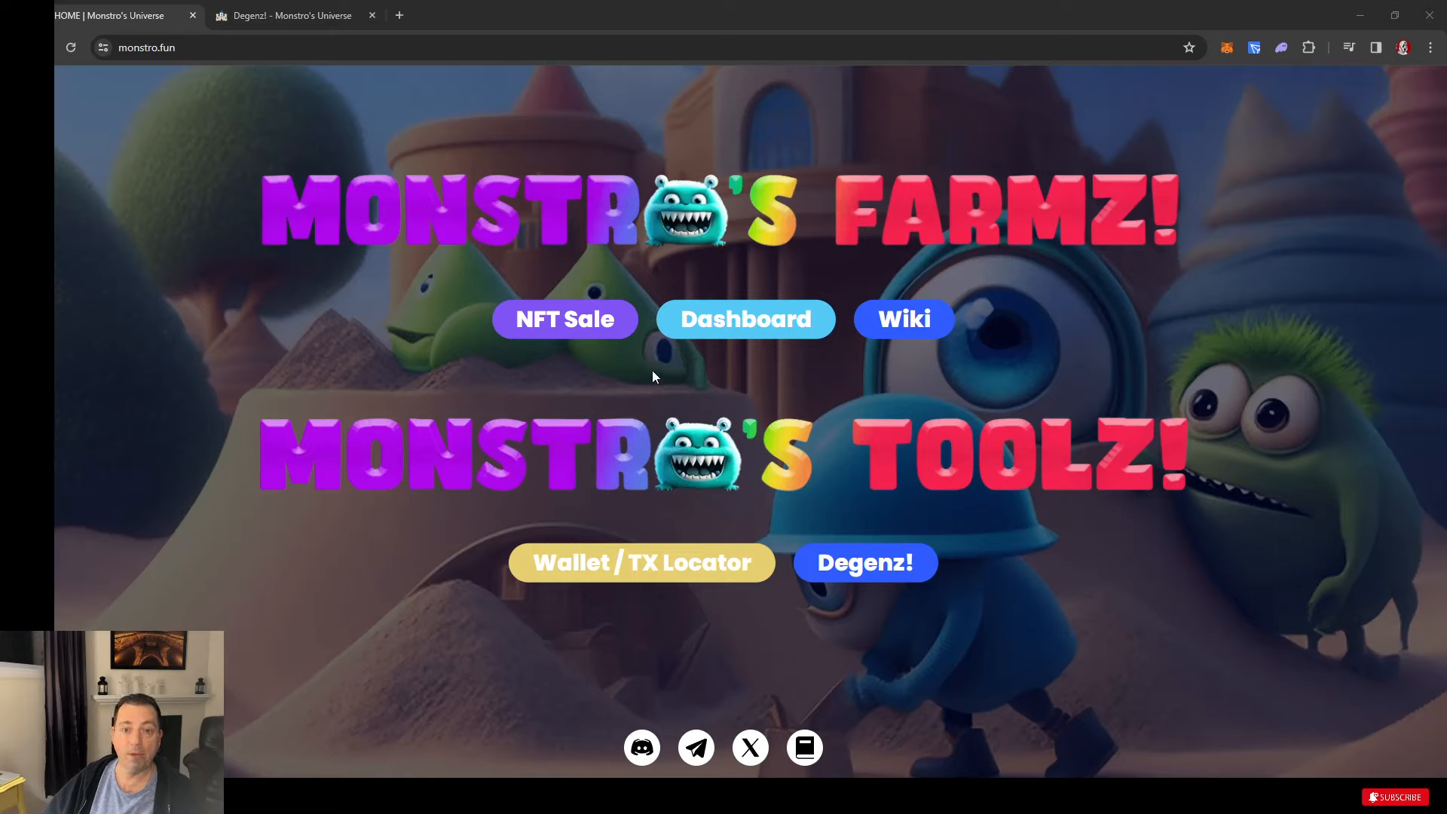
{"action": "mouse_move", "coordinate": [620, 348]}
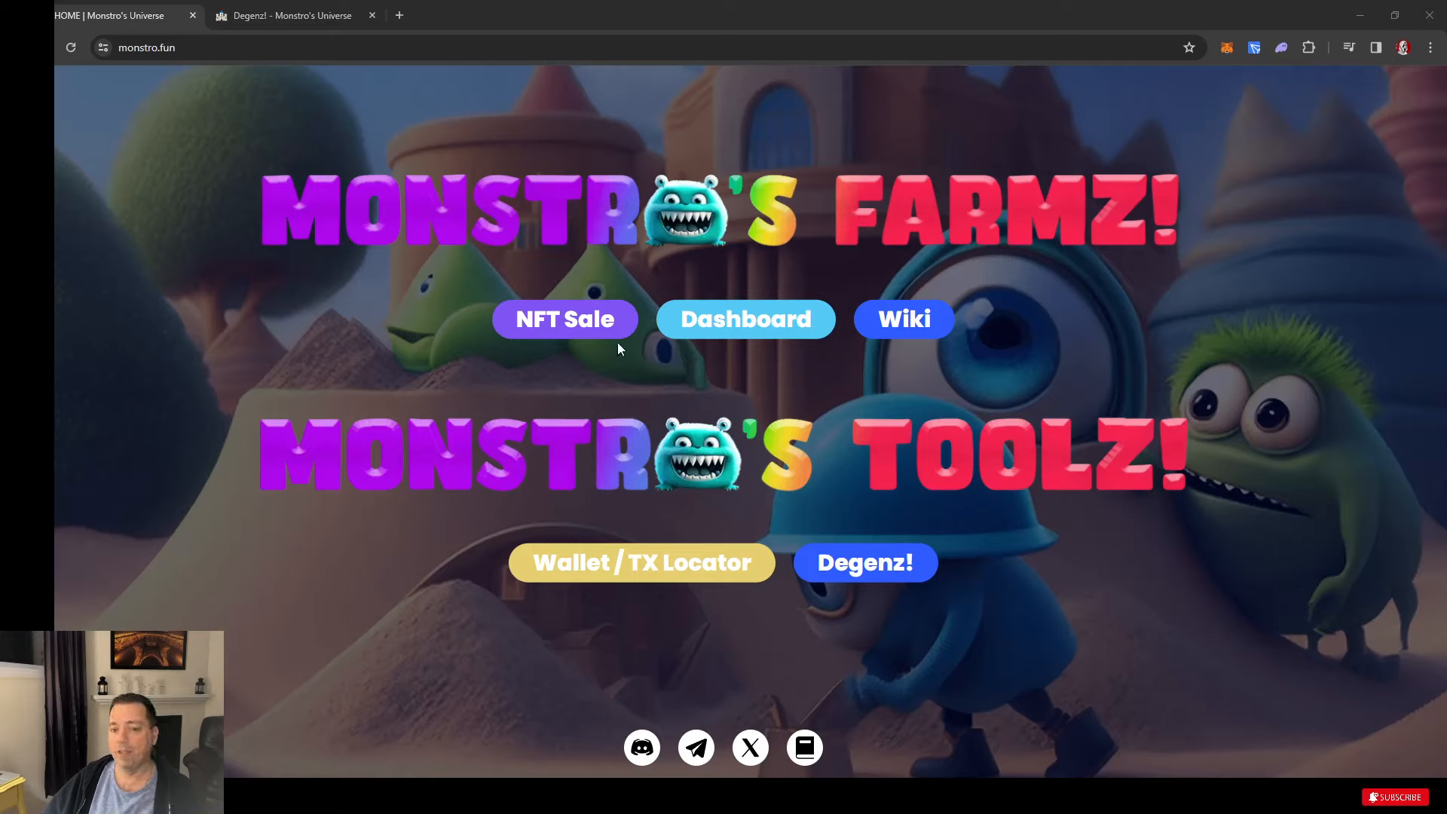
{"action": "mouse_move", "coordinate": [688, 394]}
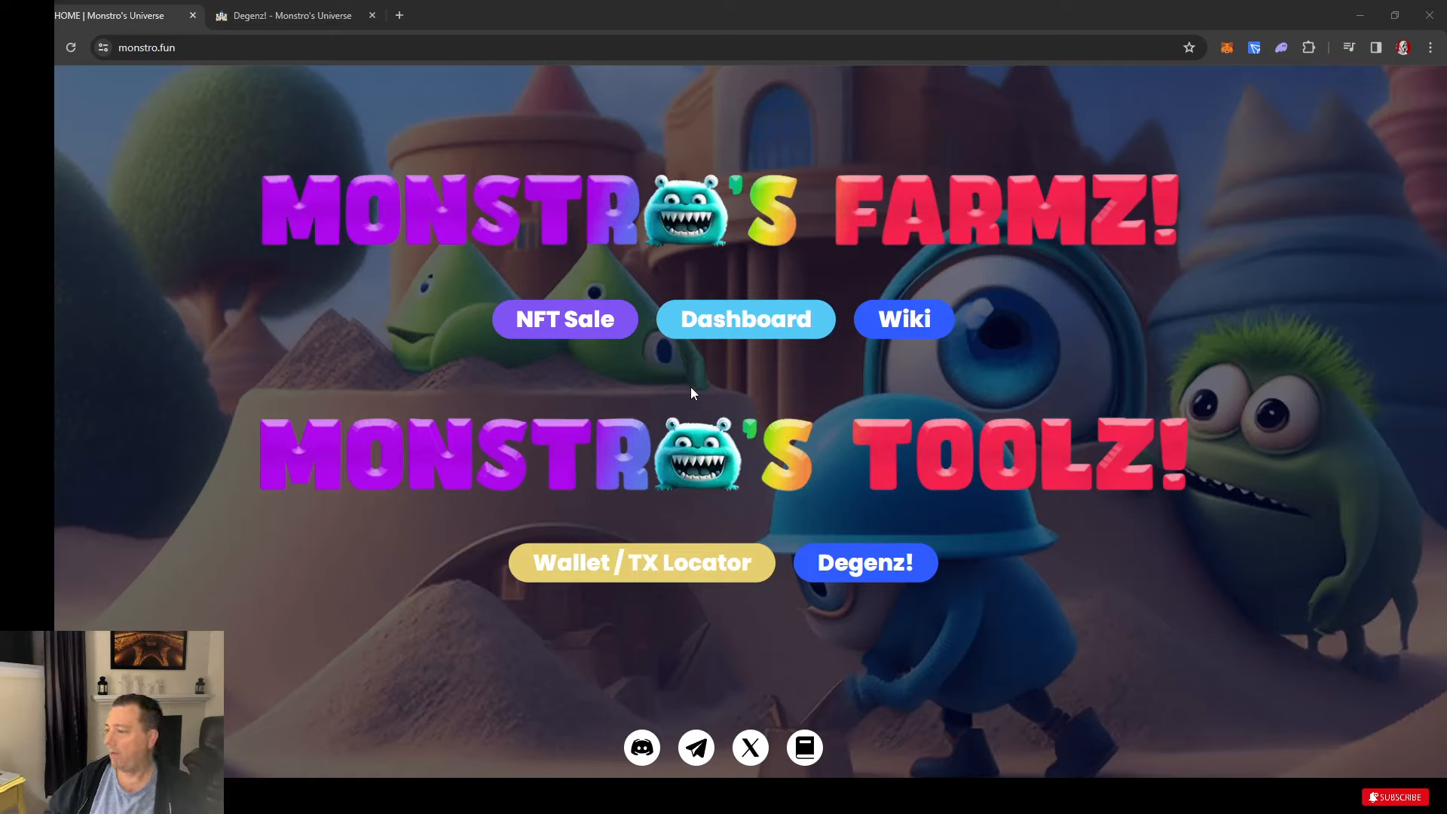
{"action": "mouse_move", "coordinate": [866, 562]}
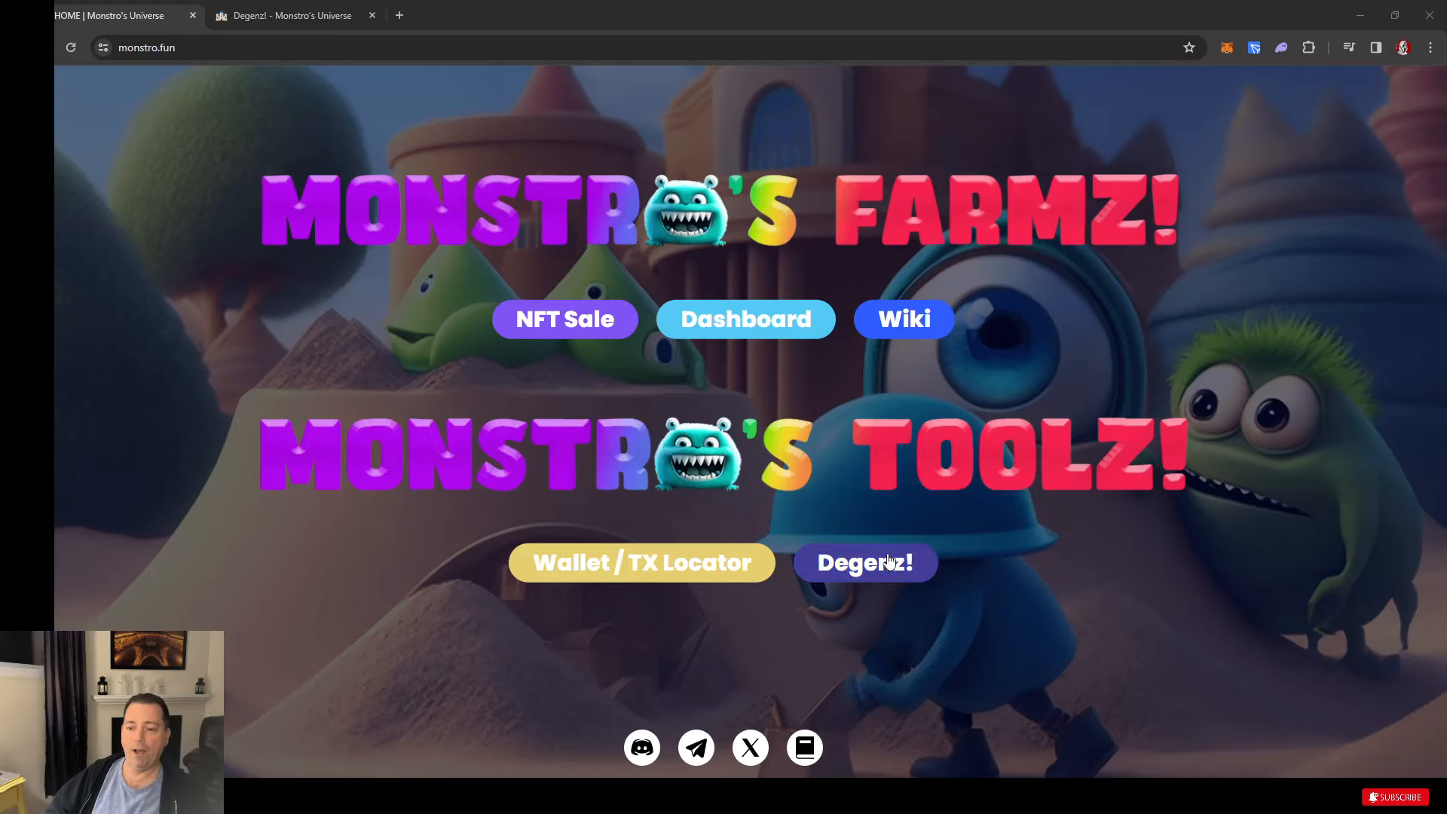
- Launch the Degenz! staking page from the monstro.fun home page
{"action": "left_click", "coordinate": [866, 562]}
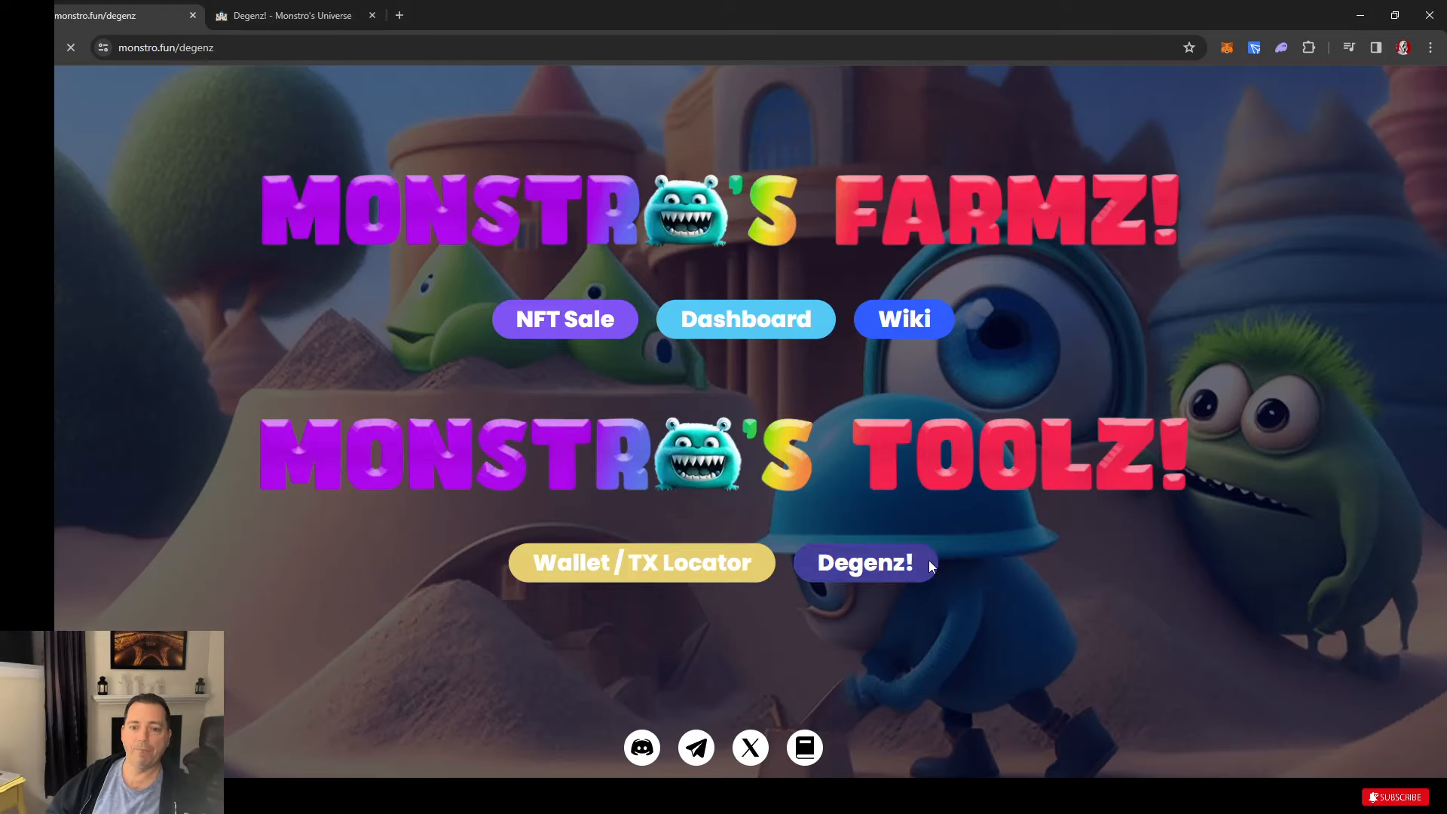
{"action": "left_click", "coordinate": [864, 562]}
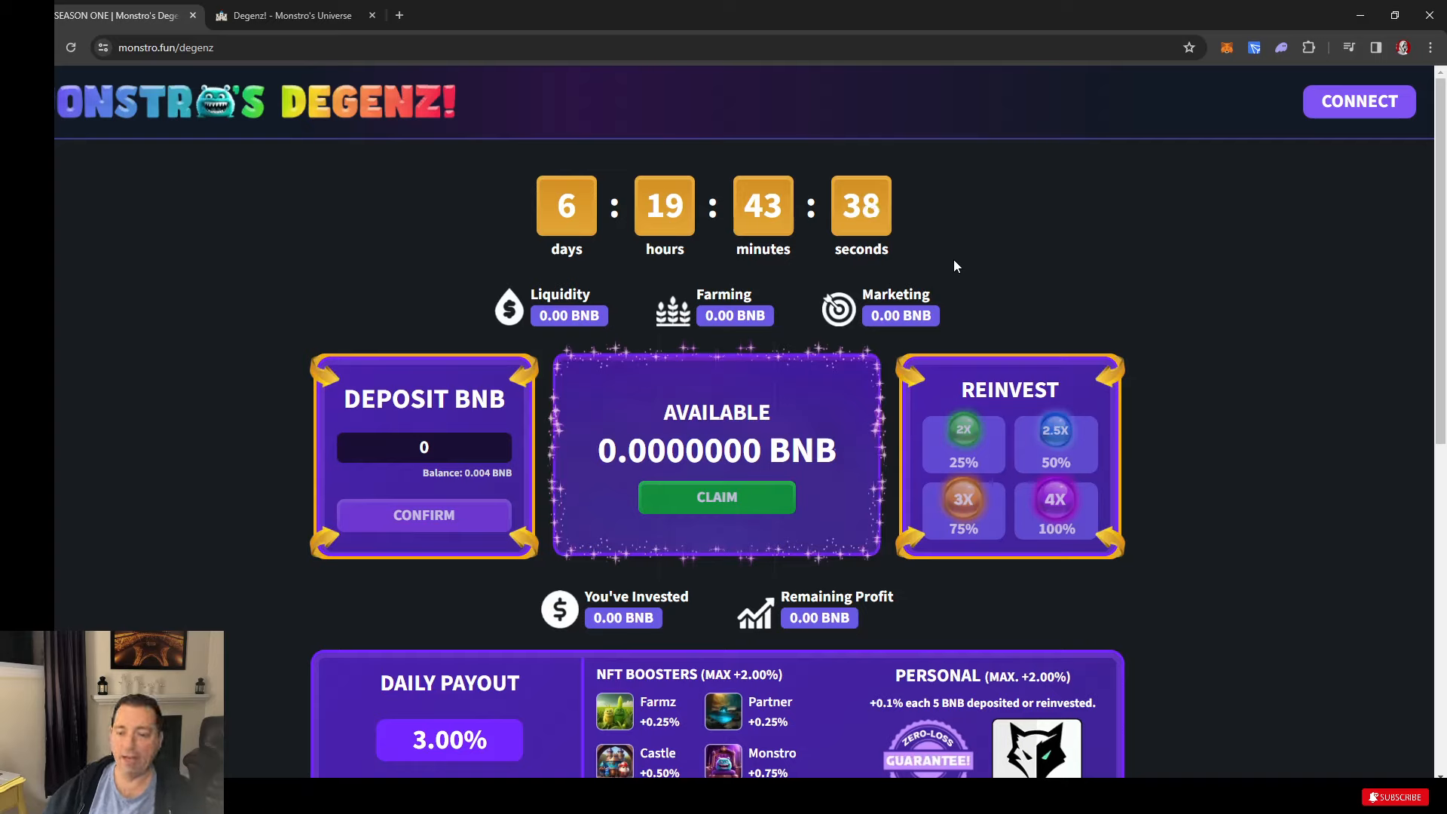
{"action": "mouse_move", "coordinate": [977, 311]}
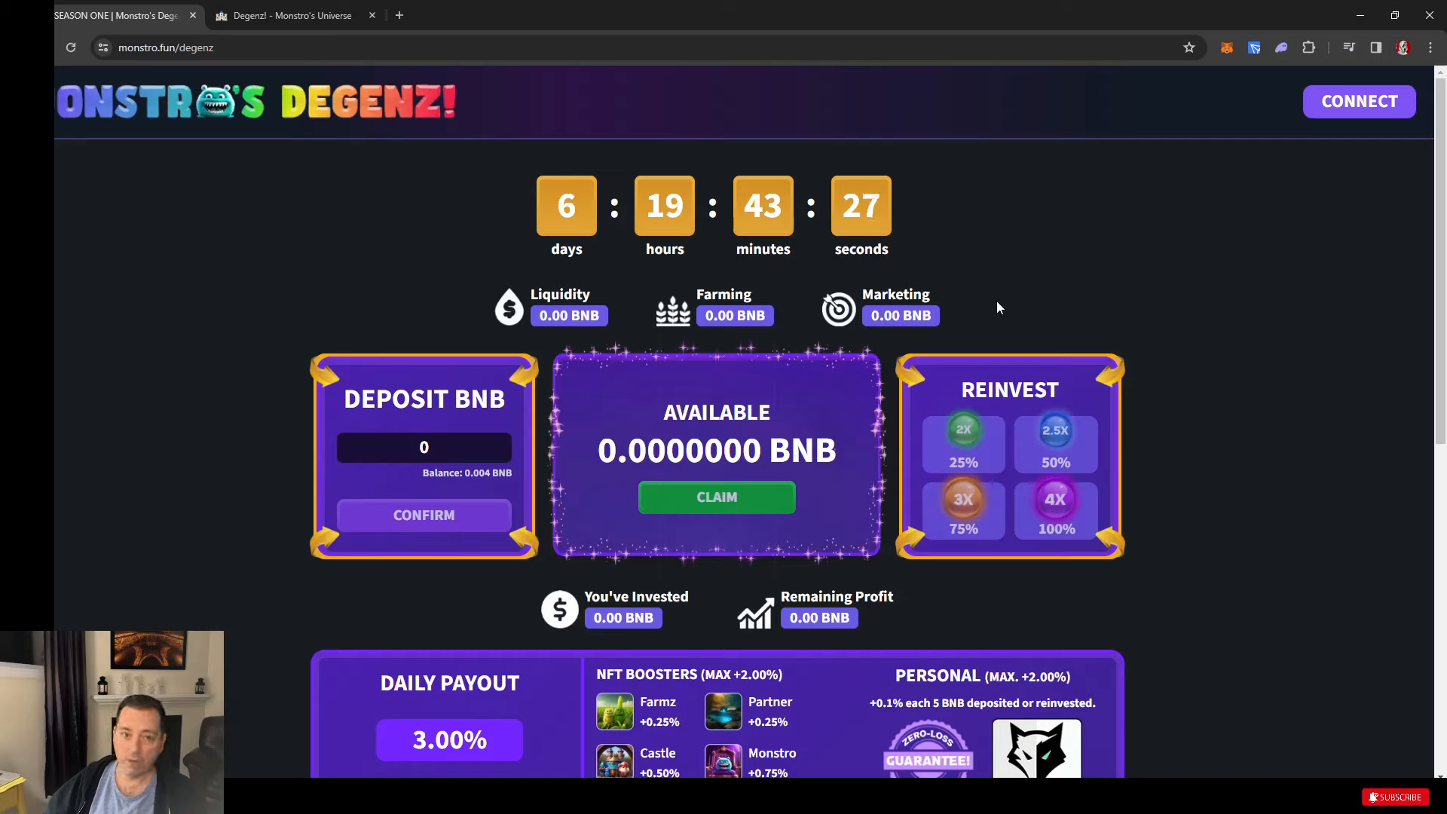
{"action": "mouse_move", "coordinate": [953, 299]}
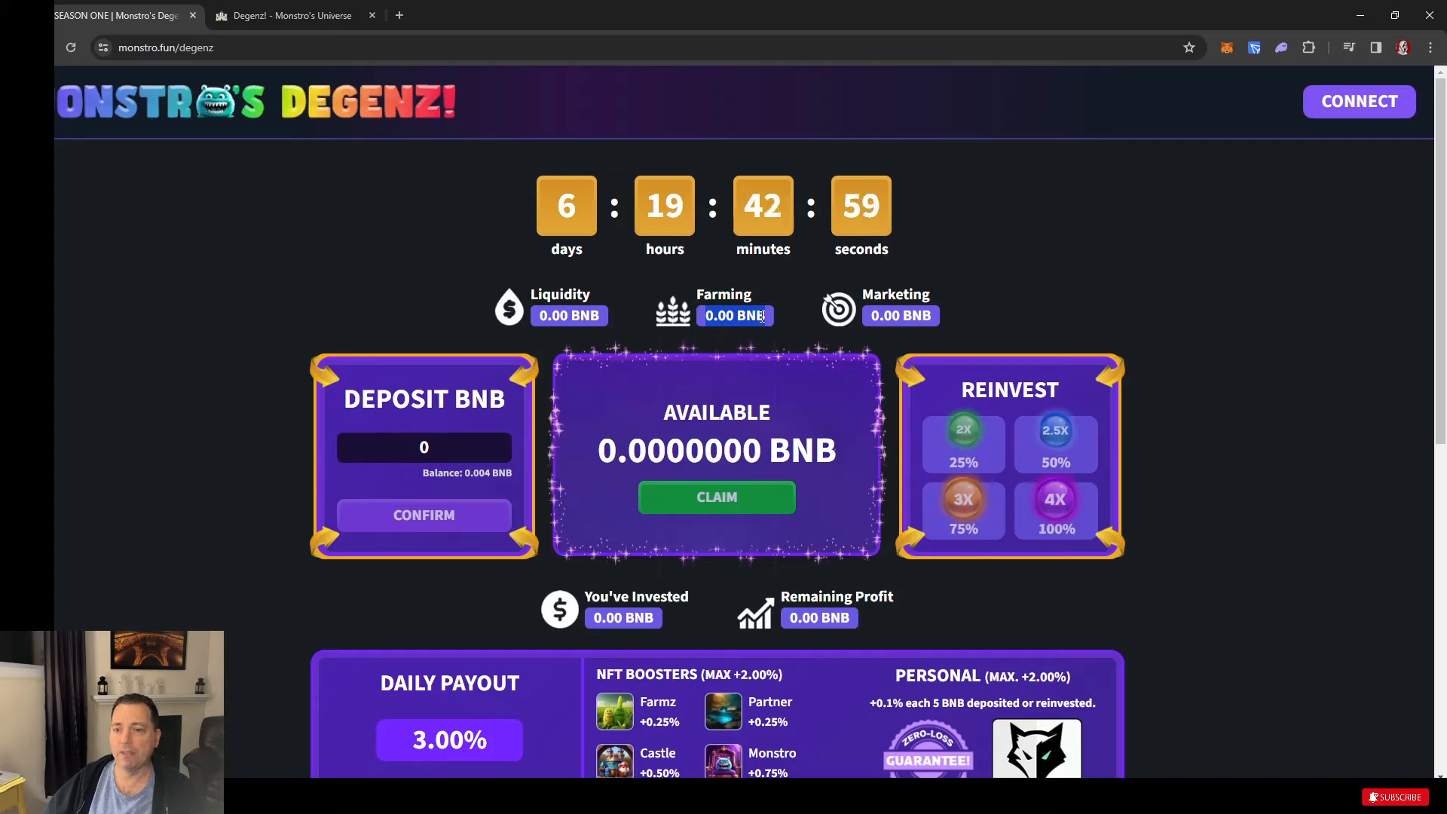
{"action": "mouse_move", "coordinate": [797, 319]}
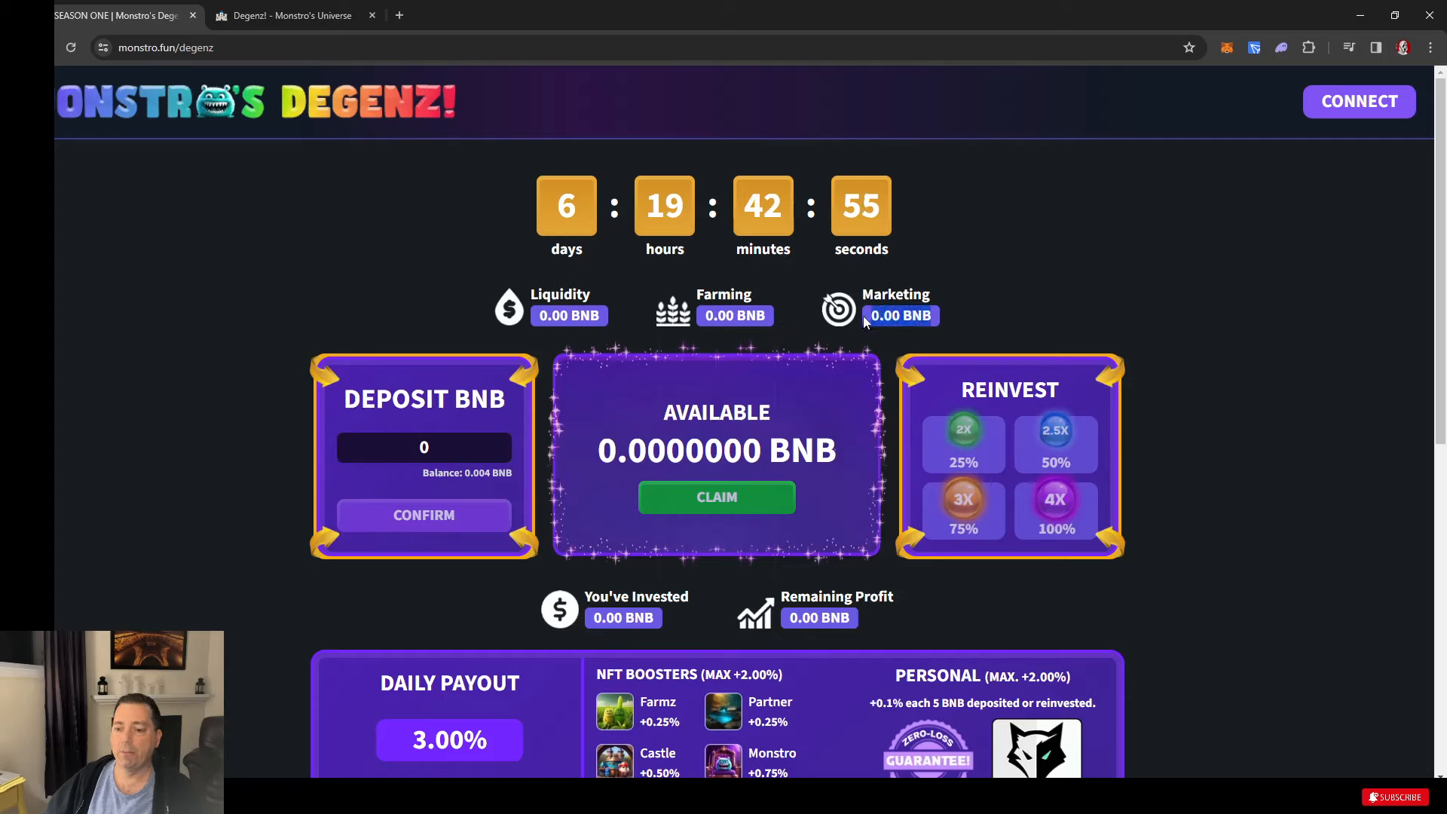
{"action": "mouse_move", "coordinate": [1088, 306]}
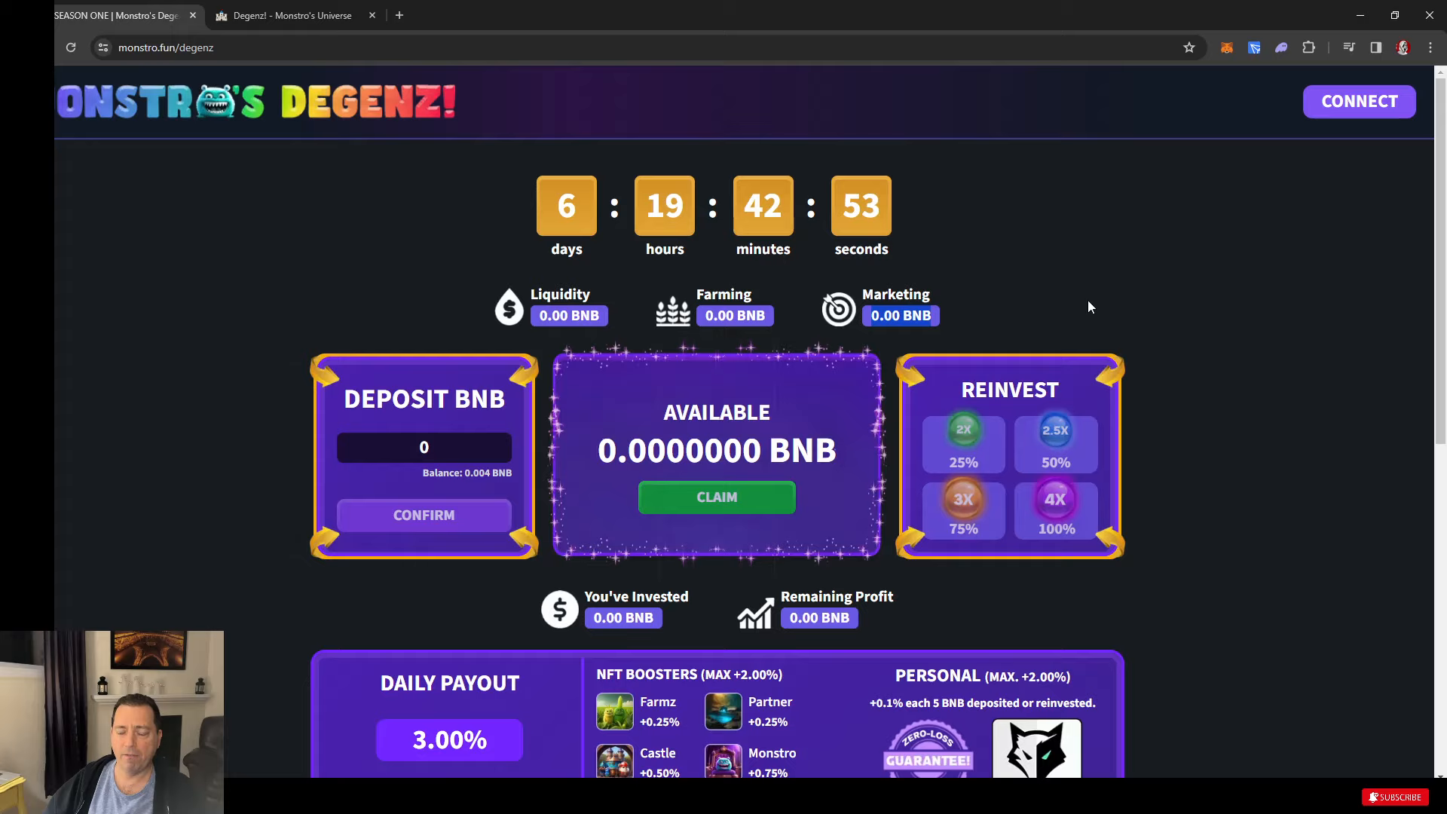
{"action": "scroll", "scroll_direction": "down", "scroll_amount": 3}
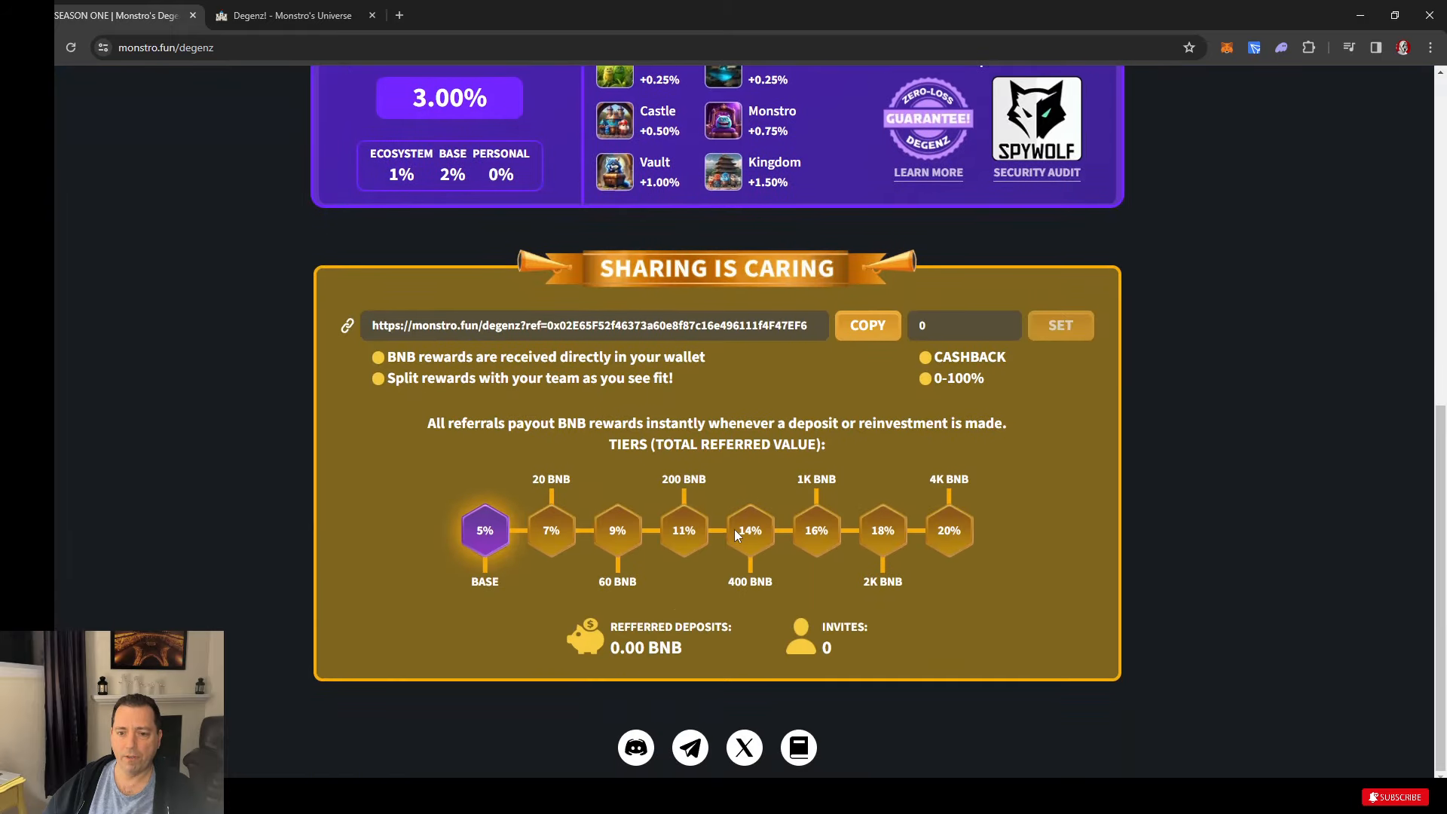
{"action": "scroll", "scroll_direction": "up", "scroll_amount": 3}
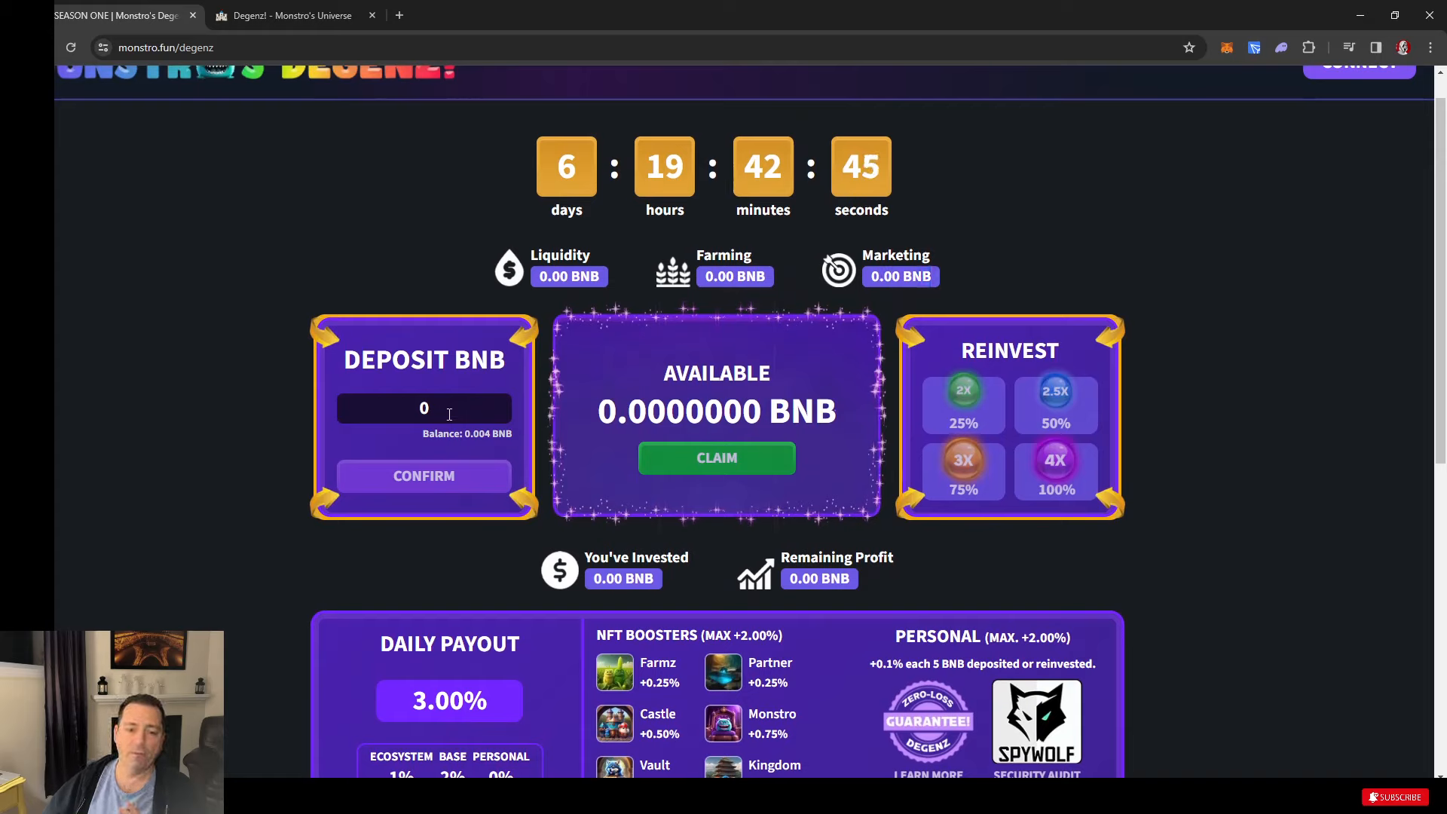
{"action": "type", "text": "0.00418021111169747"}
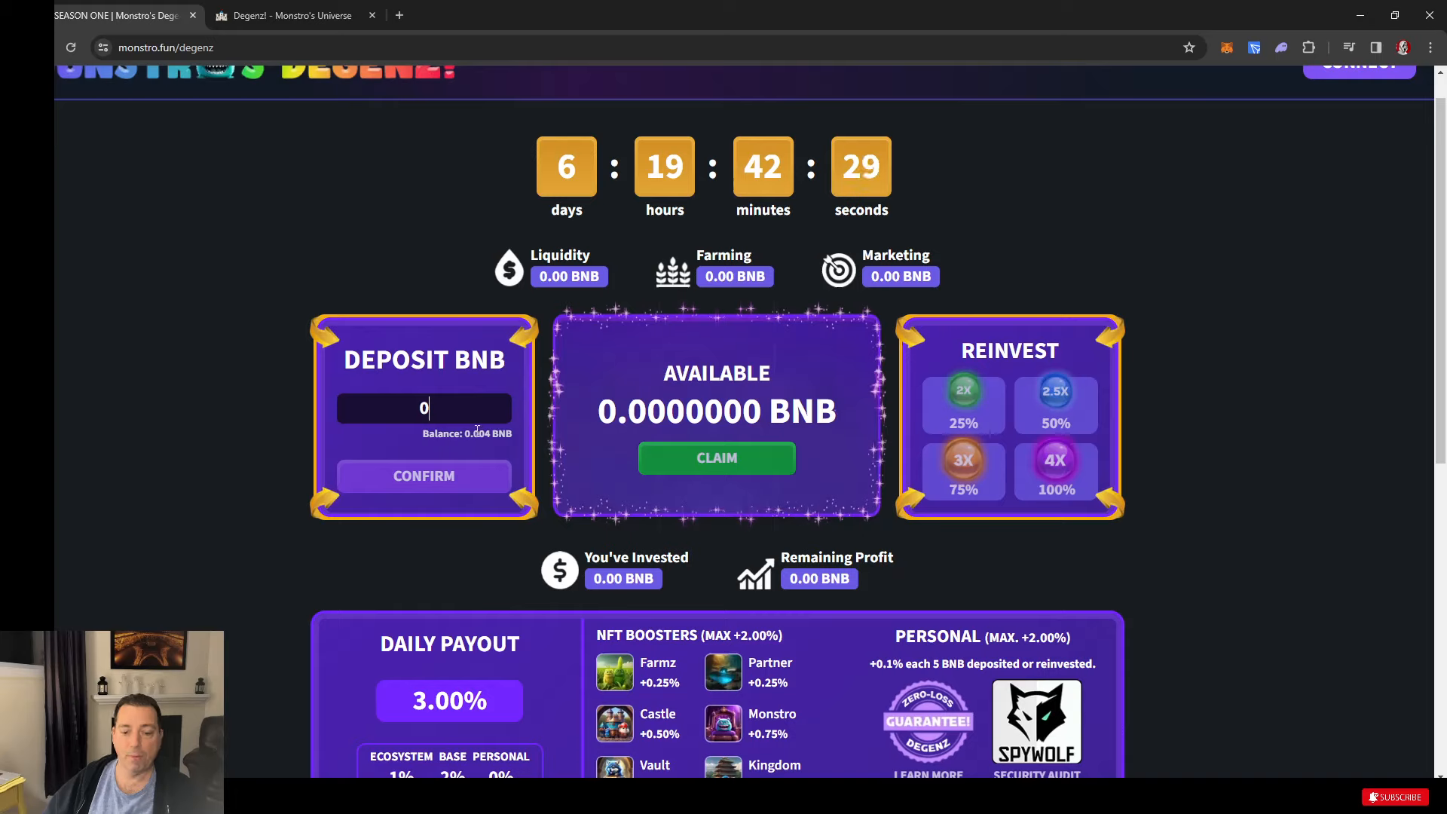
{"action": "mouse_move", "coordinate": [397, 459]}
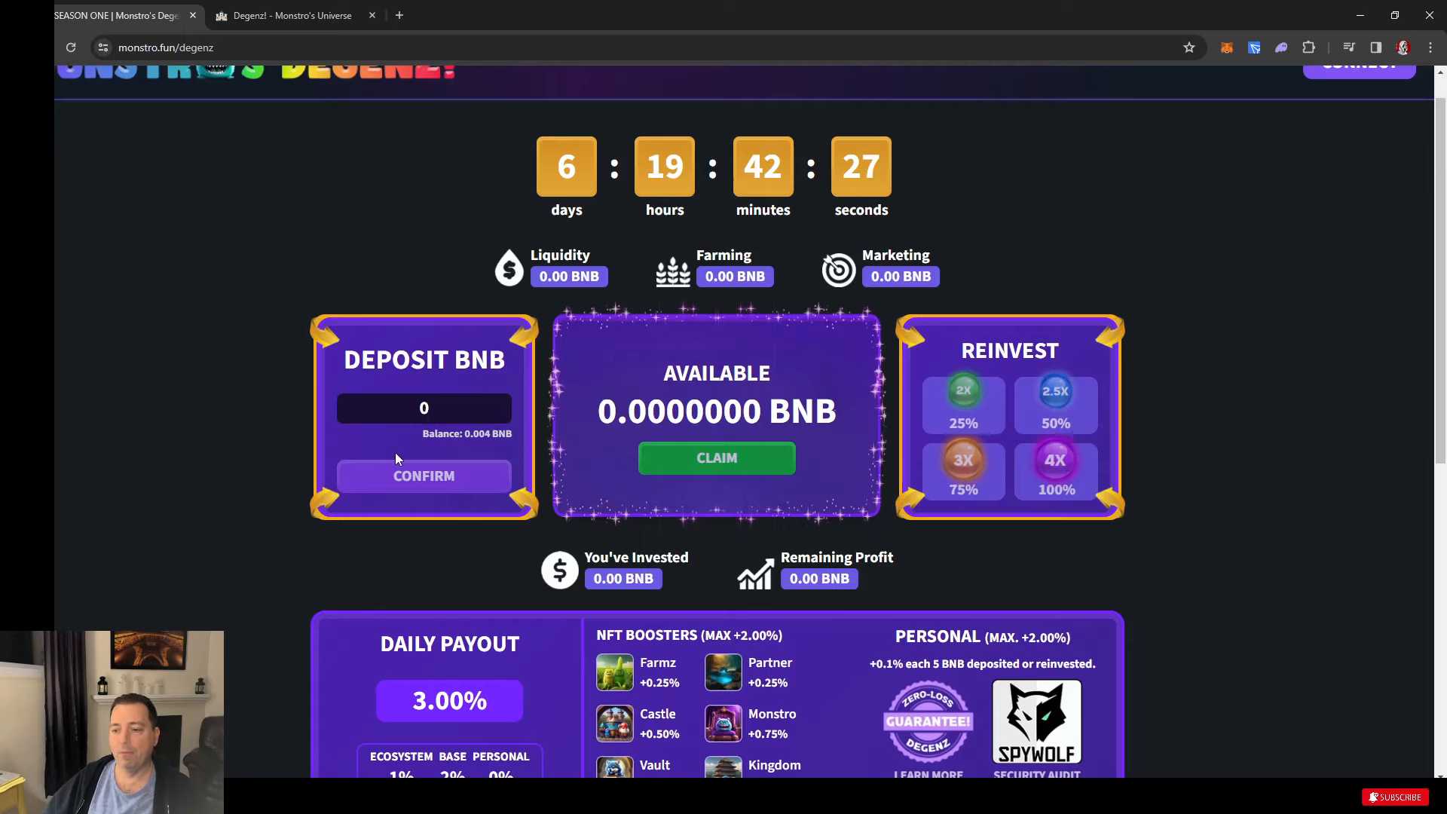
{"action": "mouse_move", "coordinate": [526, 459]}
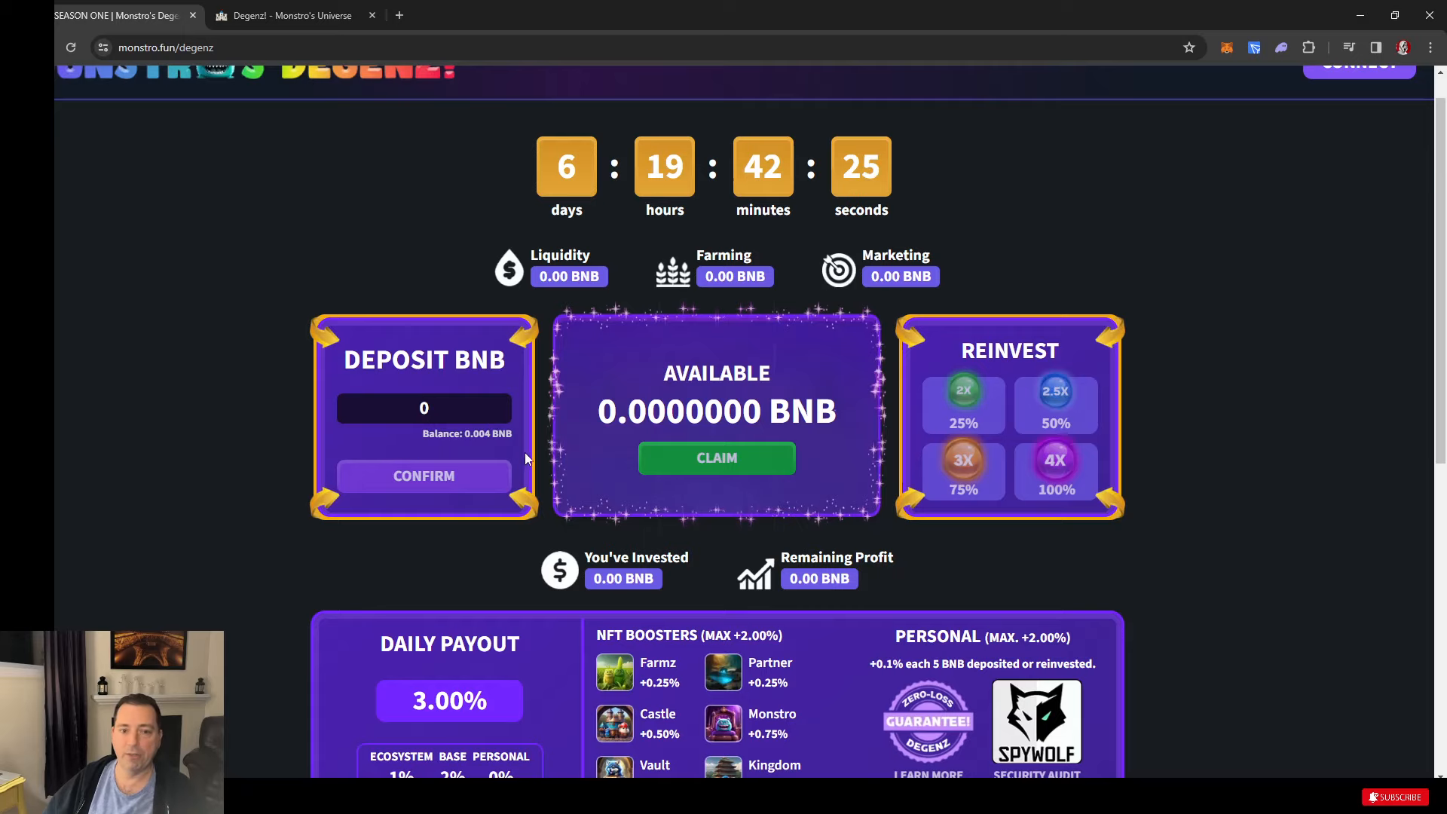
{"action": "scroll", "scroll_direction": "up", "scroll_amount": 3}
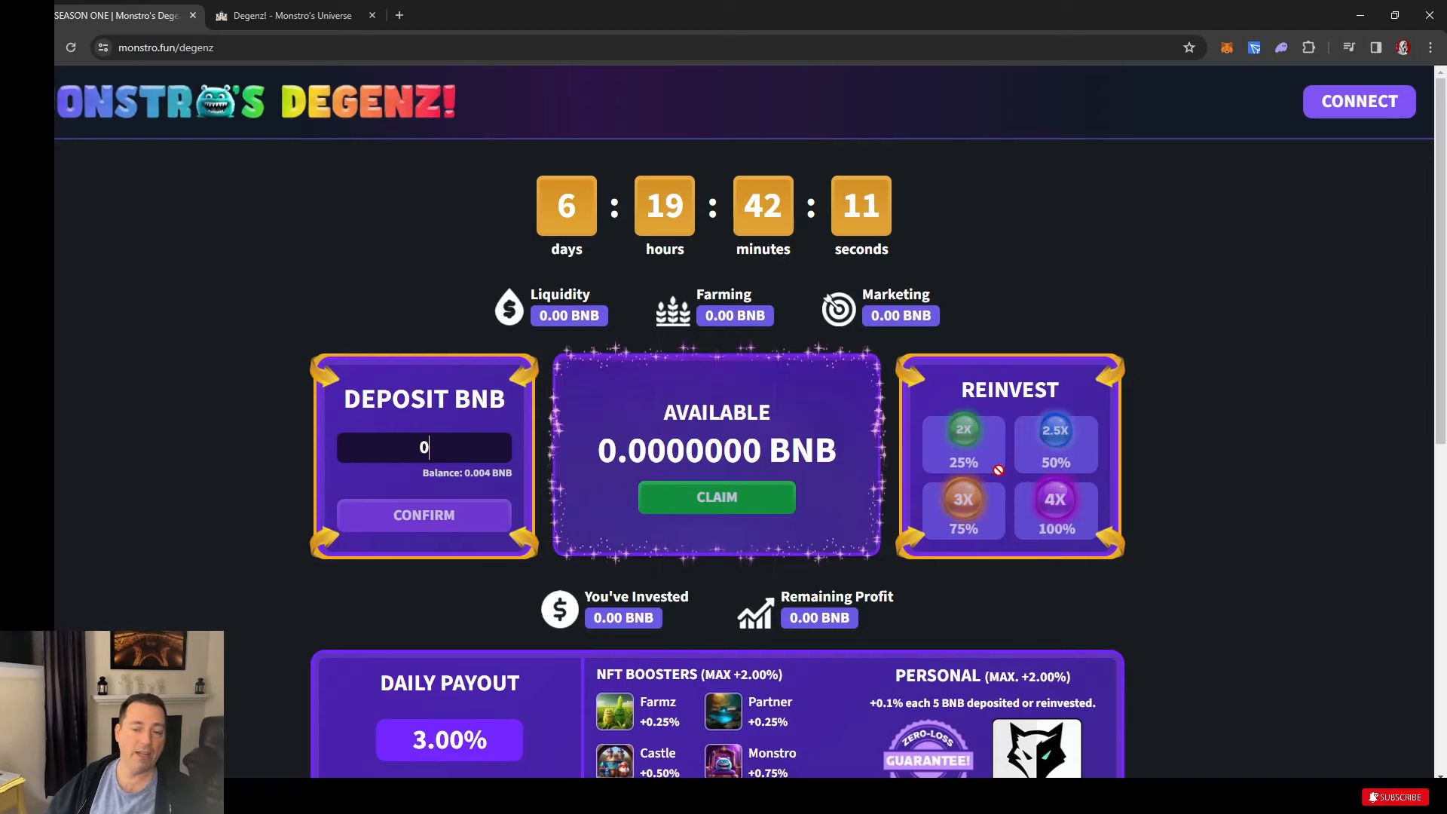
- Scroll to the 3.00% Daily Payout split and NFT Boosters bonus rates
{"action": "scroll", "scroll_direction": "down", "scroll_amount": 3}
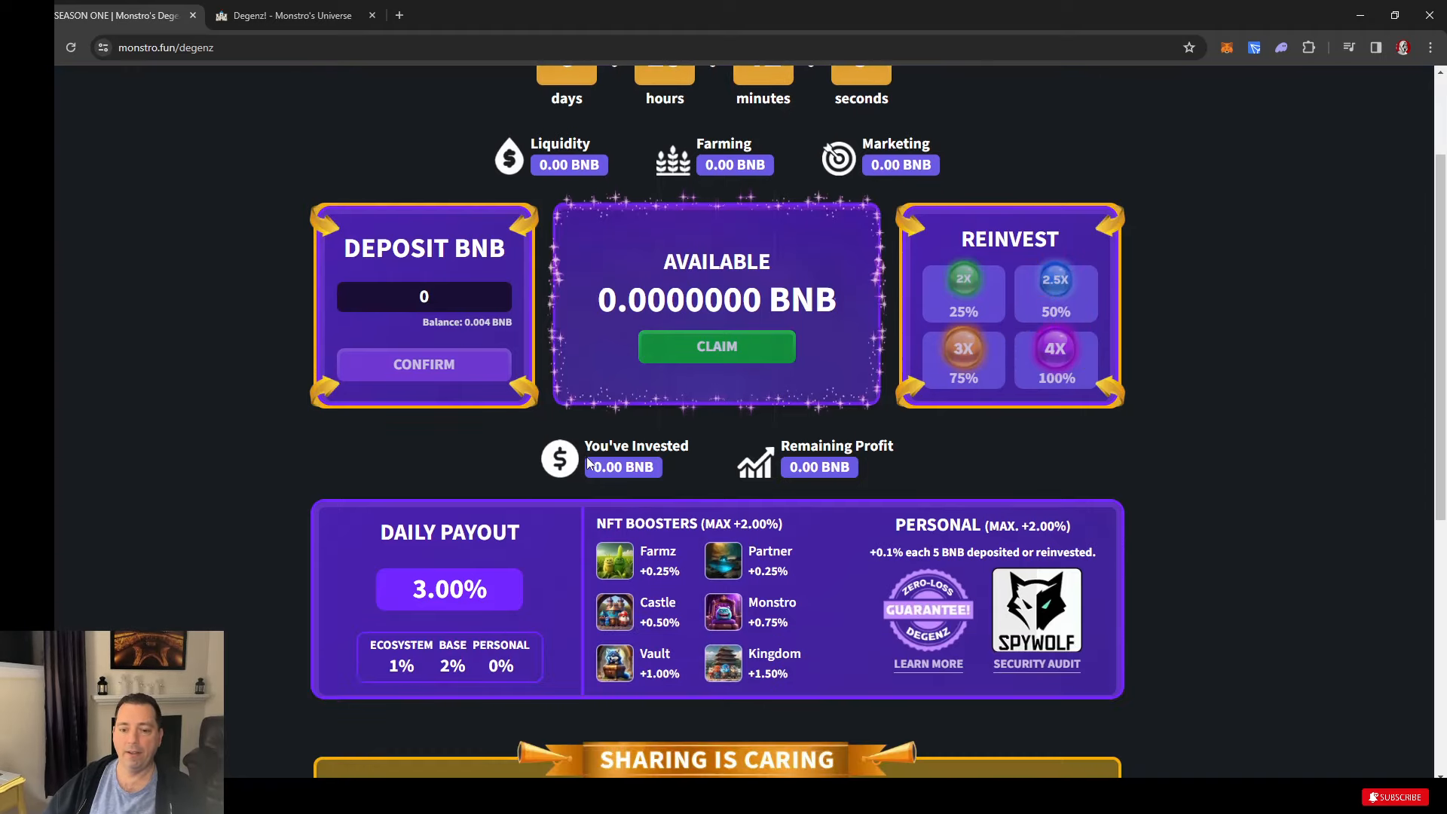
{"action": "mouse_move", "coordinate": [852, 448]}
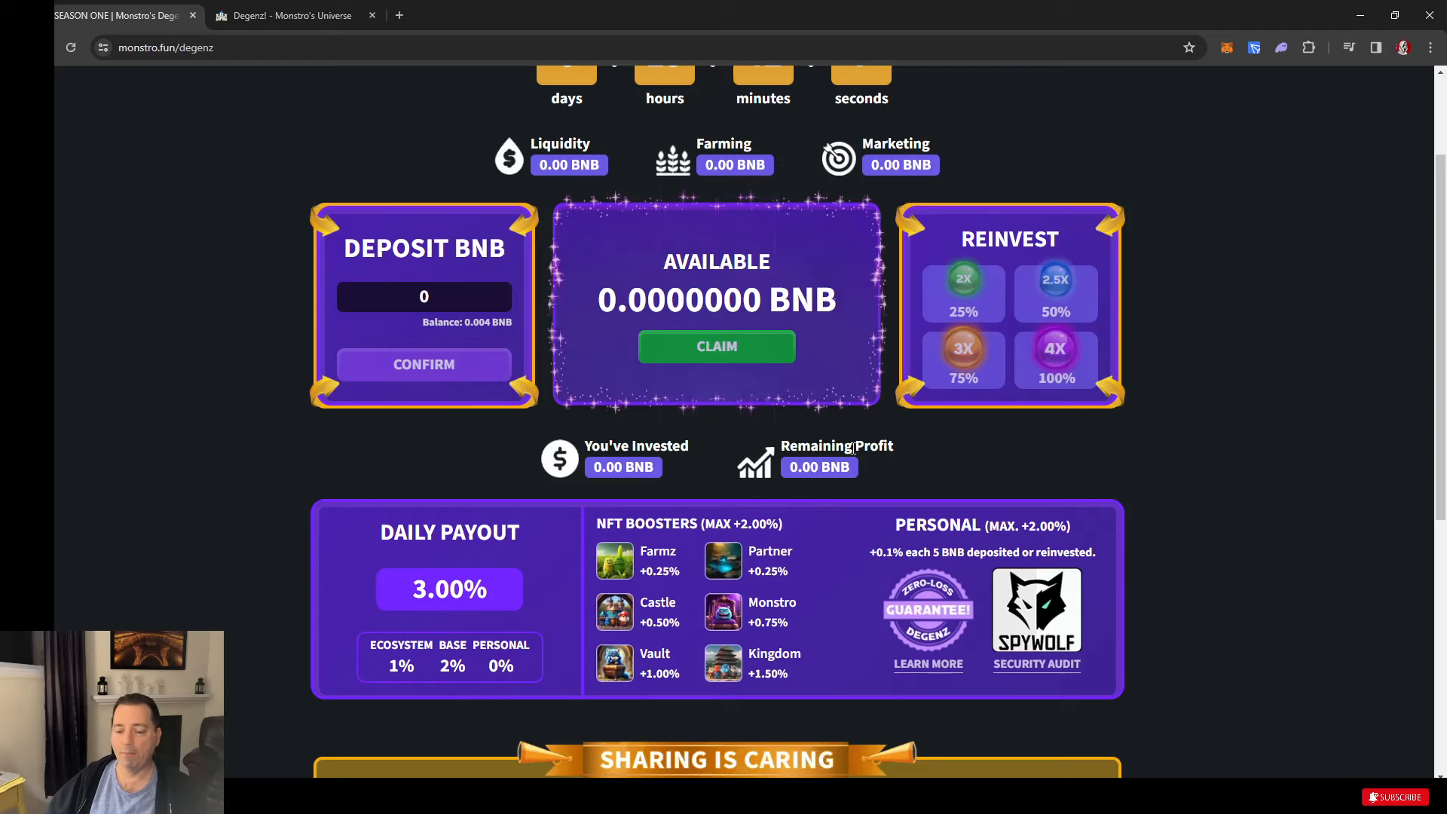
{"action": "scroll", "scroll_direction": "down", "scroll_amount": 3}
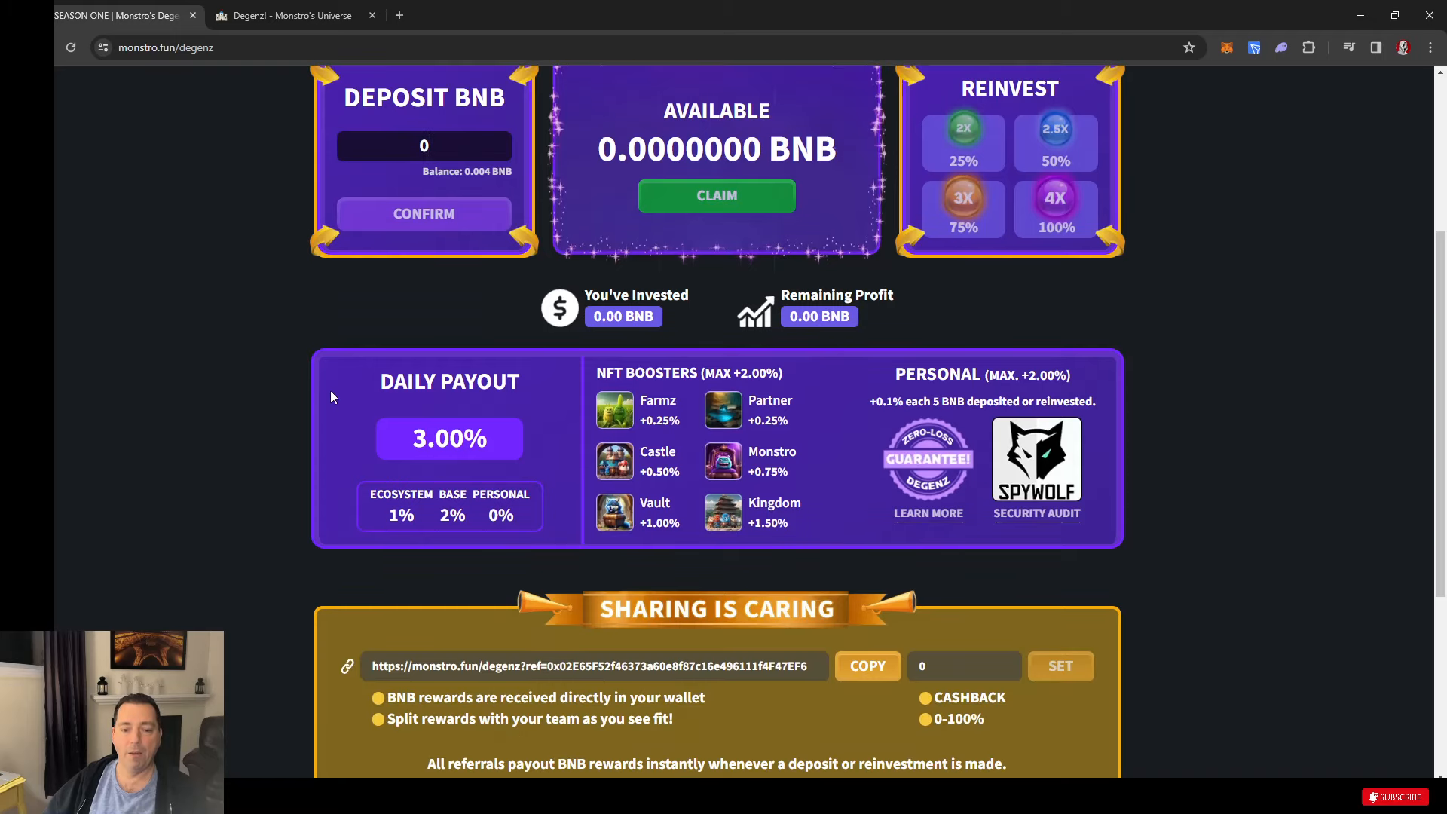
{"action": "mouse_move", "coordinate": [518, 458]}
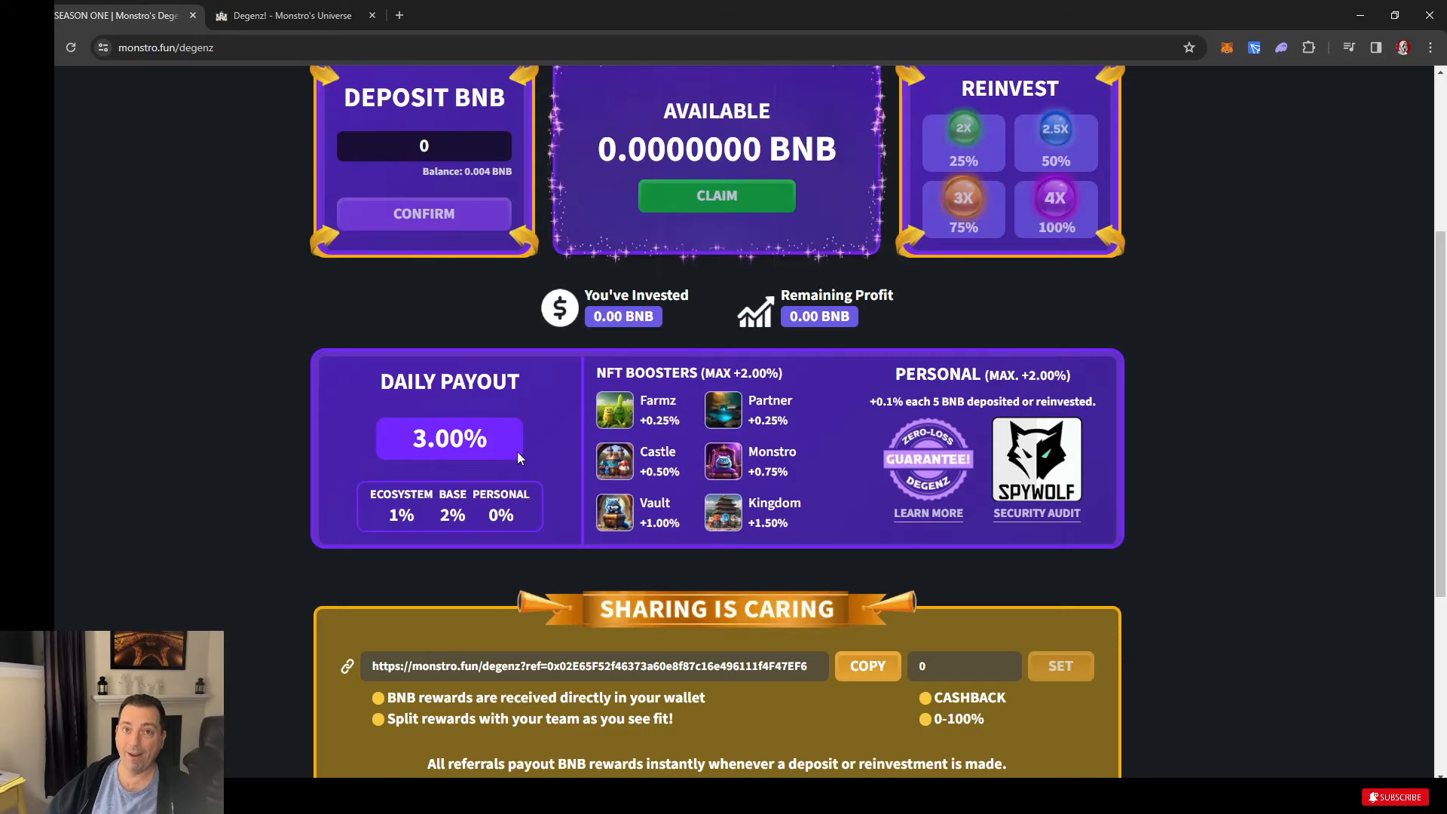
{"action": "mouse_move", "coordinate": [526, 457]}
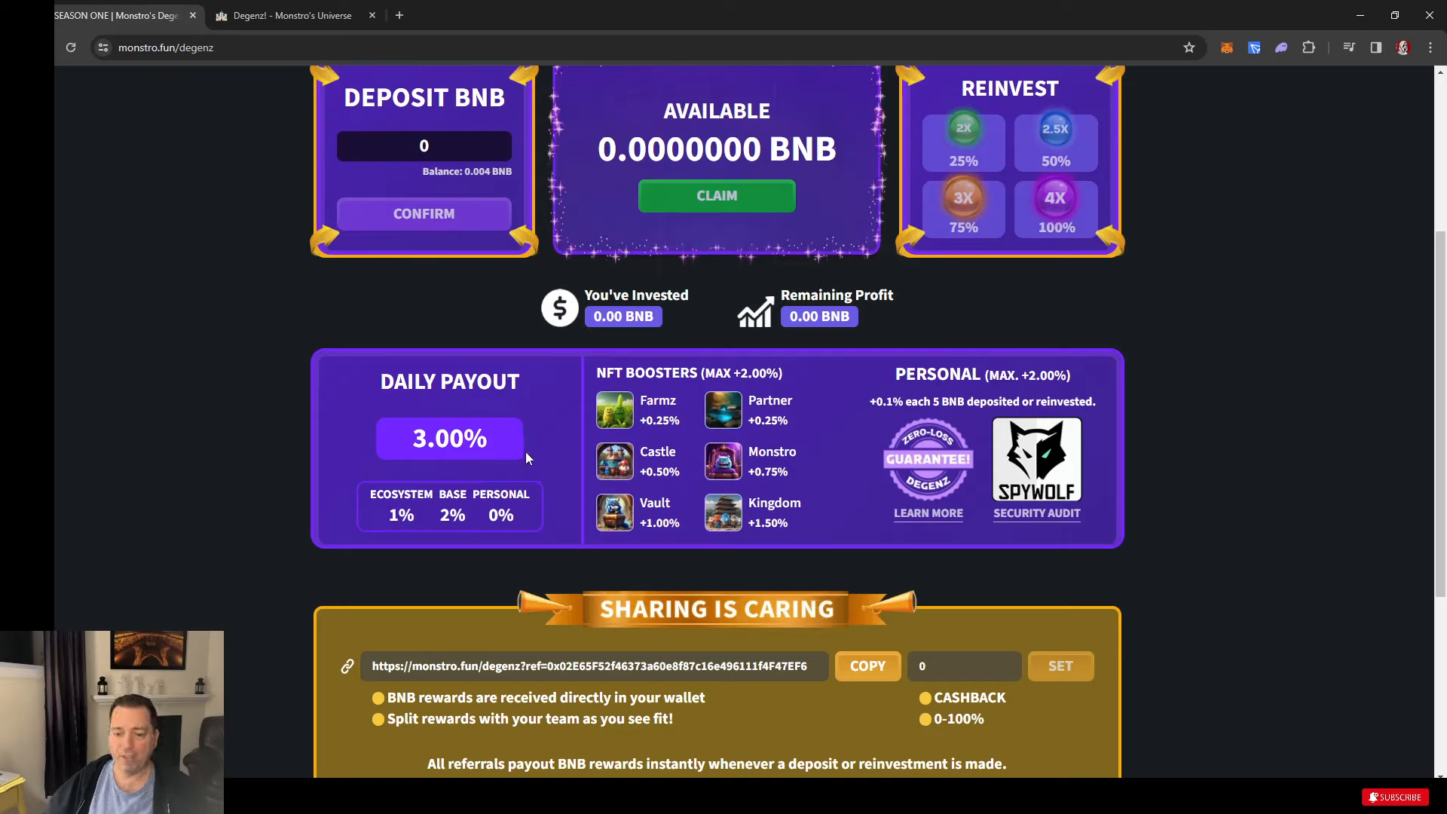
{"action": "left_click", "coordinate": [424, 146]}
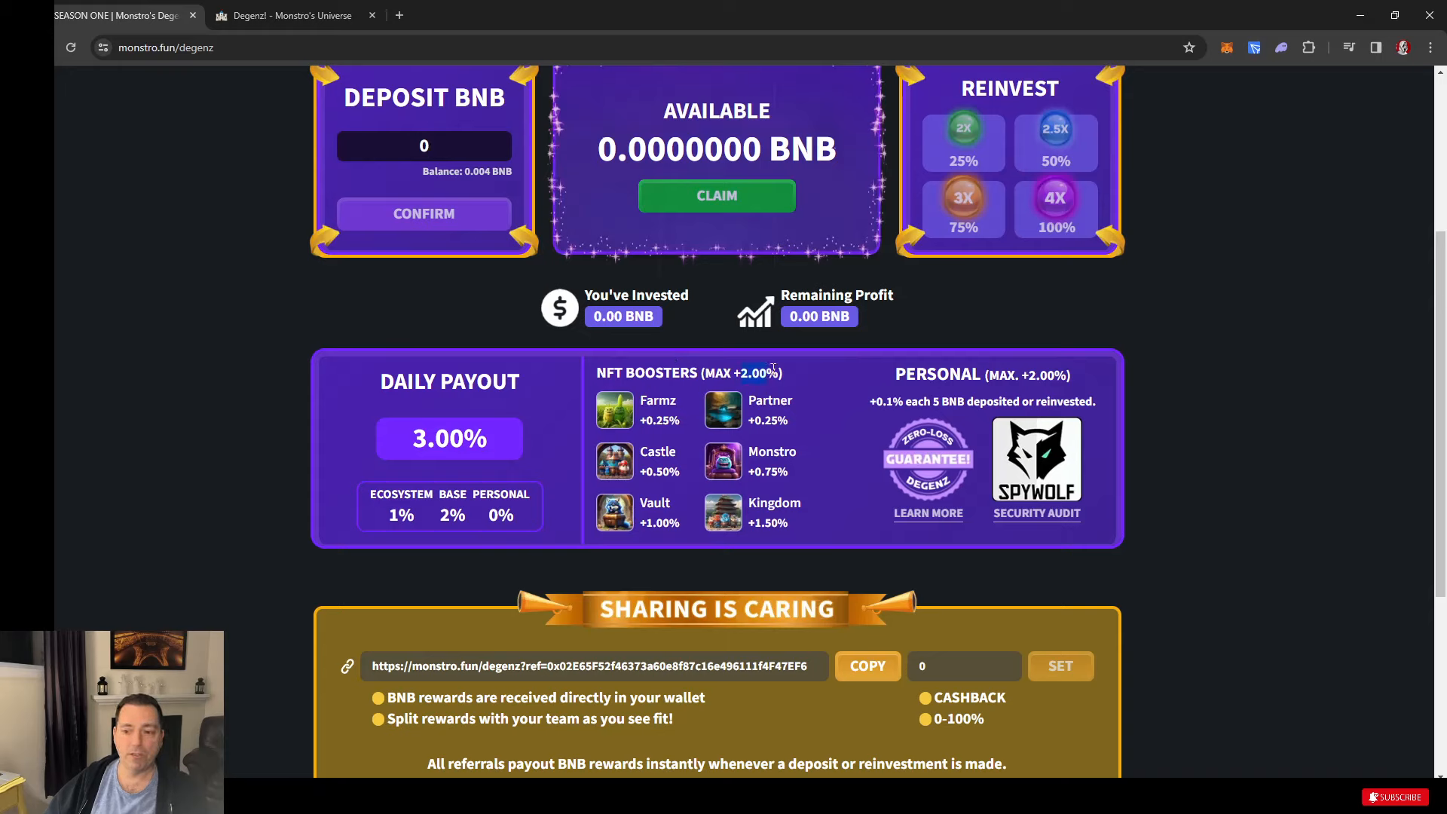
{"action": "mouse_move", "coordinate": [956, 422]}
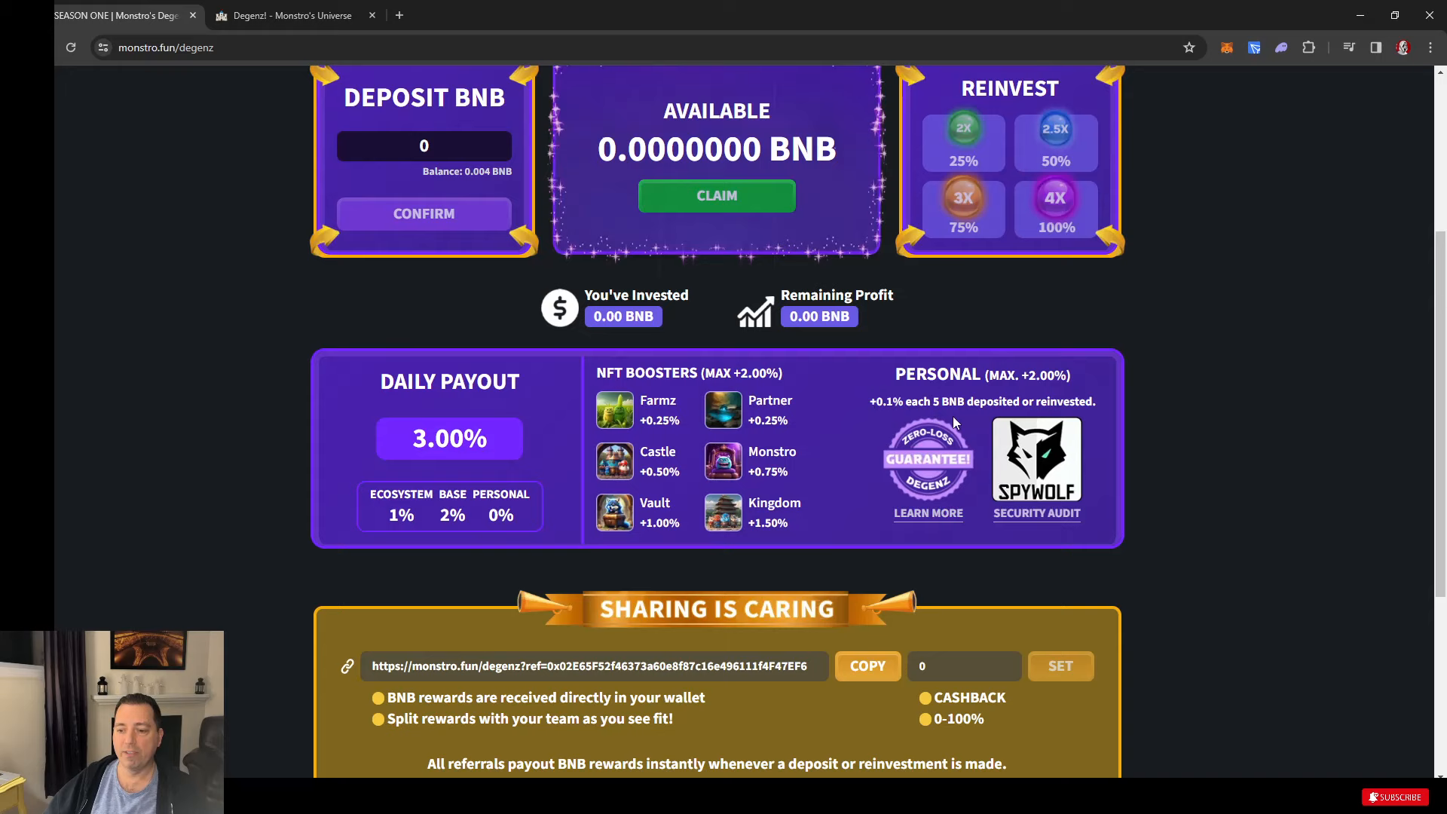
{"action": "mouse_move", "coordinate": [873, 452]}
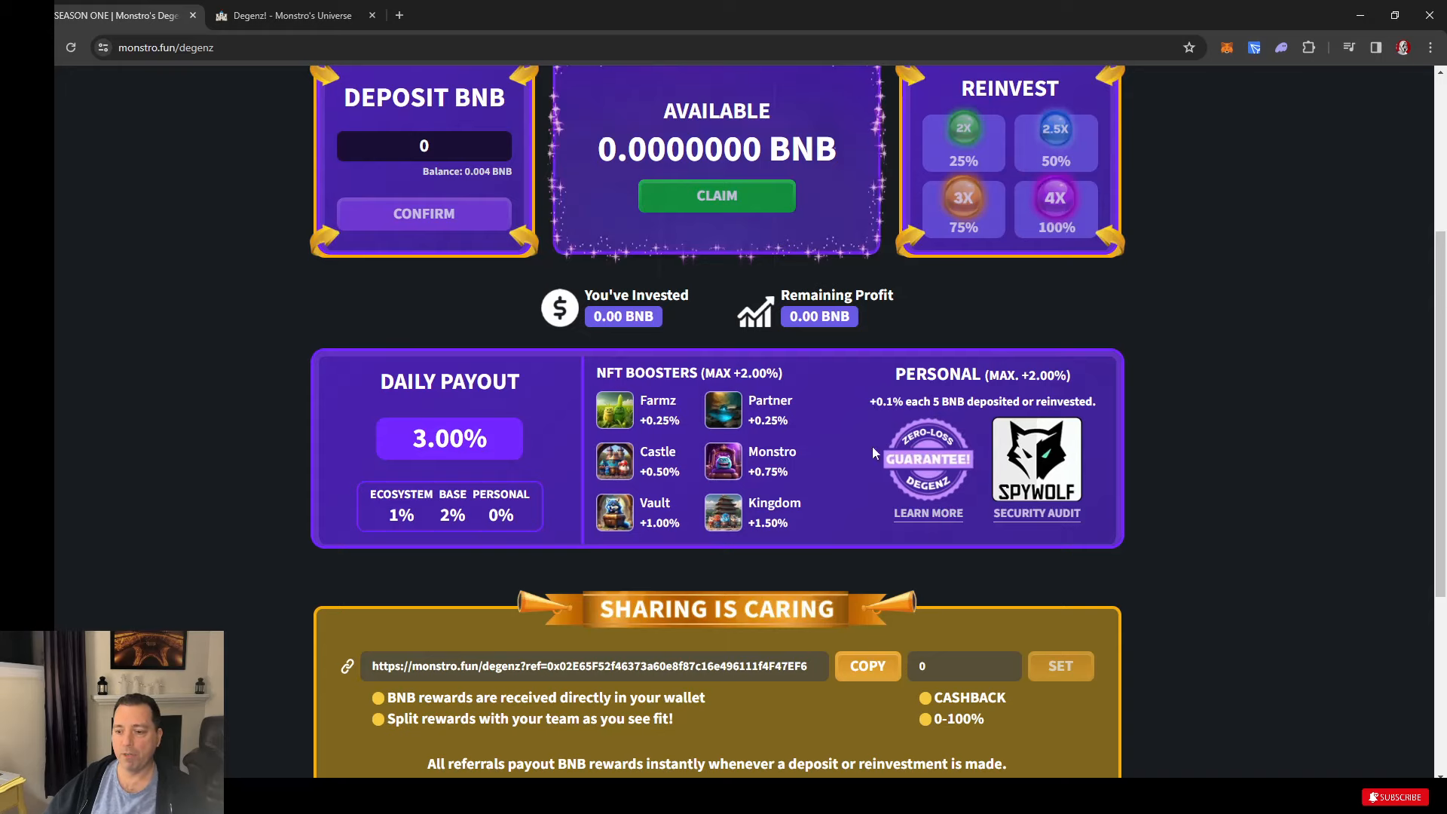
{"action": "scroll", "scroll_direction": "down", "scroll_amount": 3}
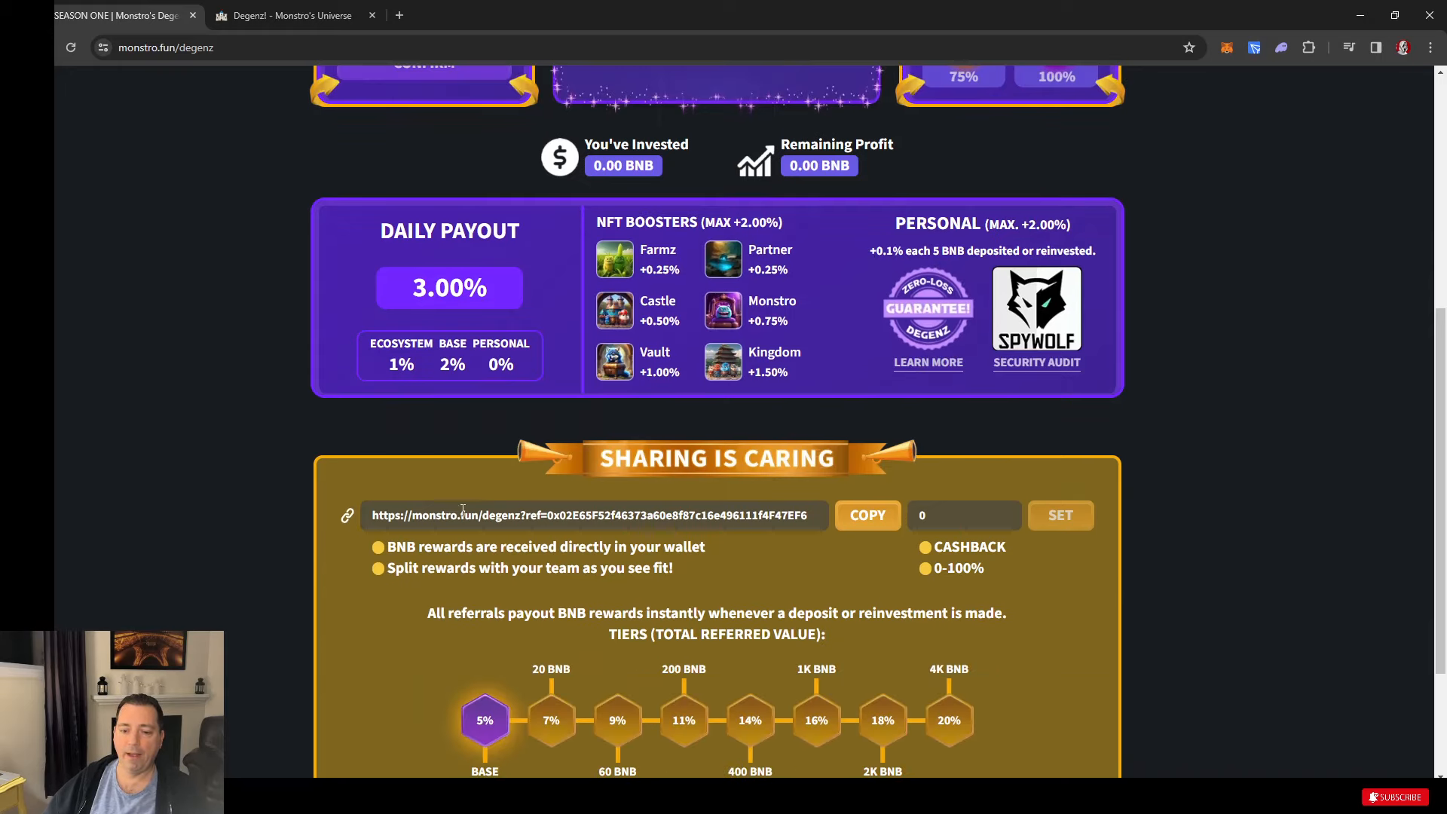
{"action": "scroll", "scroll_direction": "down", "scroll_amount": 3}
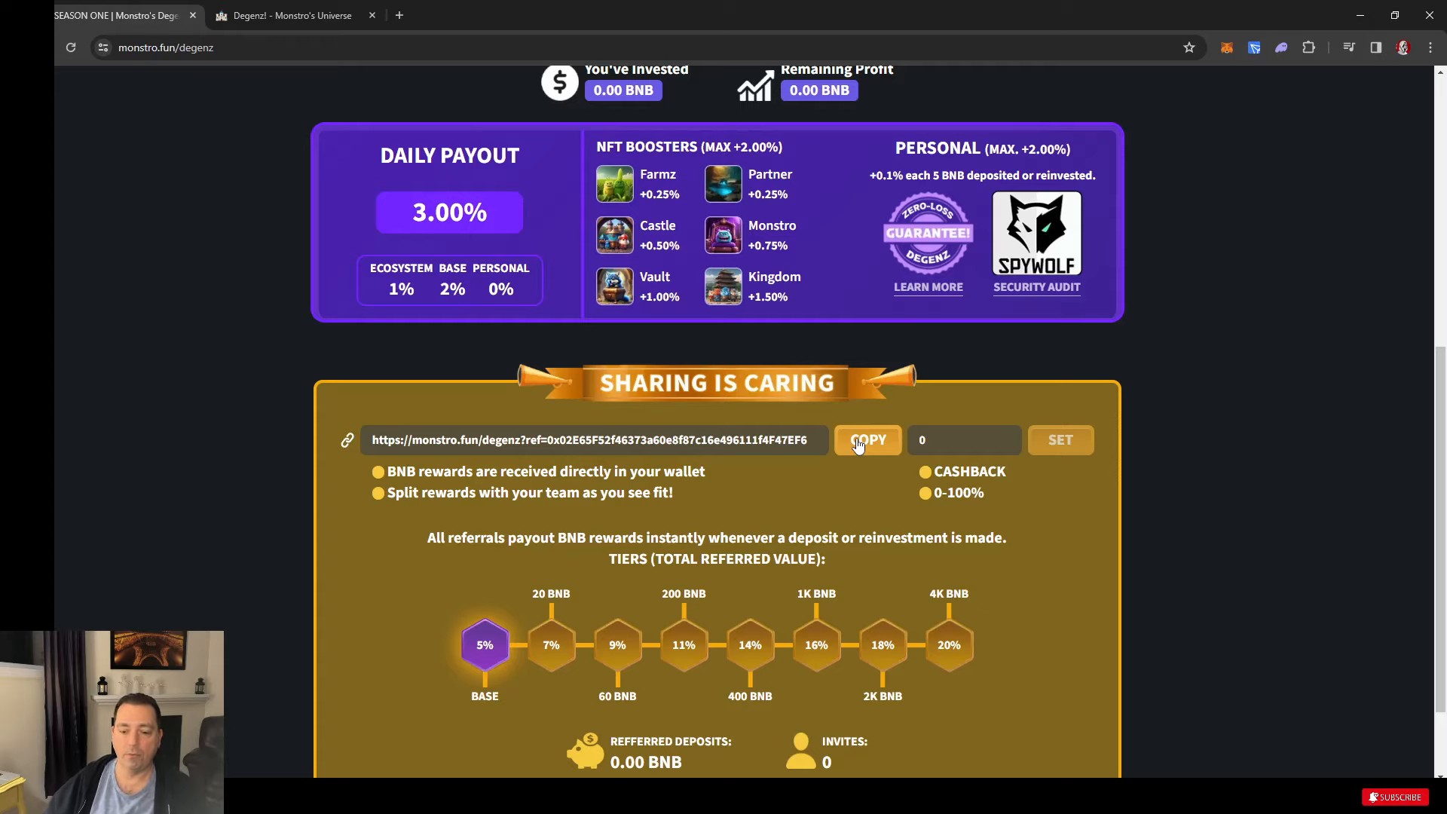
{"action": "scroll", "scroll_direction": "down", "scroll_amount": 3}
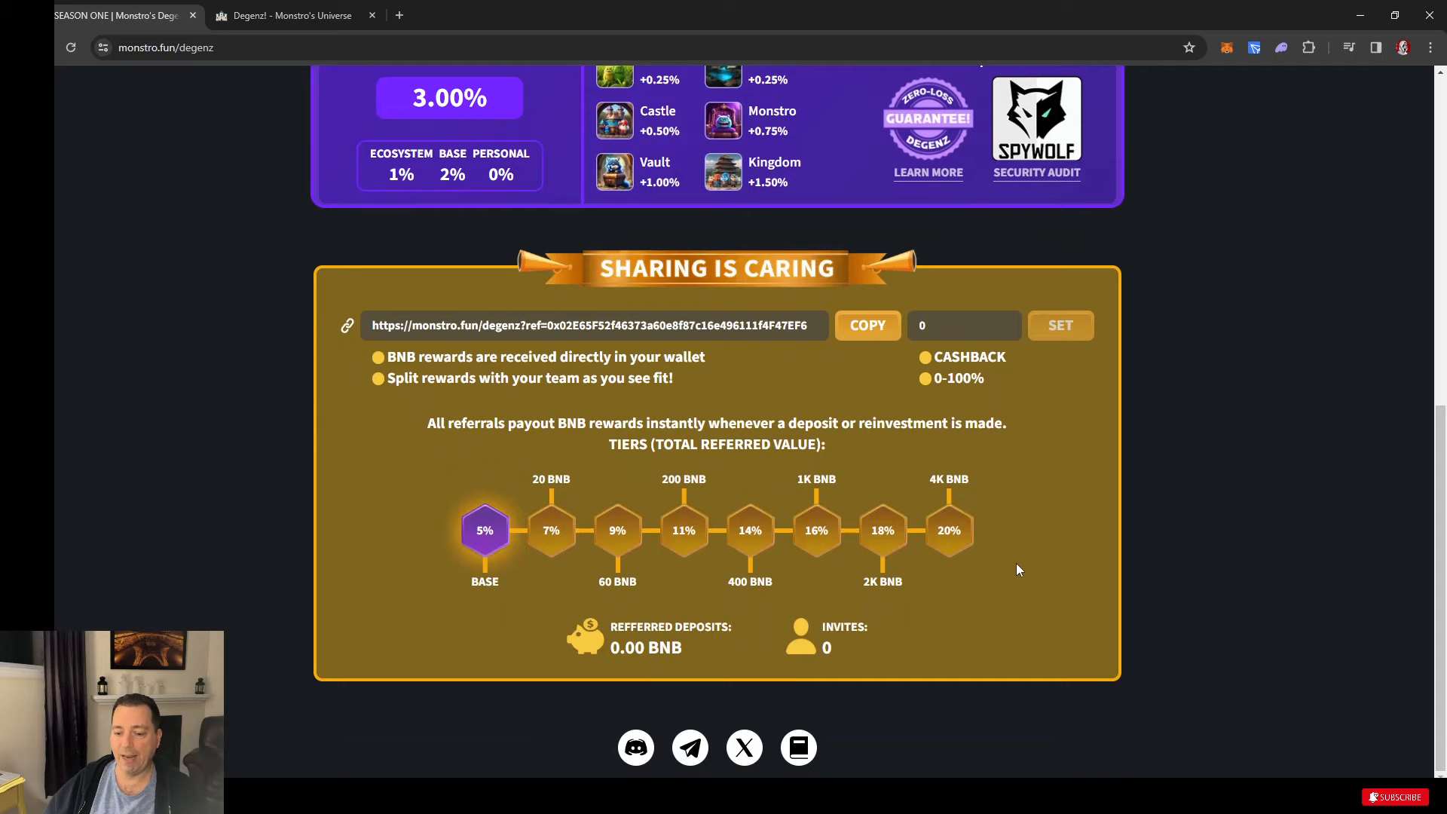
{"action": "mouse_move", "coordinate": [620, 754]}
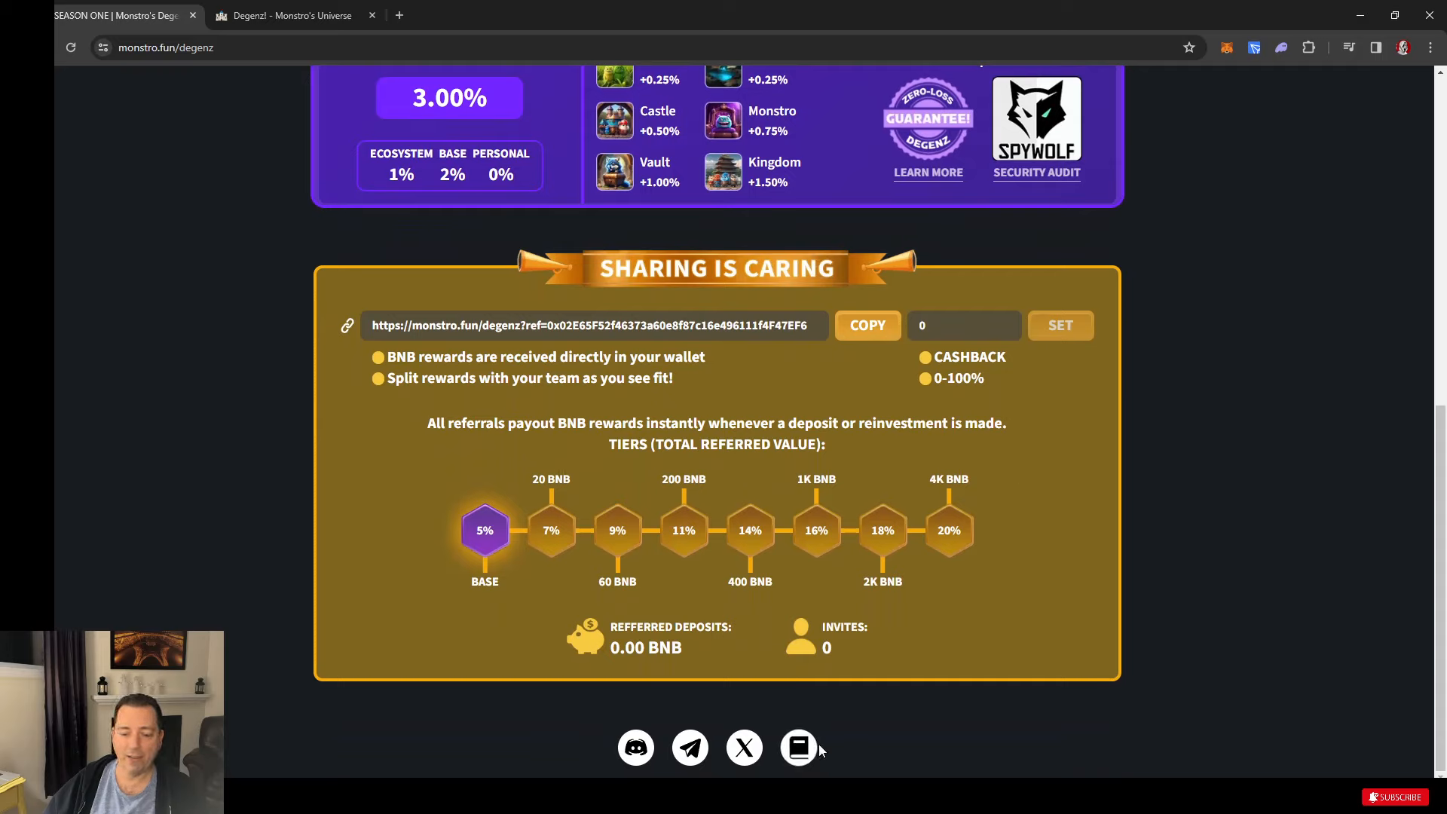
{"action": "mouse_move", "coordinate": [797, 748]}
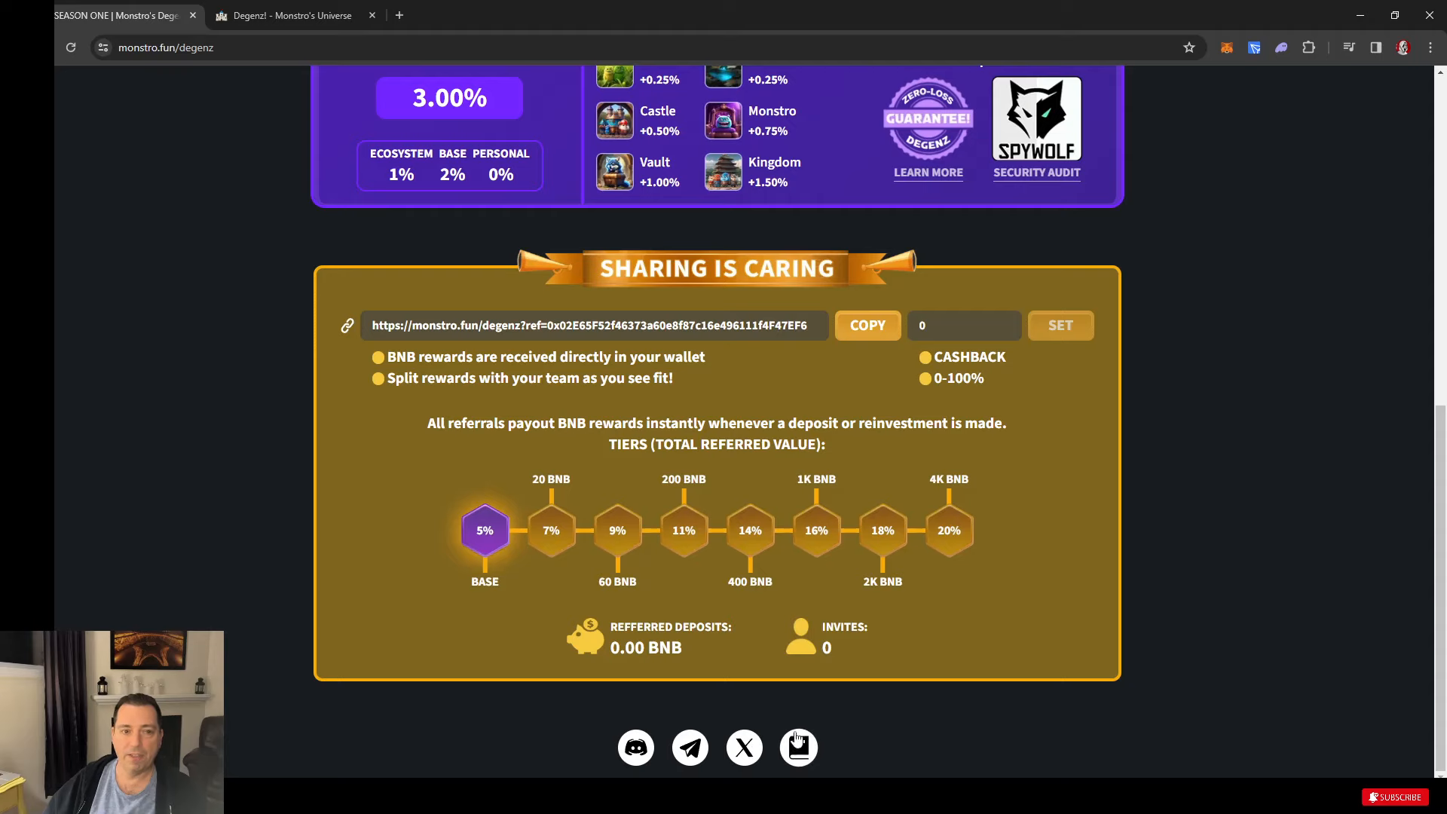
- Switch to the wiki's Degenz! litepaper tab and continue to its Welcome page
{"action": "left_click", "coordinate": [286, 15]}
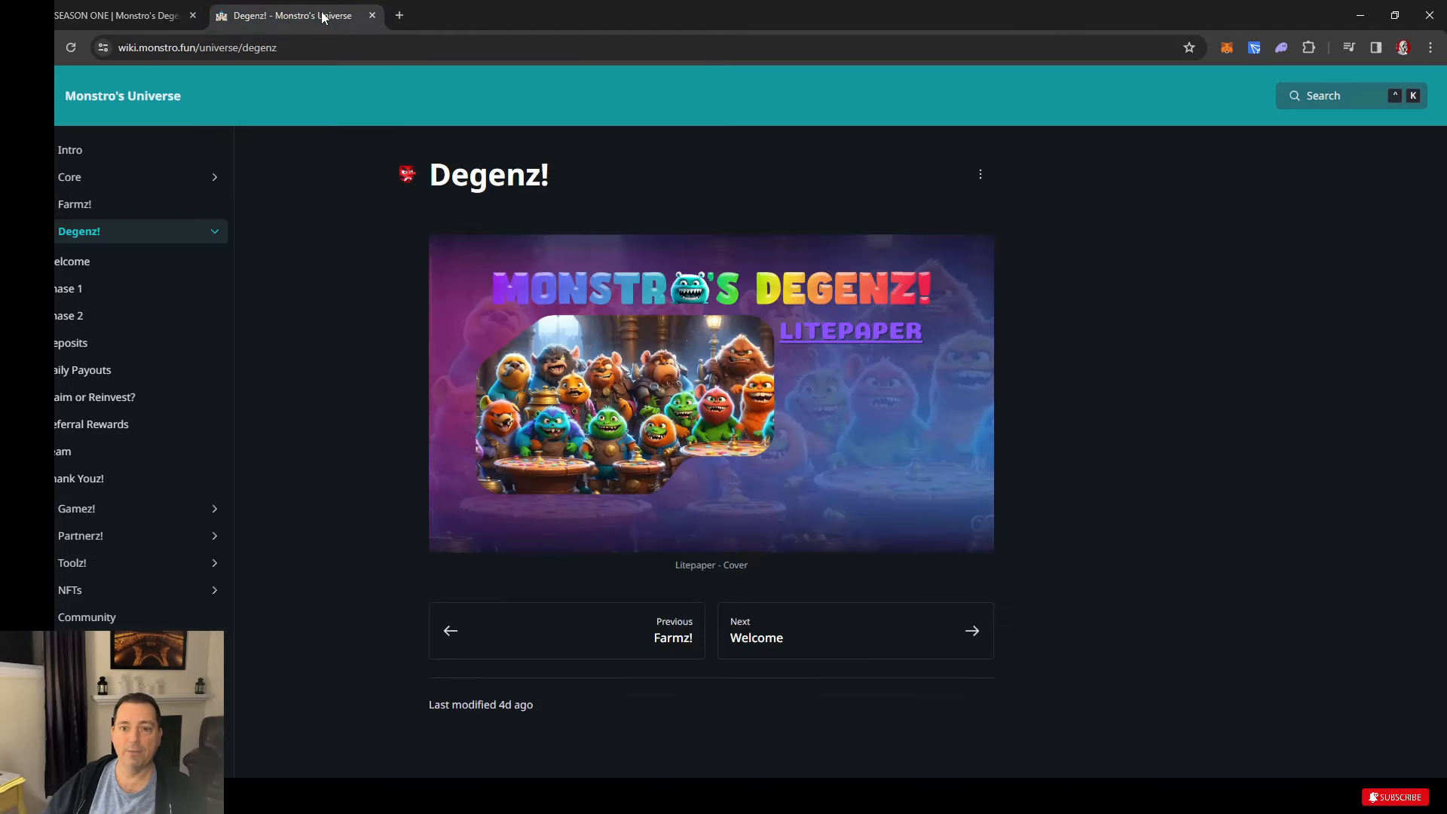
{"action": "mouse_move", "coordinate": [347, 350]}
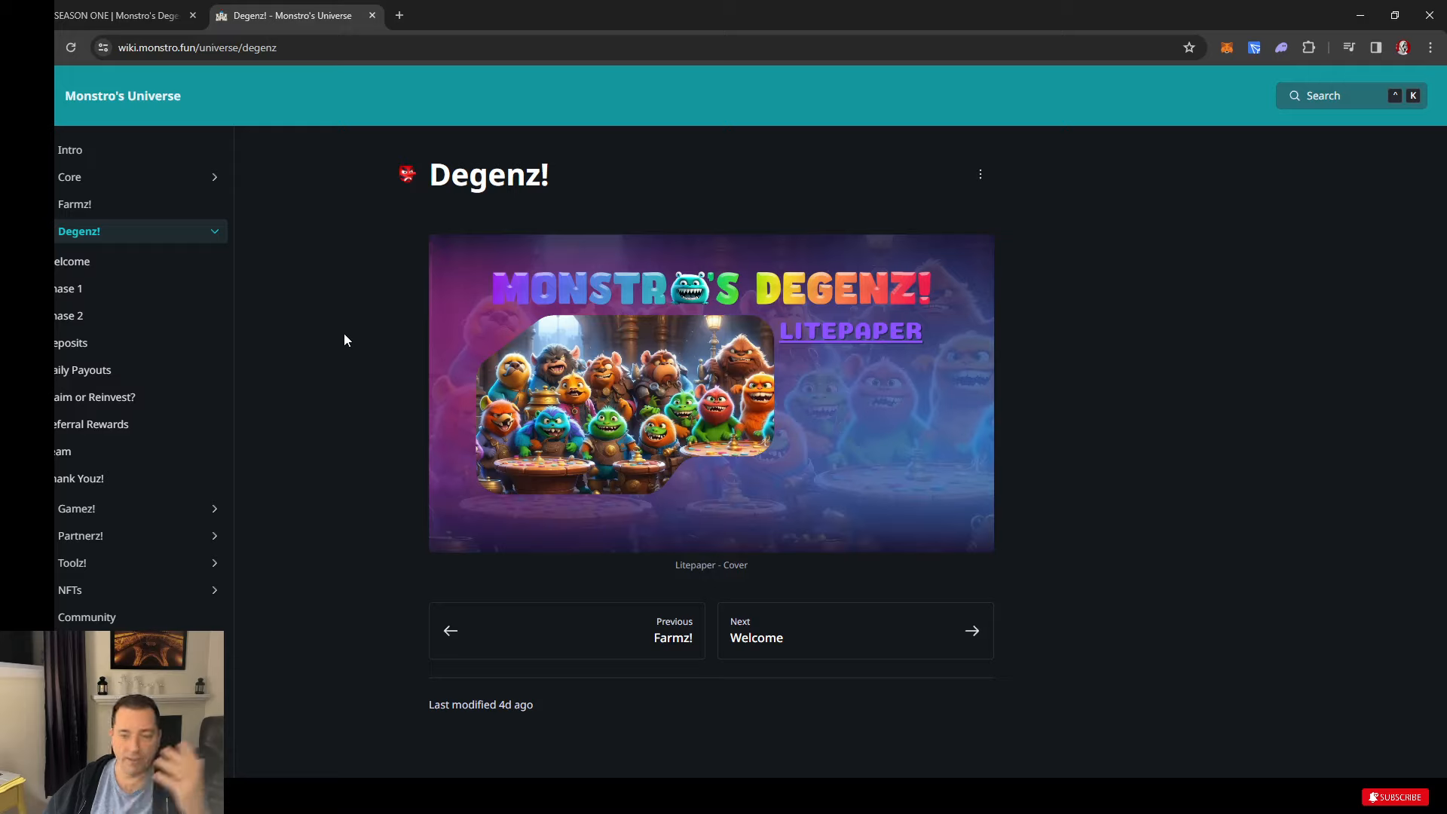
{"action": "mouse_move", "coordinate": [589, 283]}
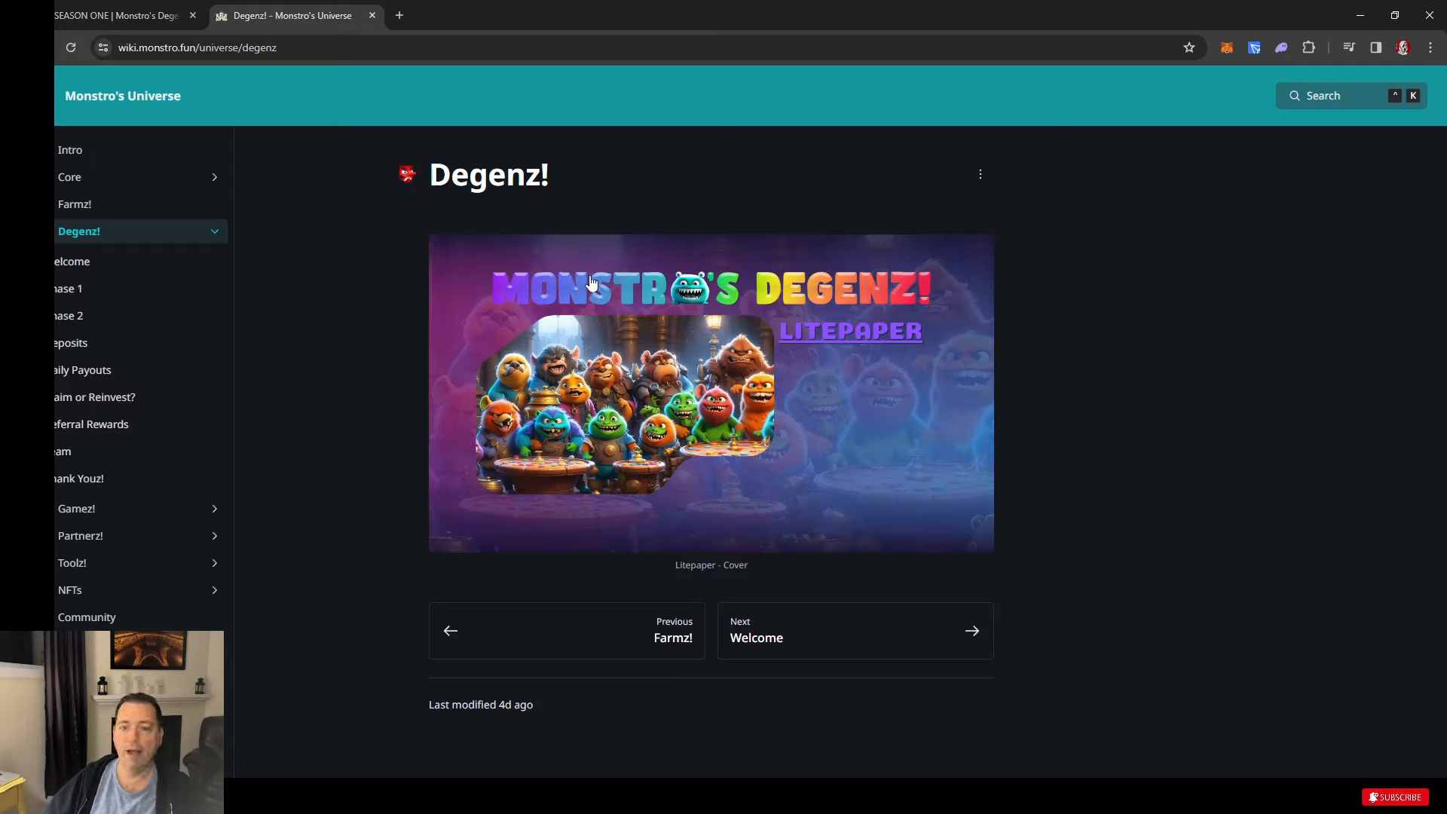
{"action": "mouse_move", "coordinate": [349, 322]}
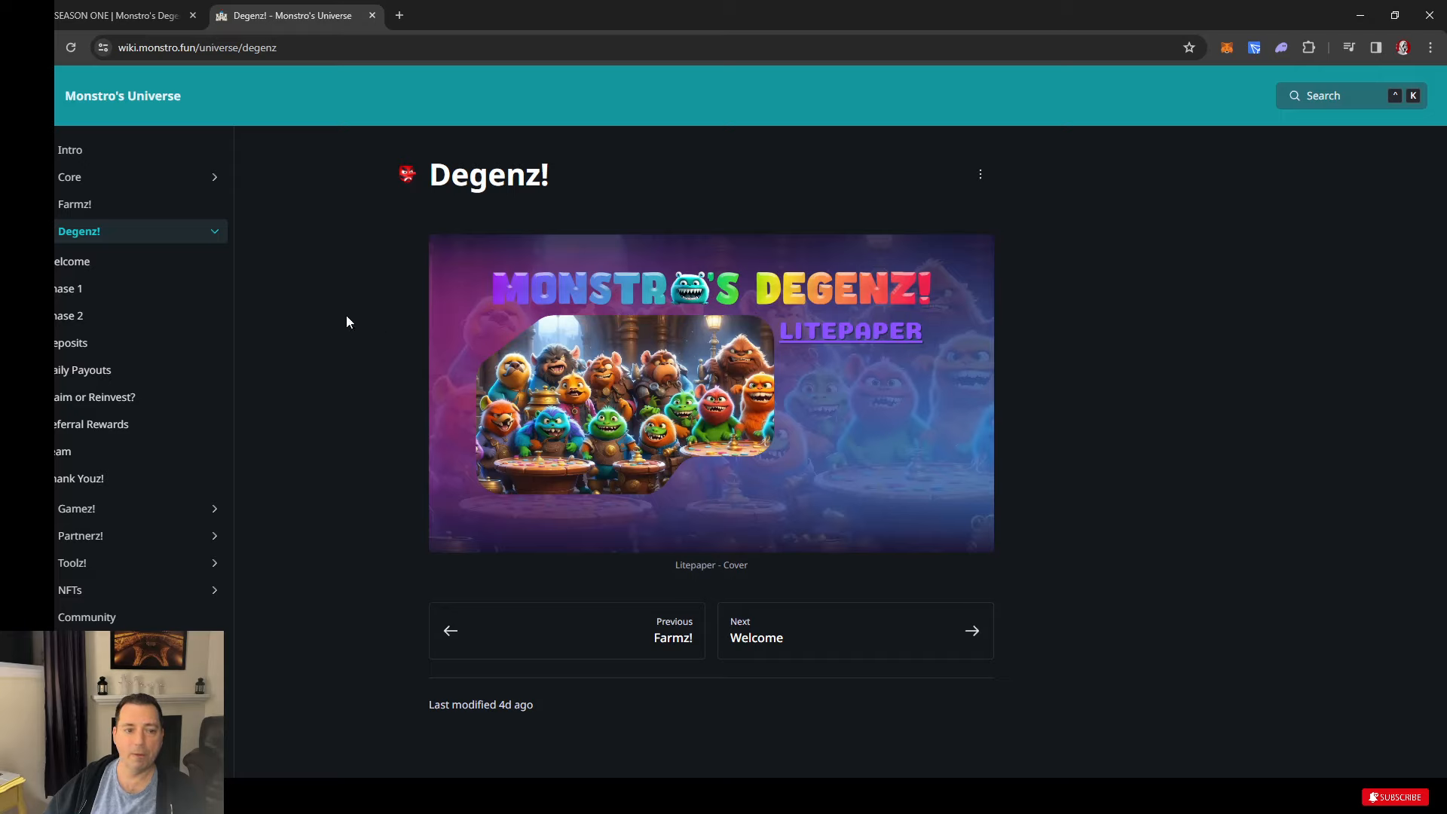
{"action": "mouse_move", "coordinate": [74, 204]}
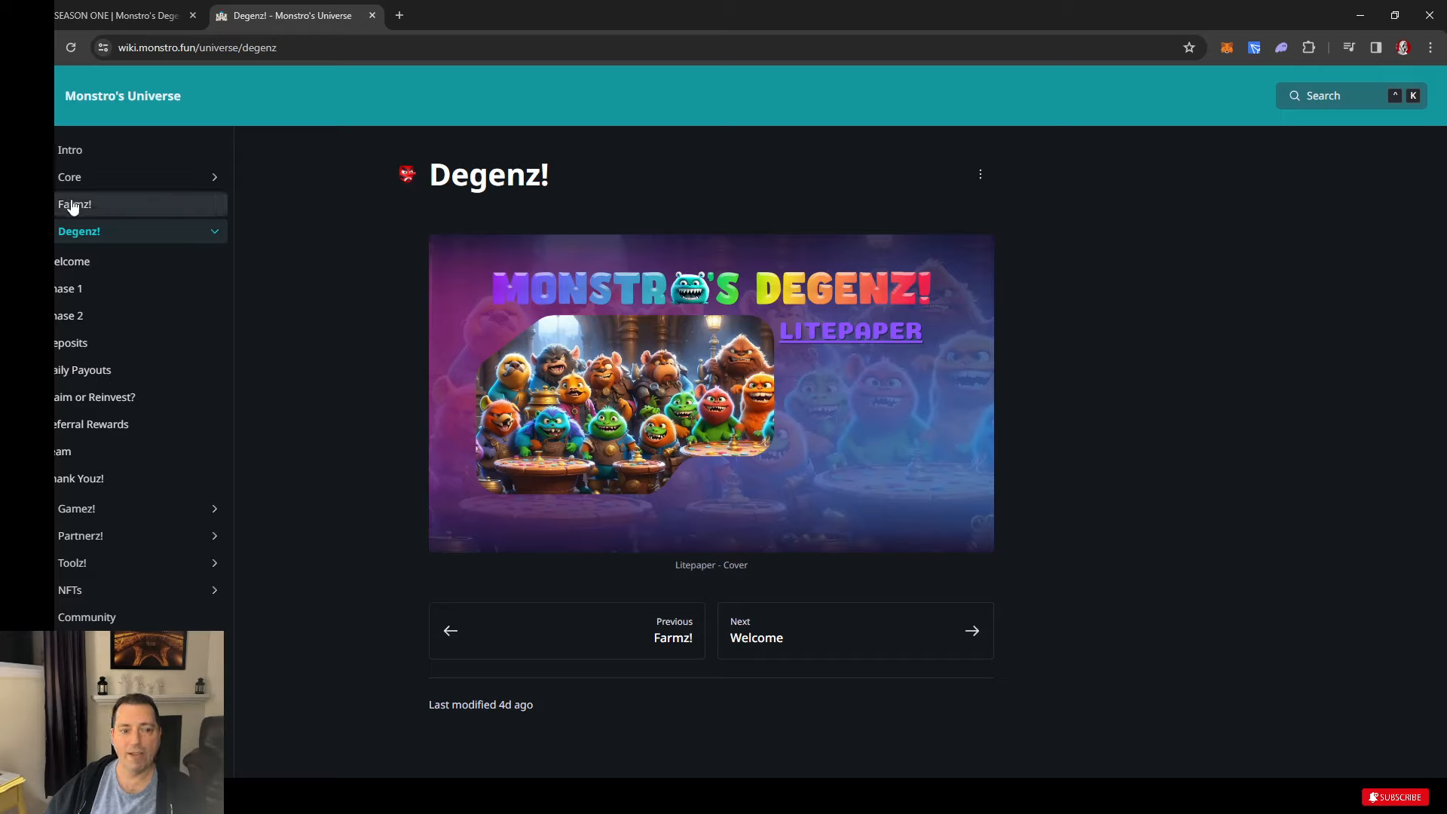
{"action": "mouse_move", "coordinate": [78, 509]}
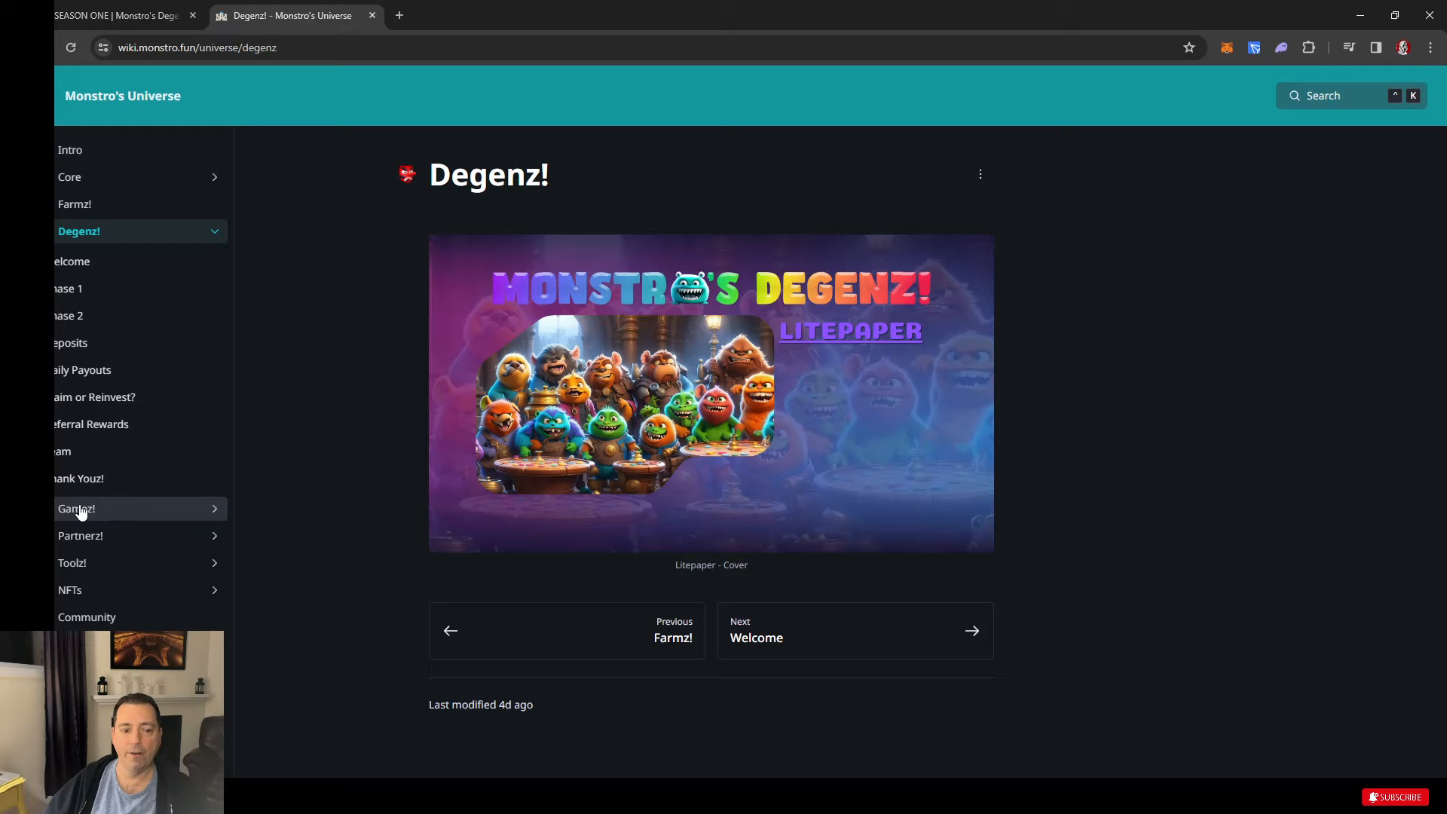
{"action": "mouse_move", "coordinate": [104, 514]}
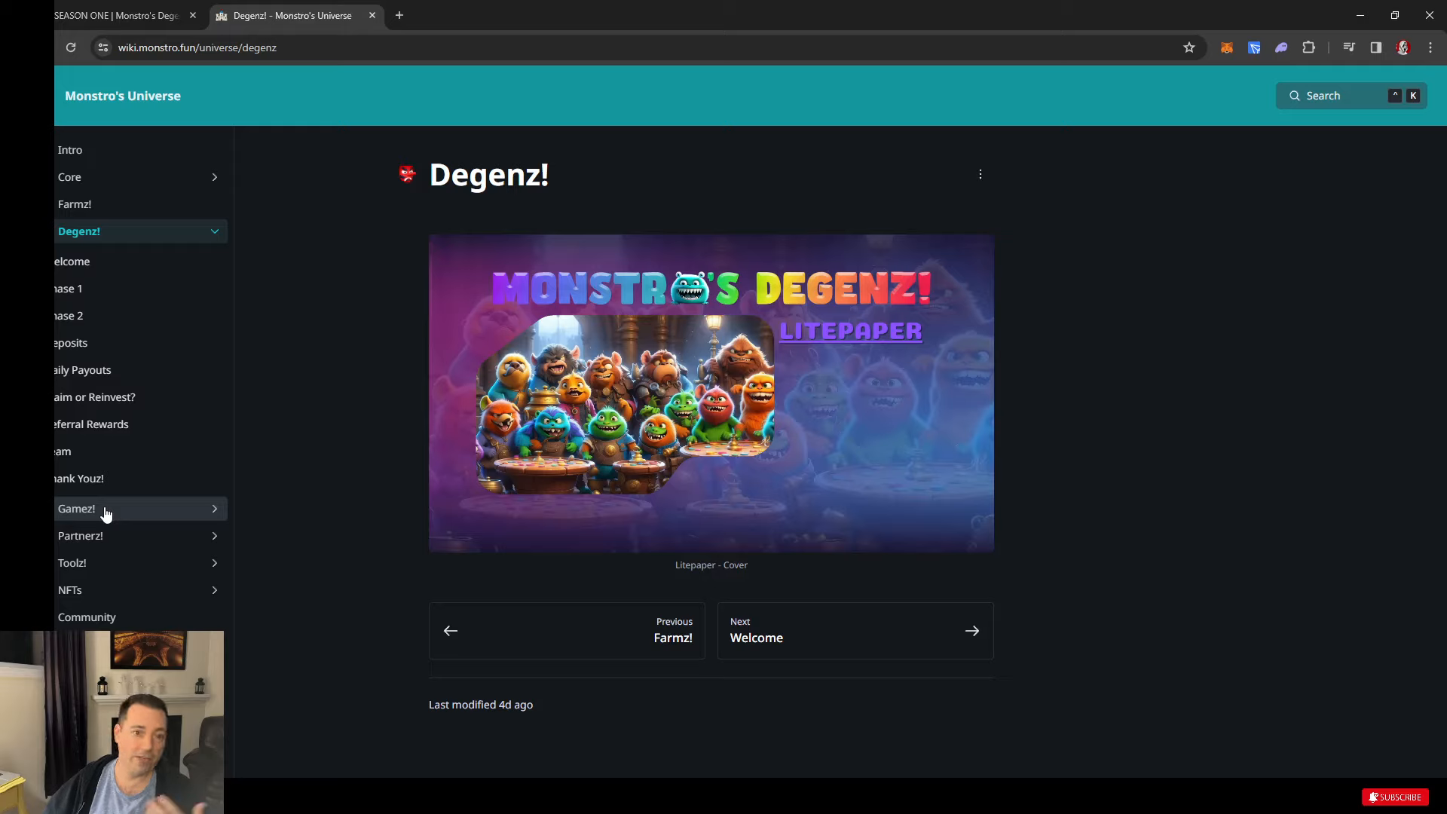
{"action": "mouse_move", "coordinate": [135, 523]}
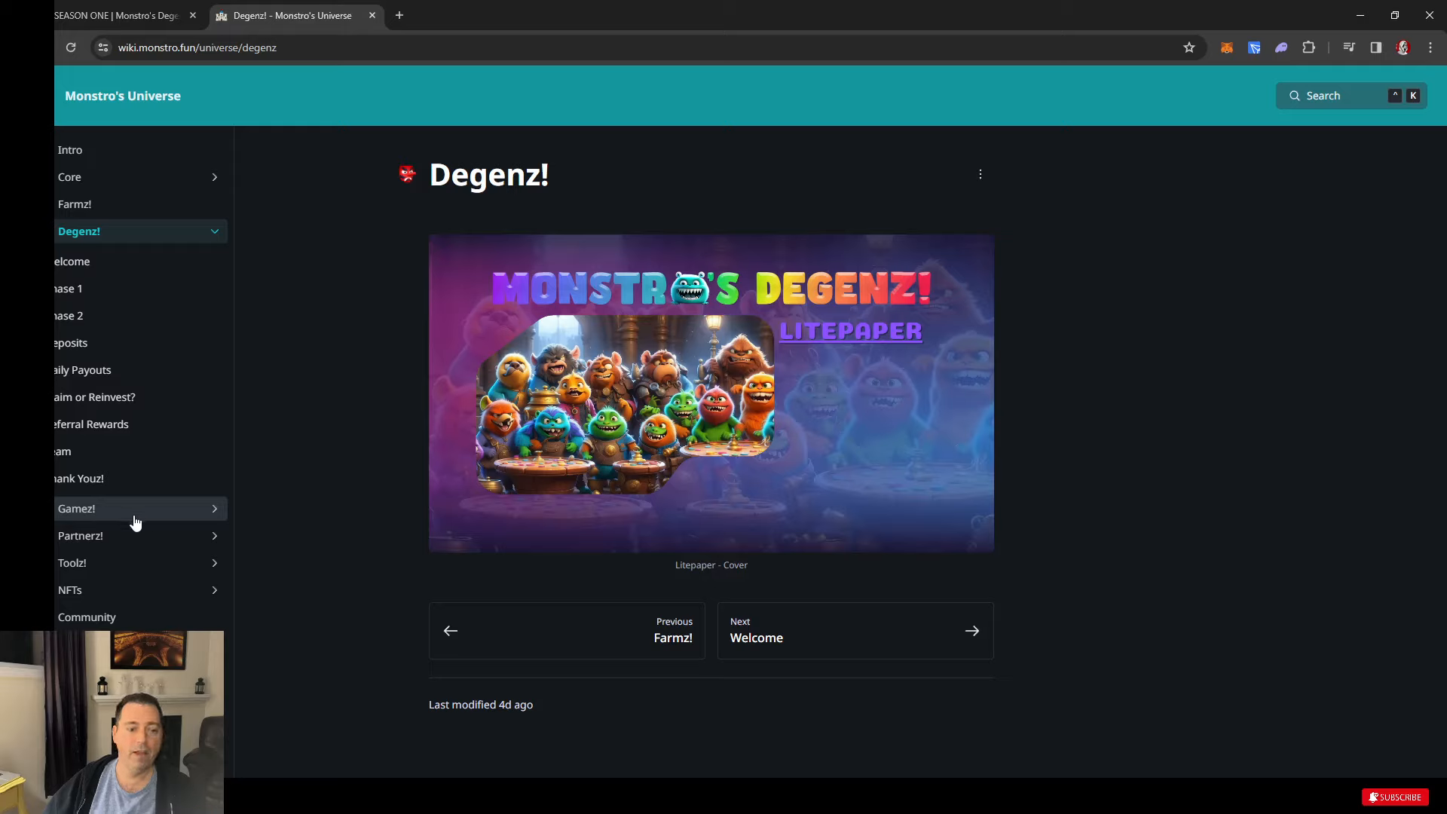
{"action": "mouse_move", "coordinate": [84, 515]}
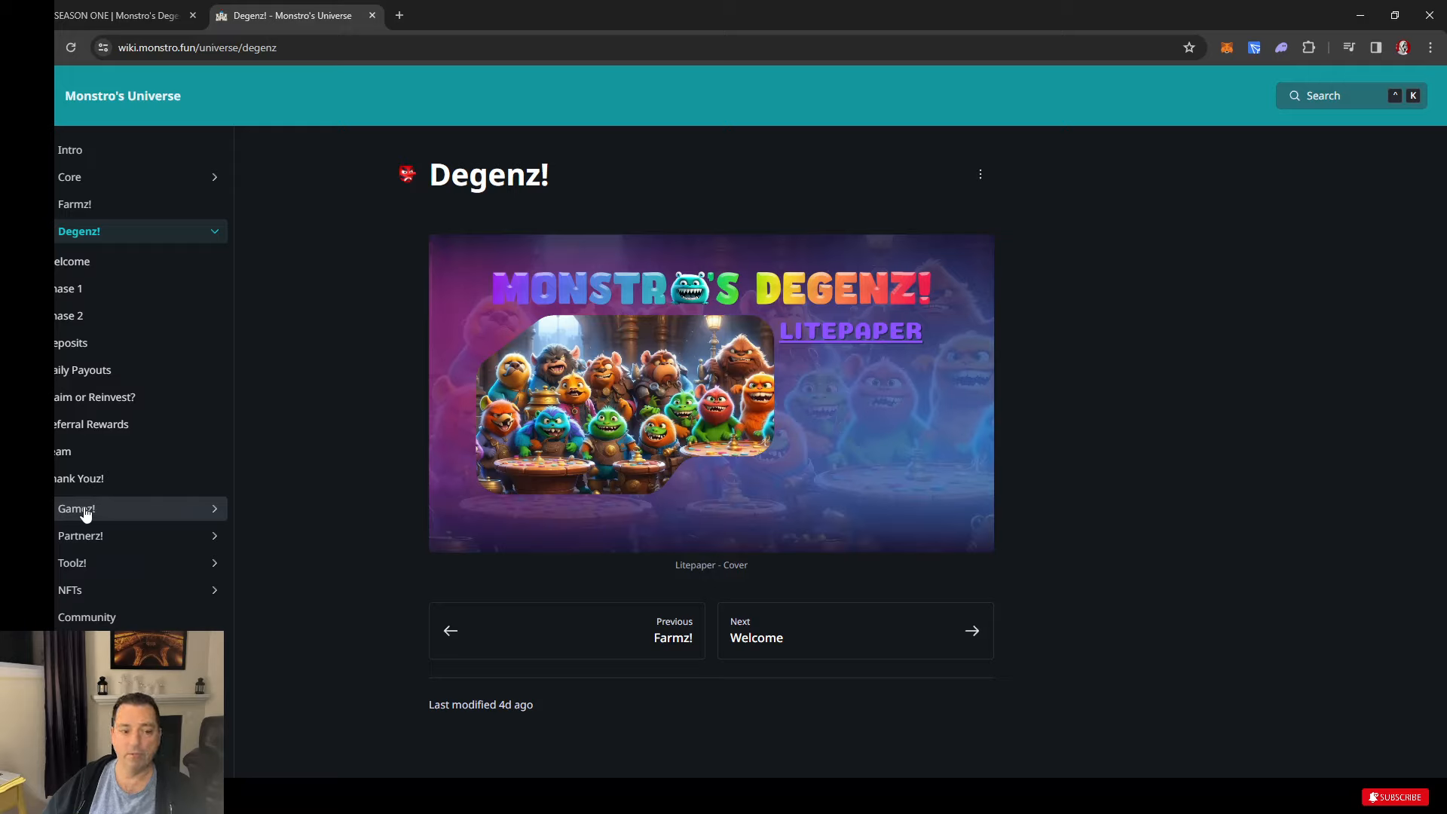
{"action": "mouse_move", "coordinate": [84, 514]}
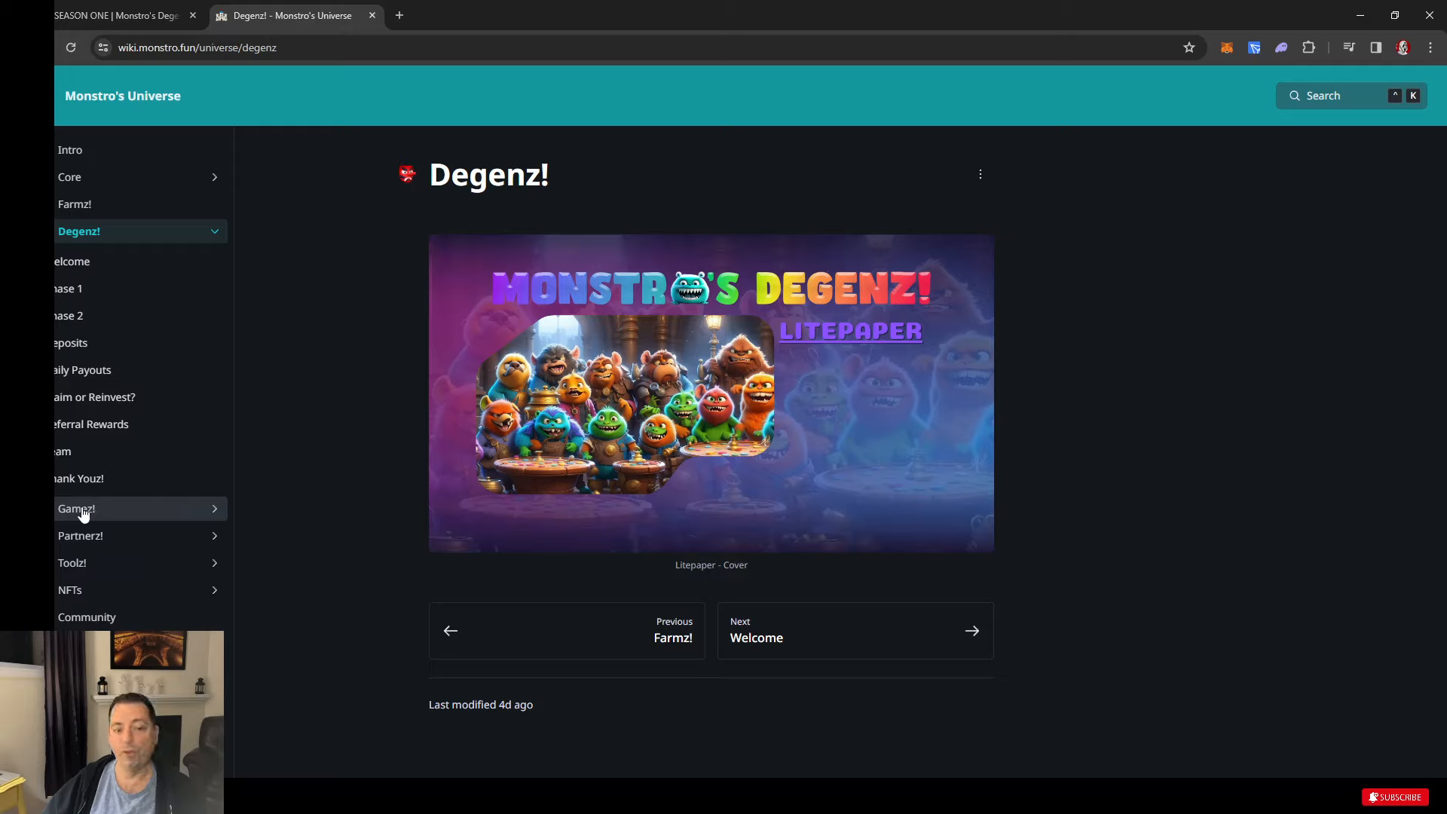
{"action": "mouse_move", "coordinate": [85, 596]}
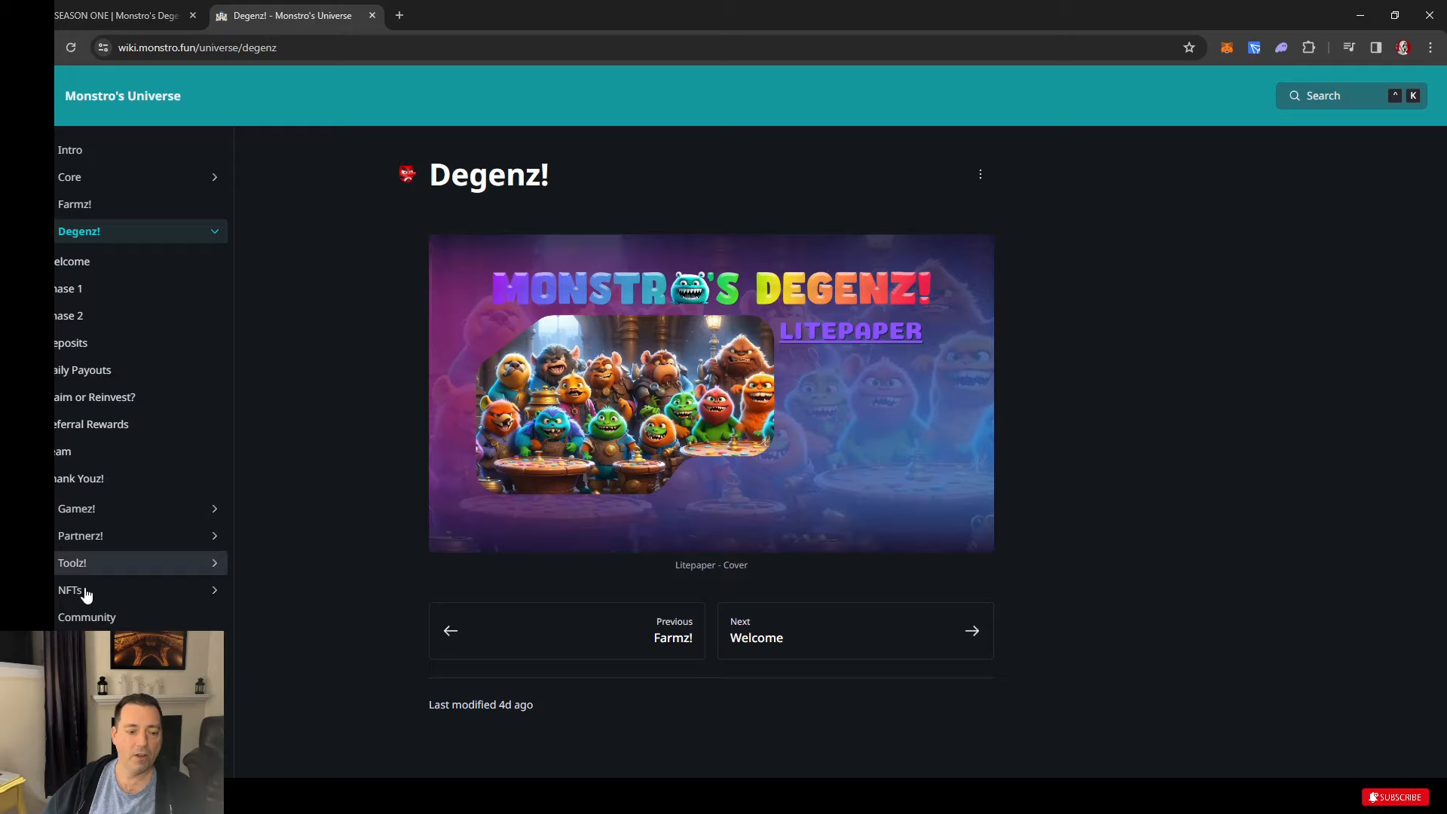
{"action": "mouse_move", "coordinate": [237, 485]}
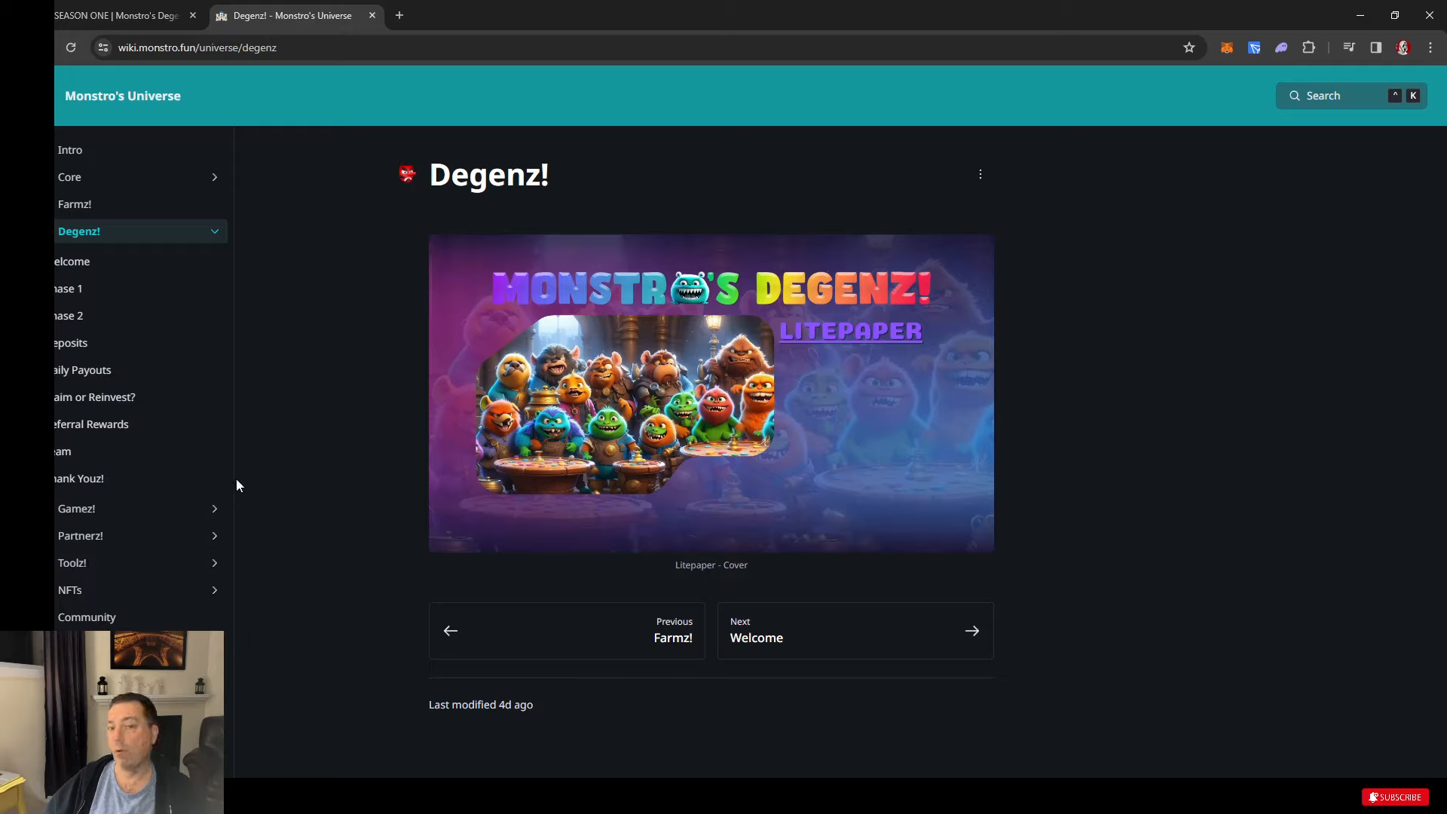
{"action": "mouse_move", "coordinate": [601, 582]}
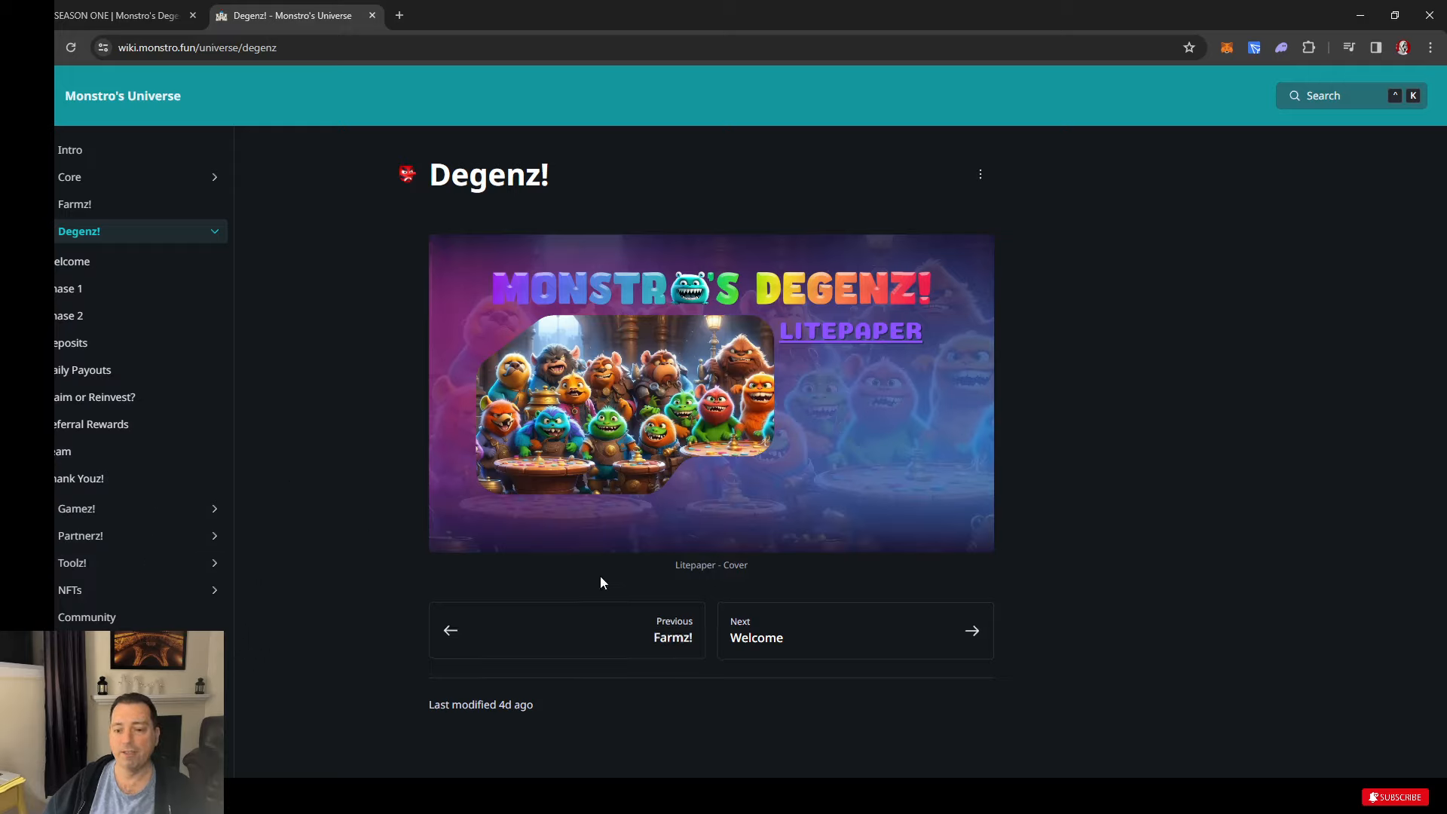
{"action": "mouse_move", "coordinate": [868, 579]}
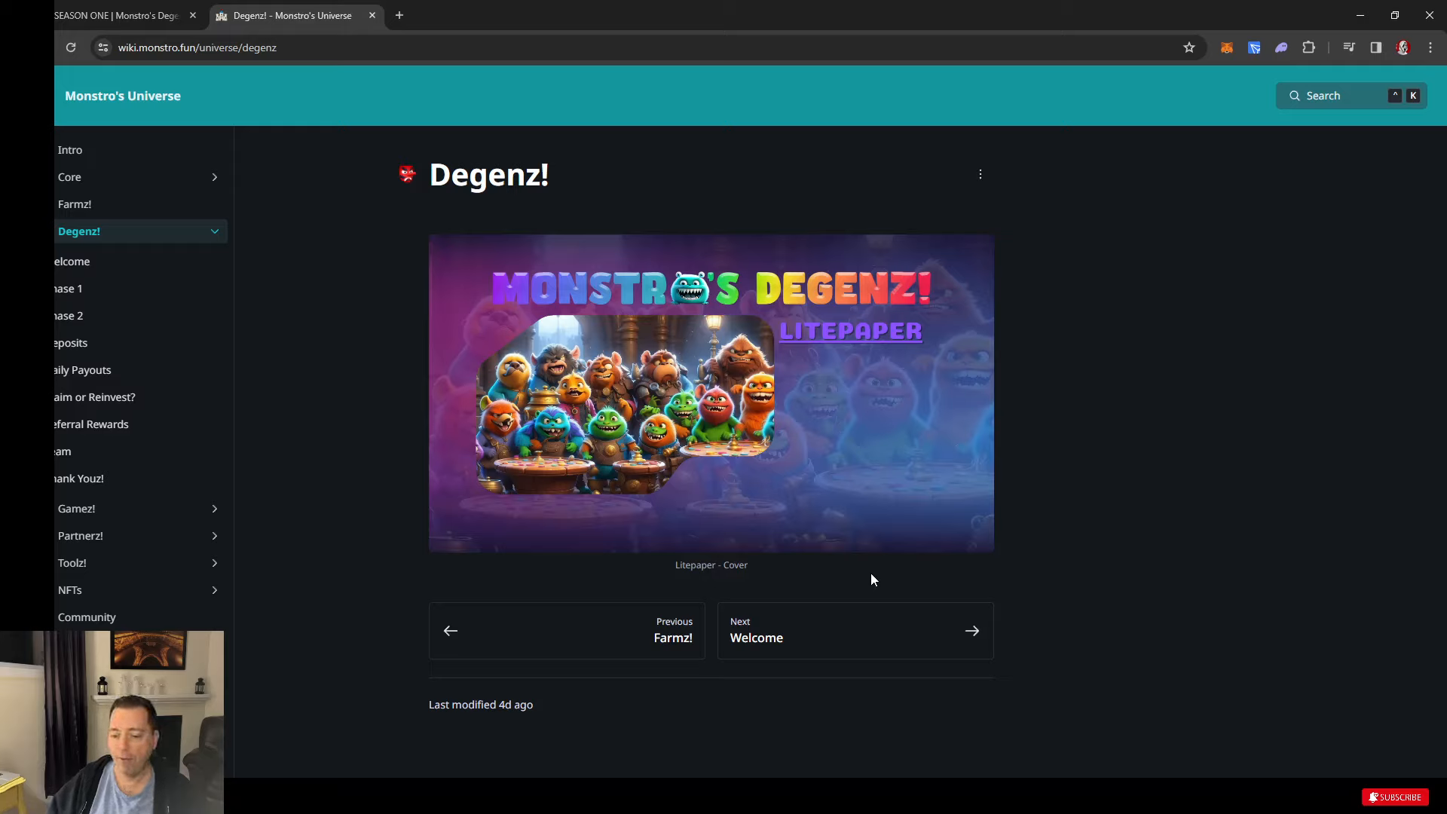
{"action": "mouse_move", "coordinate": [873, 631]}
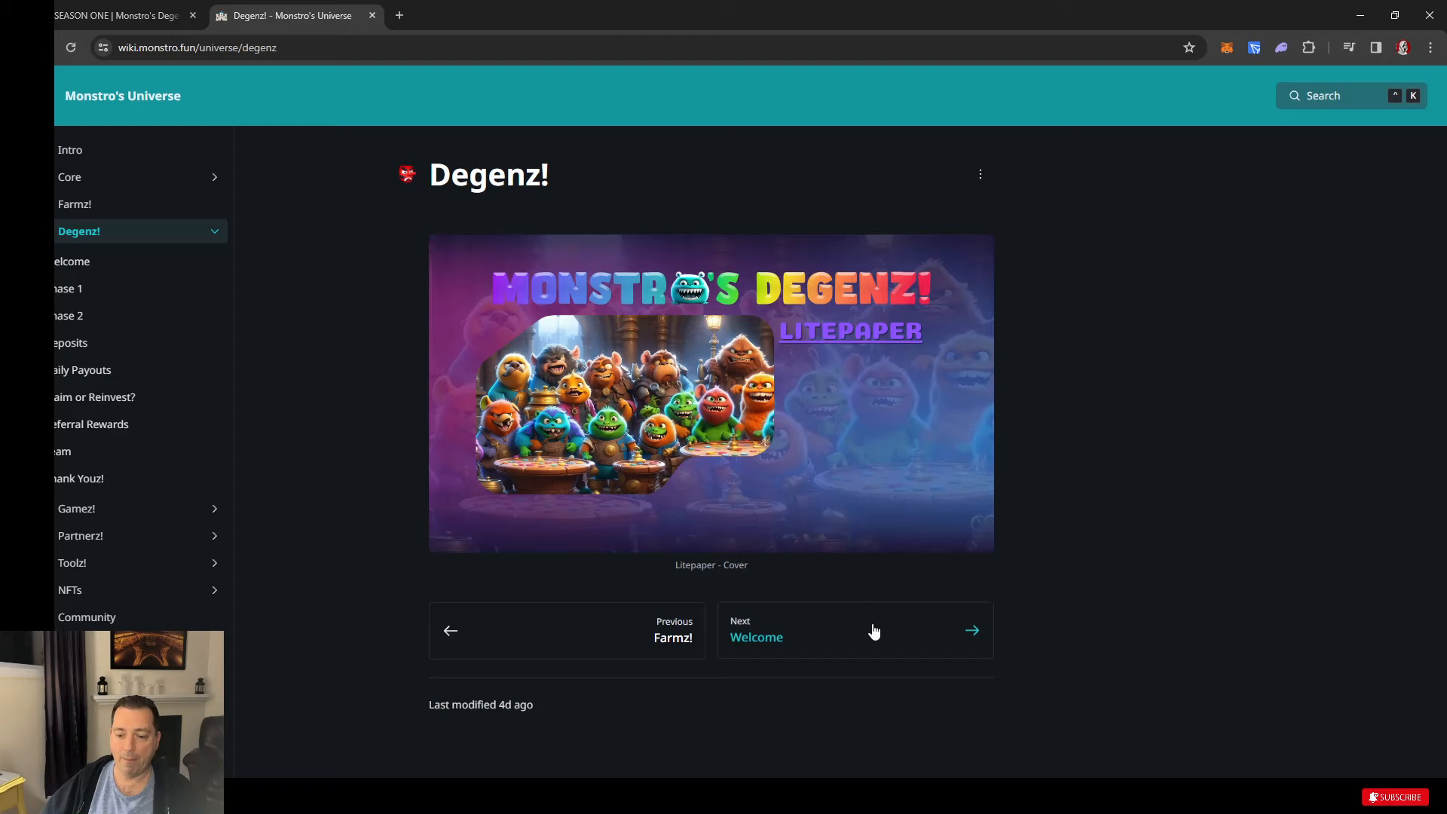
{"action": "left_click", "coordinate": [853, 630]}
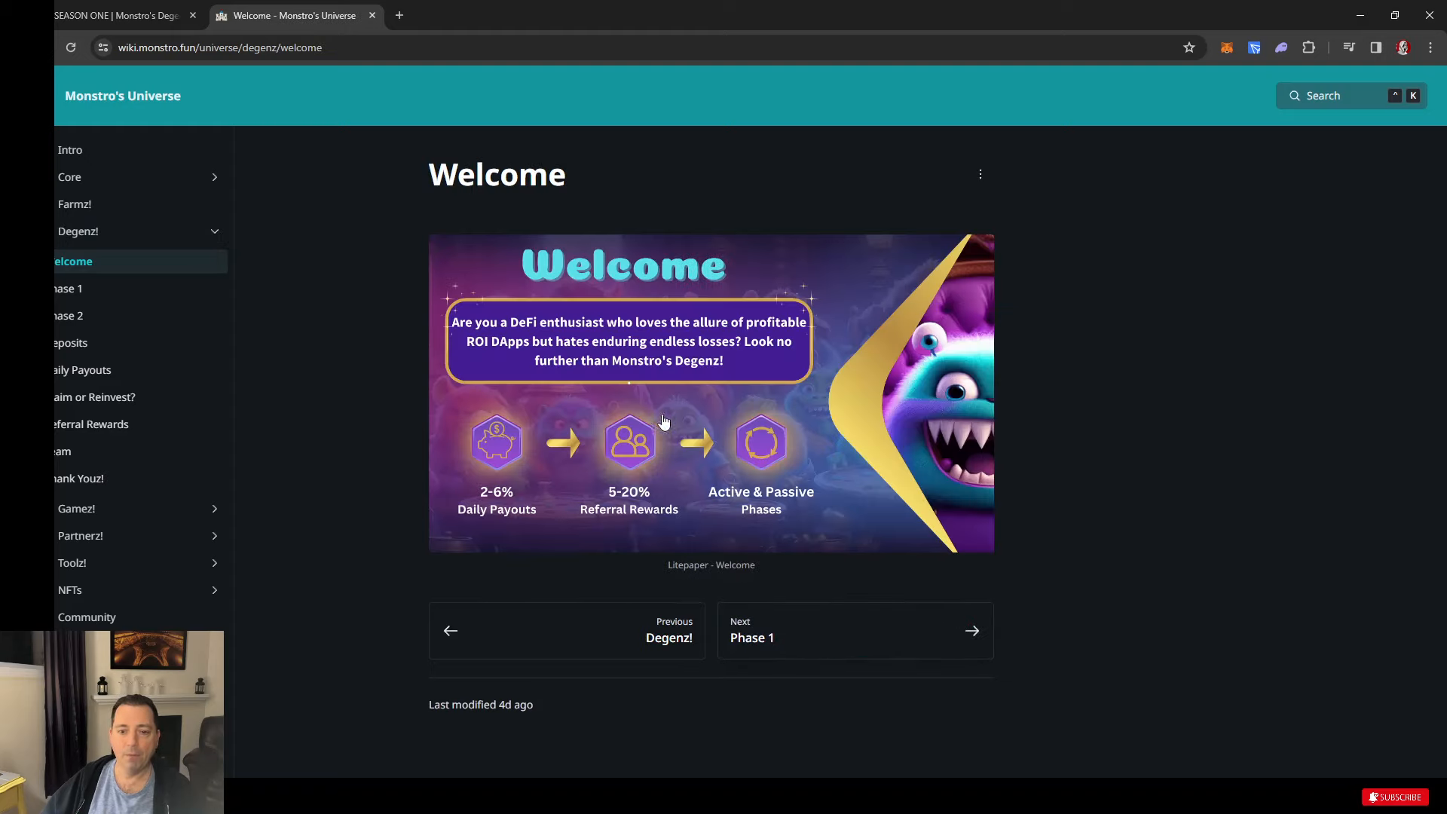
{"action": "mouse_move", "coordinate": [524, 506]}
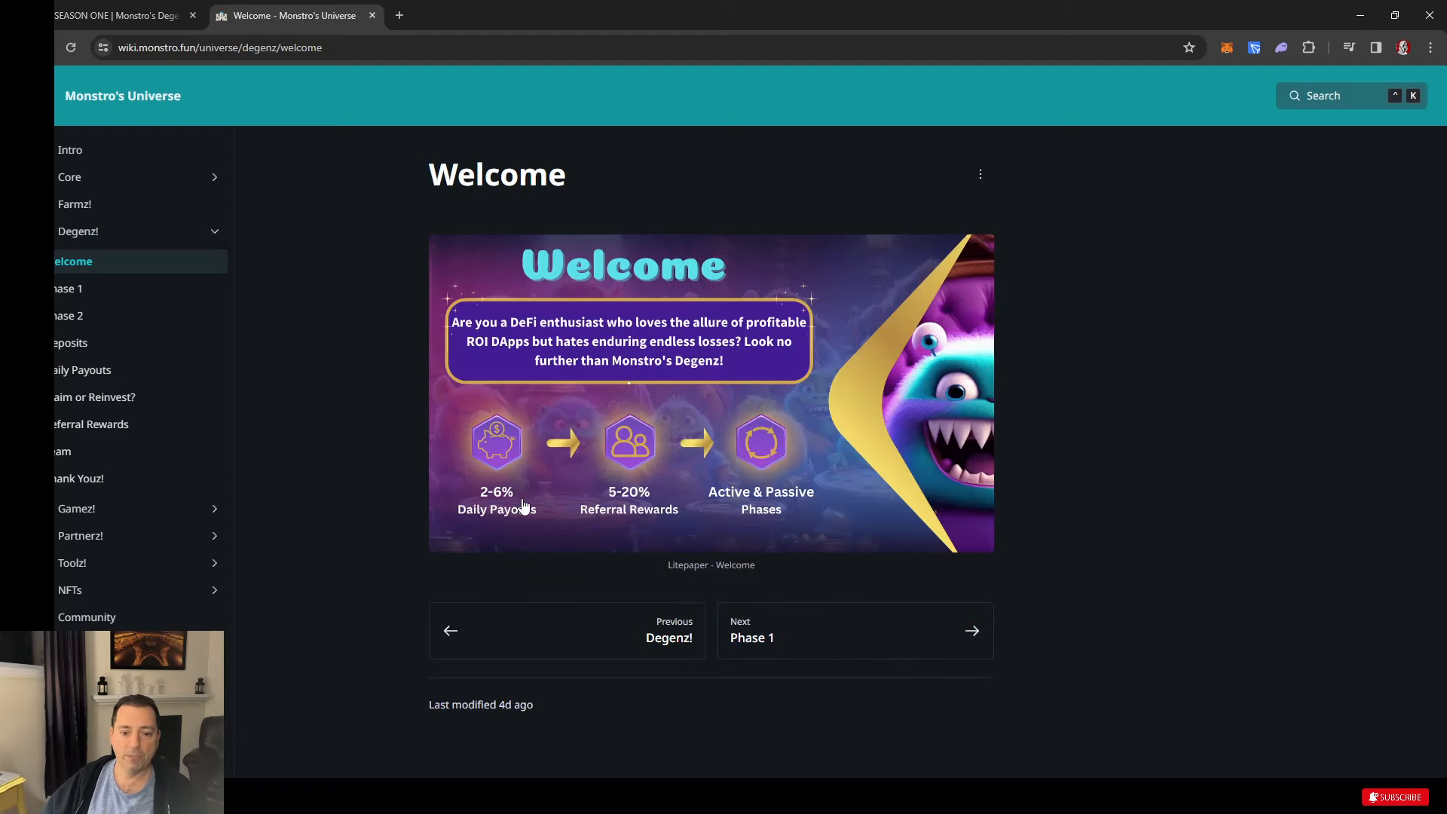
{"action": "mouse_move", "coordinate": [627, 537]}
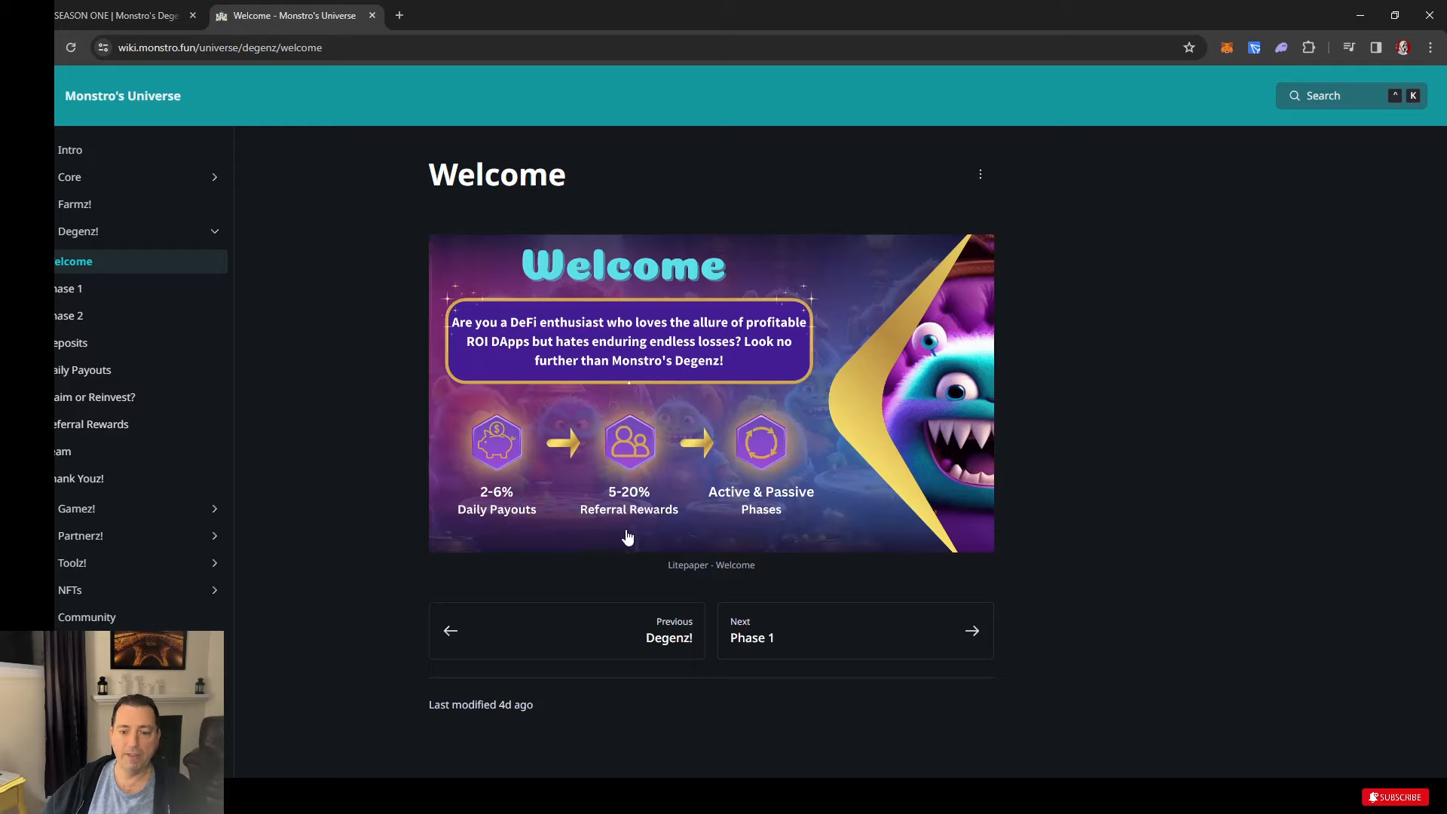
{"action": "mouse_move", "coordinate": [632, 495]}
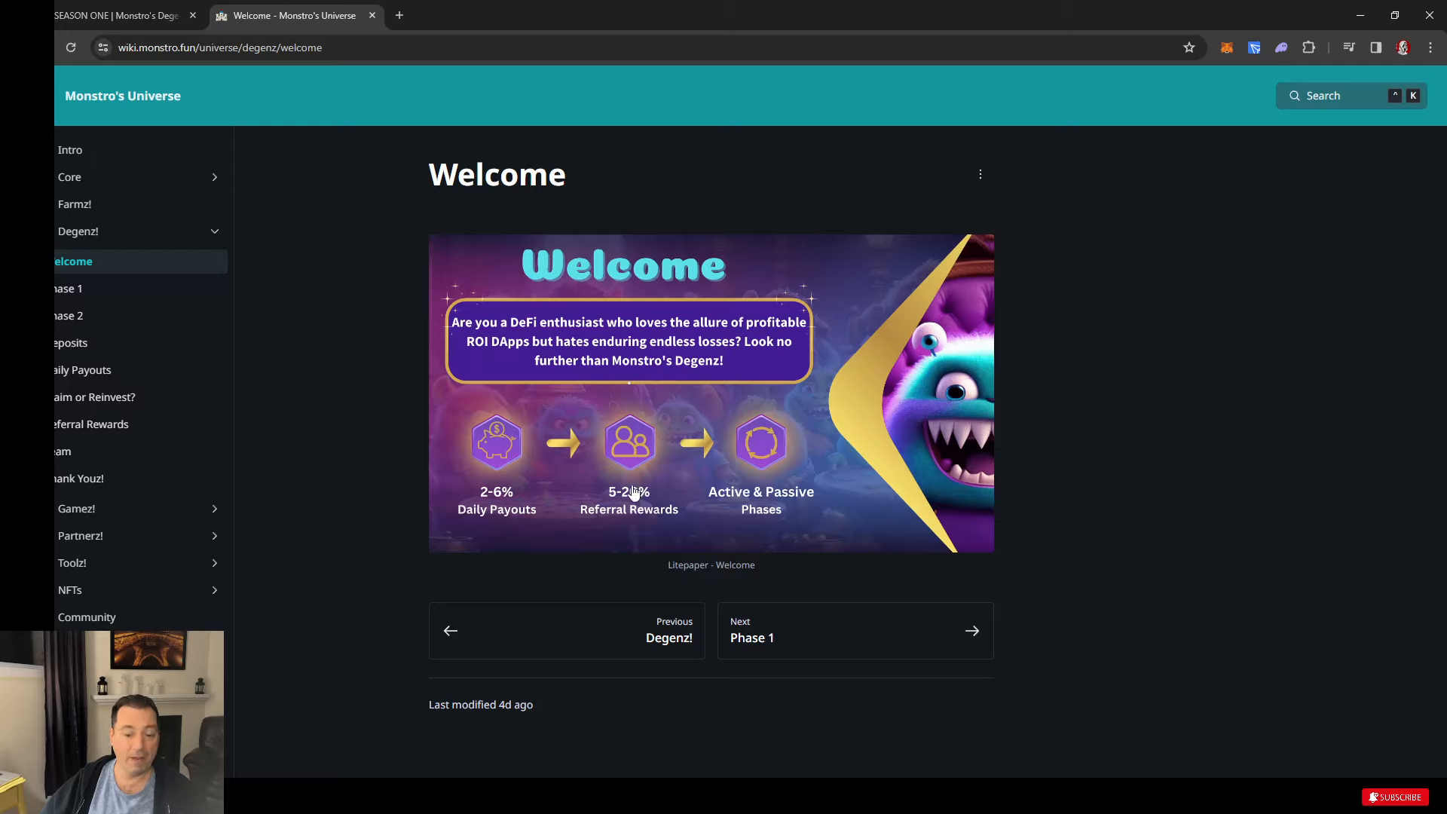
{"action": "mouse_move", "coordinate": [623, 487]}
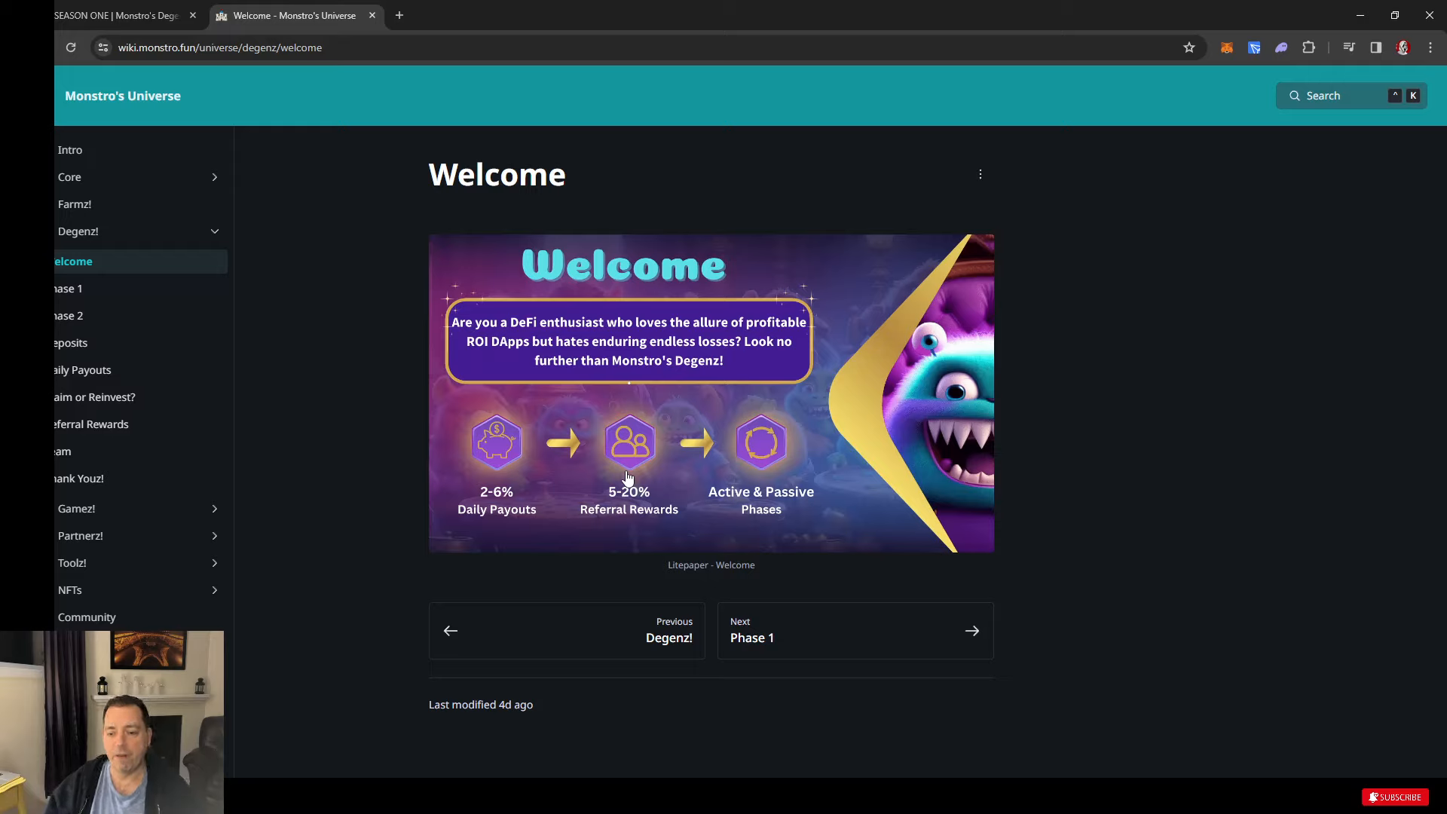
{"action": "mouse_move", "coordinate": [784, 487]}
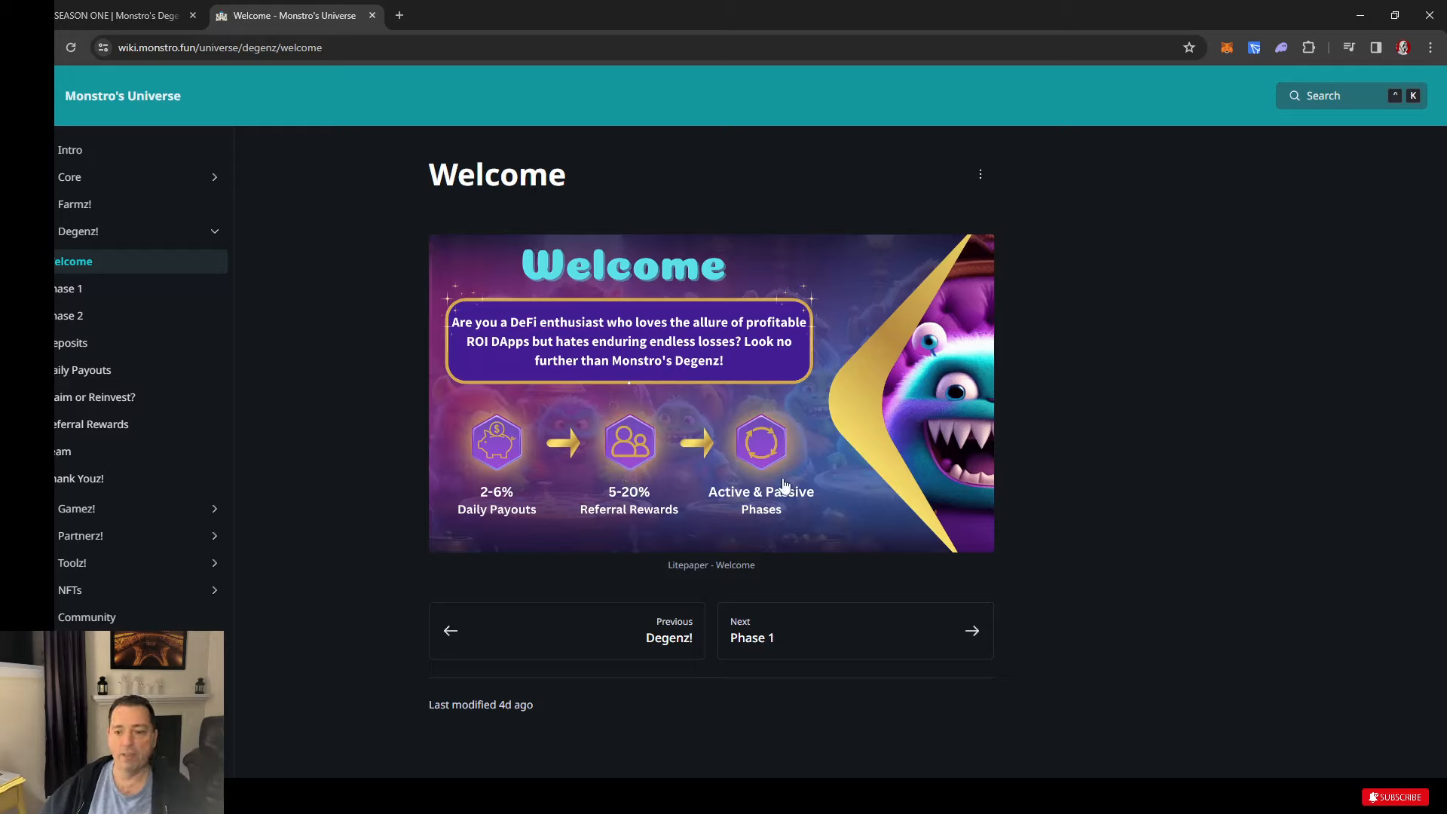
{"action": "mouse_move", "coordinate": [810, 458]}
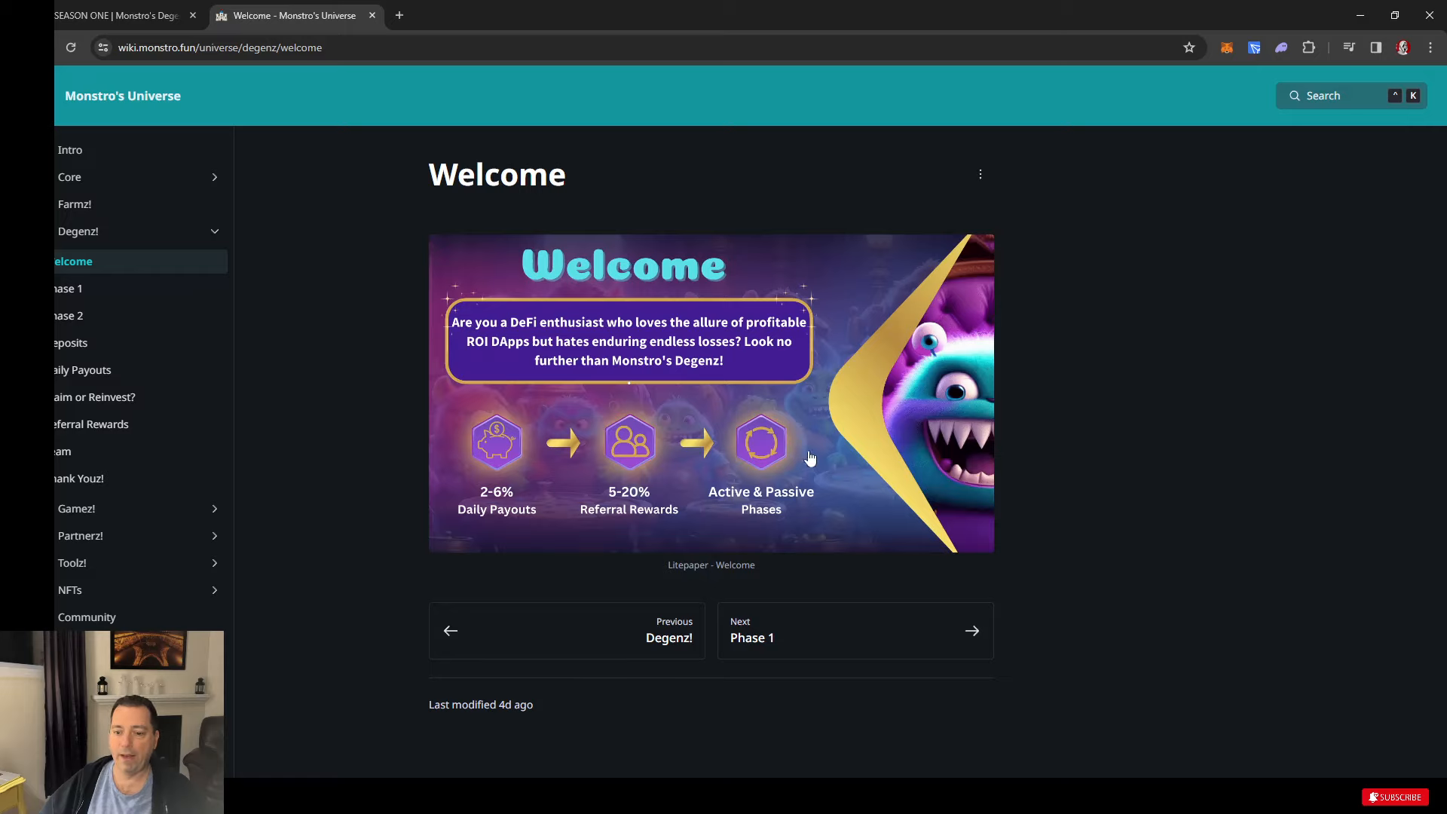
{"action": "mouse_move", "coordinate": [856, 634]}
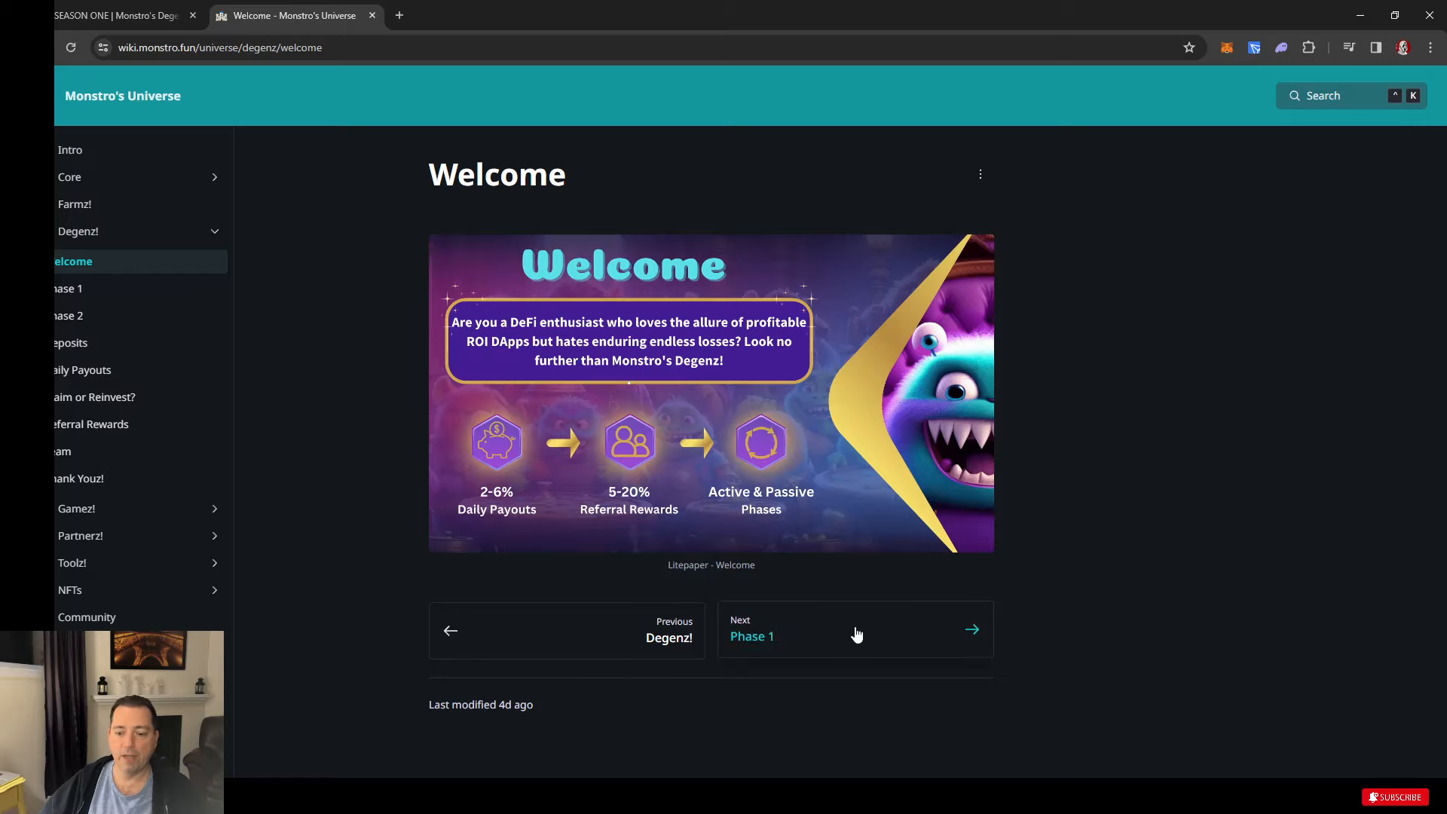
{"action": "left_click", "coordinate": [854, 630]}
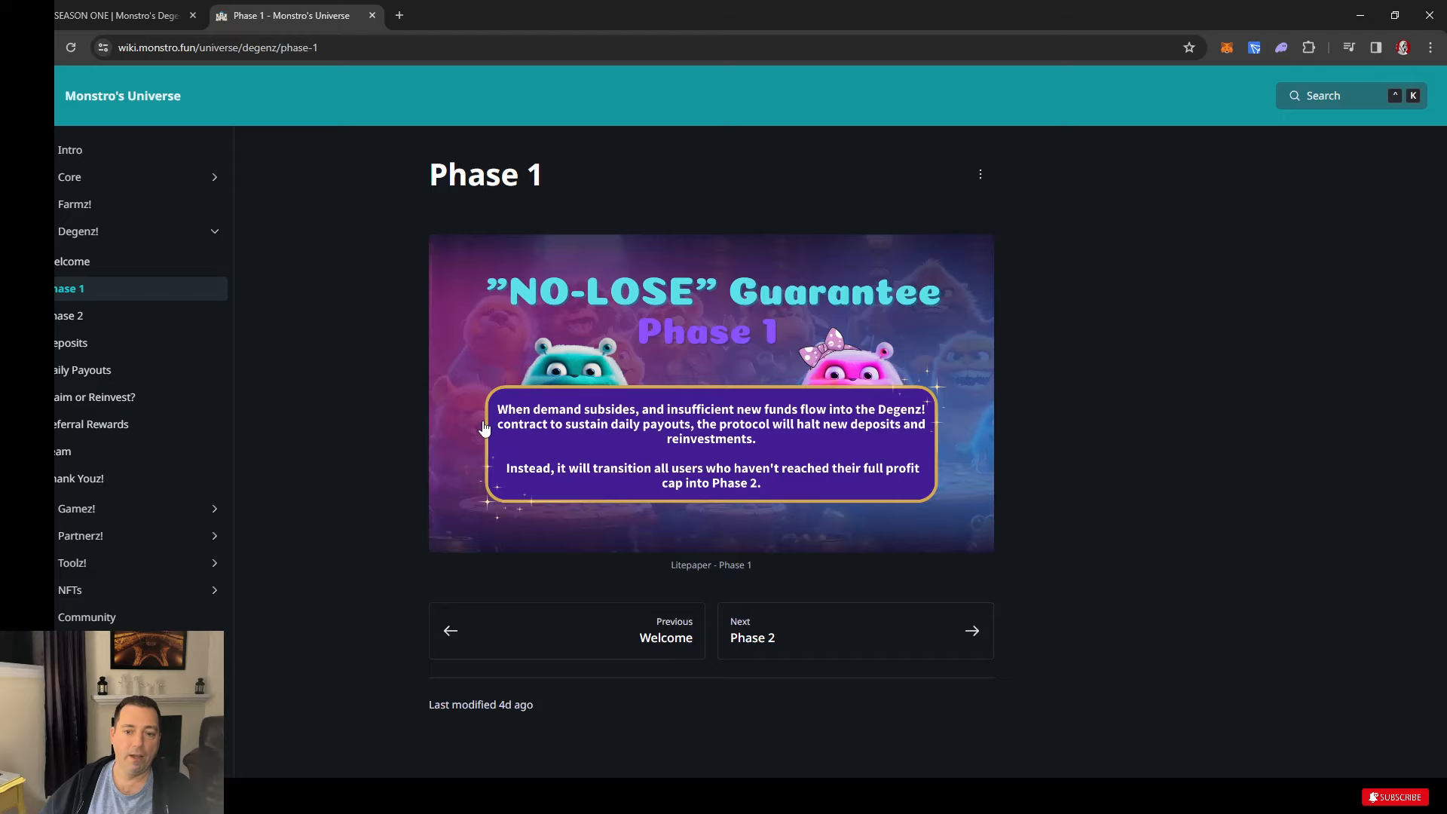
{"action": "mouse_move", "coordinate": [877, 487]}
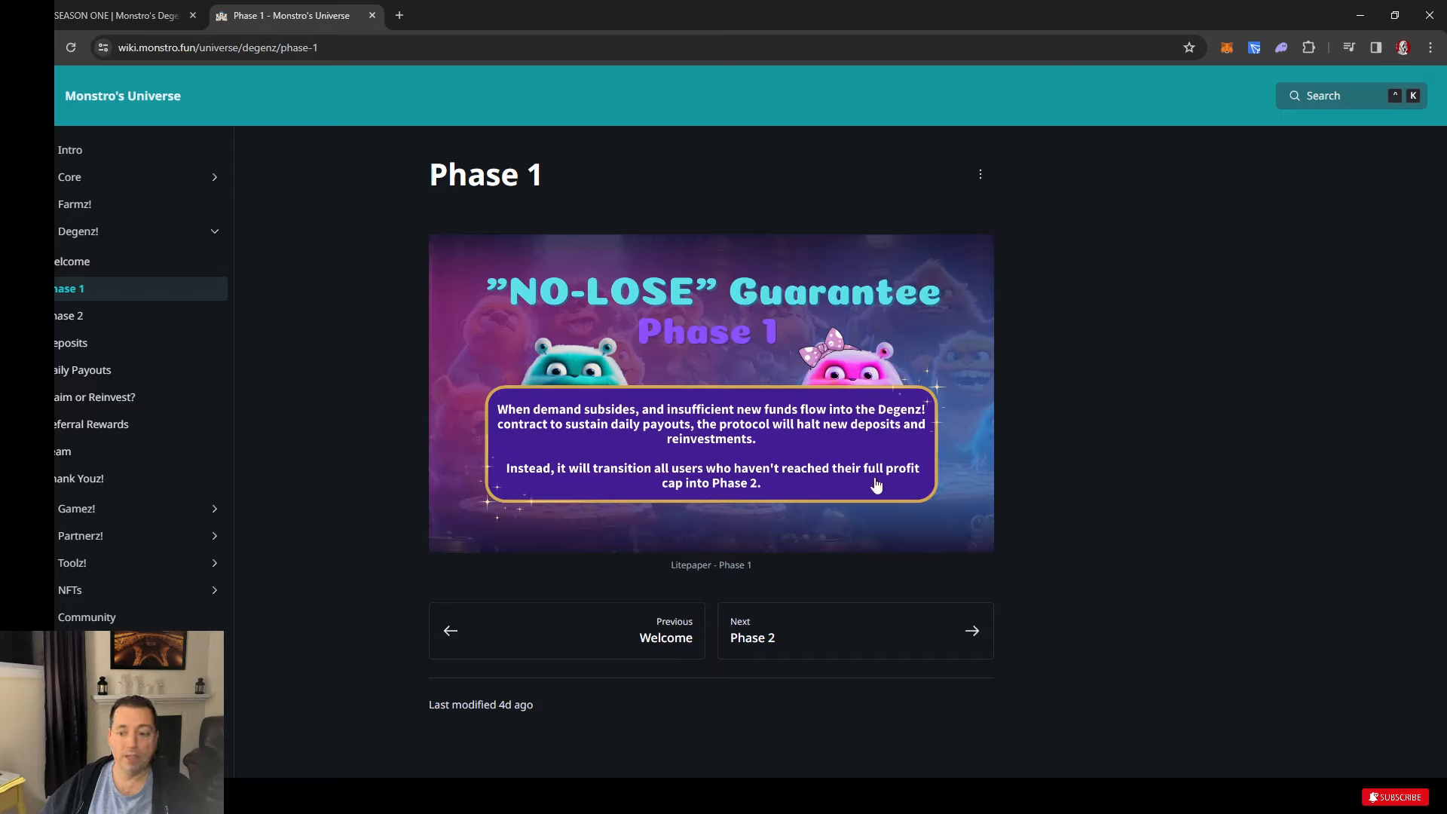
{"action": "mouse_move", "coordinate": [822, 416]}
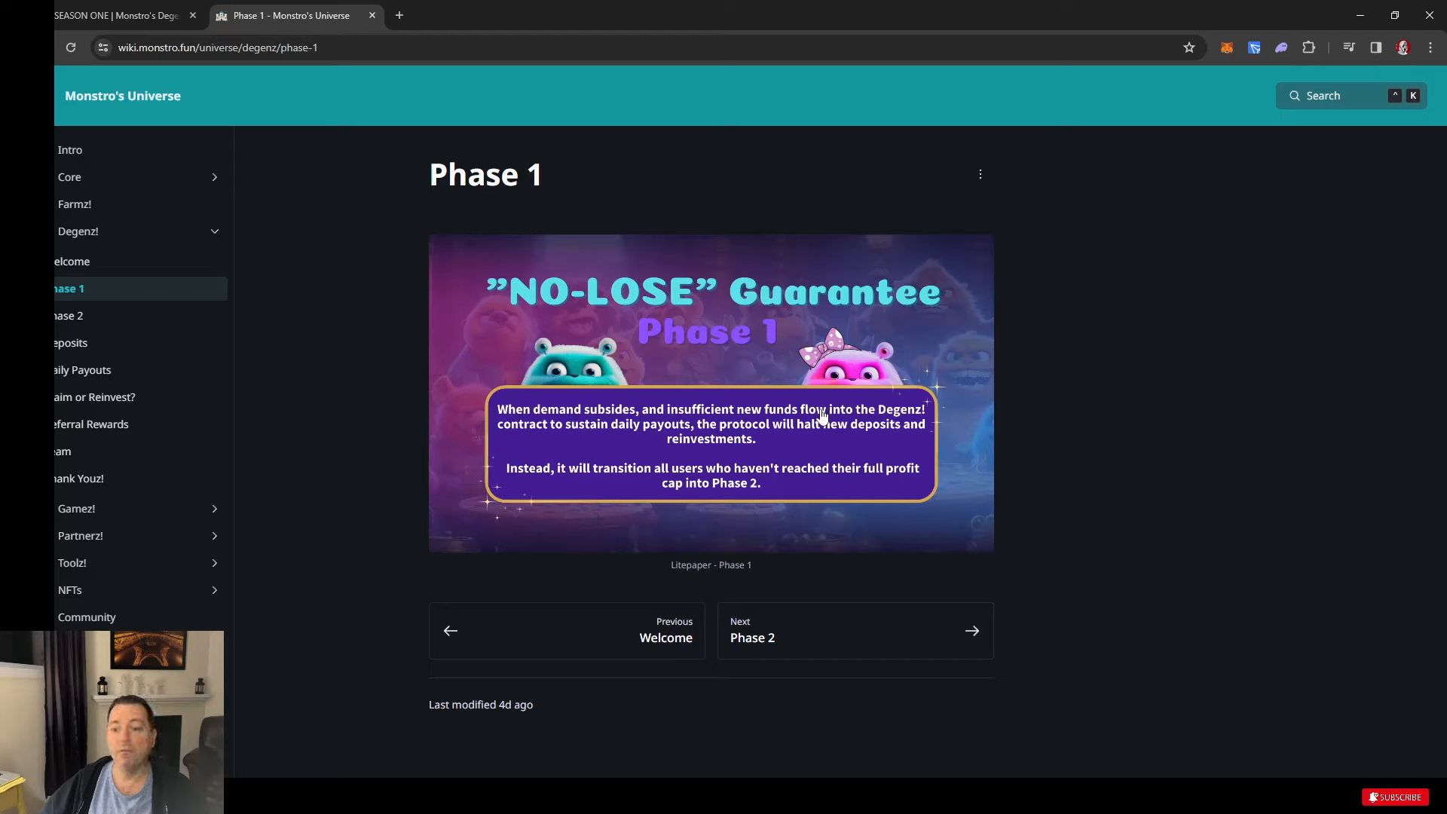
{"action": "mouse_move", "coordinate": [811, 488]}
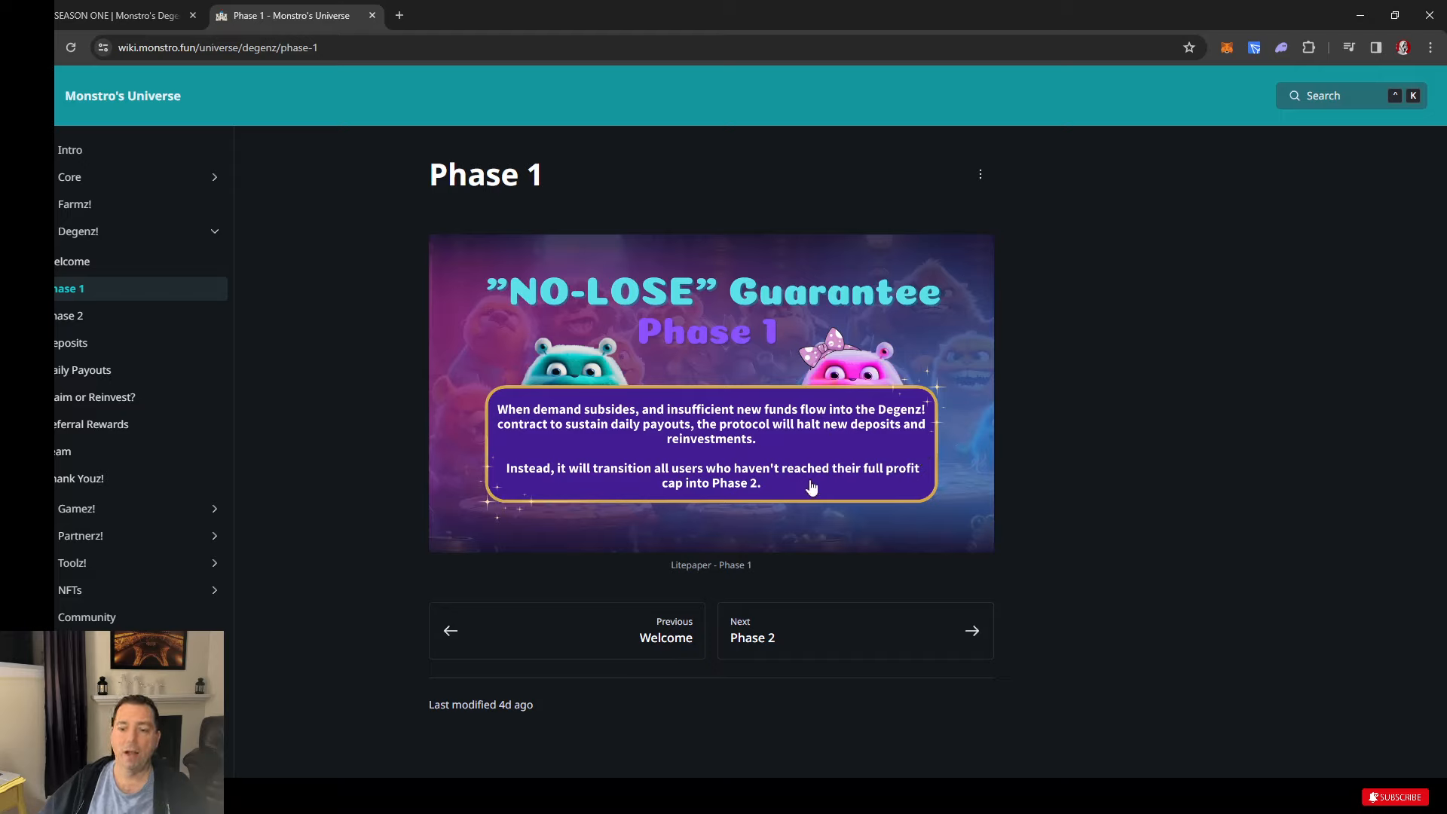
{"action": "mouse_move", "coordinate": [676, 425]}
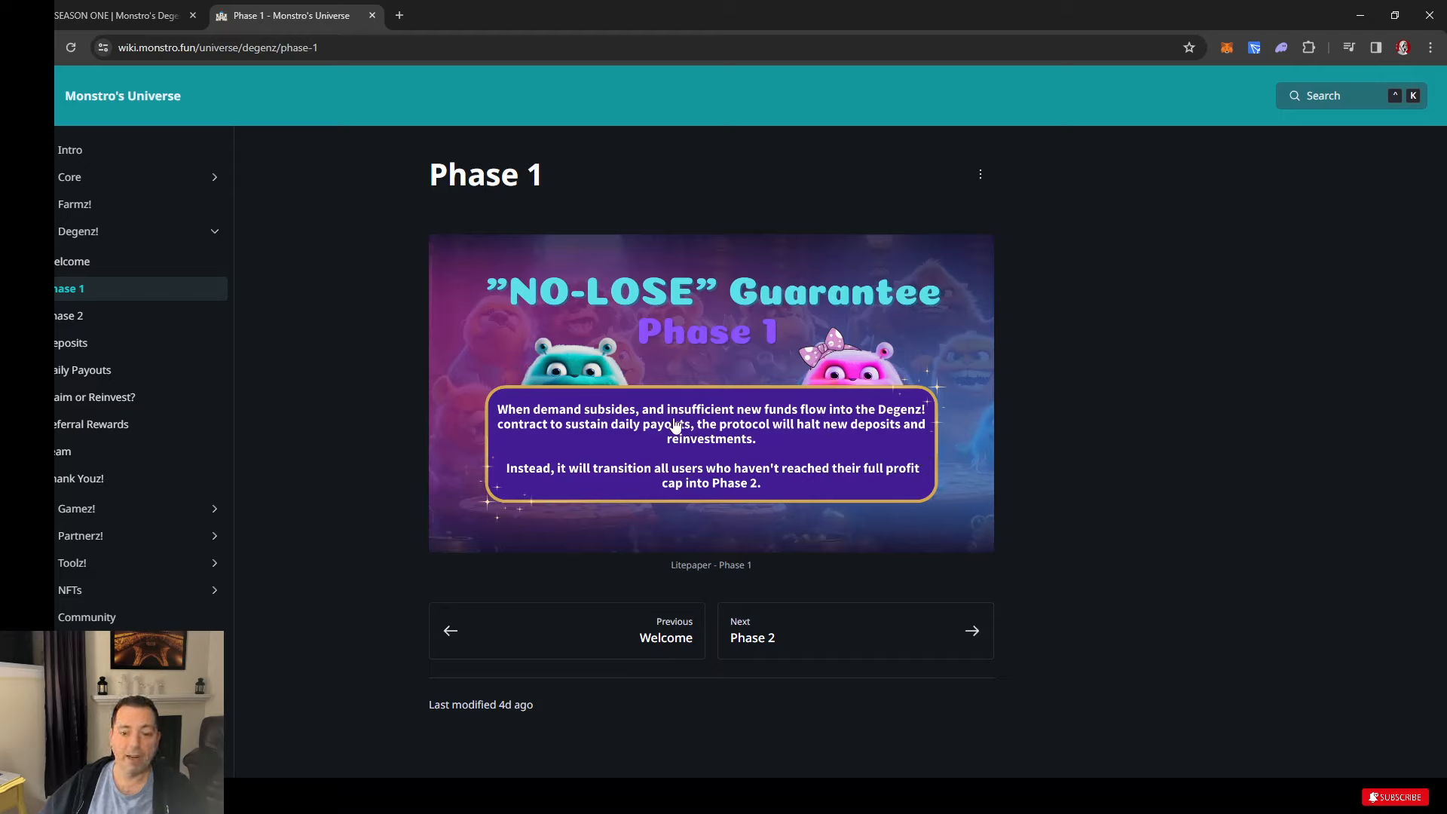
{"action": "mouse_move", "coordinate": [874, 435]}
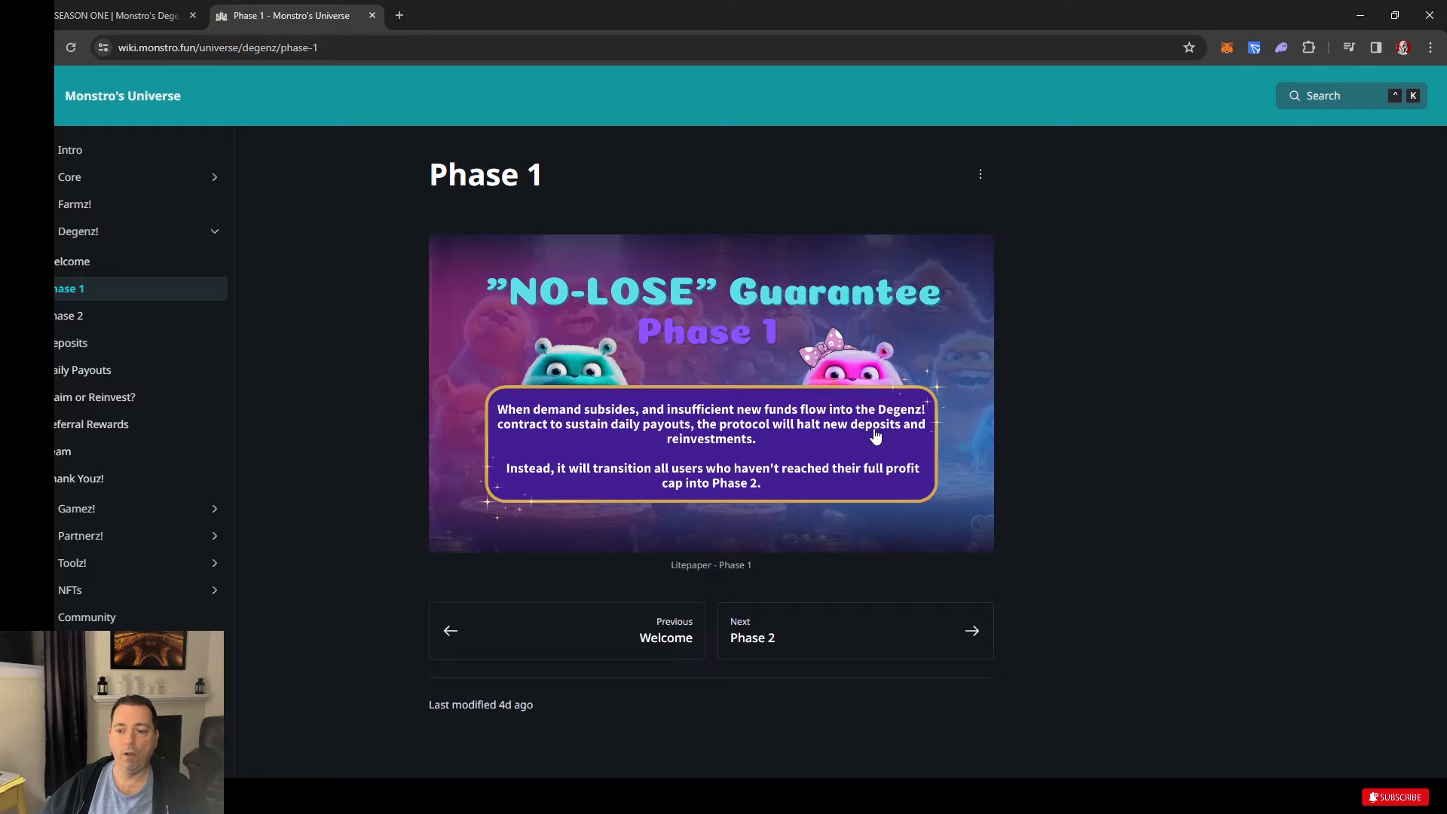
{"action": "mouse_move", "coordinate": [722, 437]}
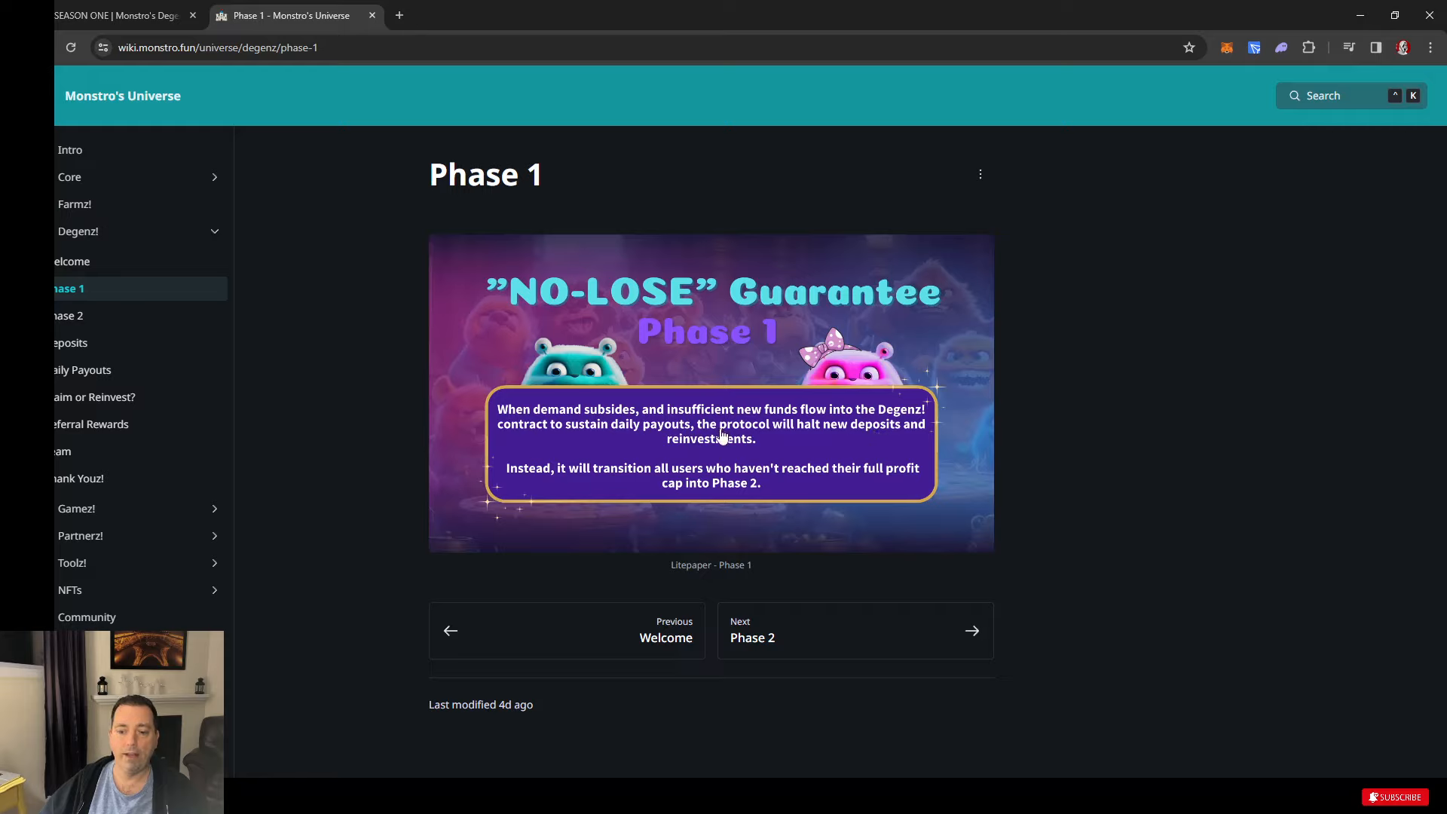
{"action": "mouse_move", "coordinate": [549, 474]}
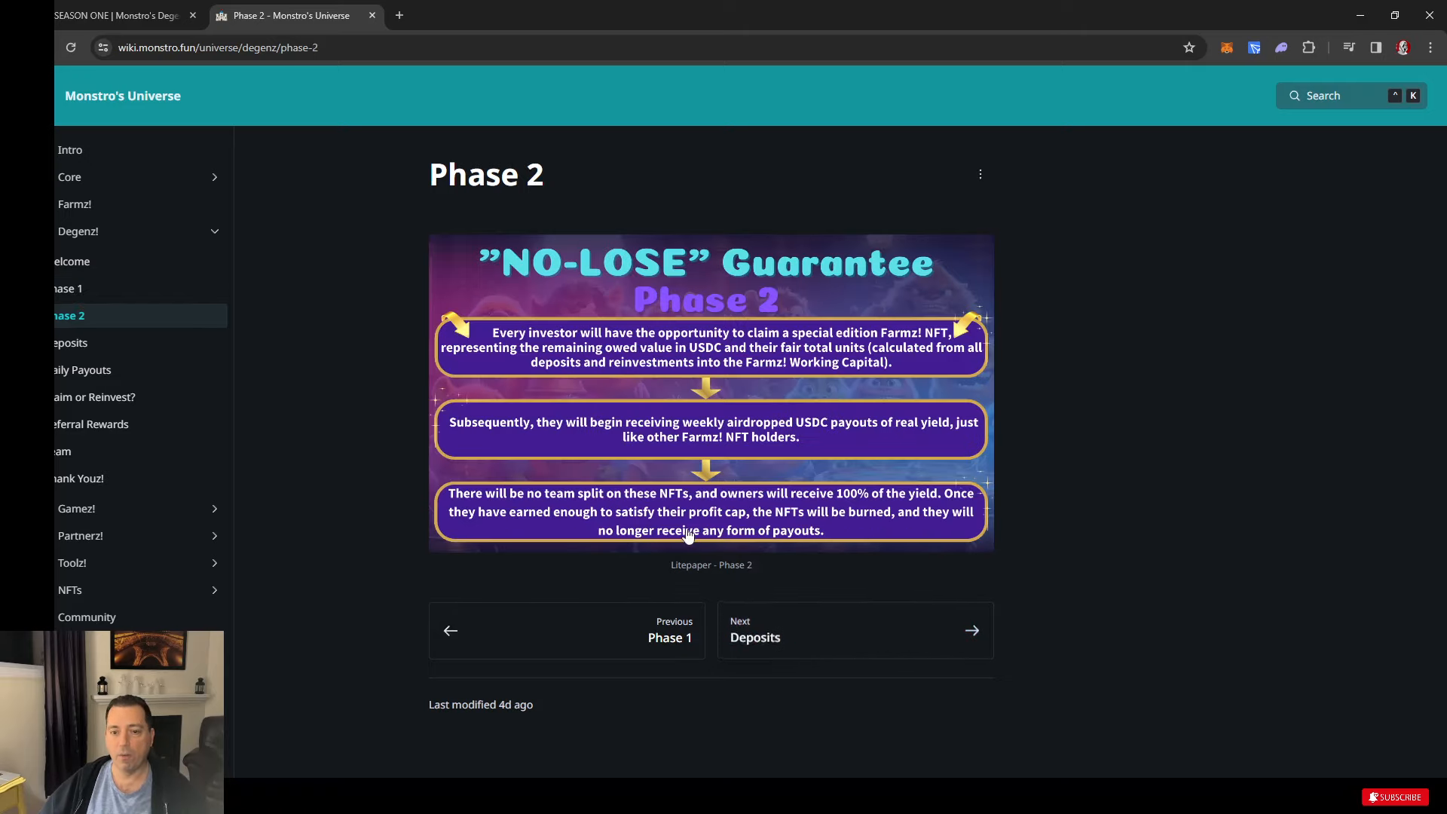
{"action": "mouse_move", "coordinate": [540, 285]}
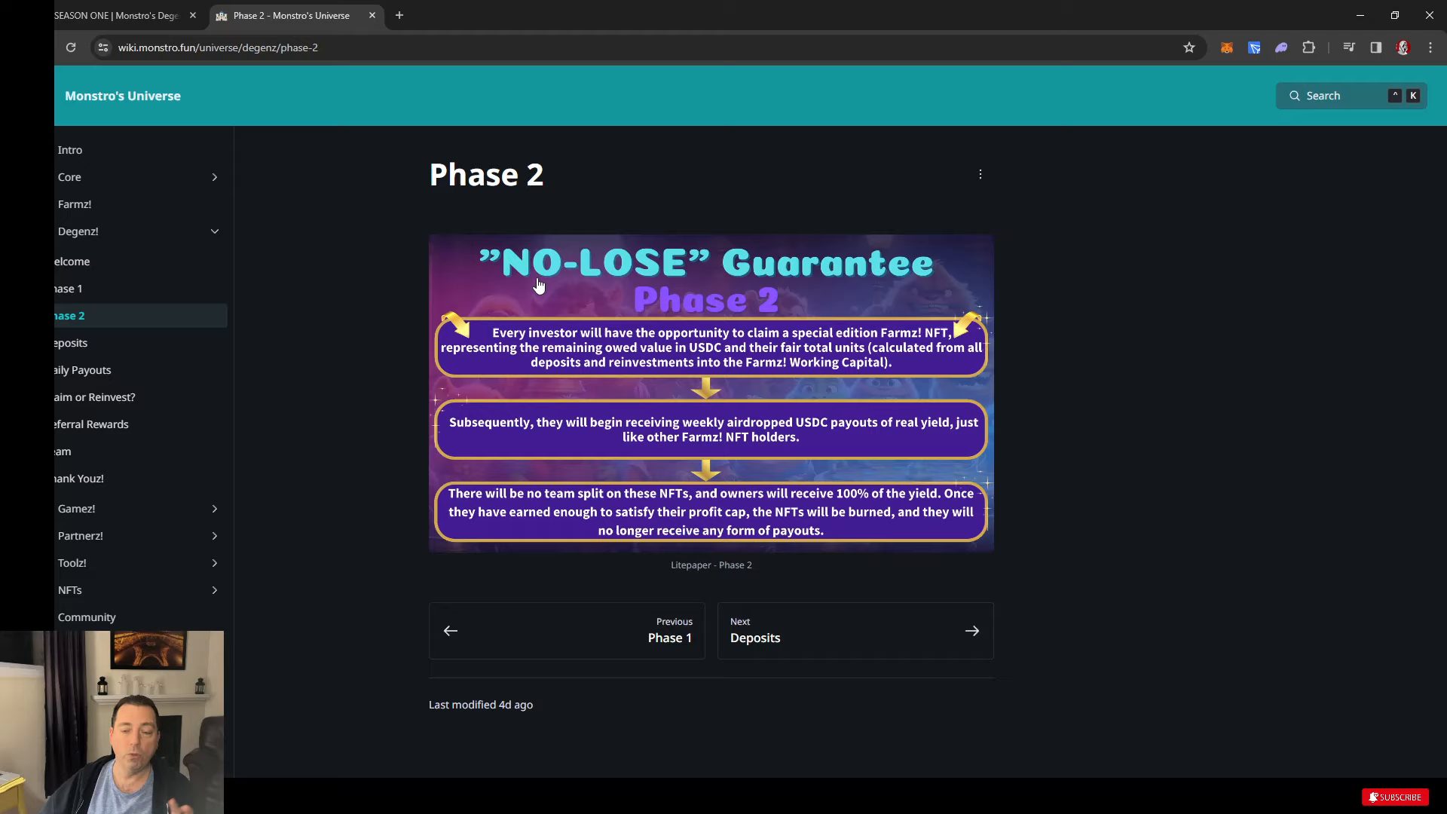
{"action": "mouse_move", "coordinate": [613, 303]}
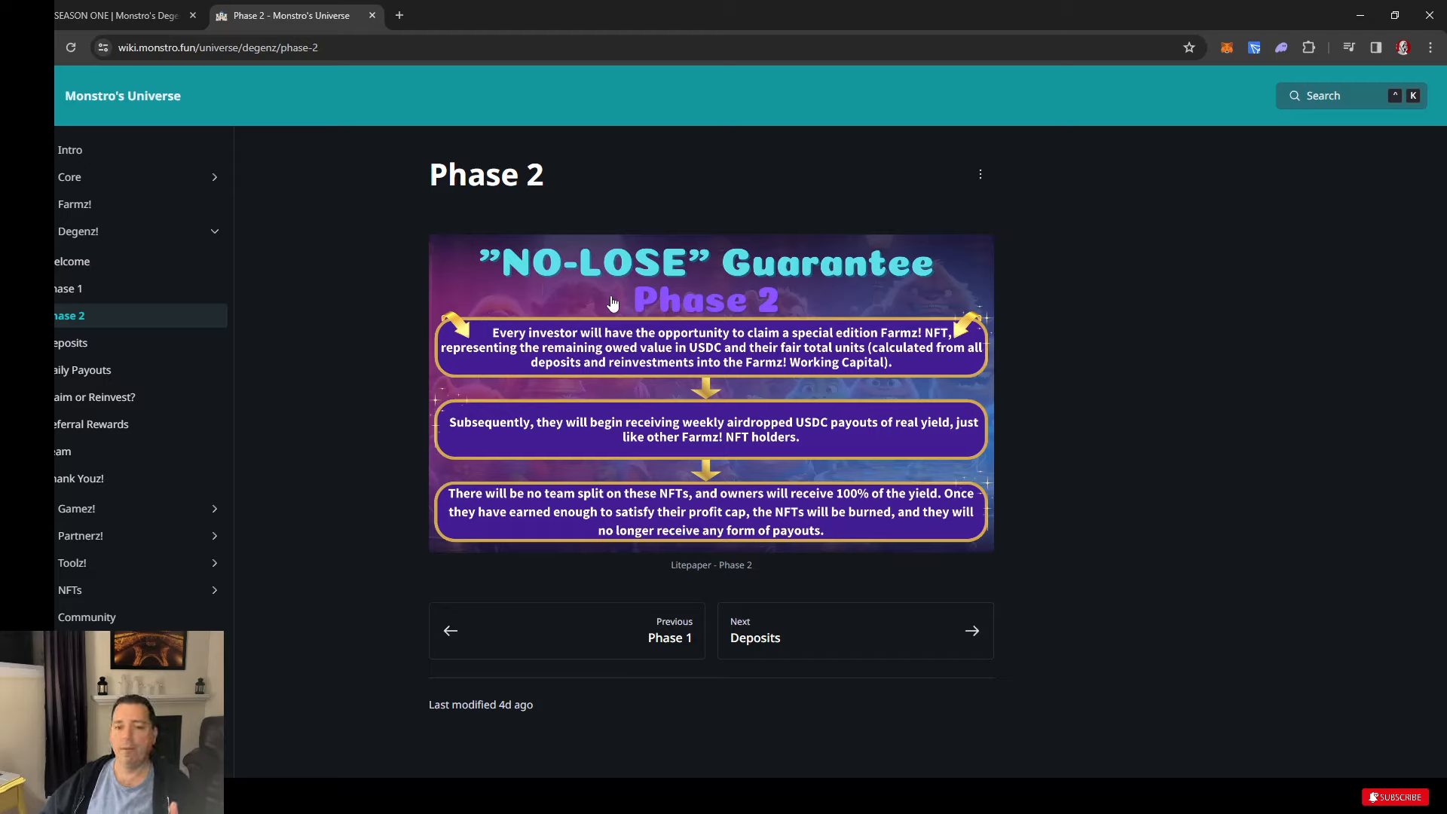
{"action": "mouse_move", "coordinate": [753, 342]}
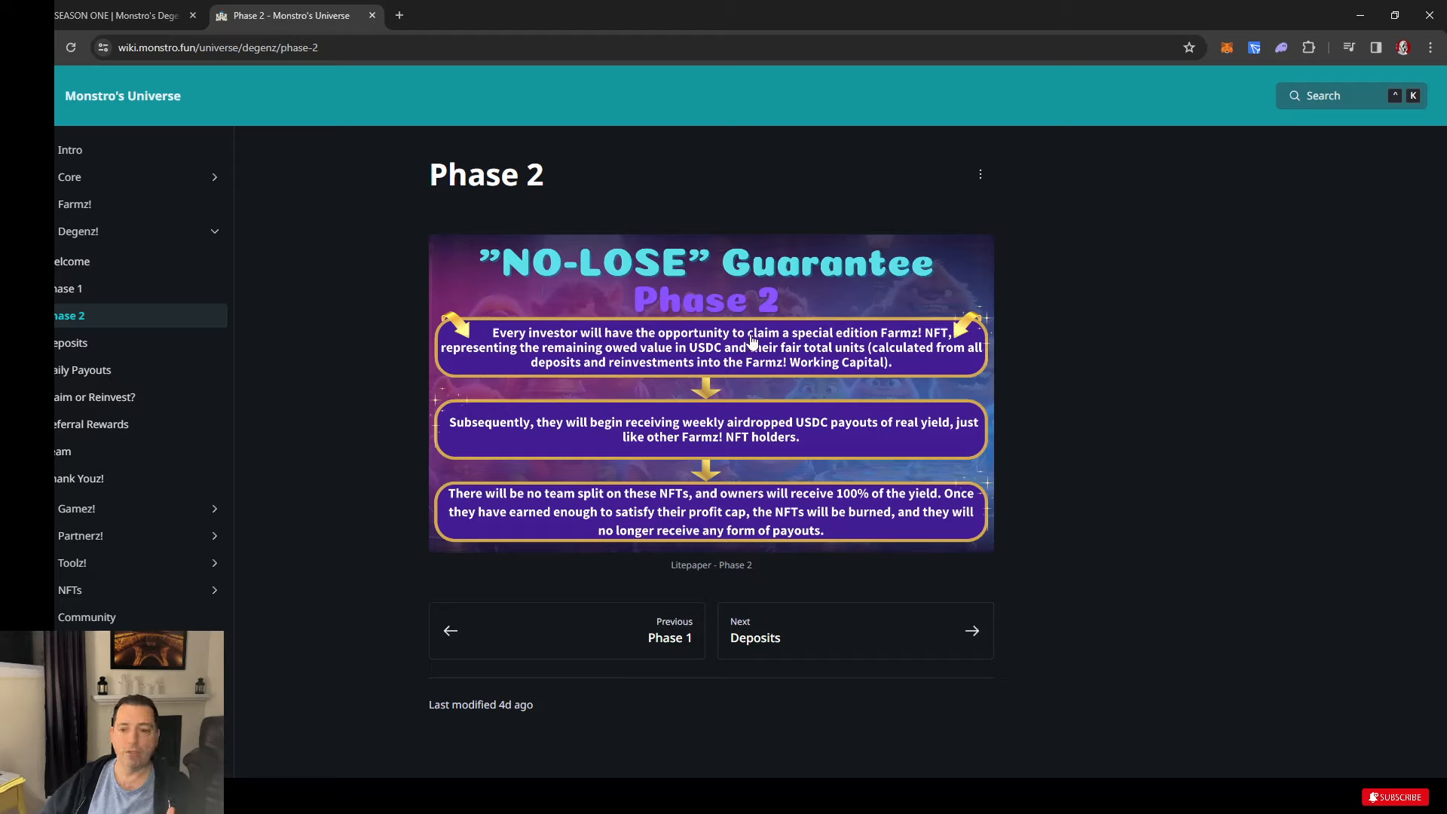
{"action": "mouse_move", "coordinate": [939, 344]}
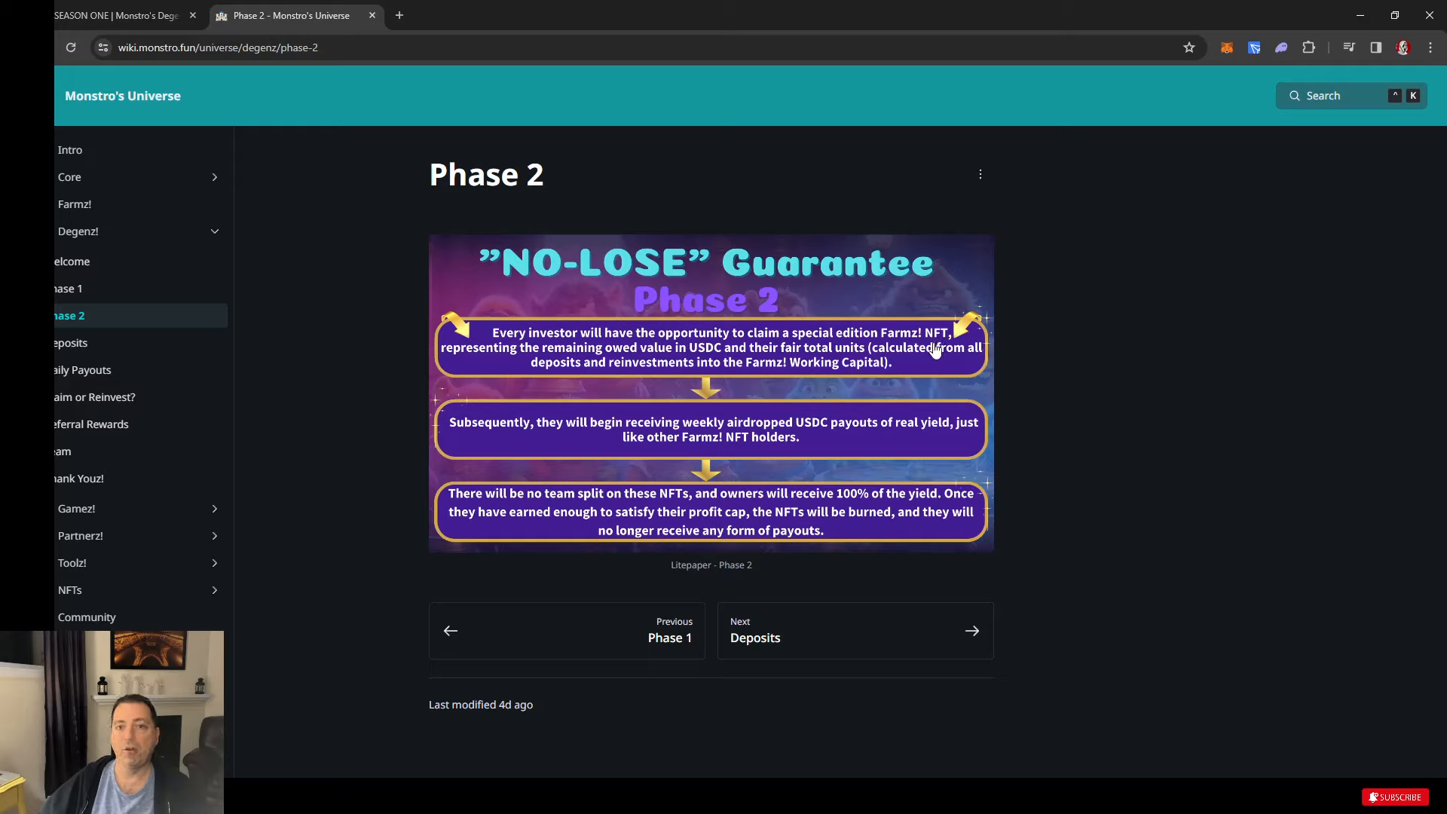
{"action": "mouse_move", "coordinate": [932, 367]}
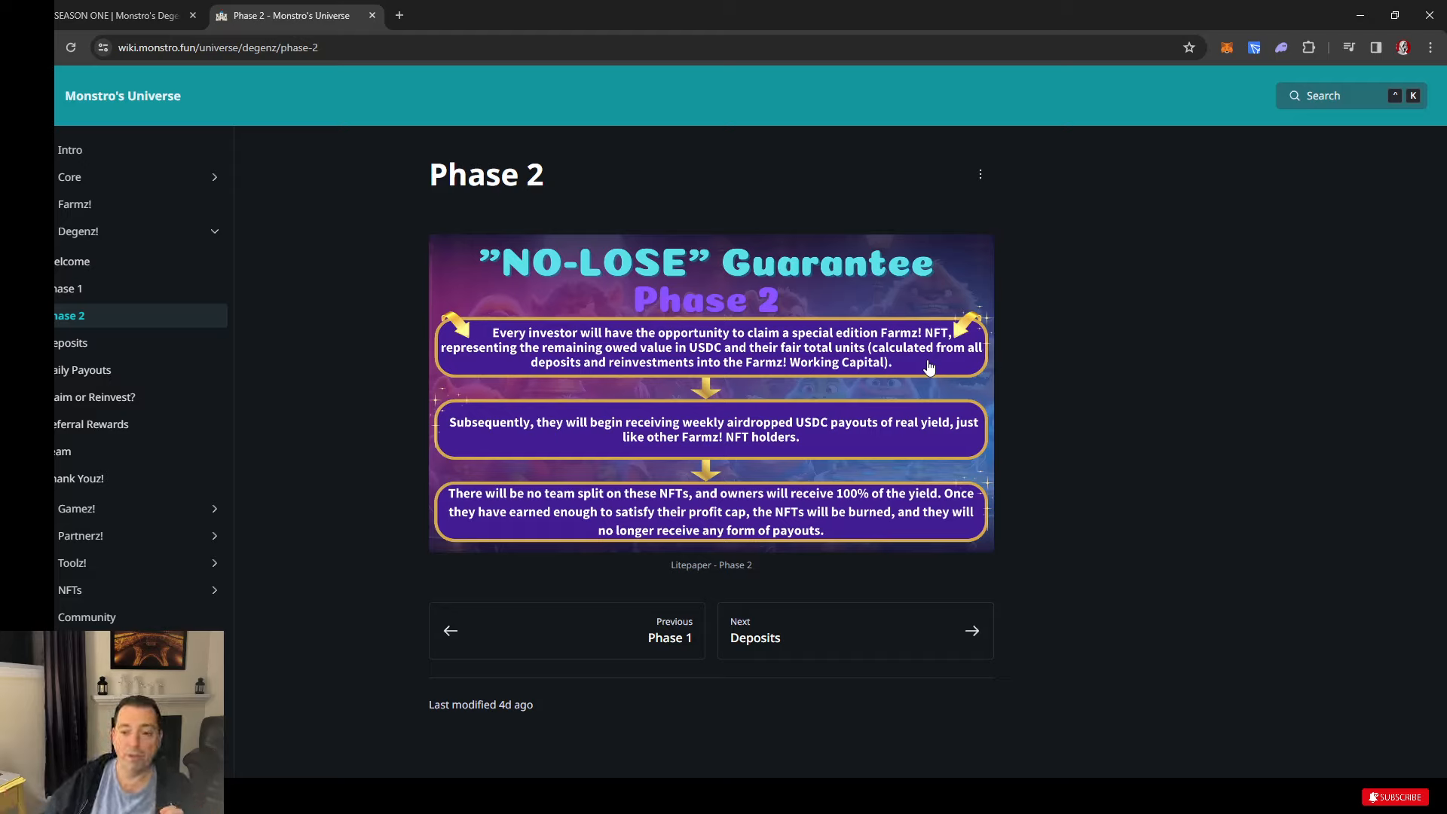
{"action": "mouse_move", "coordinate": [756, 475]}
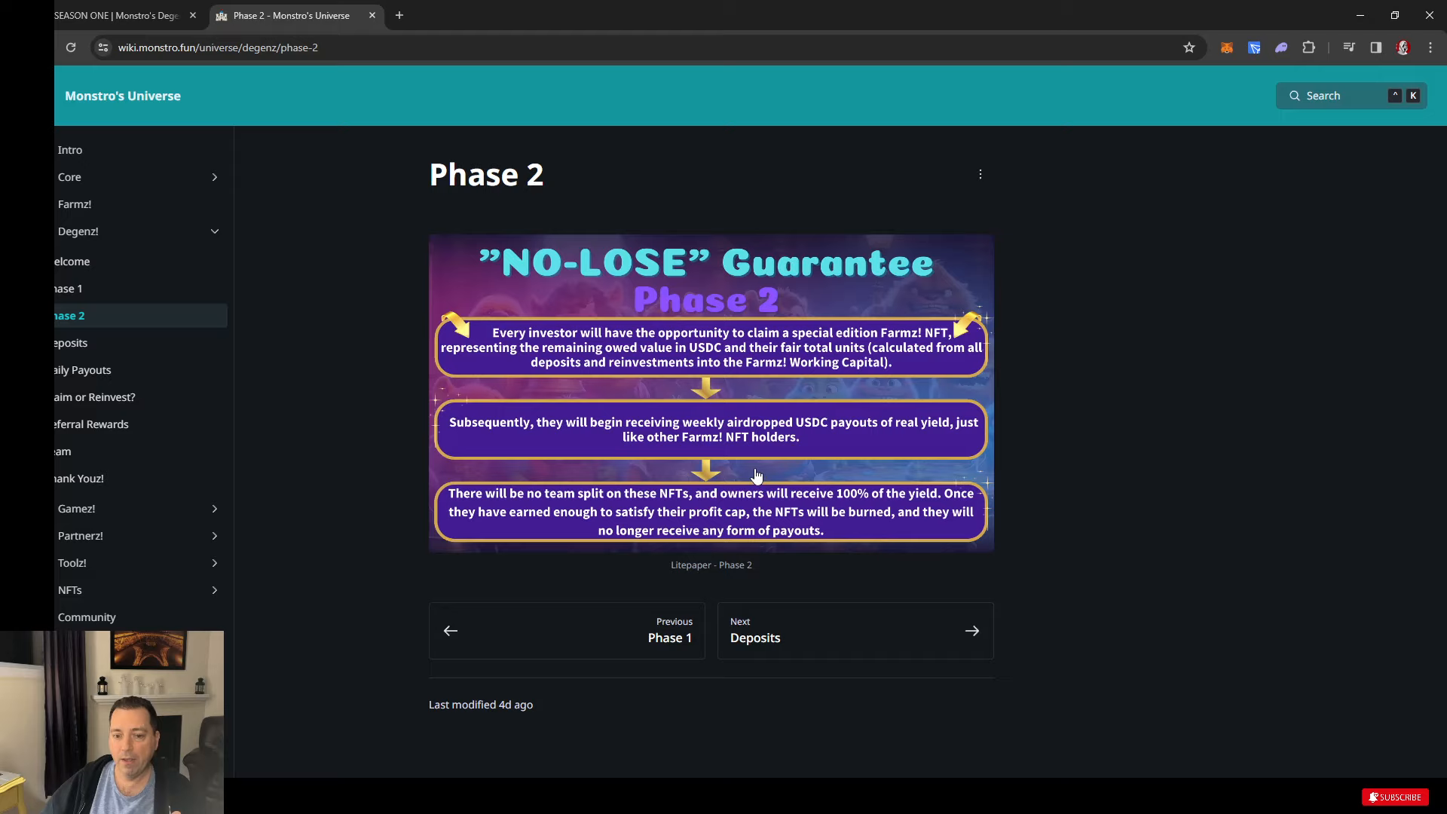
{"action": "mouse_move", "coordinate": [961, 374]}
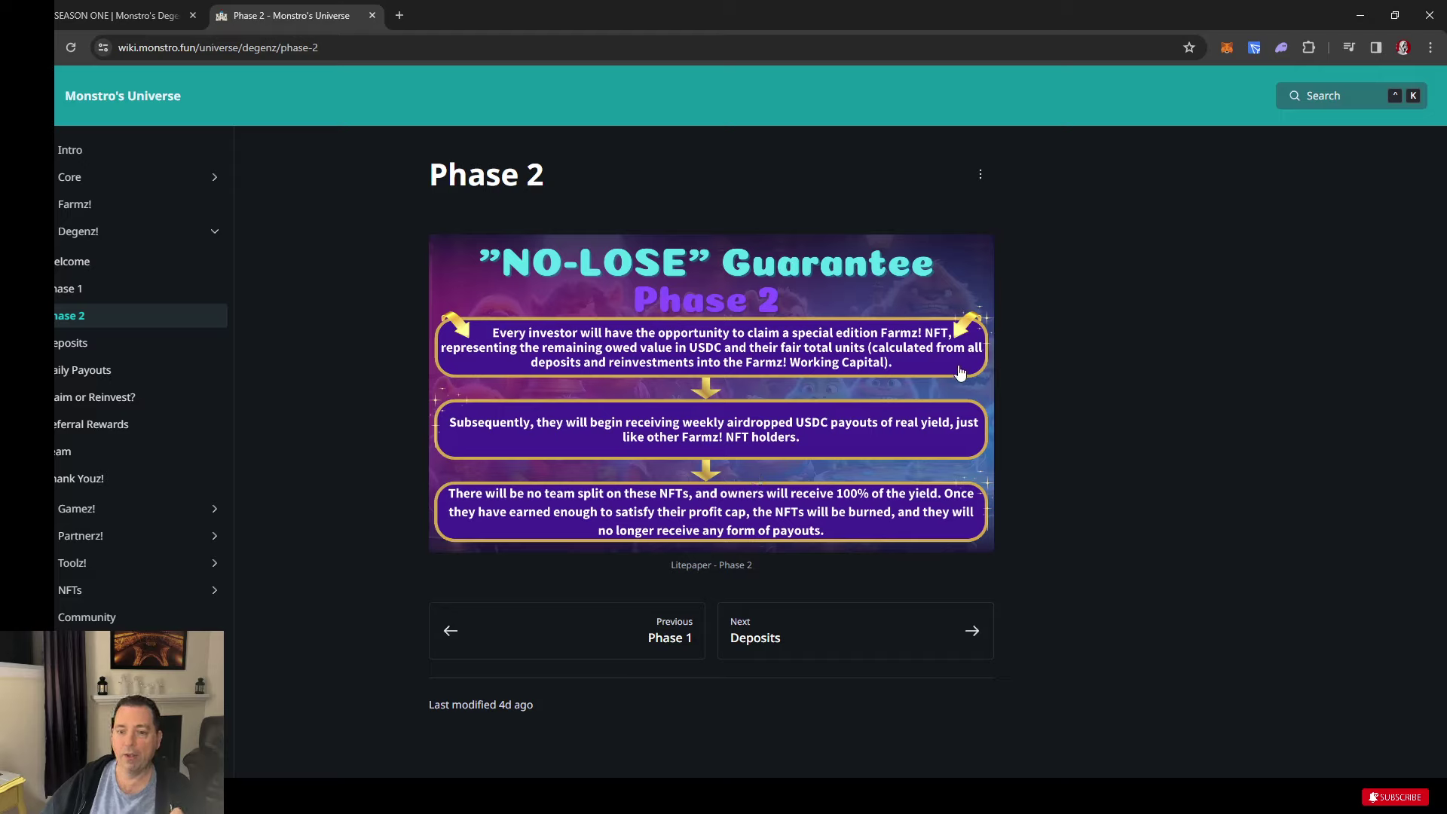
{"action": "mouse_move", "coordinate": [854, 379]}
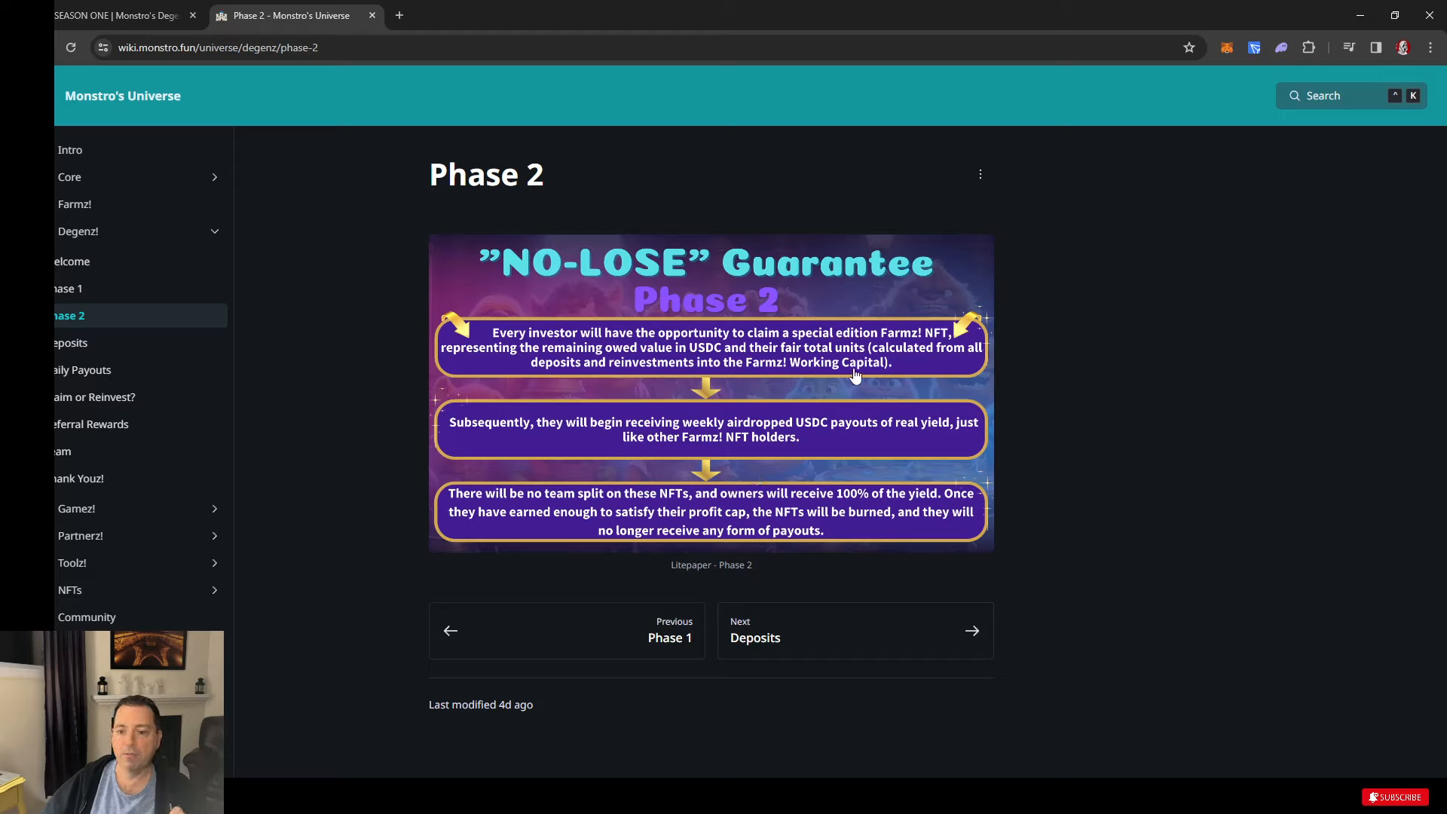
{"action": "mouse_move", "coordinate": [618, 434]}
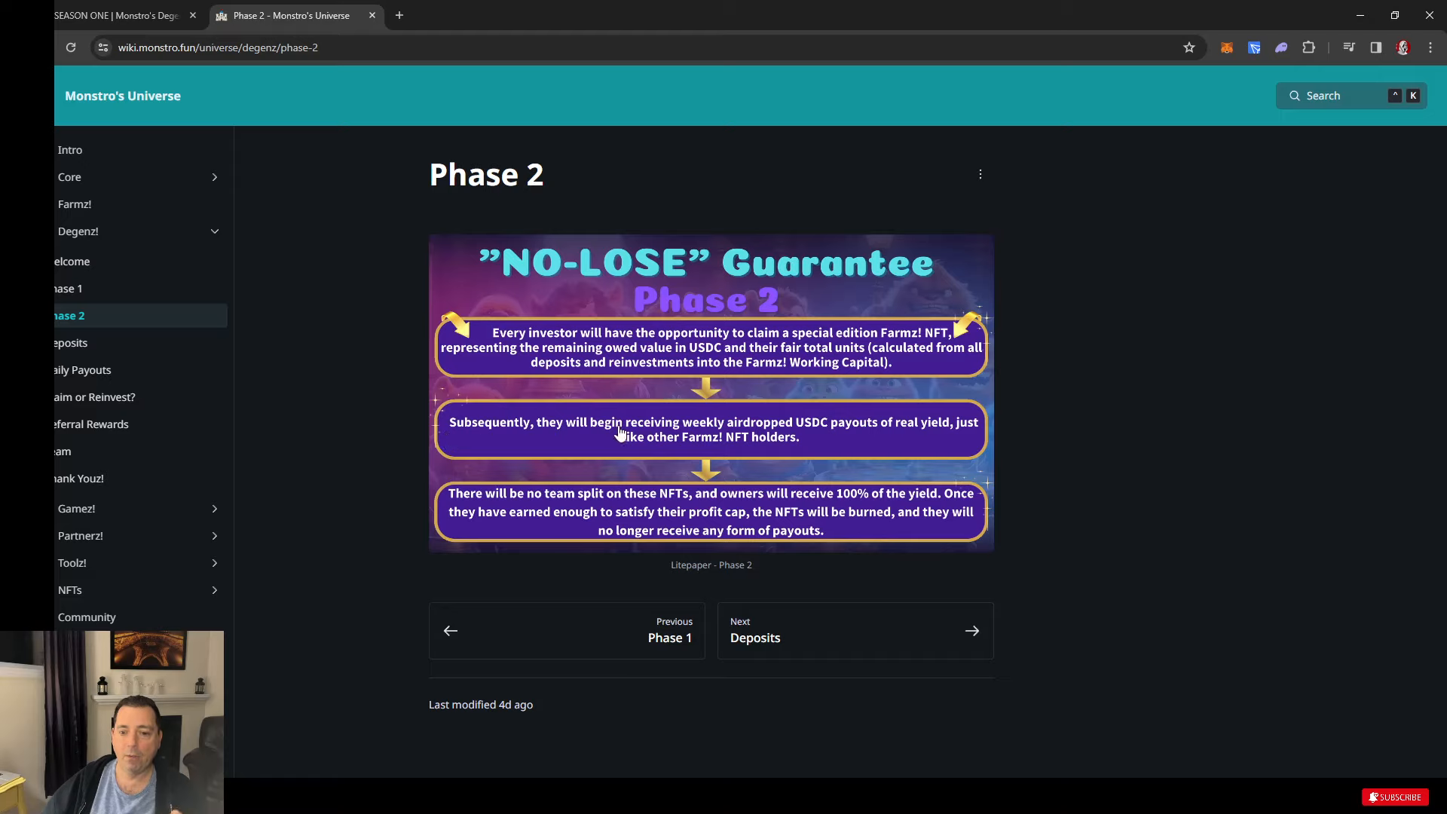
{"action": "mouse_move", "coordinate": [849, 442]}
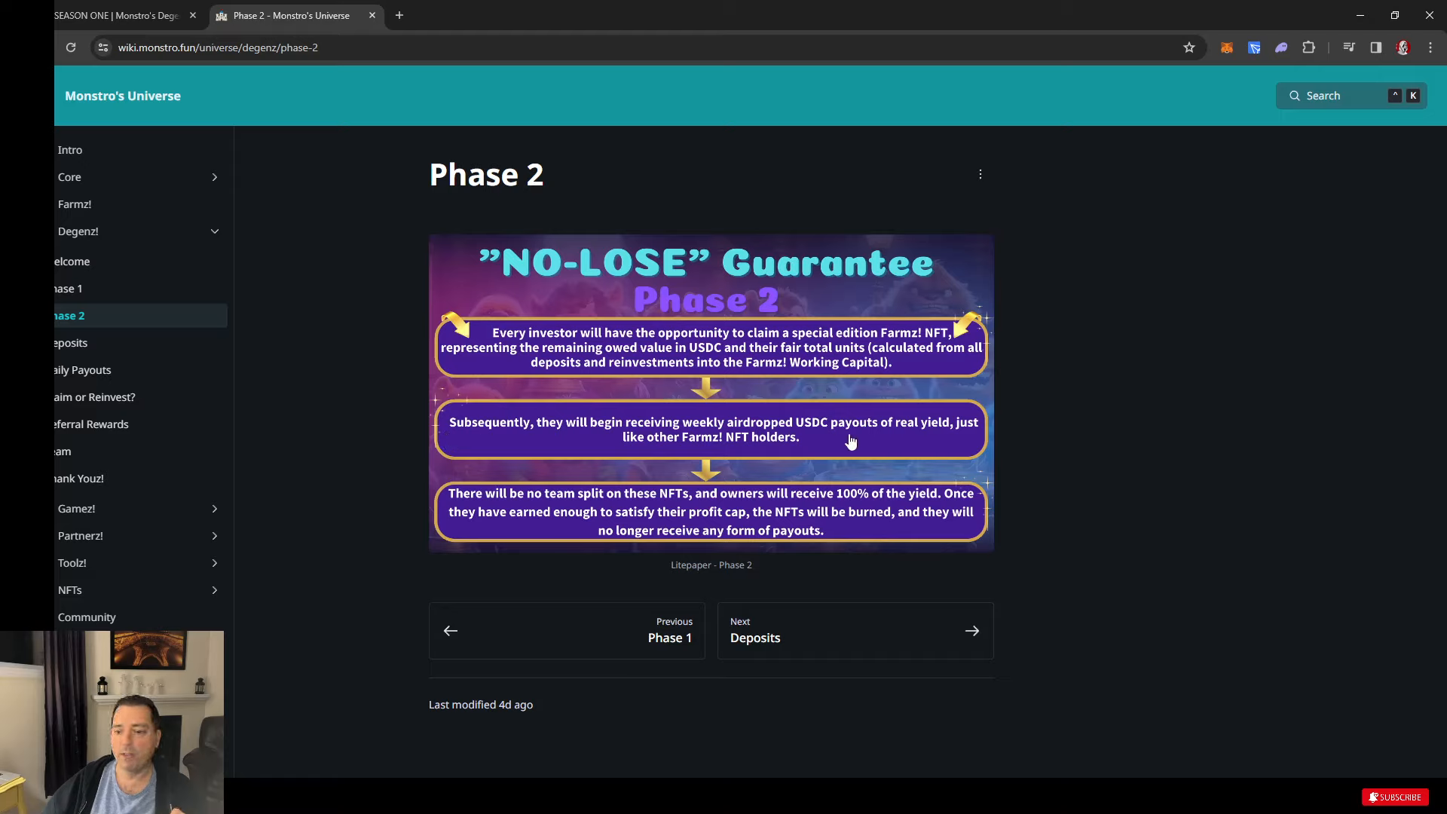
{"action": "mouse_move", "coordinate": [671, 458]}
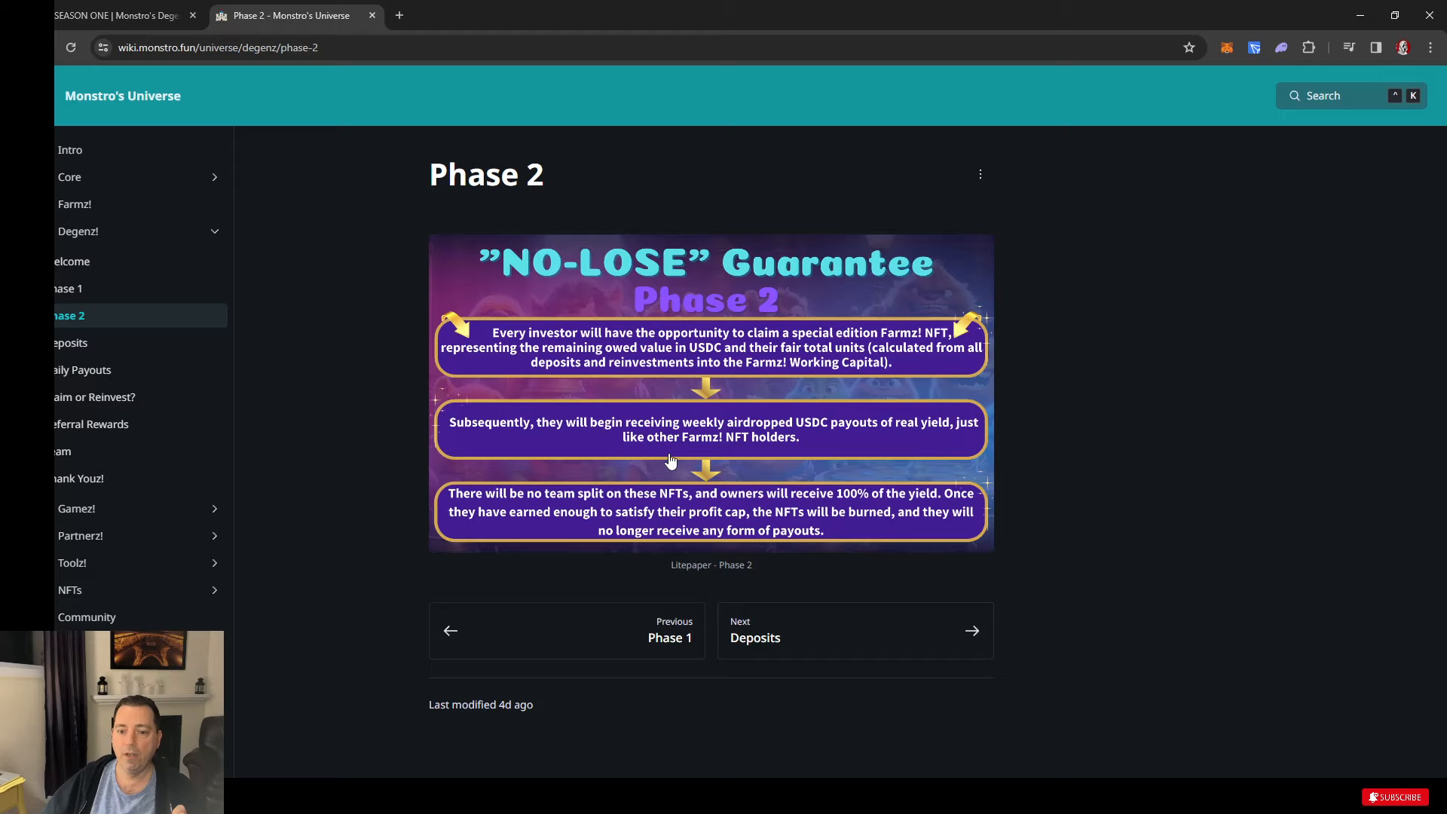
{"action": "mouse_move", "coordinate": [443, 517]}
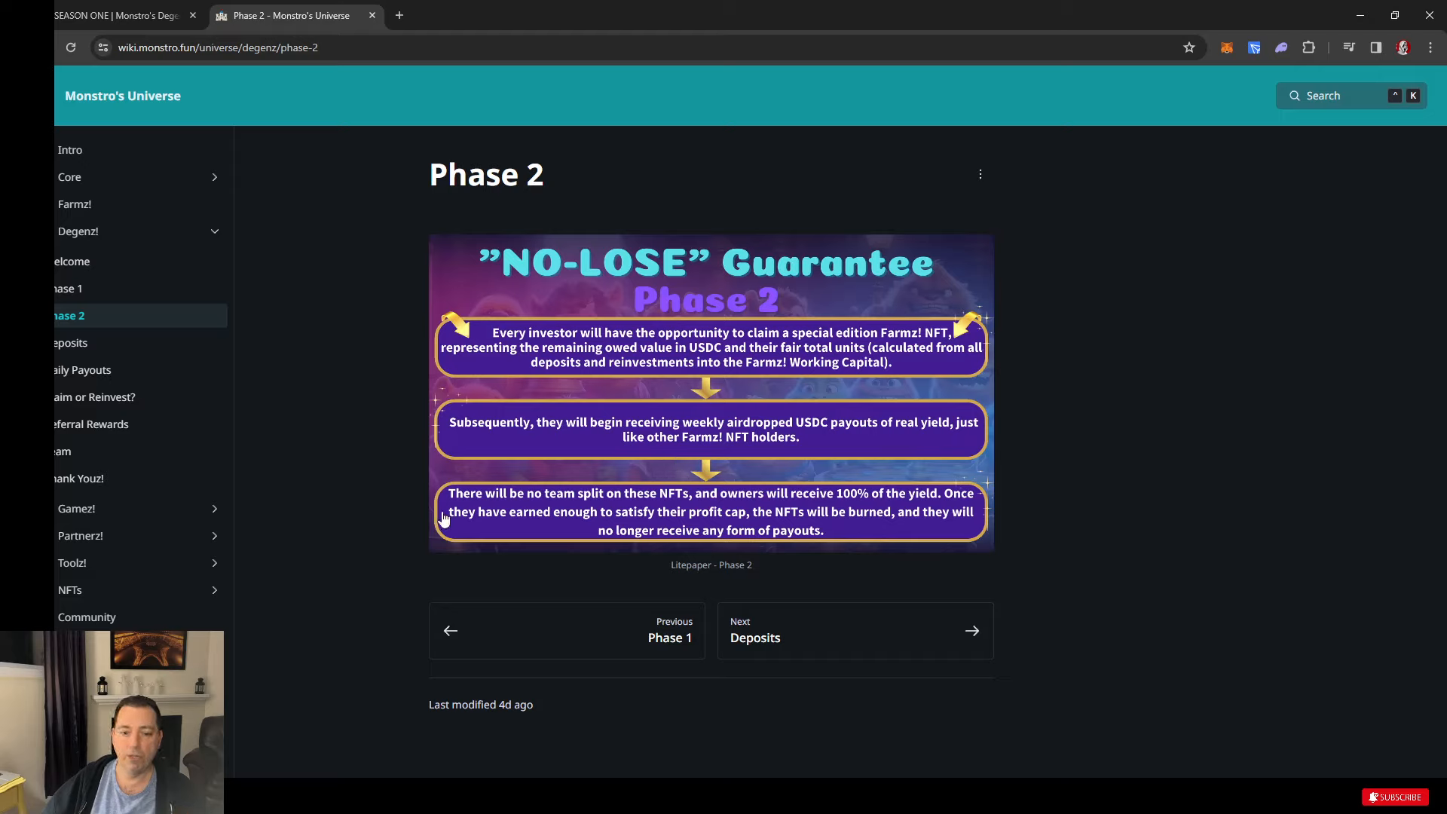
{"action": "mouse_move", "coordinate": [721, 507]}
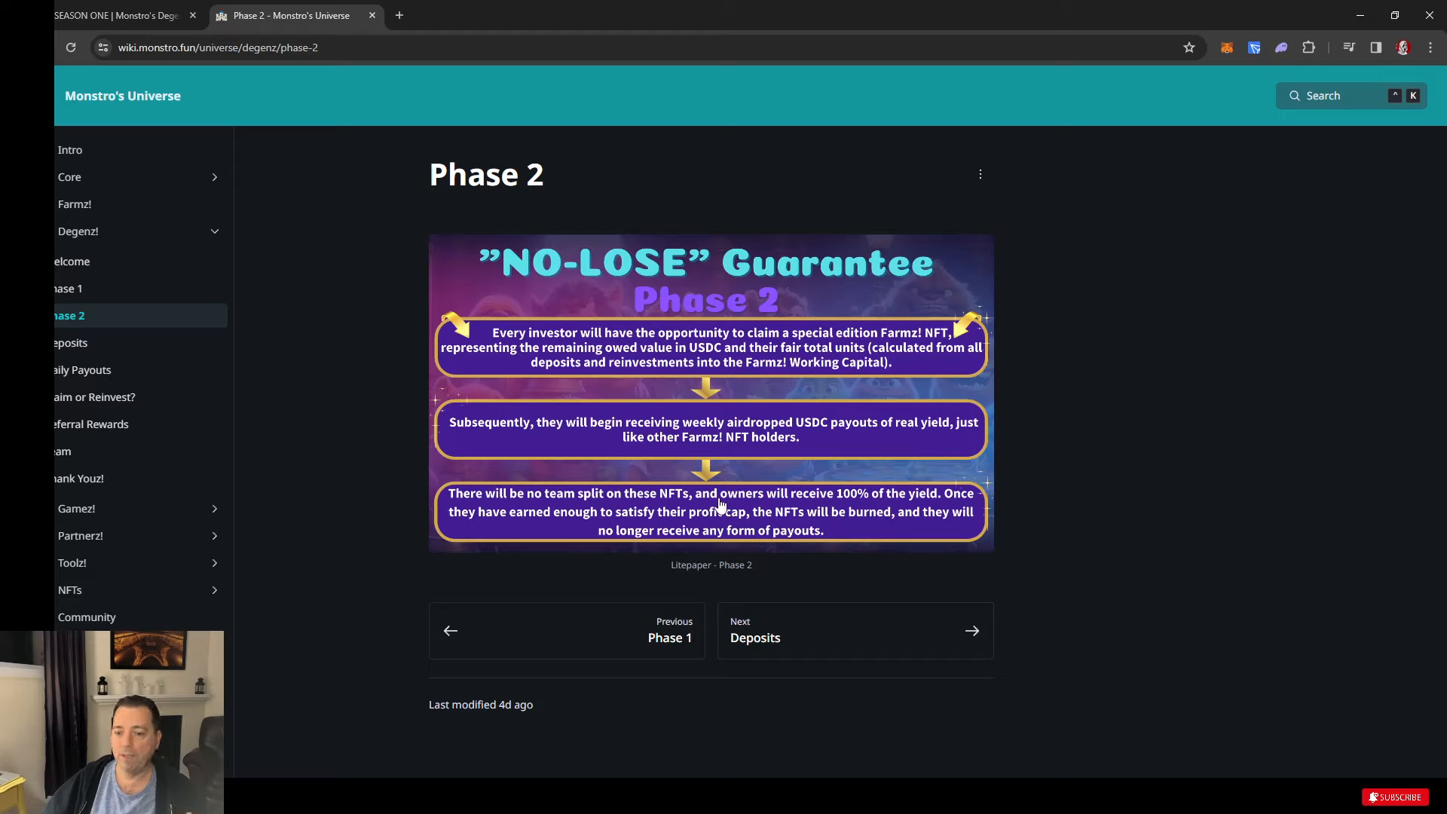
{"action": "mouse_move", "coordinate": [908, 505]}
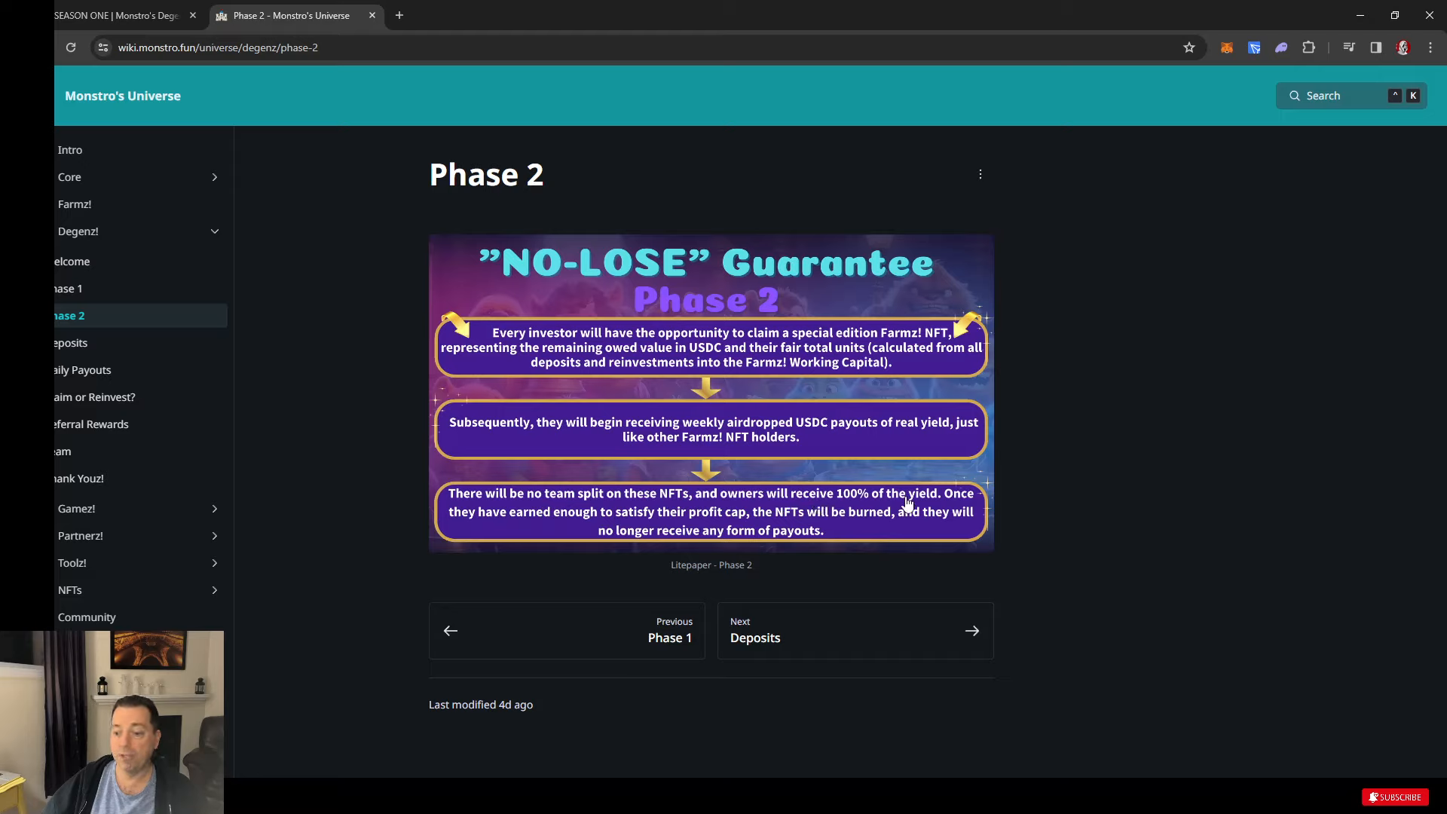
{"action": "mouse_move", "coordinate": [940, 513]}
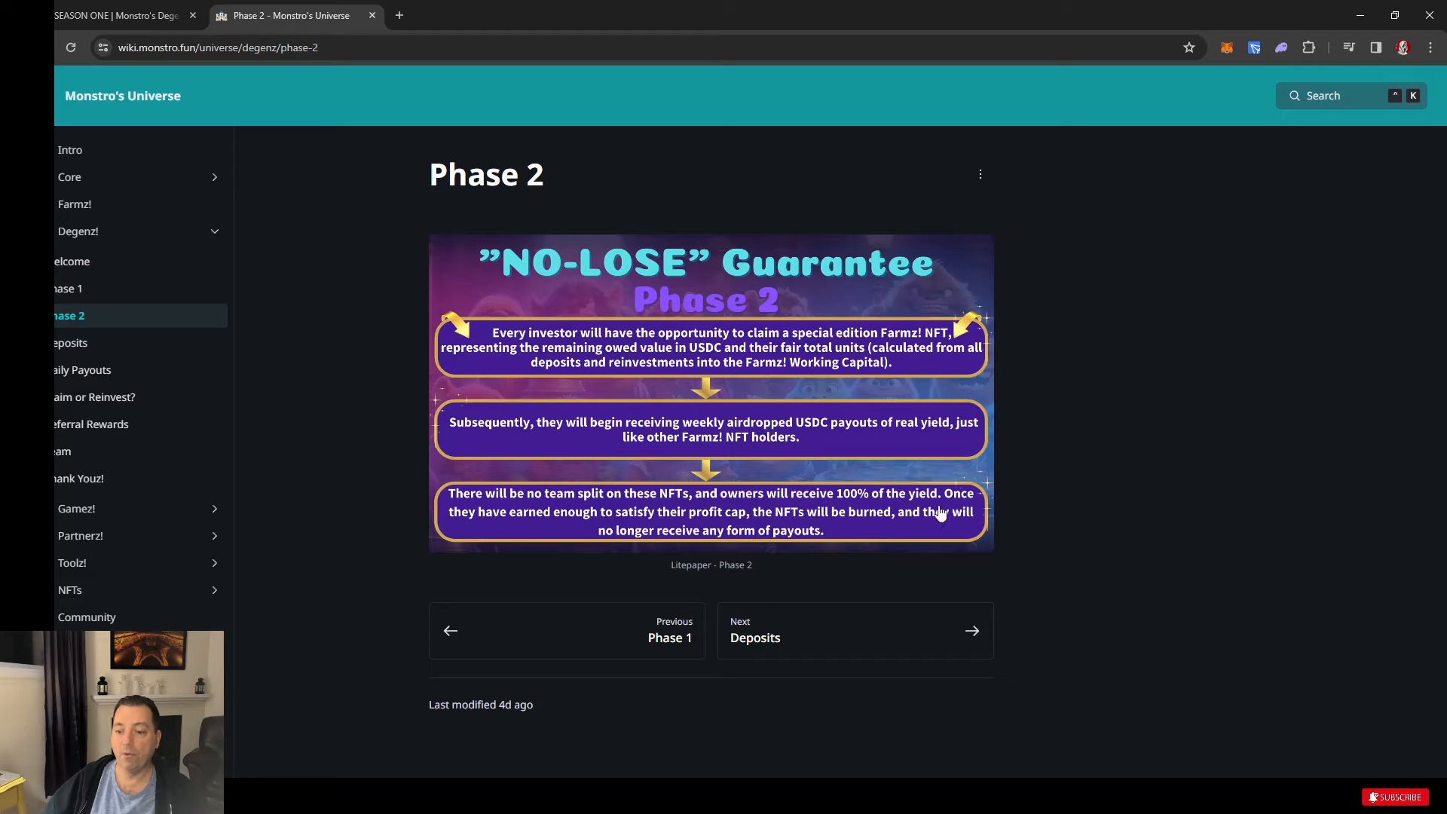
{"action": "mouse_move", "coordinate": [670, 531]}
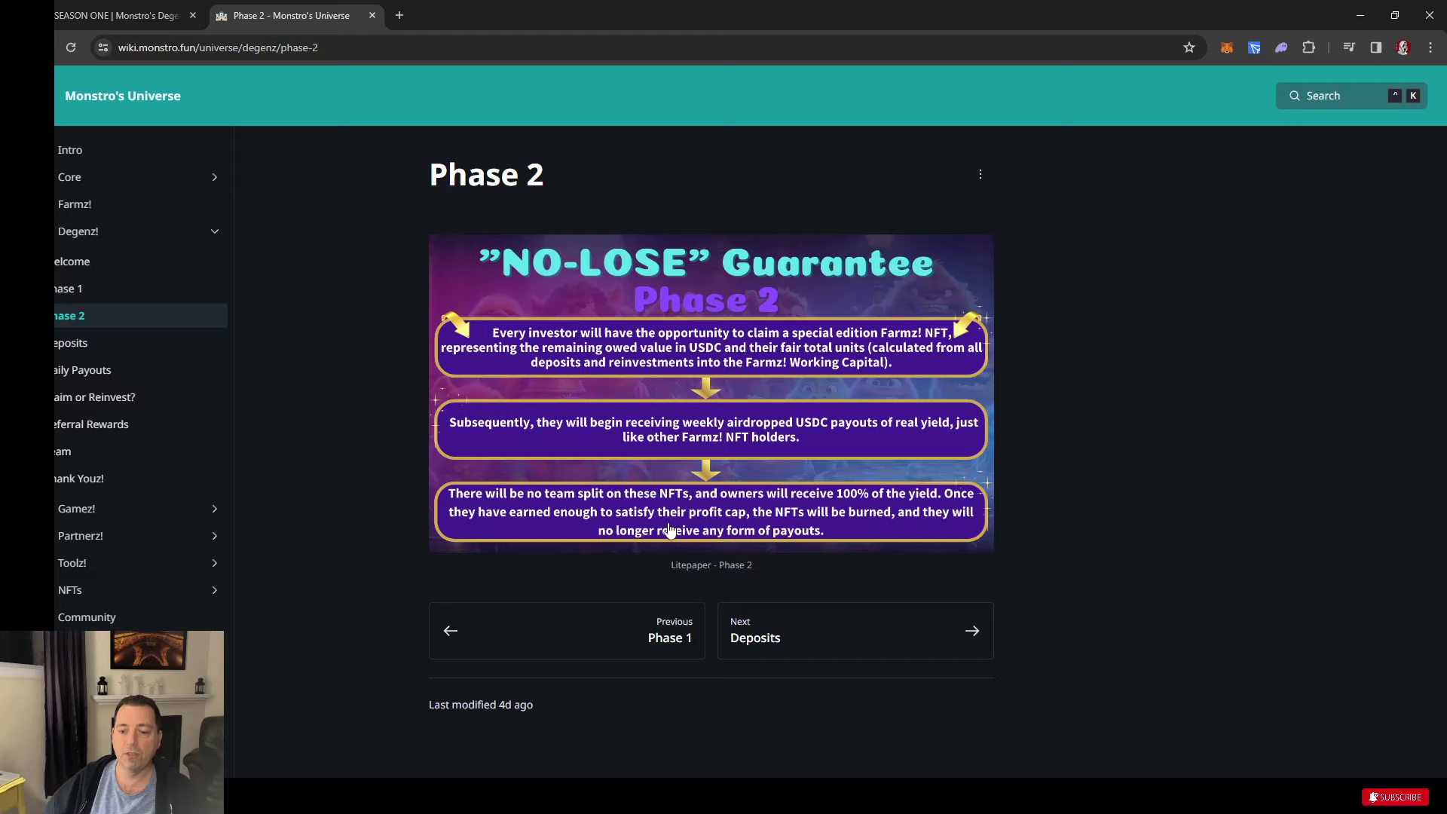
{"action": "mouse_move", "coordinate": [912, 534]}
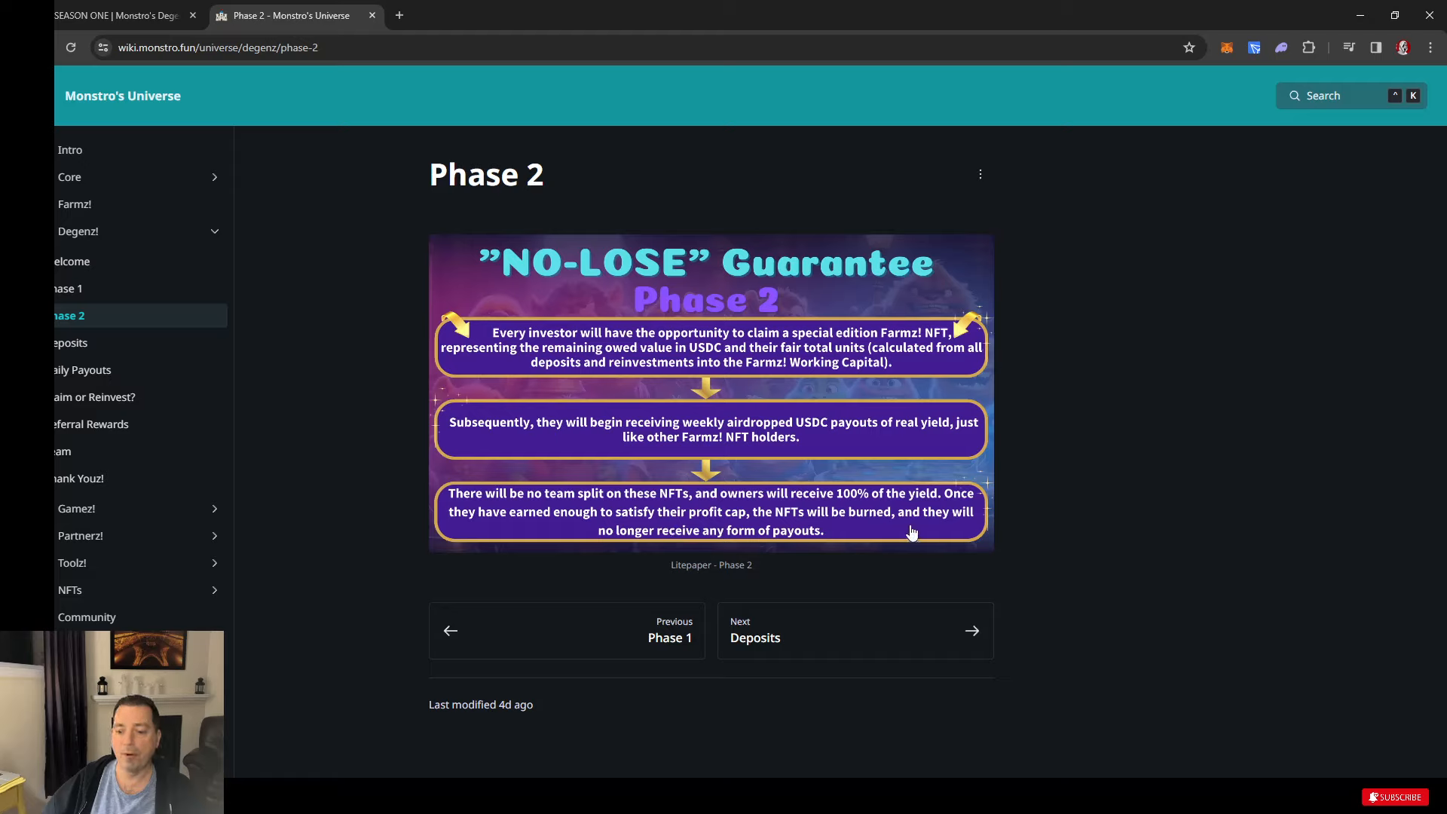
{"action": "mouse_move", "coordinate": [753, 542]}
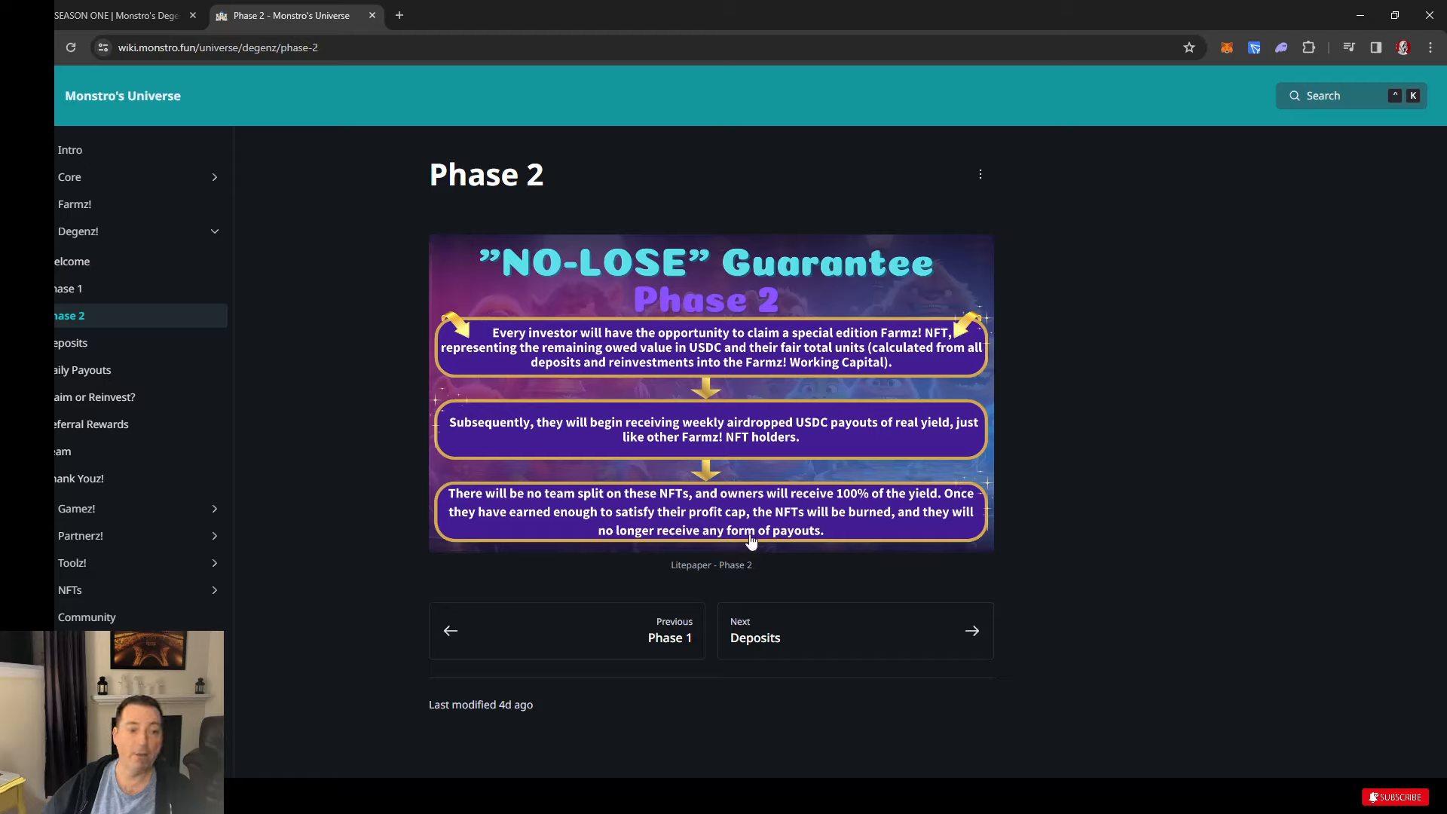
{"action": "mouse_move", "coordinate": [678, 499]}
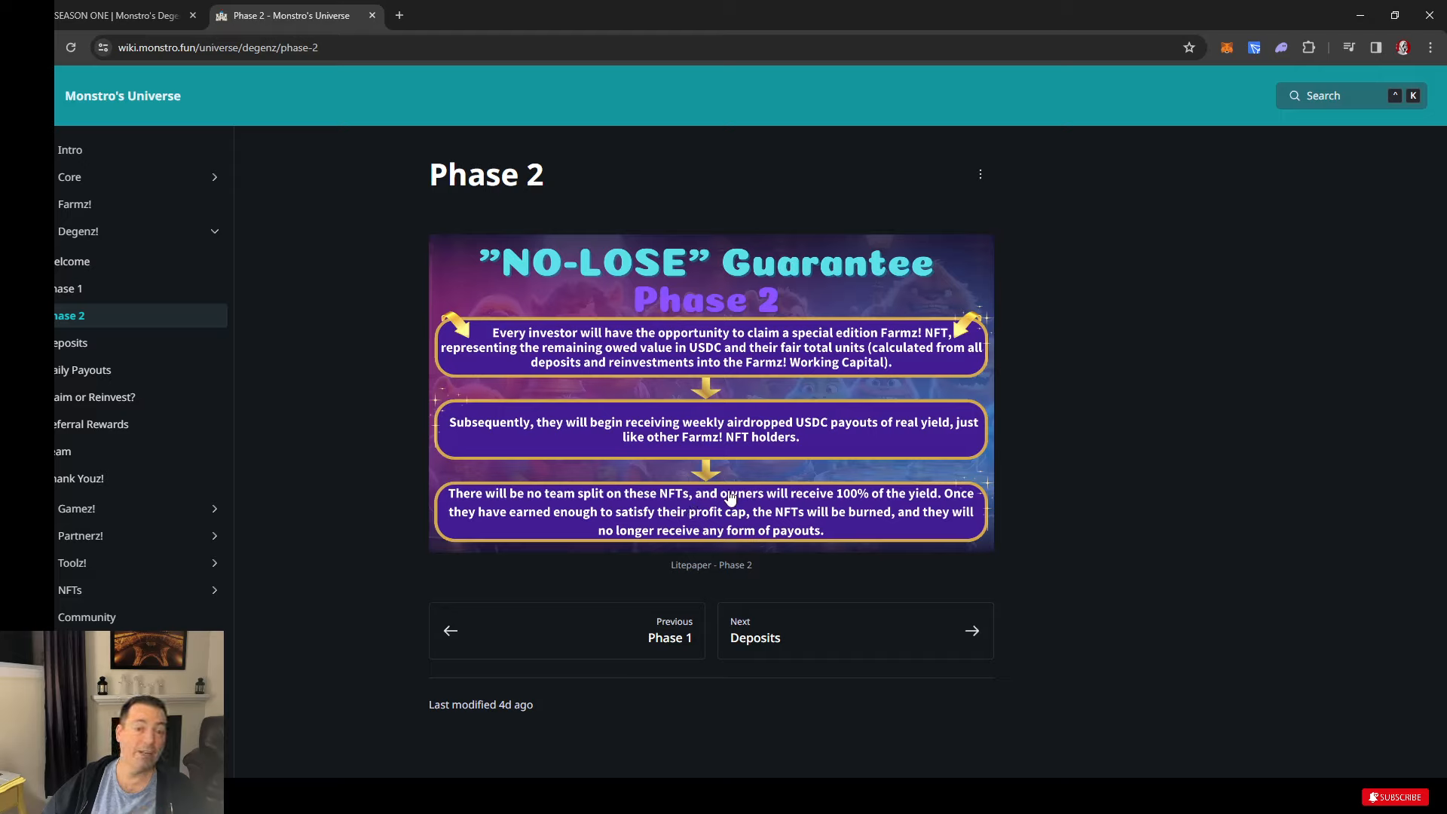
{"action": "mouse_move", "coordinate": [710, 496]}
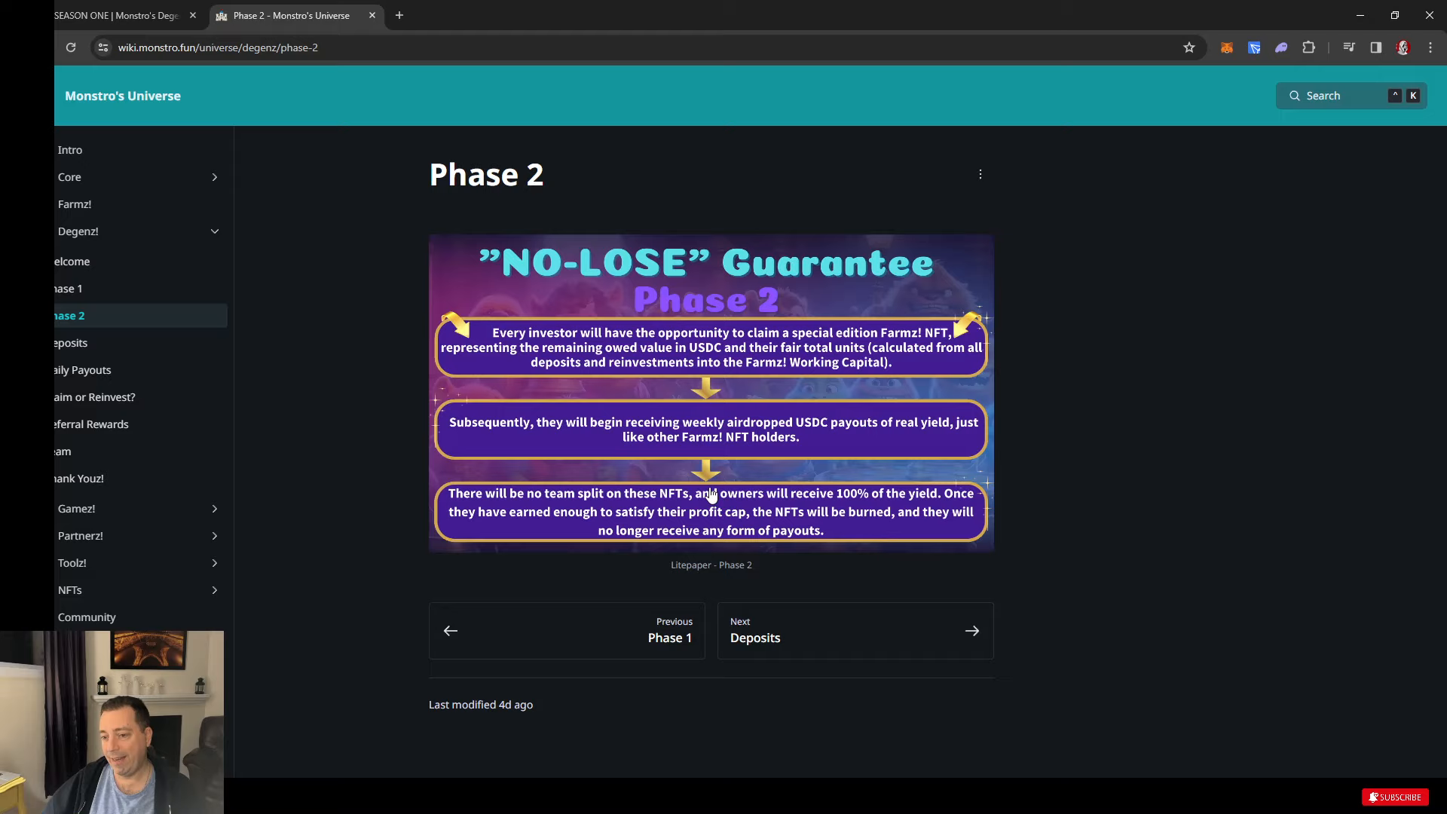
{"action": "mouse_move", "coordinate": [734, 478]}
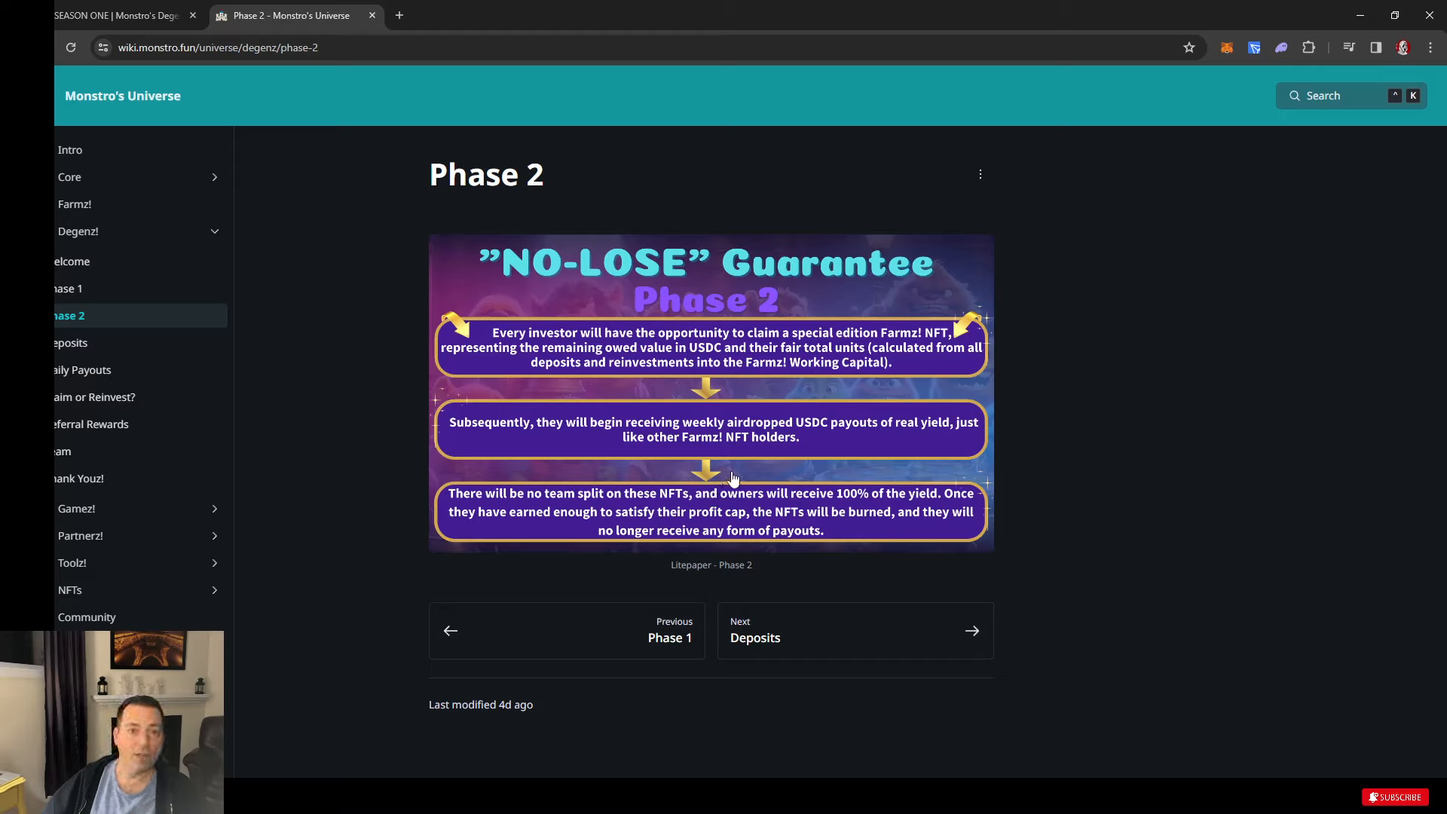
{"action": "mouse_move", "coordinate": [878, 618]}
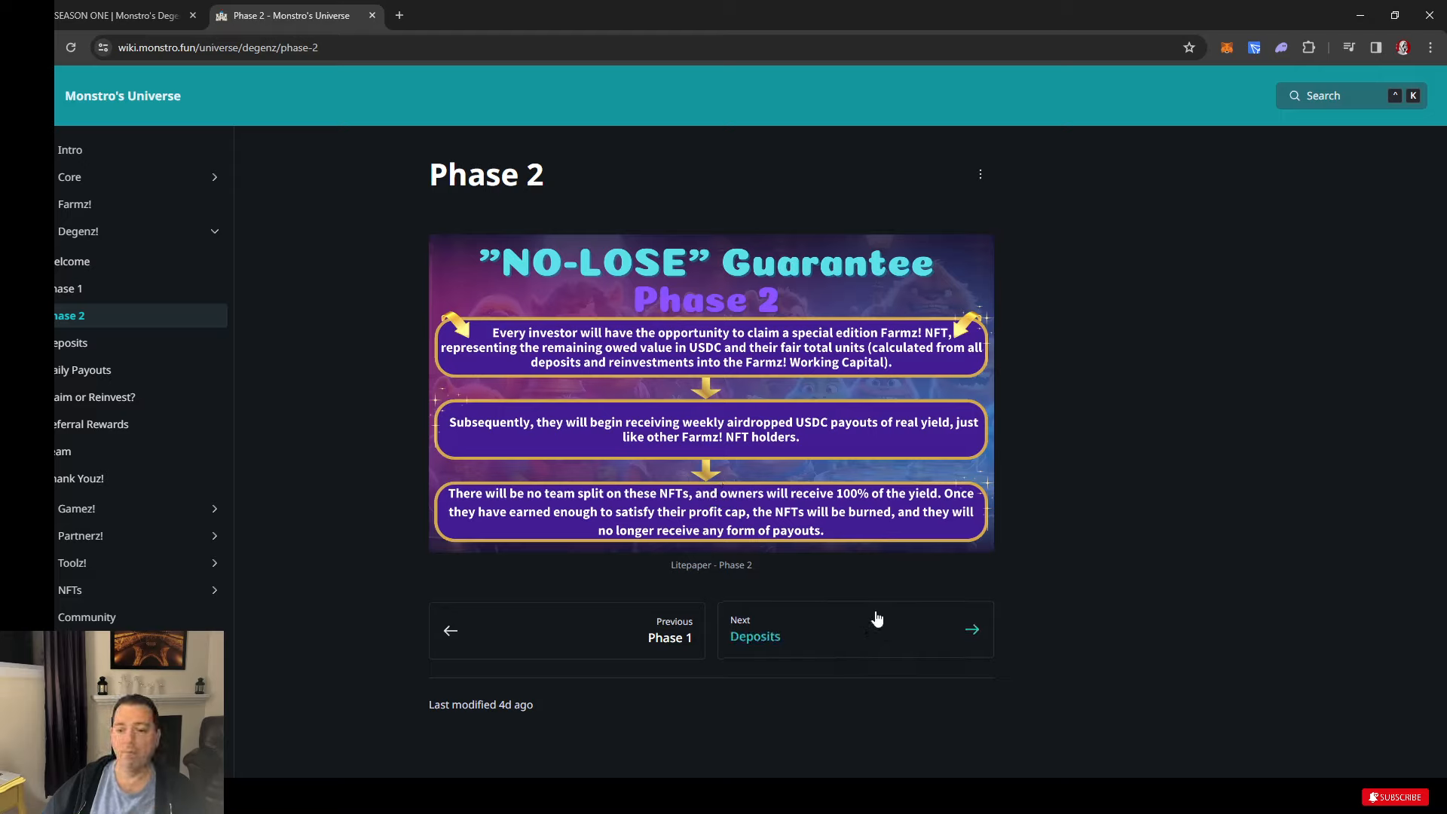
{"action": "mouse_move", "coordinate": [901, 627]}
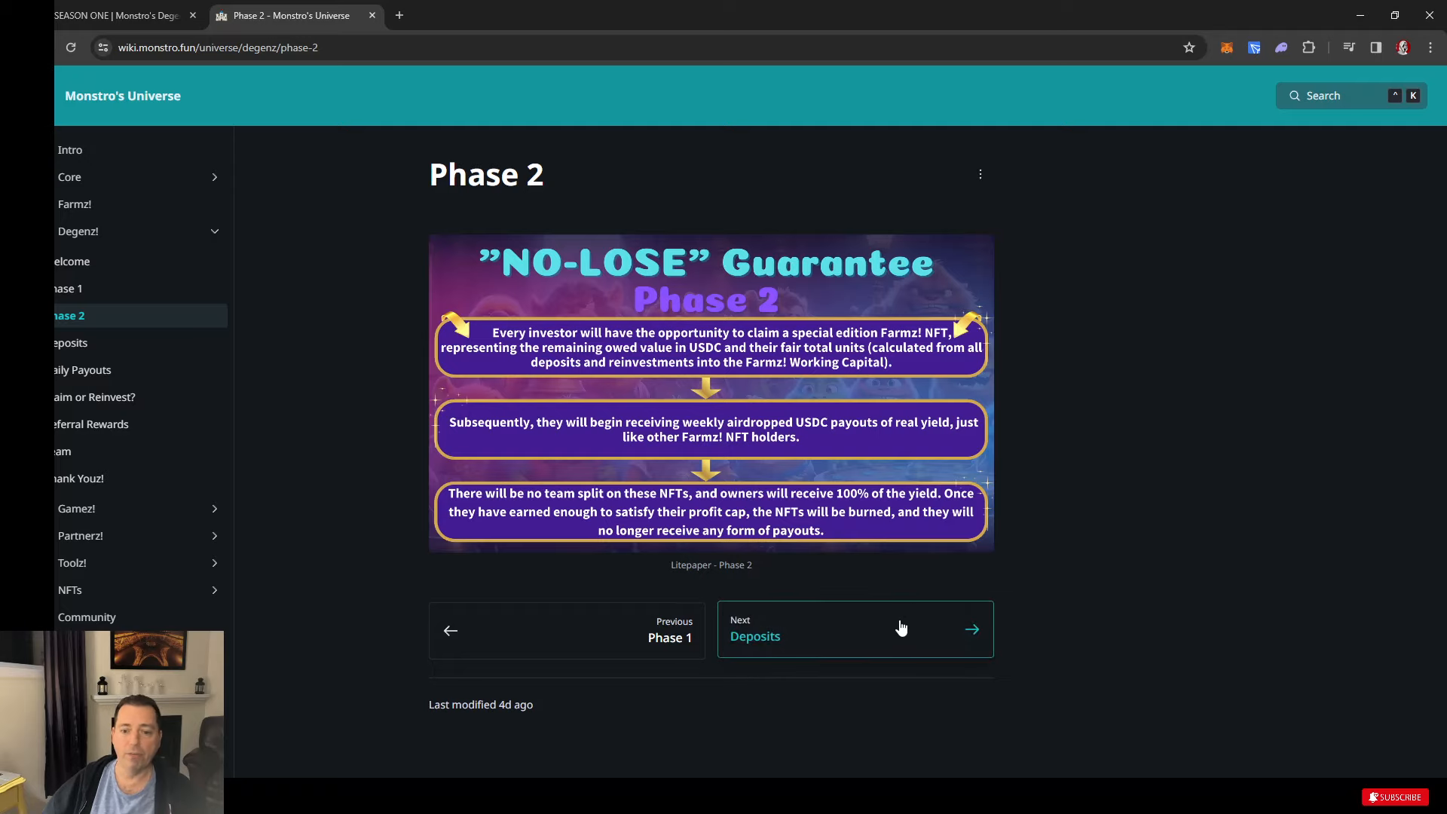
{"action": "mouse_move", "coordinate": [847, 641]}
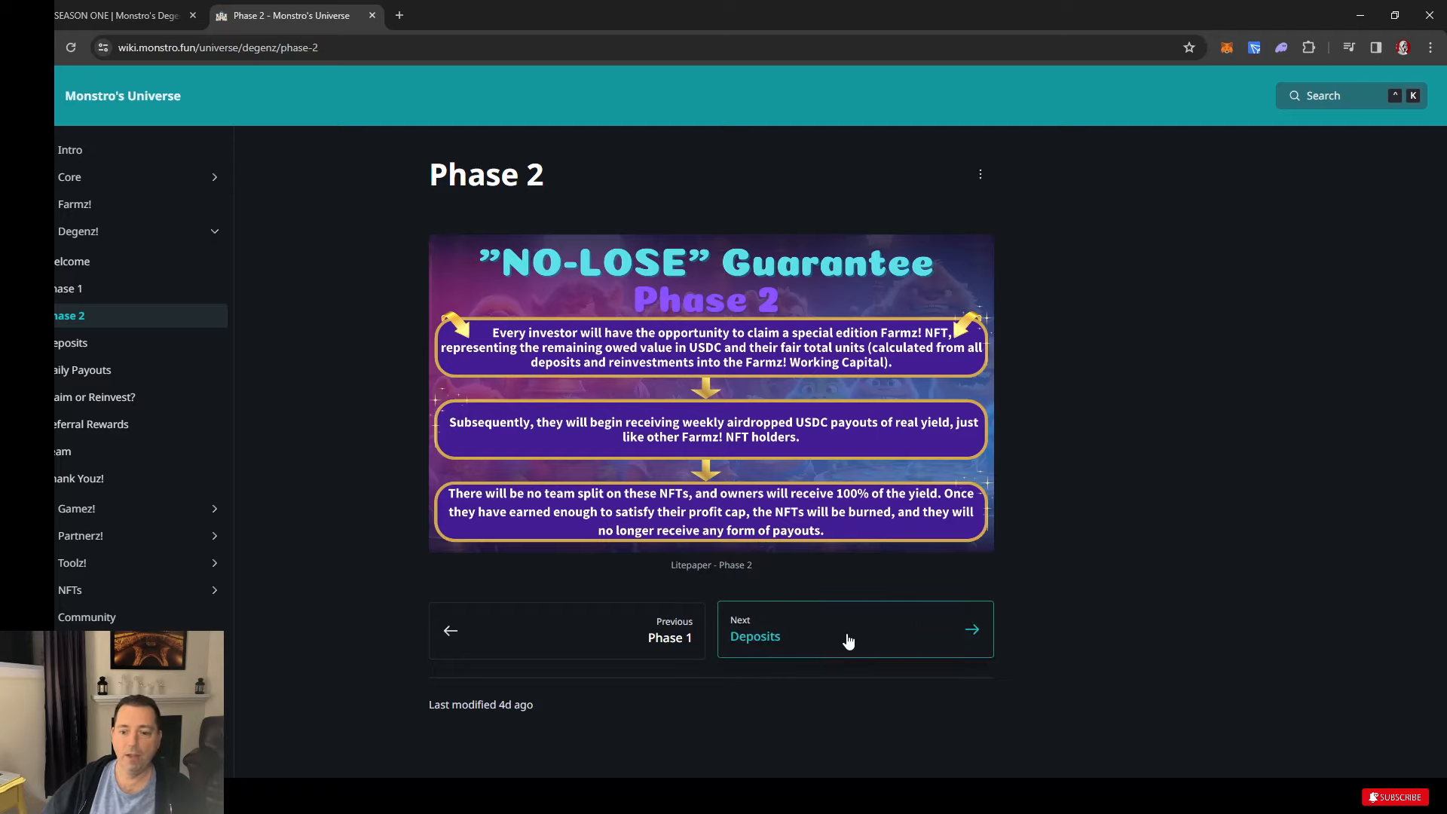
- Continue to the Deposits page with 150%–300% returns and the 50/30/20 breakdown chart
{"action": "left_click", "coordinate": [848, 630]}
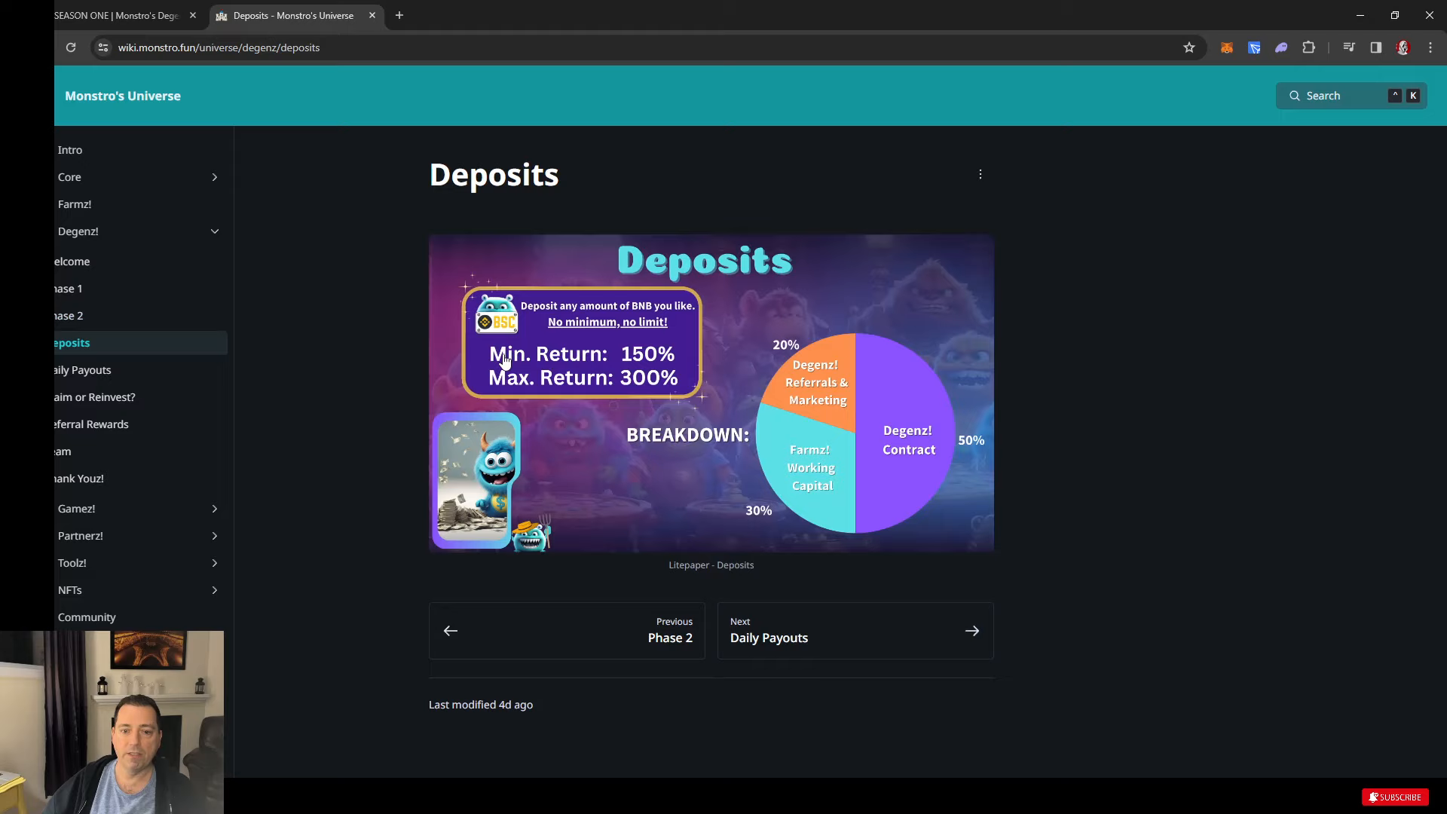
{"action": "mouse_move", "coordinate": [531, 387]}
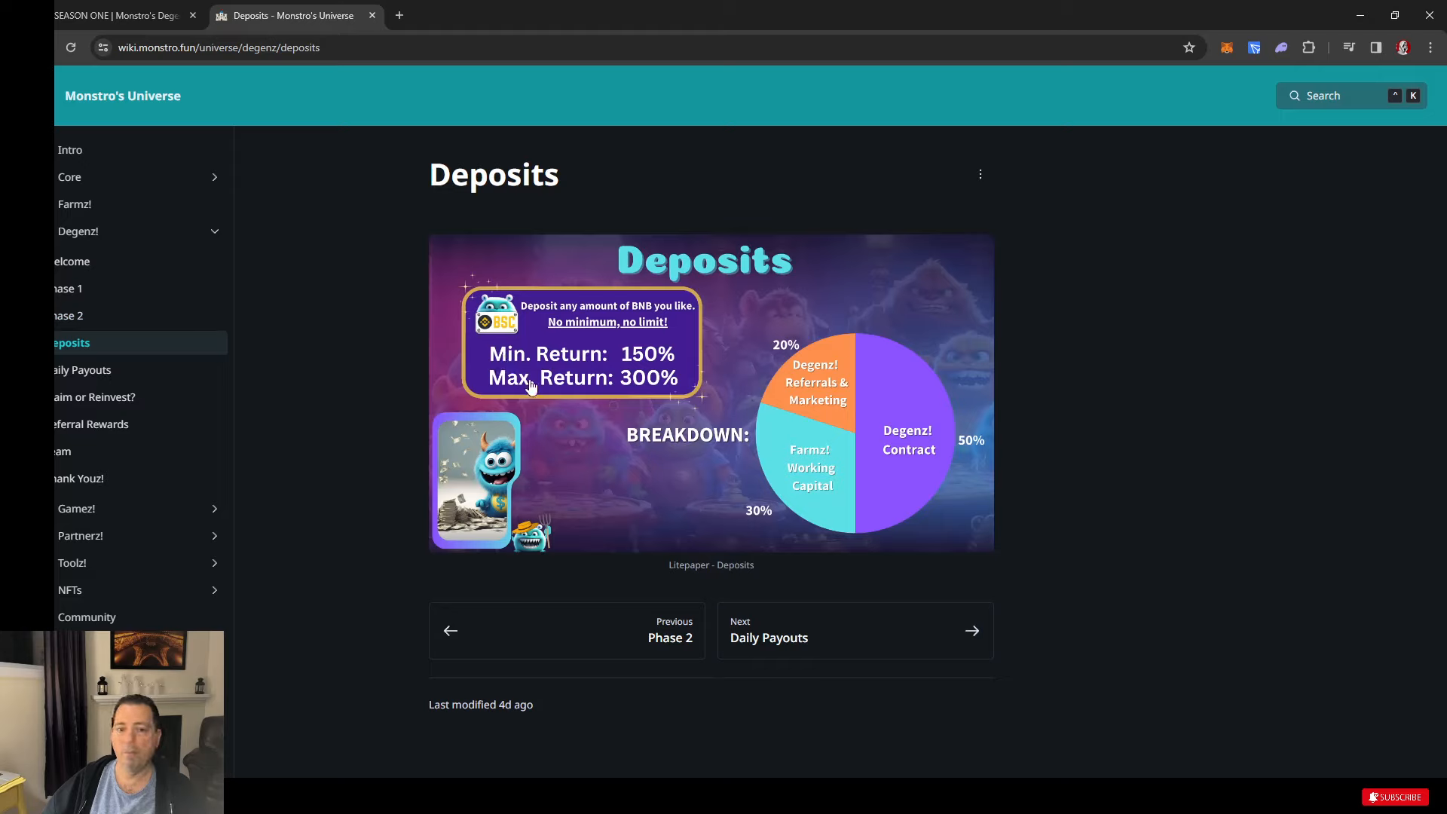
{"action": "mouse_move", "coordinate": [600, 392]}
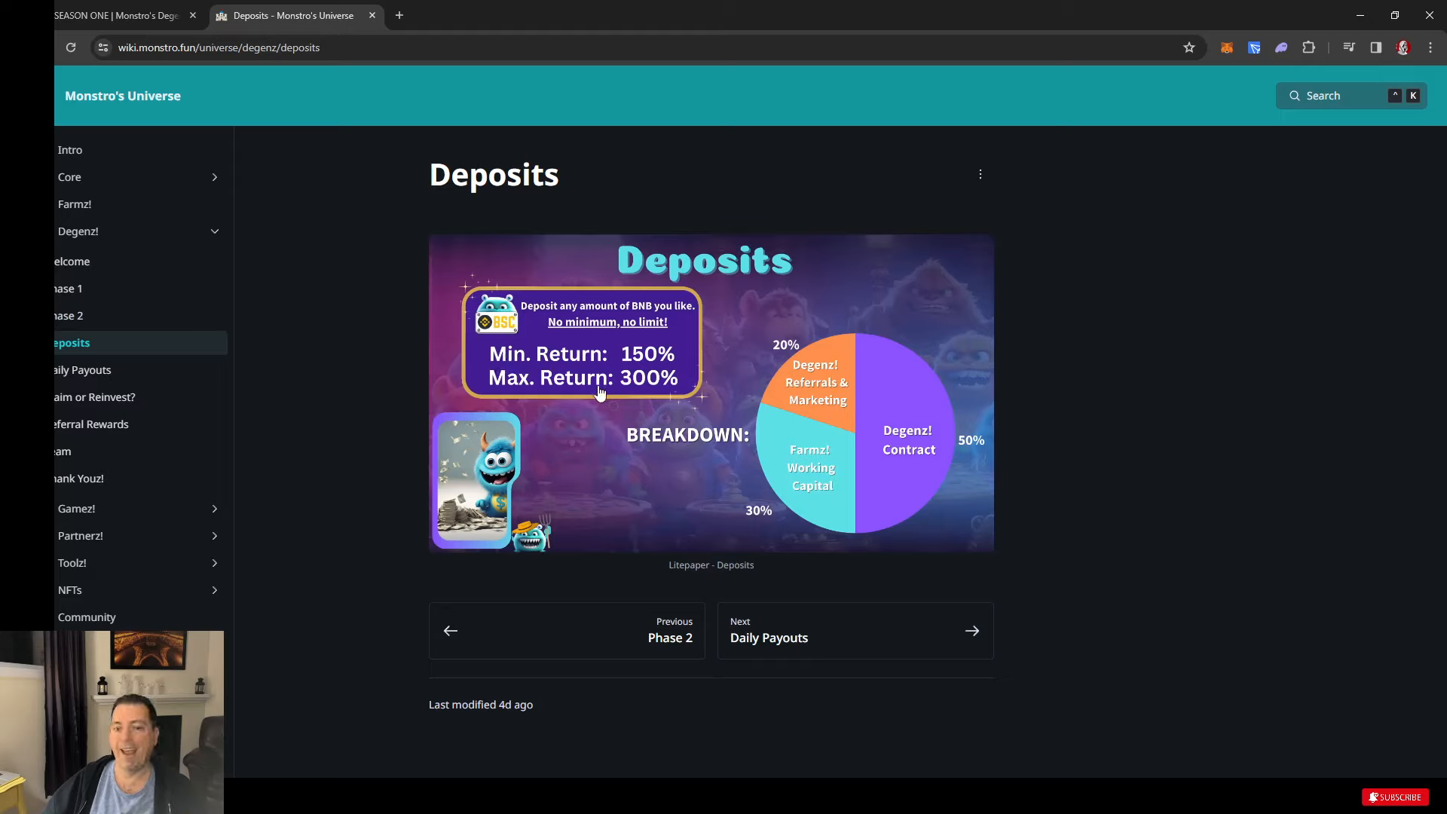
{"action": "mouse_move", "coordinate": [558, 313]}
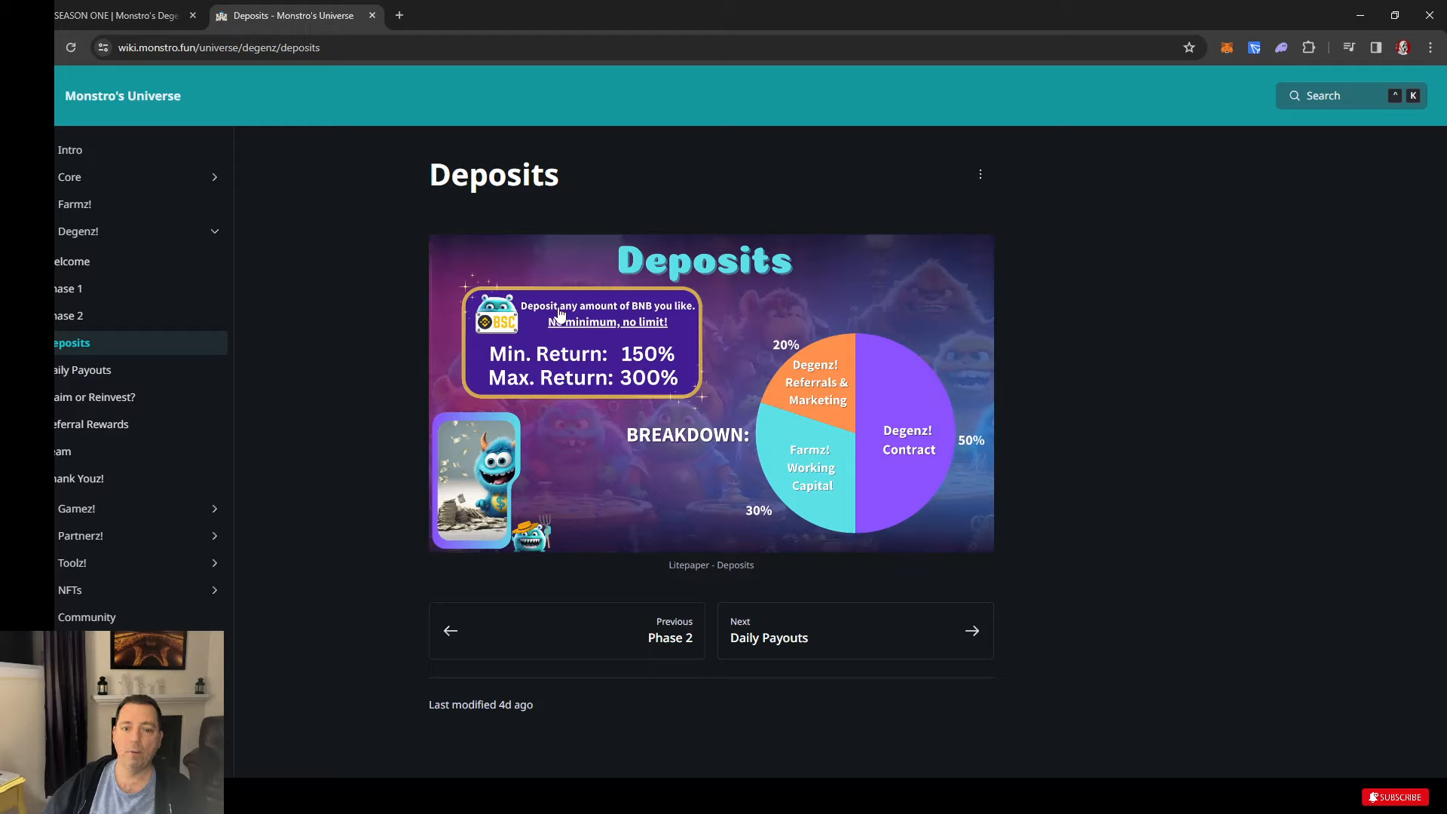
{"action": "mouse_move", "coordinate": [633, 344]}
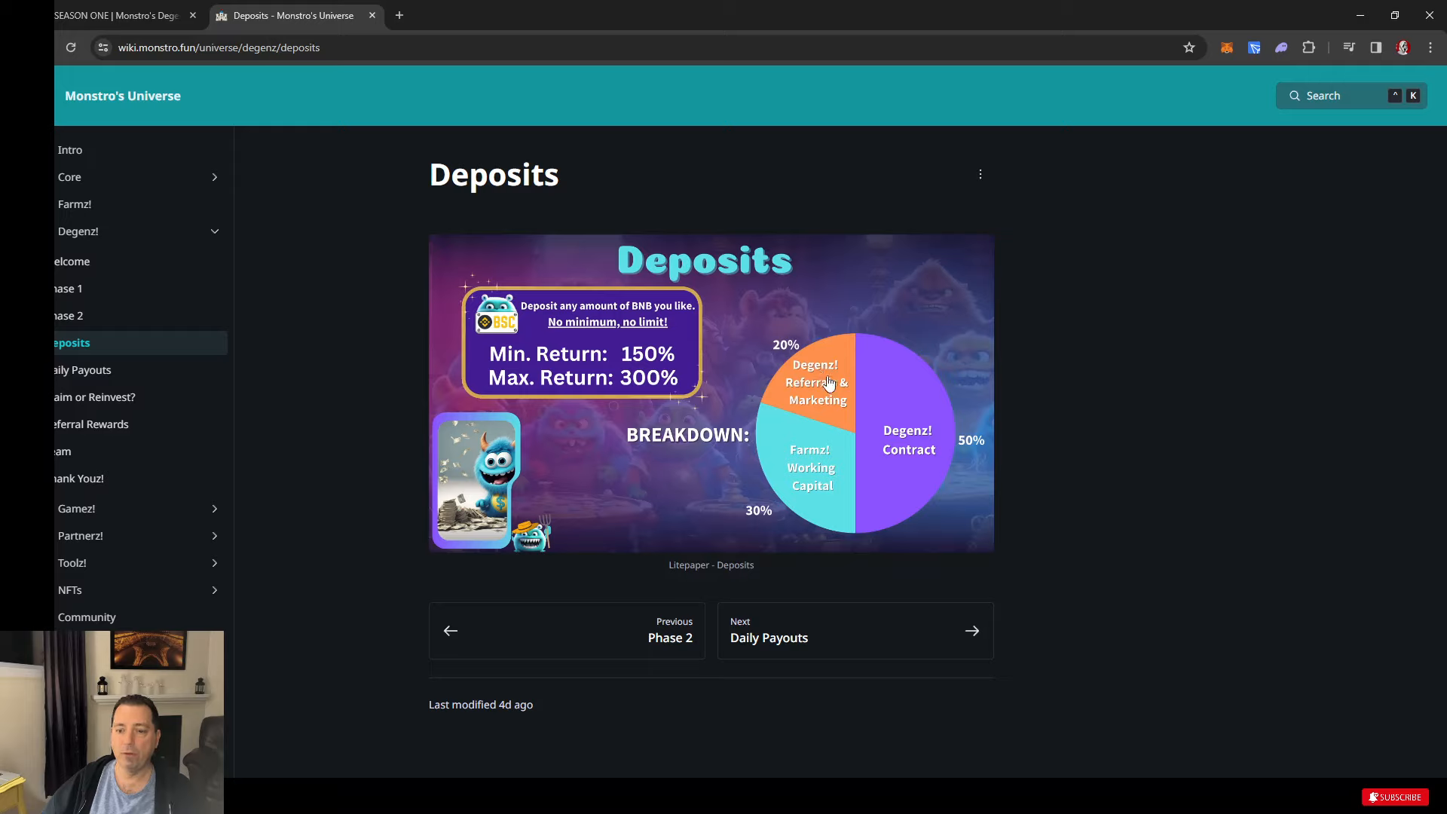
{"action": "mouse_move", "coordinate": [814, 496]}
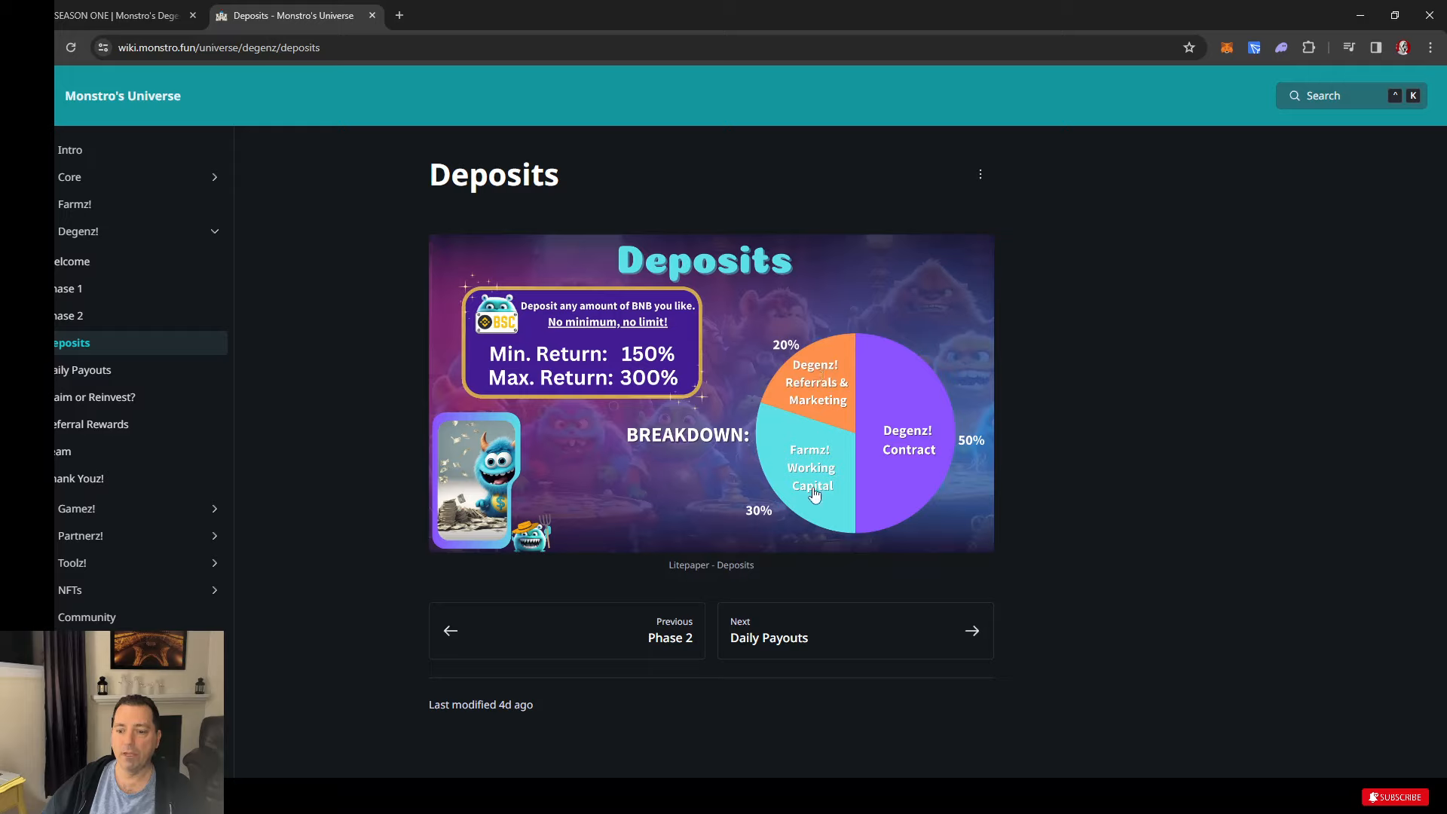
{"action": "mouse_move", "coordinate": [826, 460]}
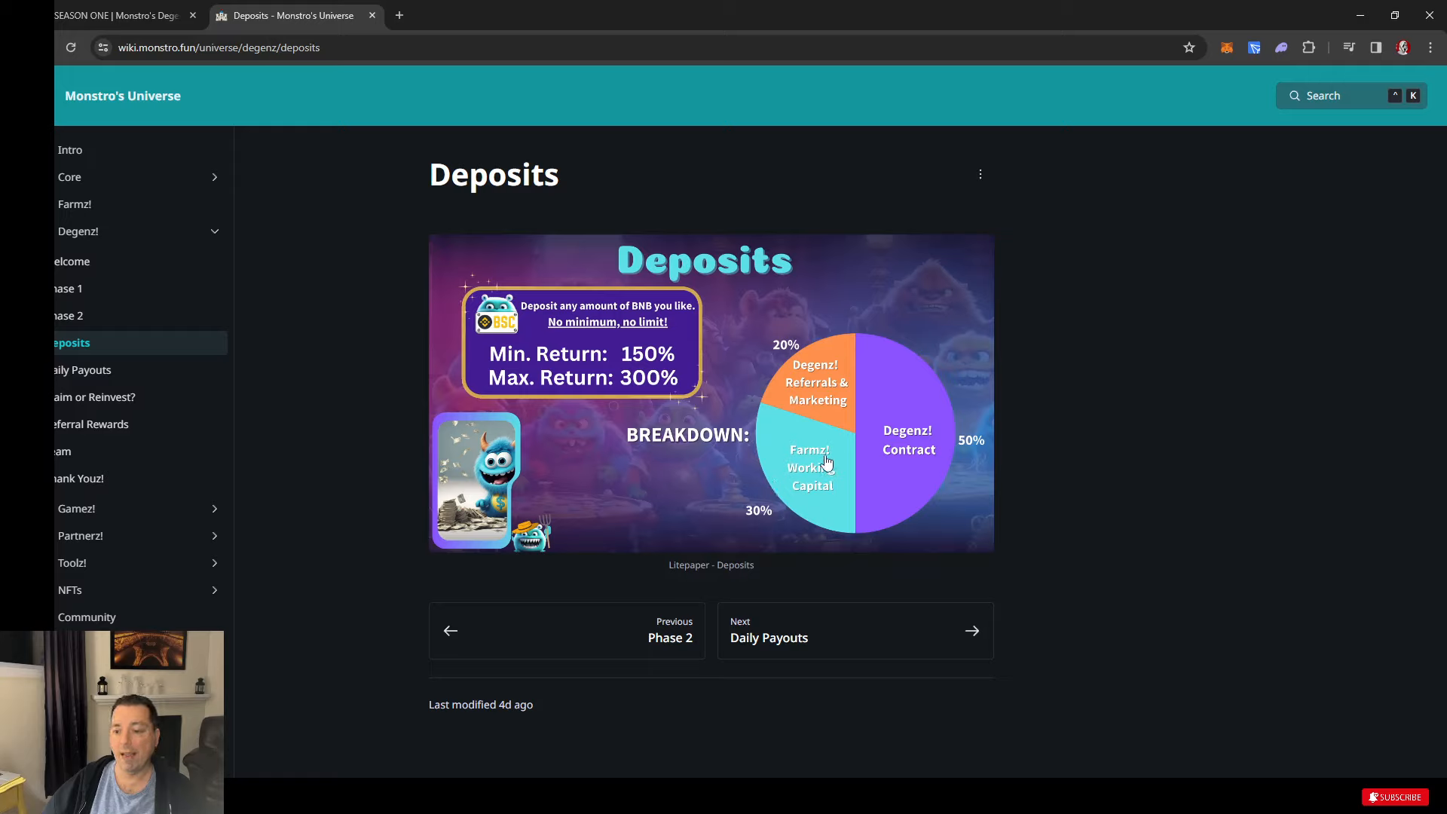
{"action": "mouse_move", "coordinate": [974, 427]}
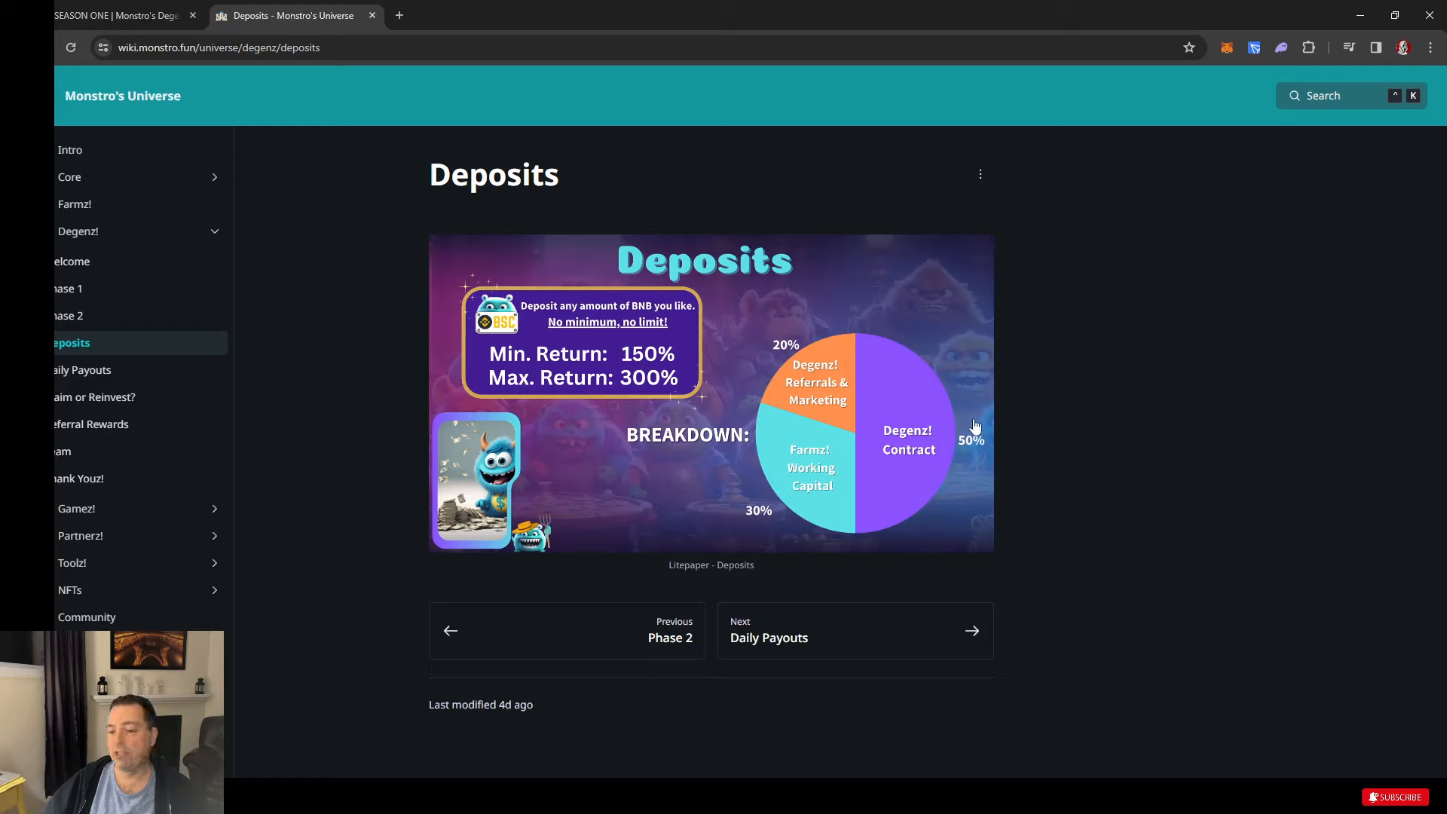
{"action": "mouse_move", "coordinate": [868, 421]}
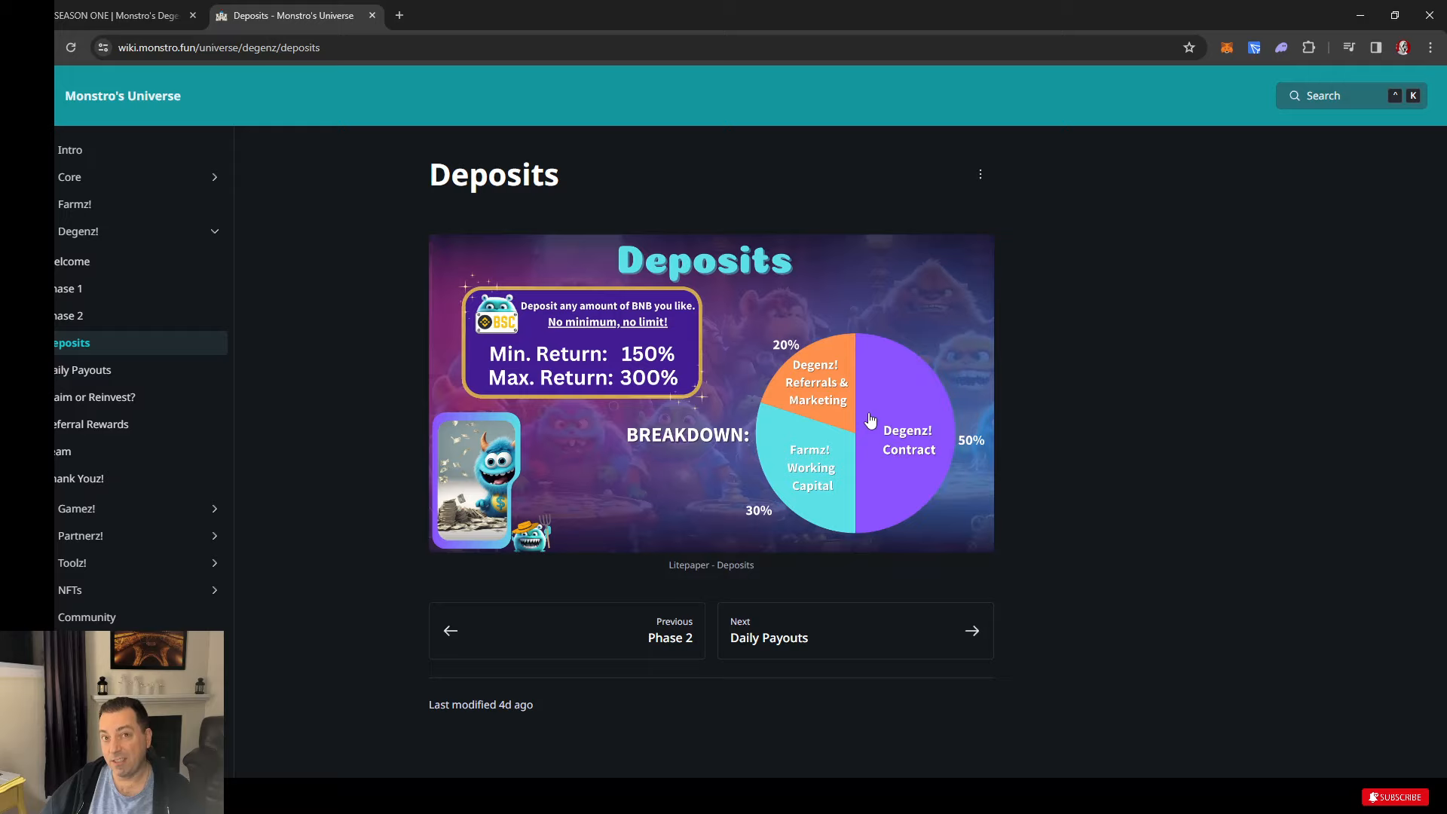
{"action": "mouse_move", "coordinate": [957, 426]}
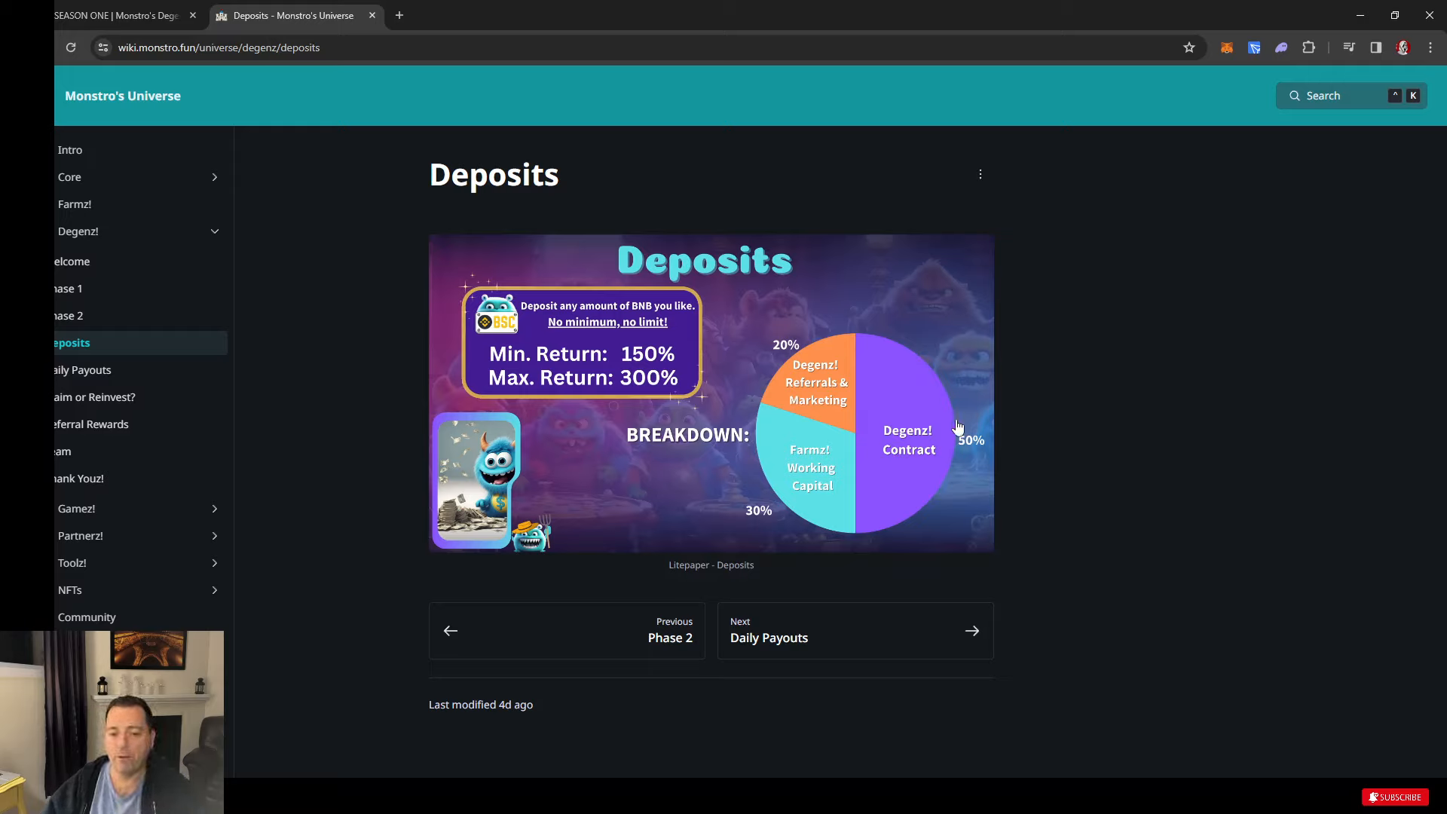
{"action": "mouse_move", "coordinate": [901, 458]}
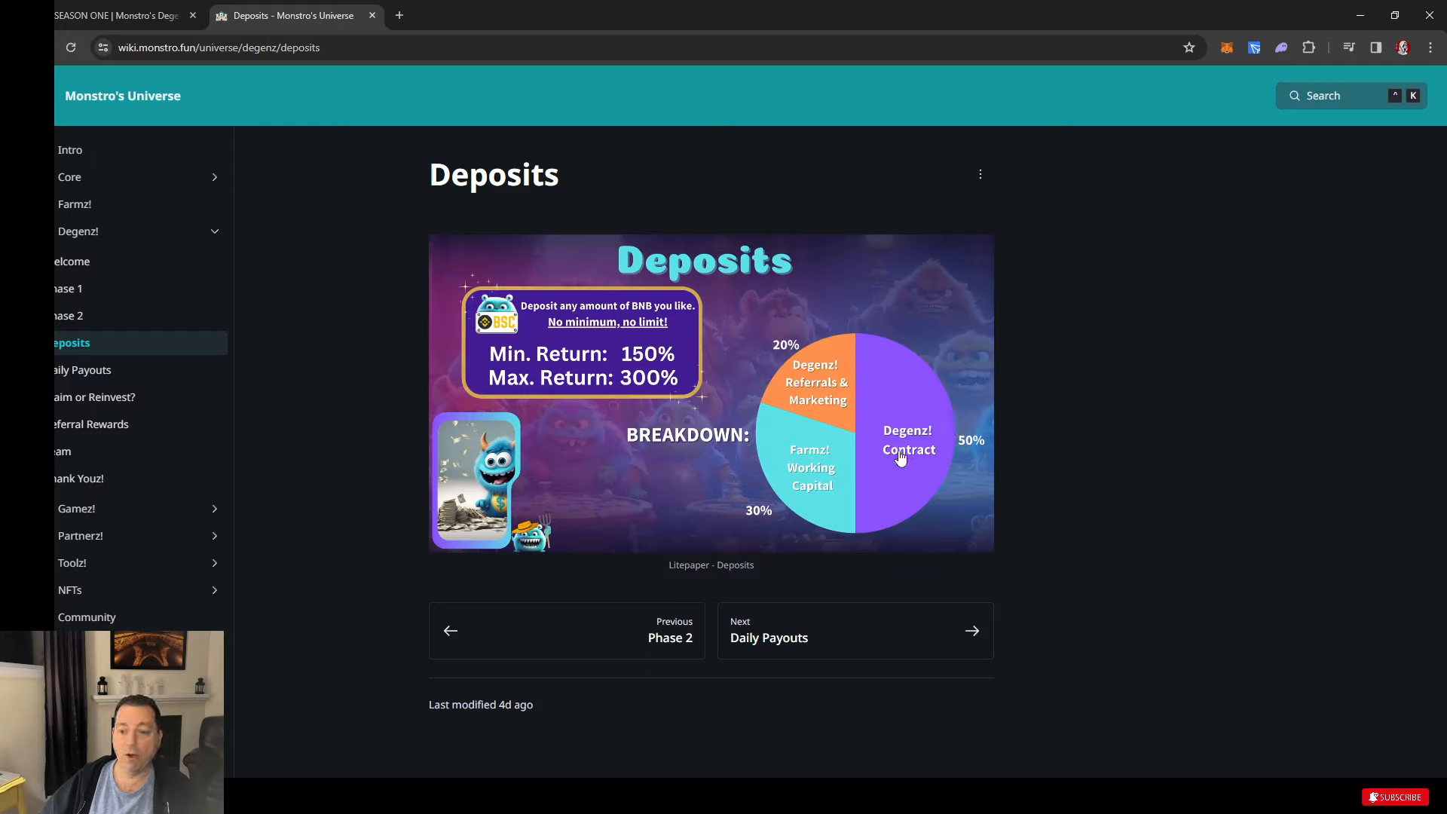
{"action": "mouse_move", "coordinate": [838, 484]}
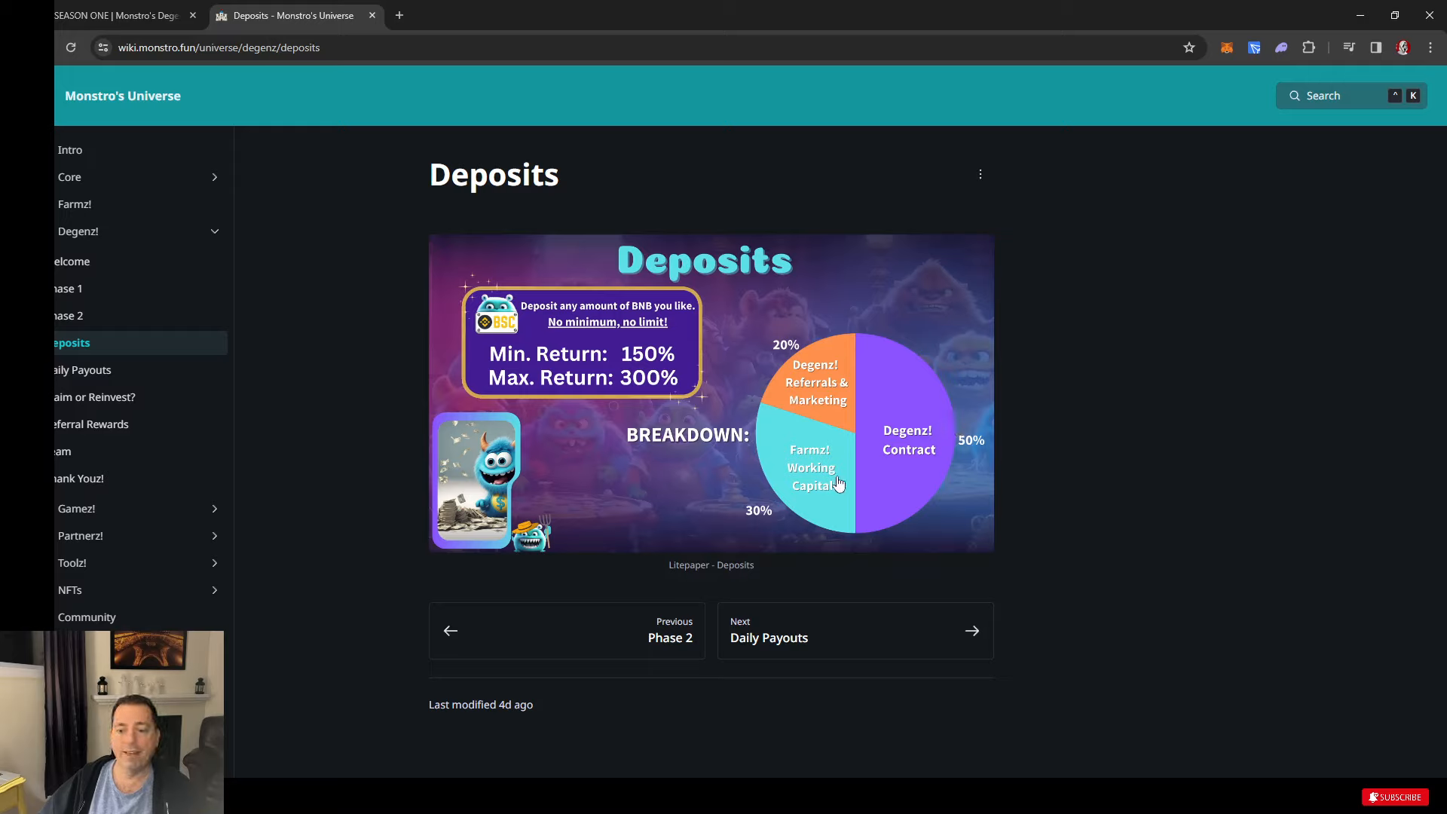
{"action": "mouse_move", "coordinate": [796, 511]}
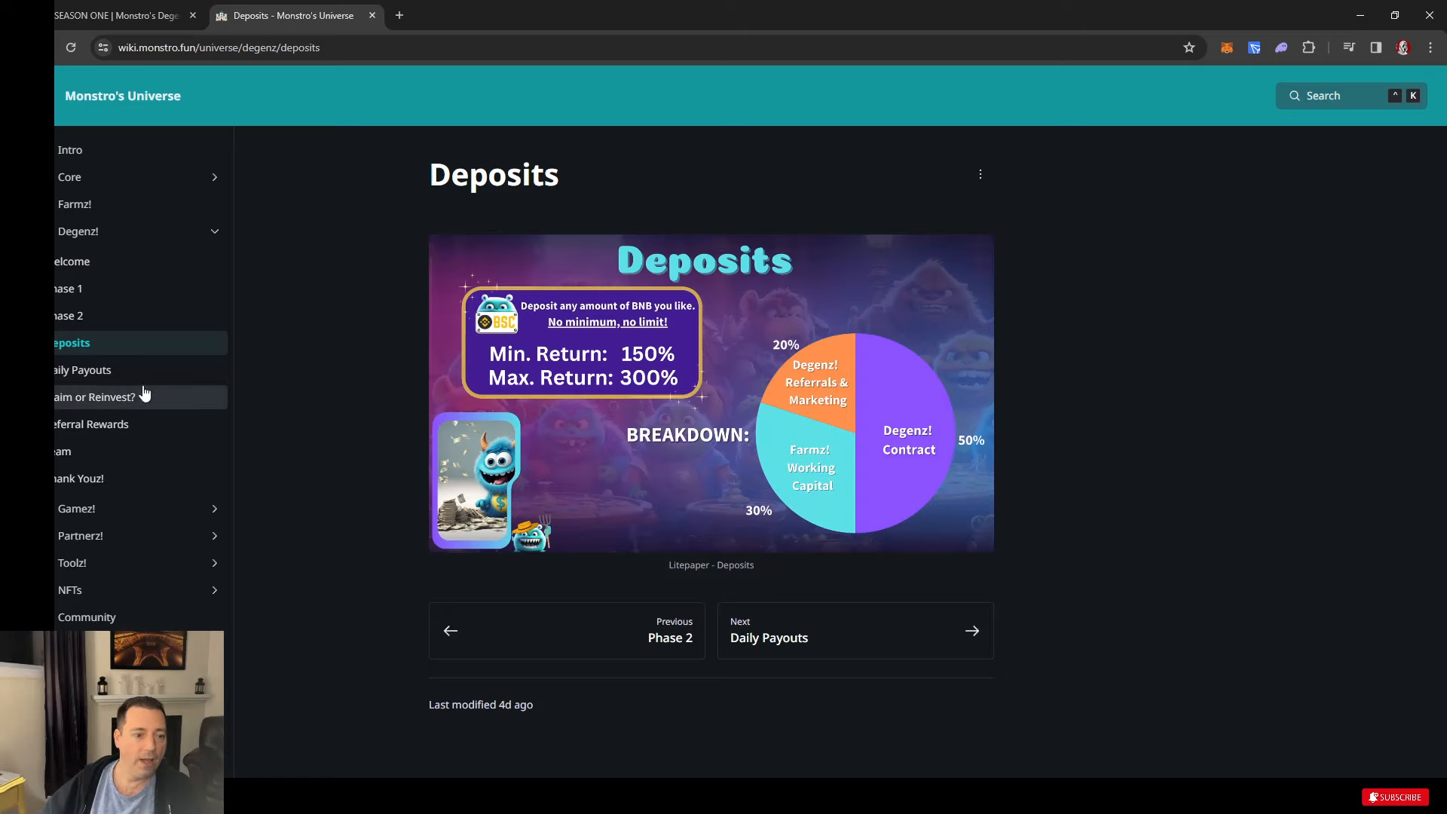
- Go through Daily Payouts in the sidebar to the Claim or Reinvest? page
{"action": "left_click", "coordinate": [81, 369]}
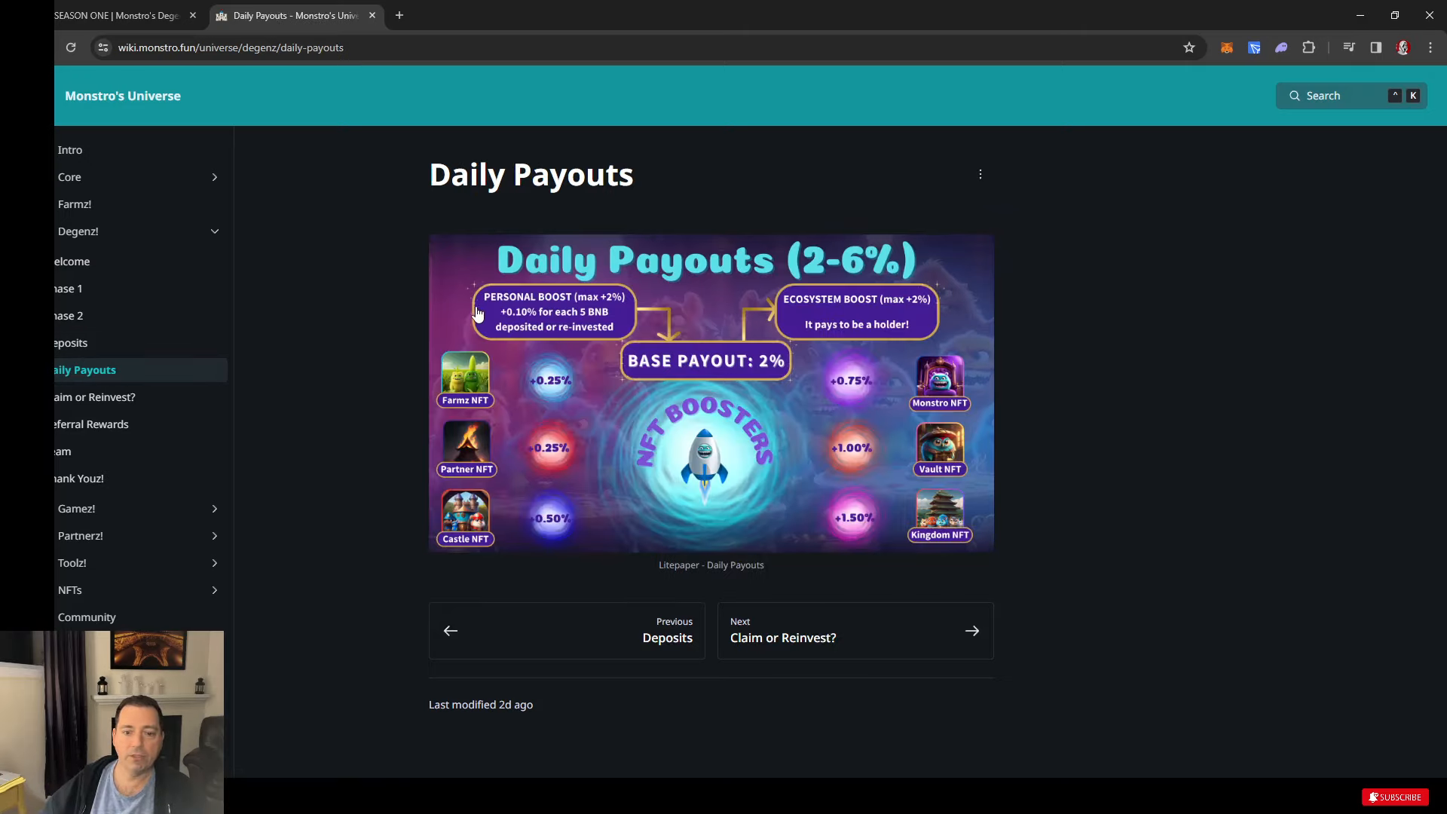
{"action": "left_click", "coordinate": [96, 396]}
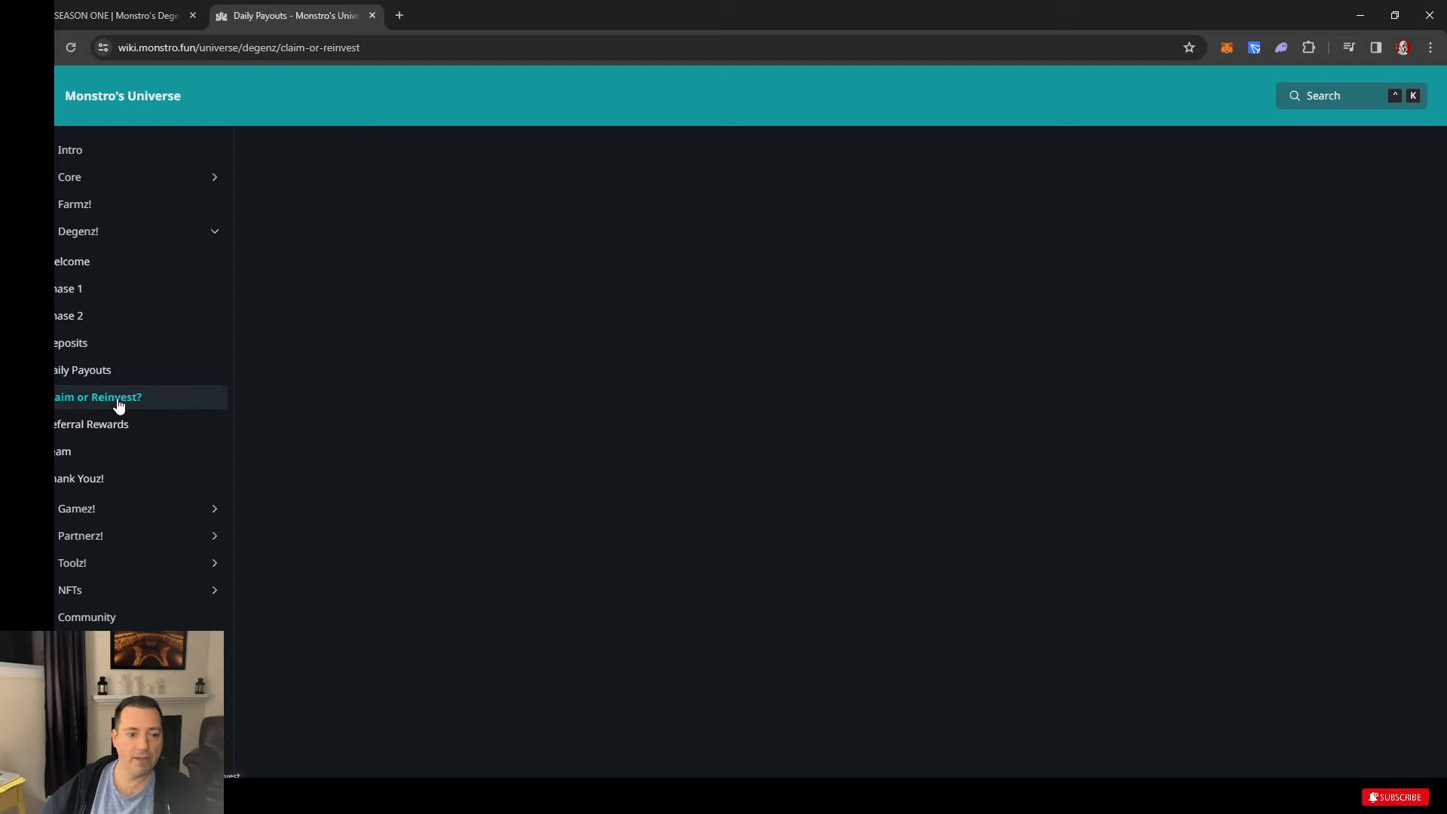
{"action": "left_click", "coordinate": [118, 397]}
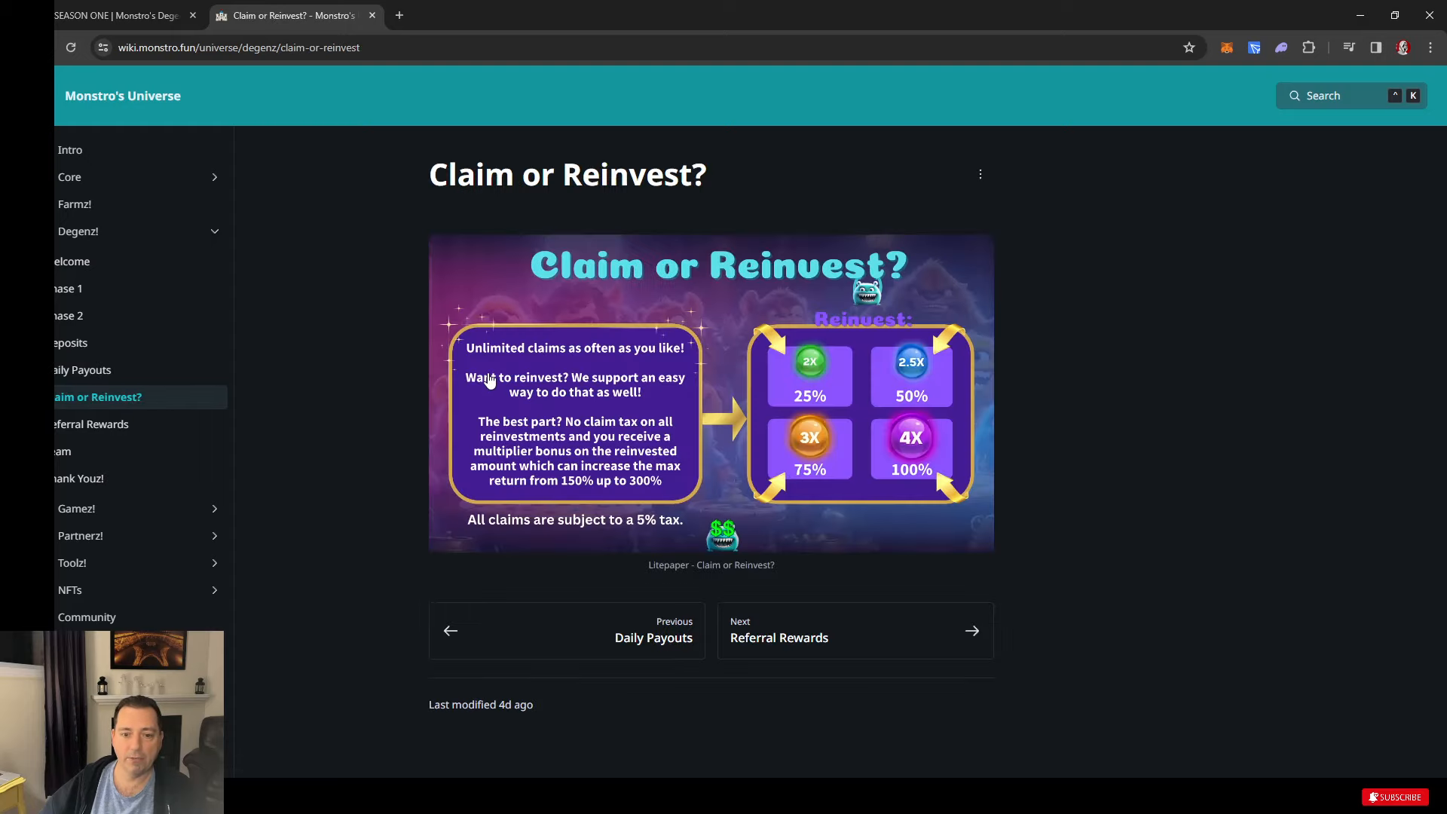
{"action": "mouse_move", "coordinate": [471, 404]}
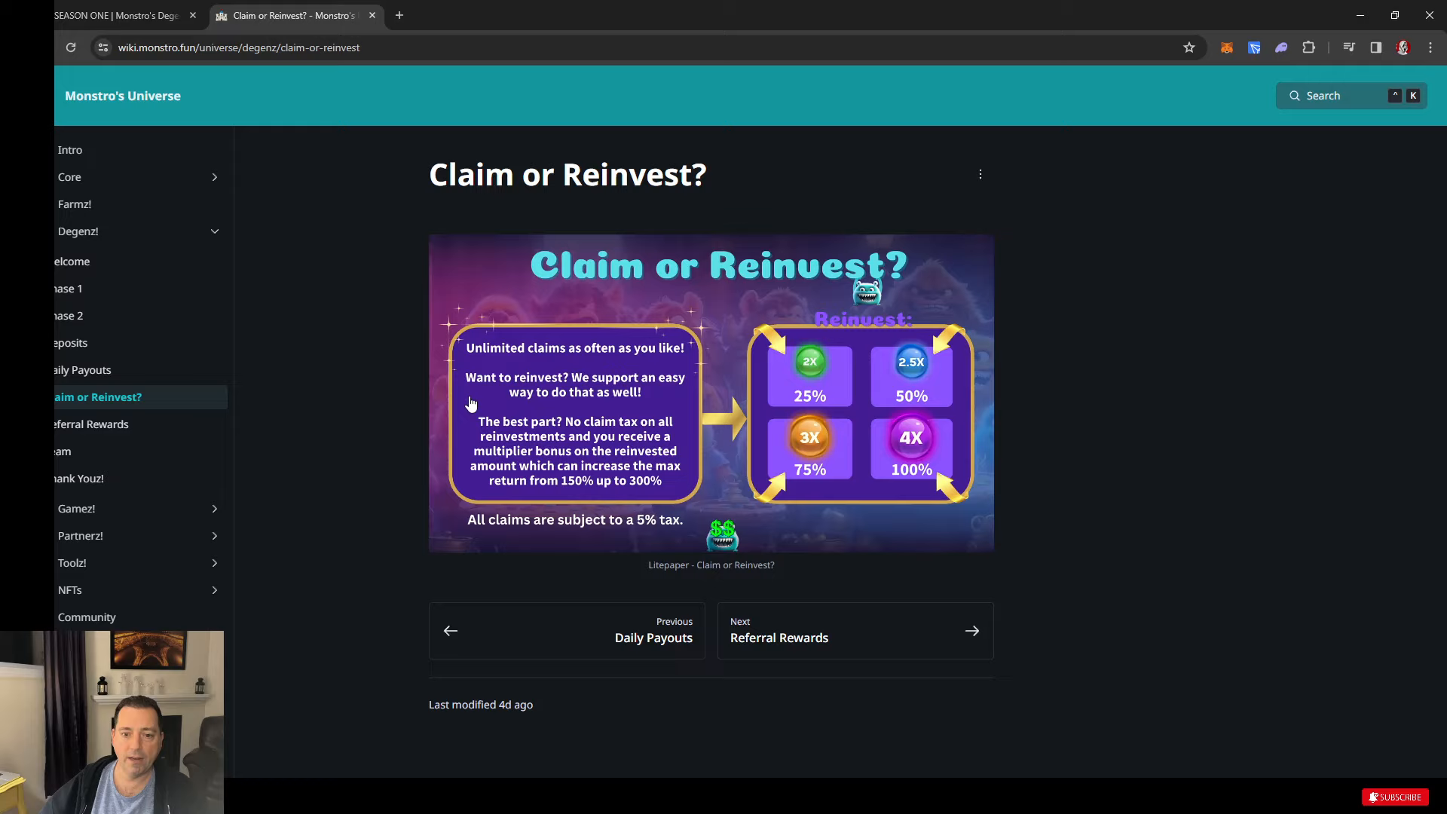
{"action": "mouse_move", "coordinate": [535, 439]}
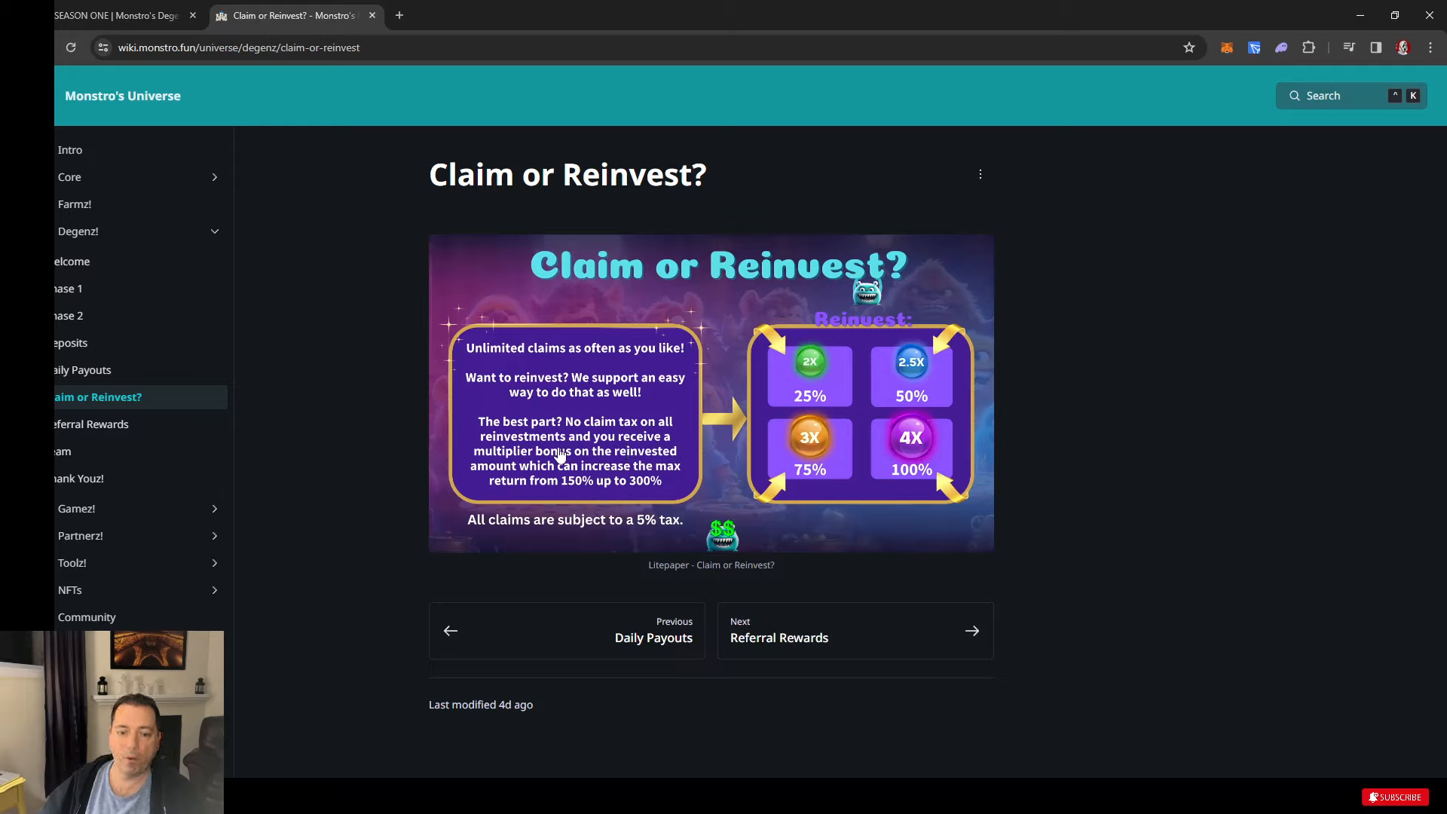
{"action": "mouse_move", "coordinate": [643, 480]}
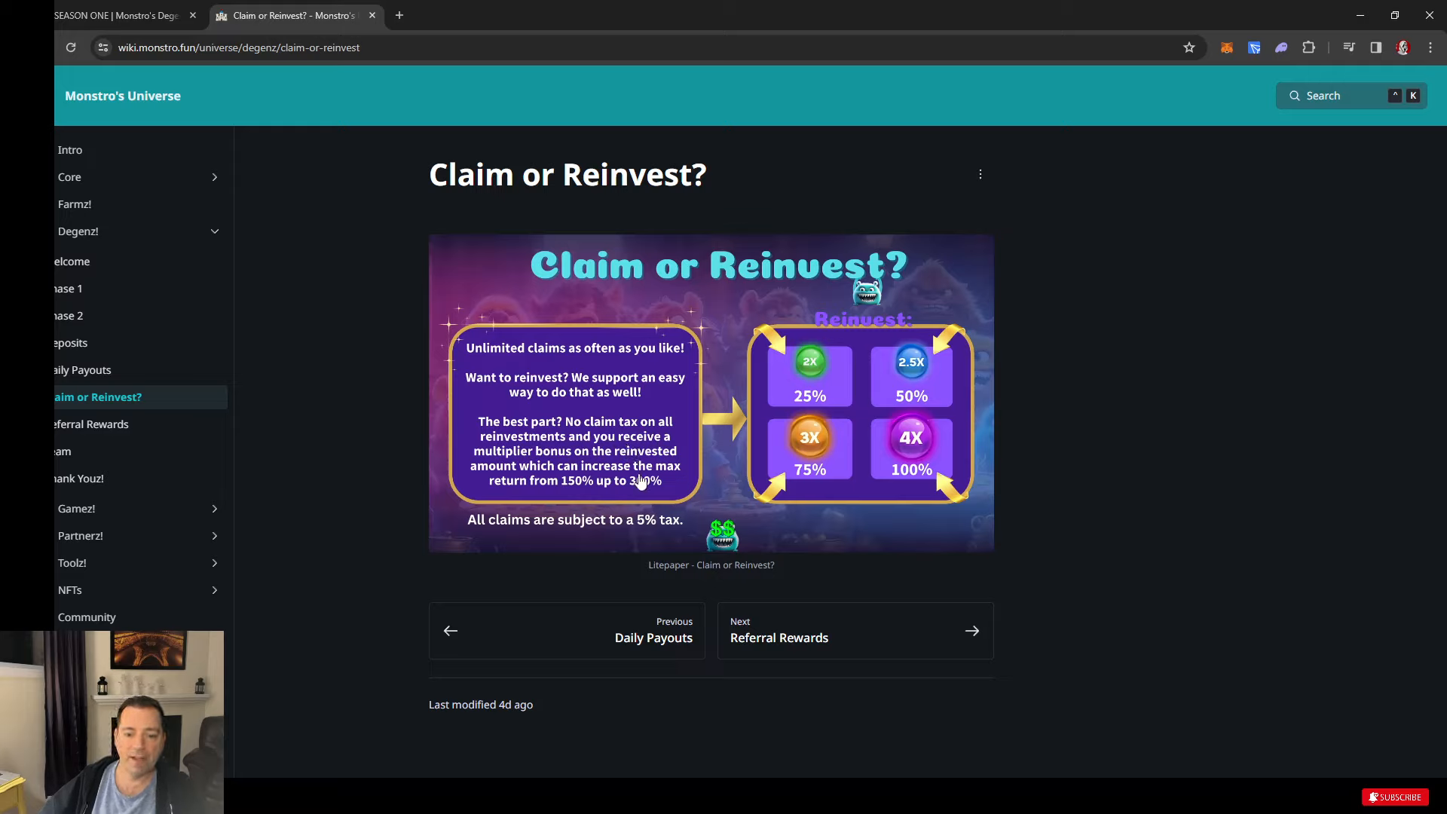
{"action": "mouse_move", "coordinate": [534, 496]}
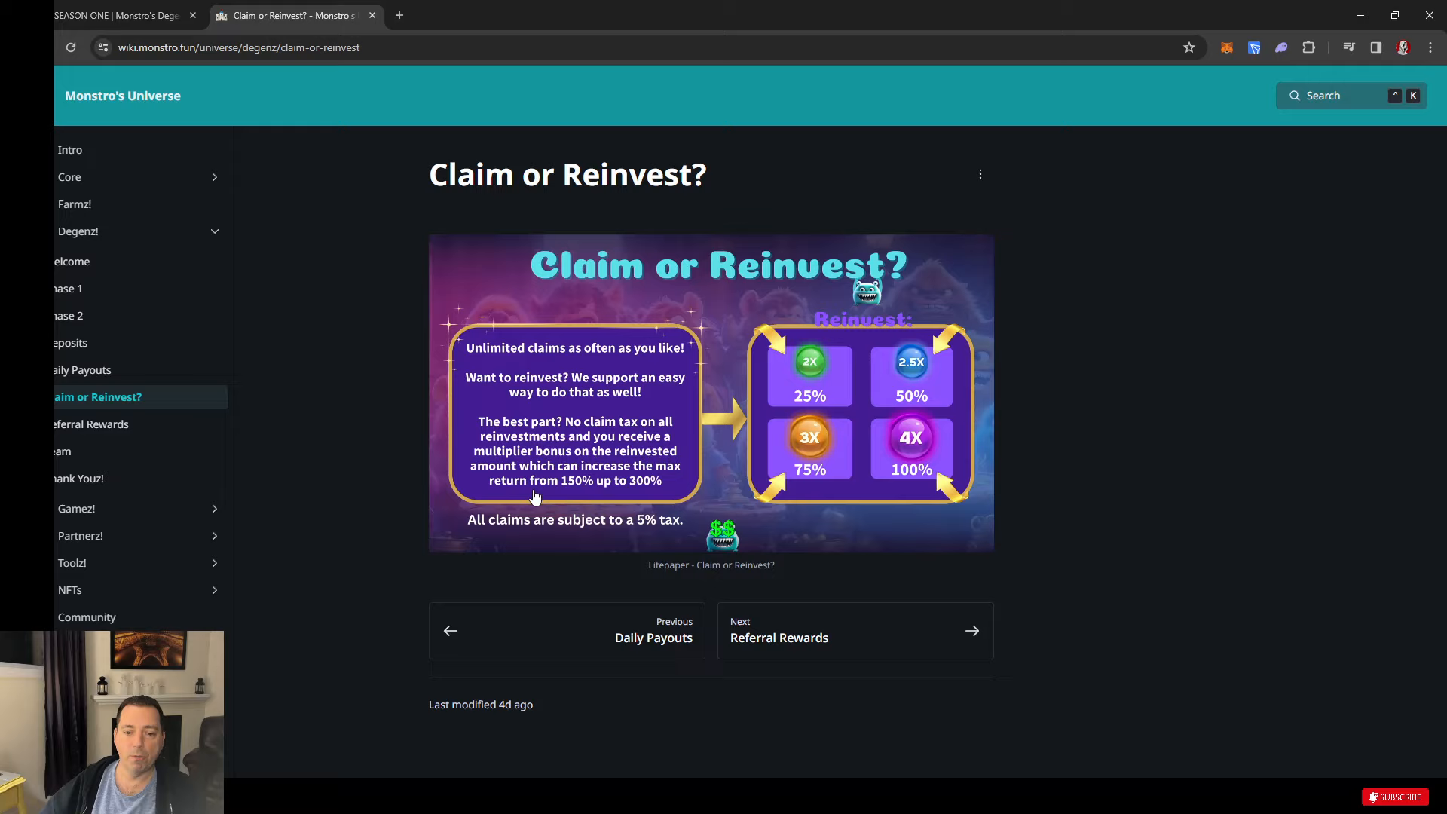
{"action": "mouse_move", "coordinate": [658, 499]}
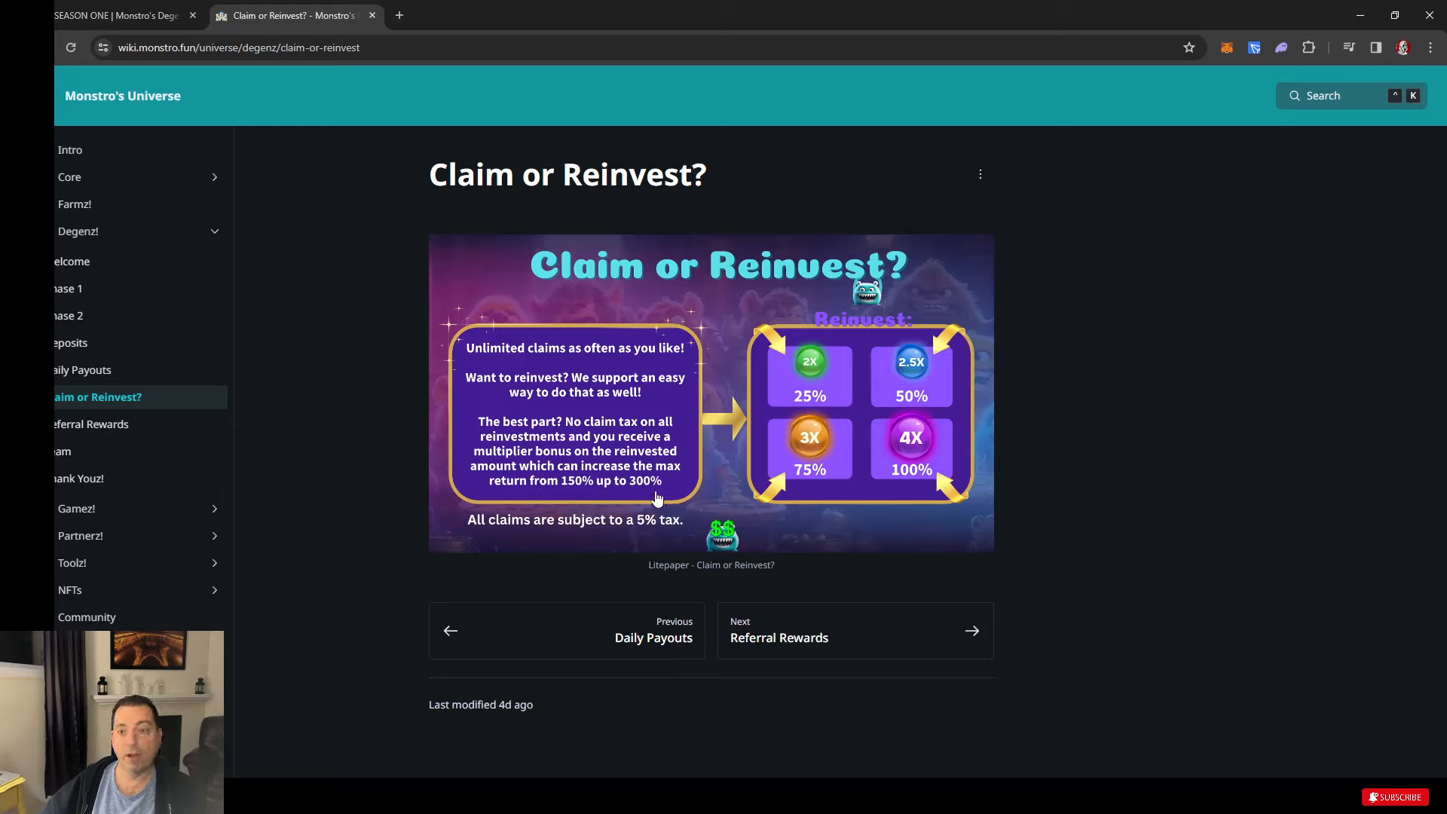
{"action": "mouse_move", "coordinate": [826, 400]}
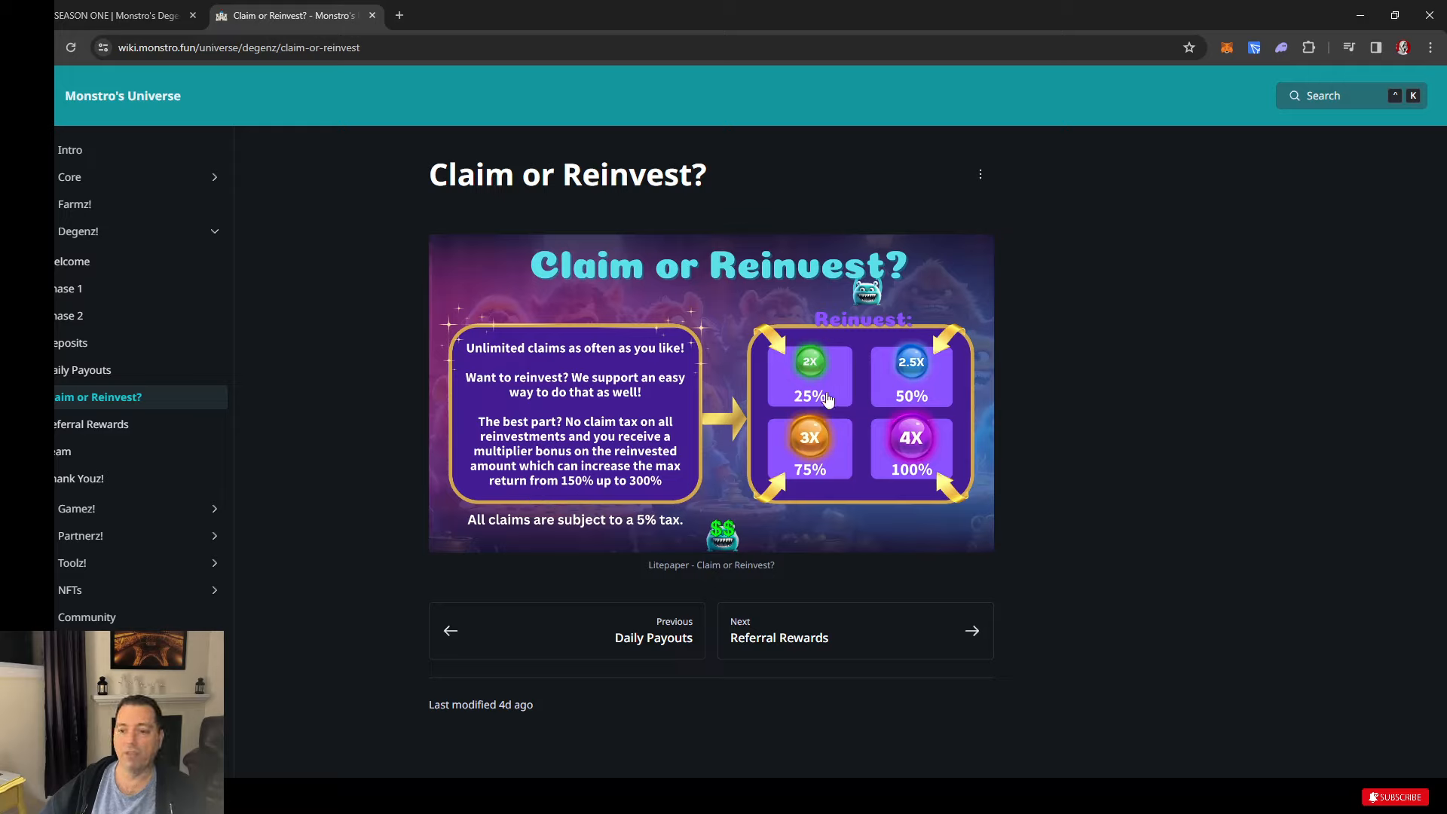
{"action": "mouse_move", "coordinate": [883, 391]}
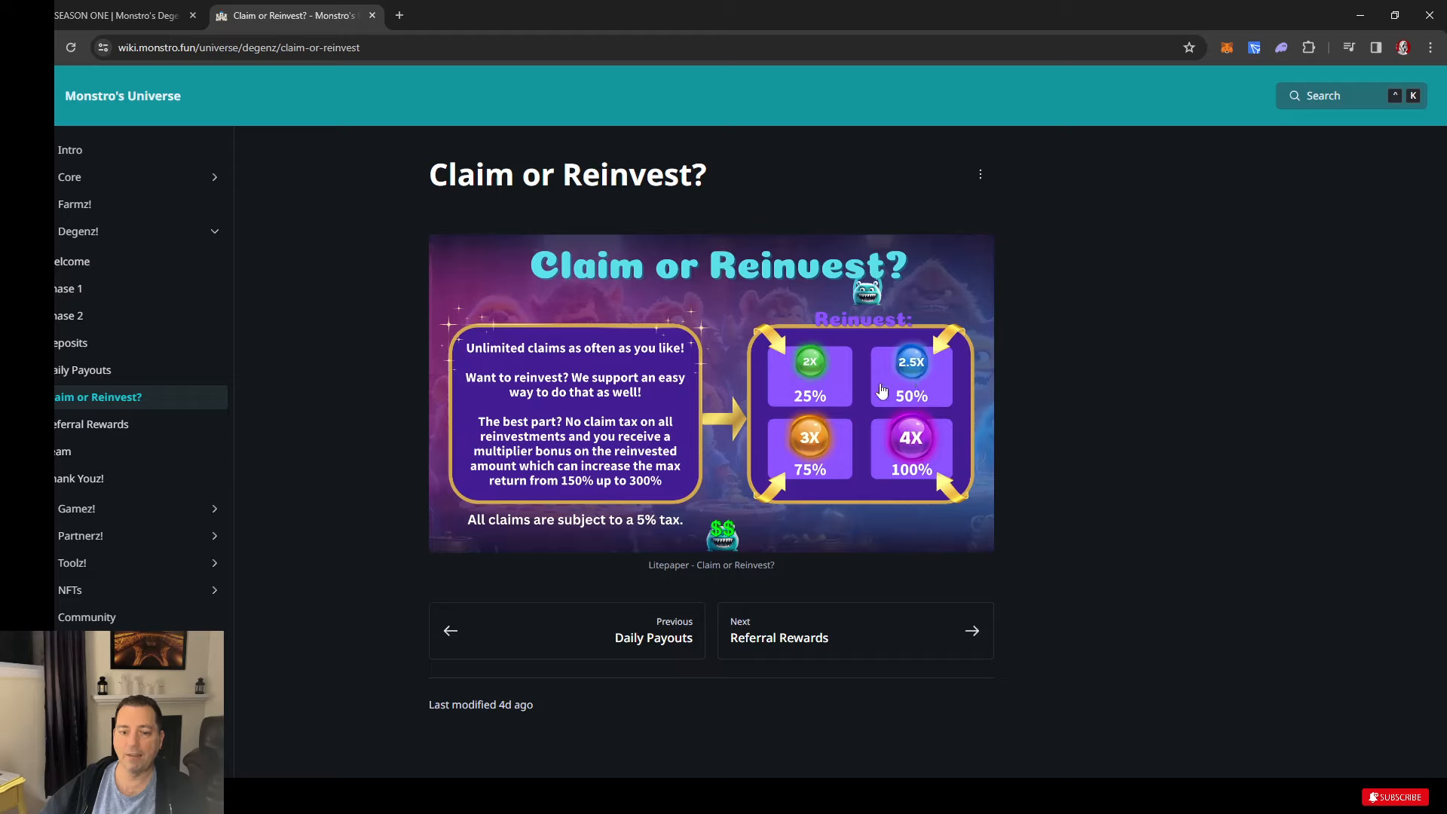
{"action": "mouse_move", "coordinate": [642, 507]}
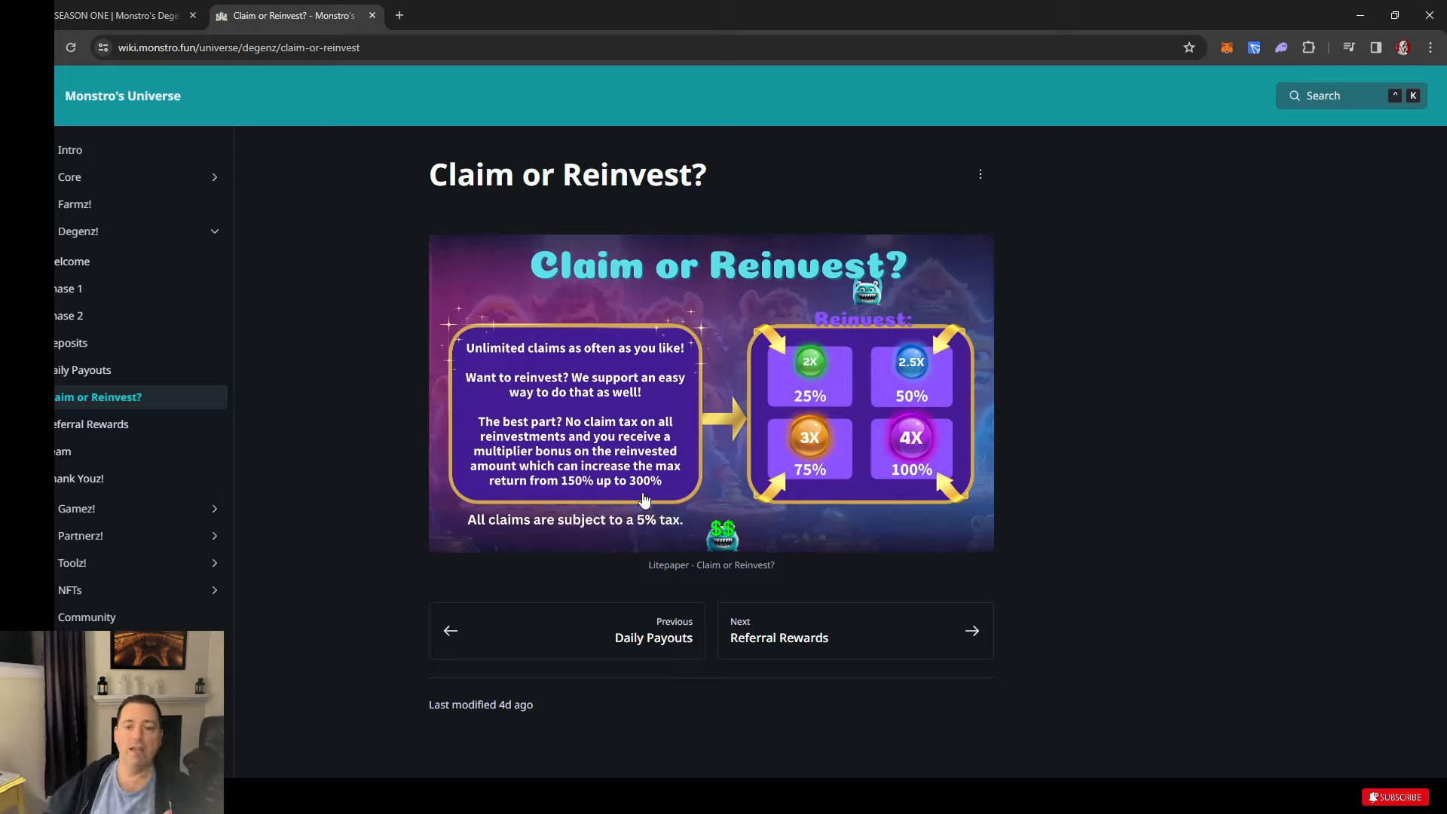
{"action": "mouse_move", "coordinate": [974, 430]}
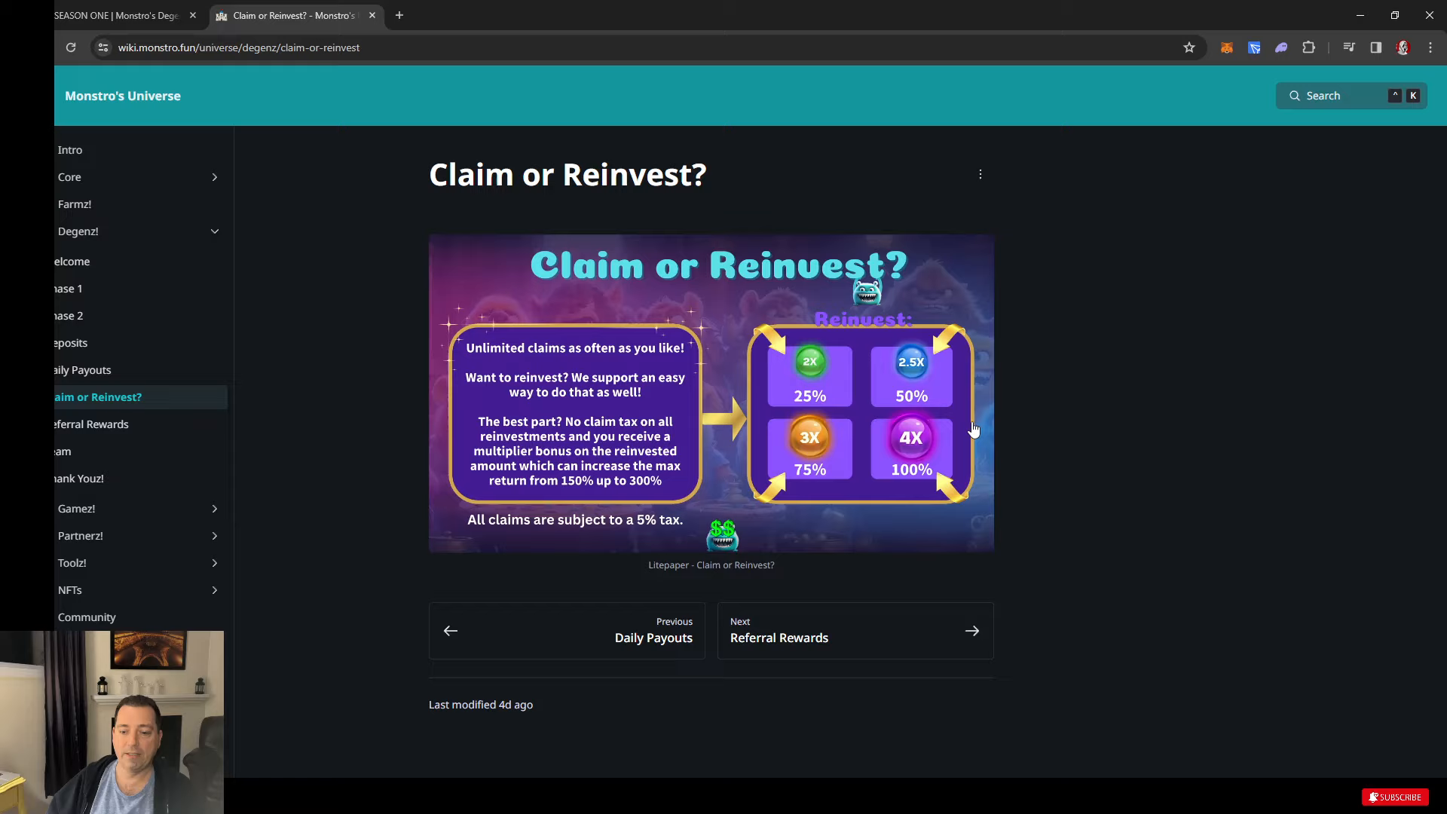
{"action": "mouse_move", "coordinate": [767, 601]}
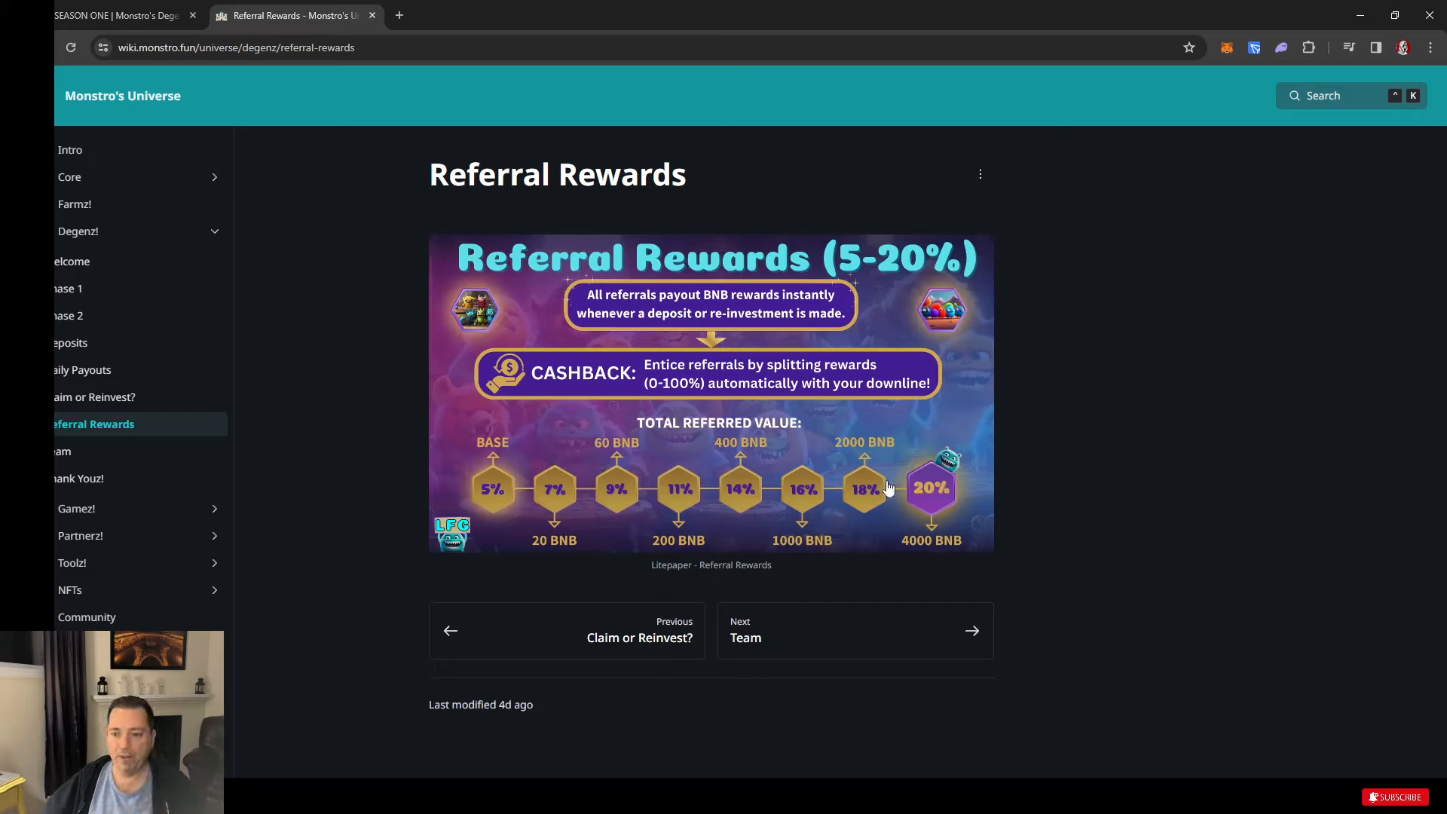
{"action": "mouse_move", "coordinate": [820, 397]}
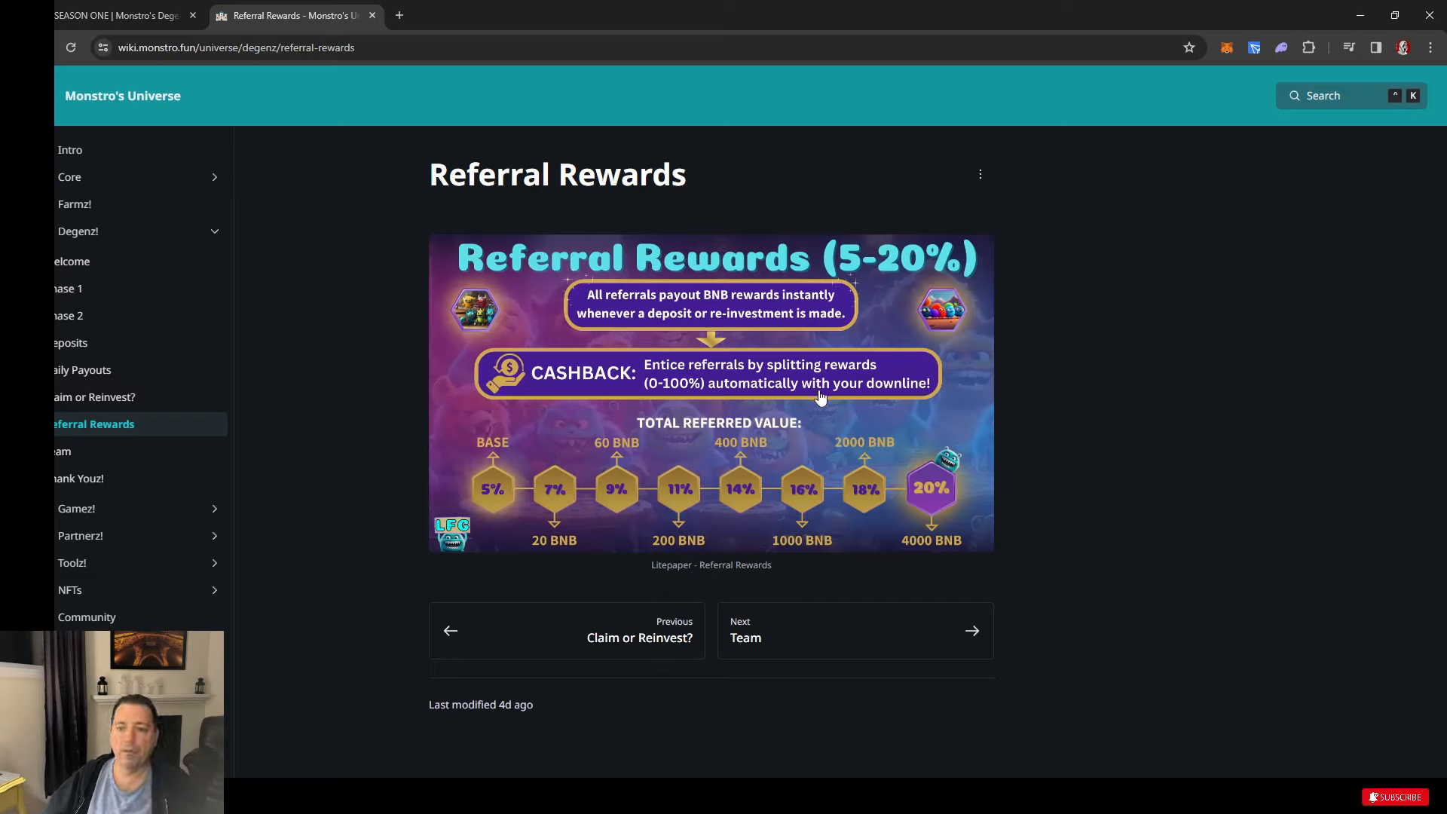
{"action": "mouse_move", "coordinate": [788, 531]}
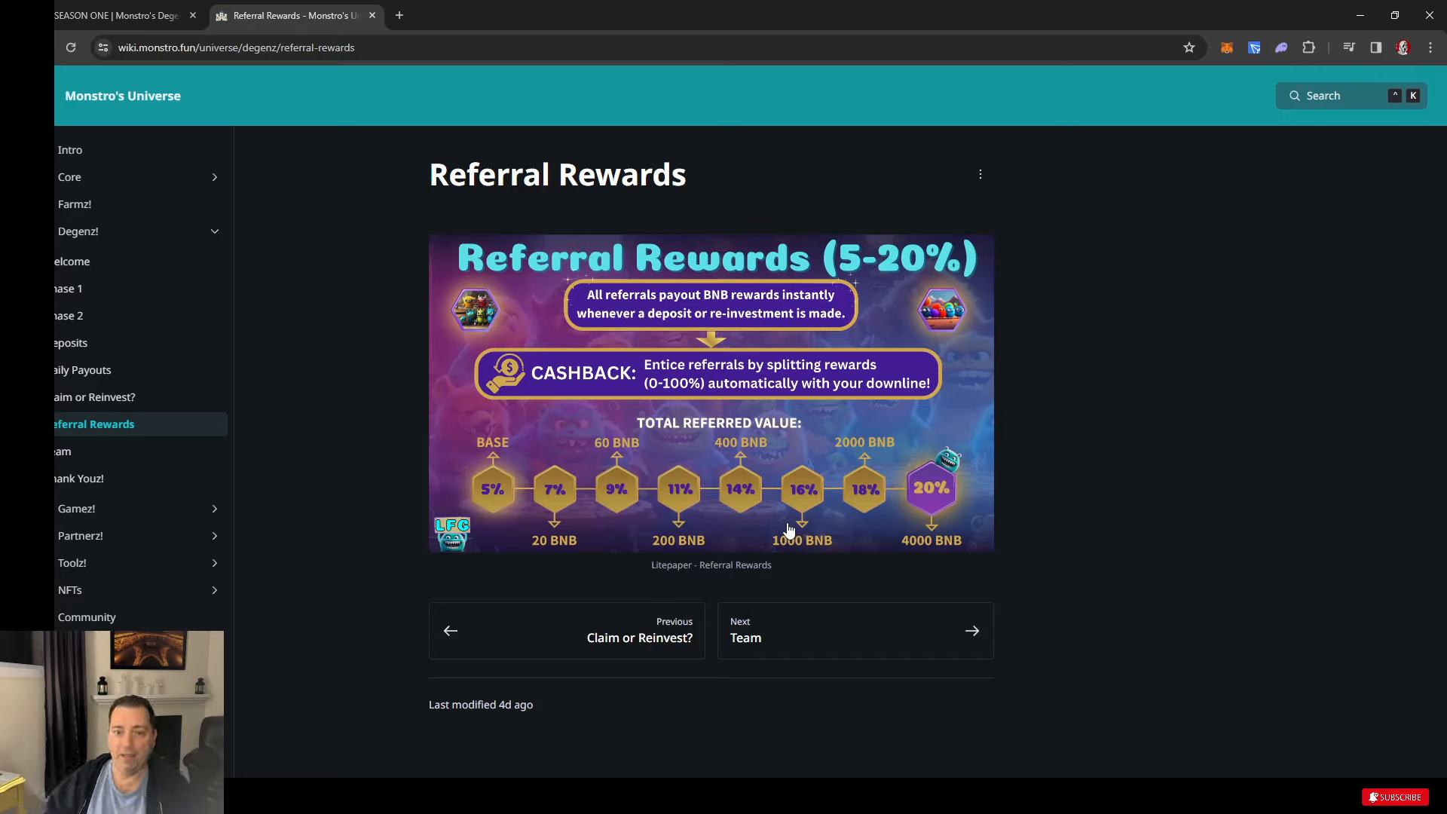
{"action": "mouse_move", "coordinate": [830, 306]}
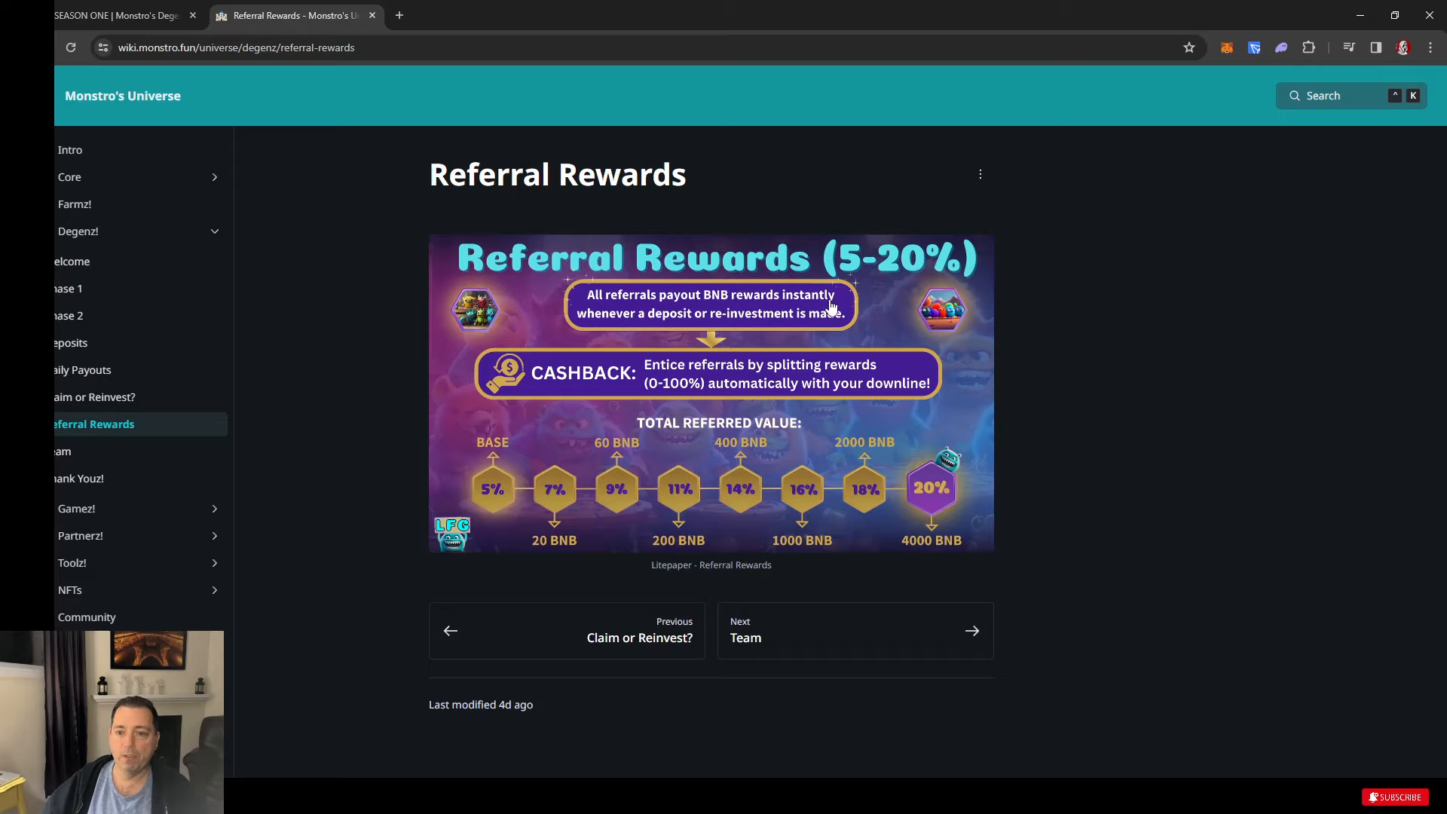
{"action": "mouse_move", "coordinate": [857, 335]}
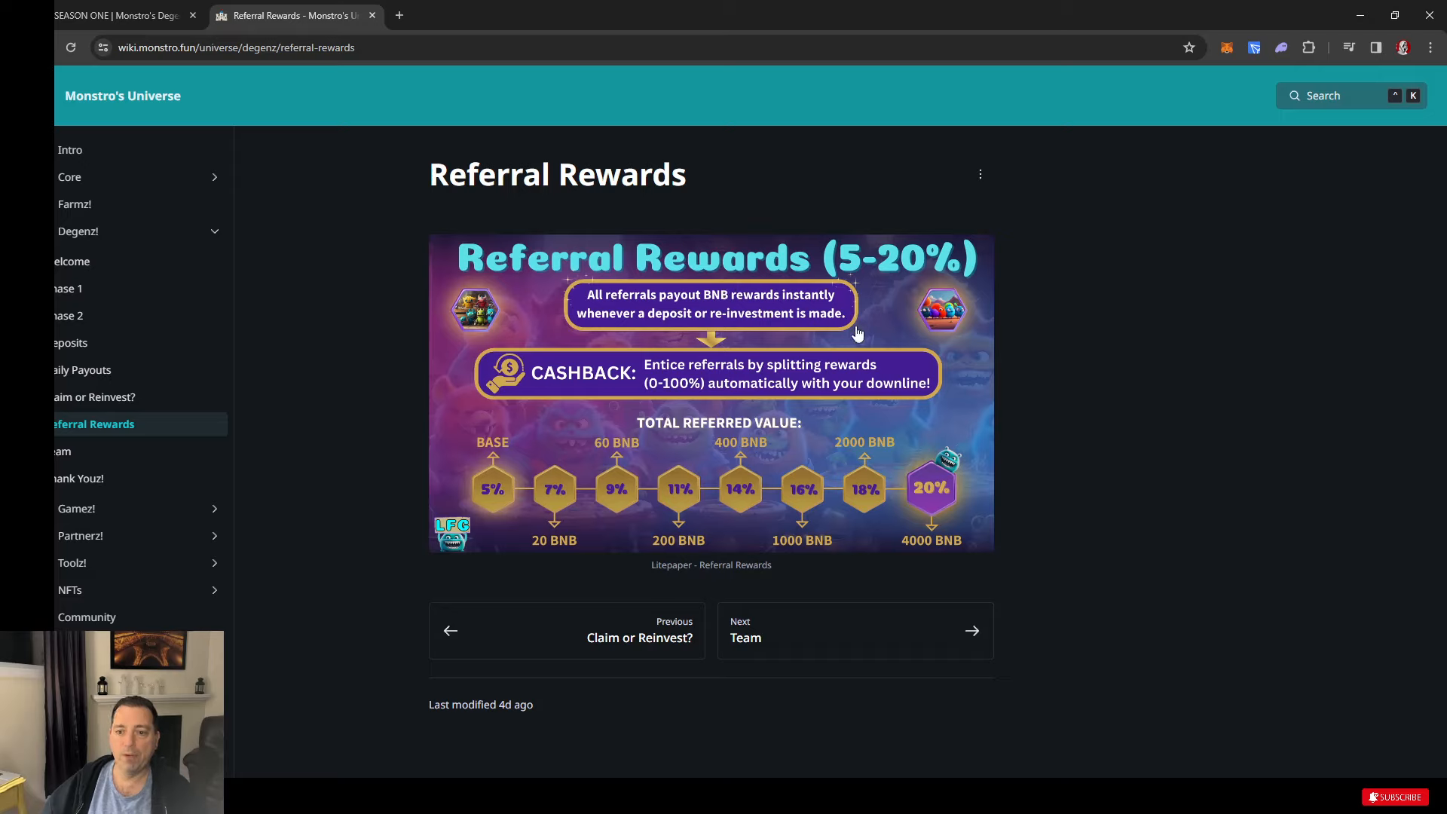
{"action": "mouse_move", "coordinate": [866, 380]}
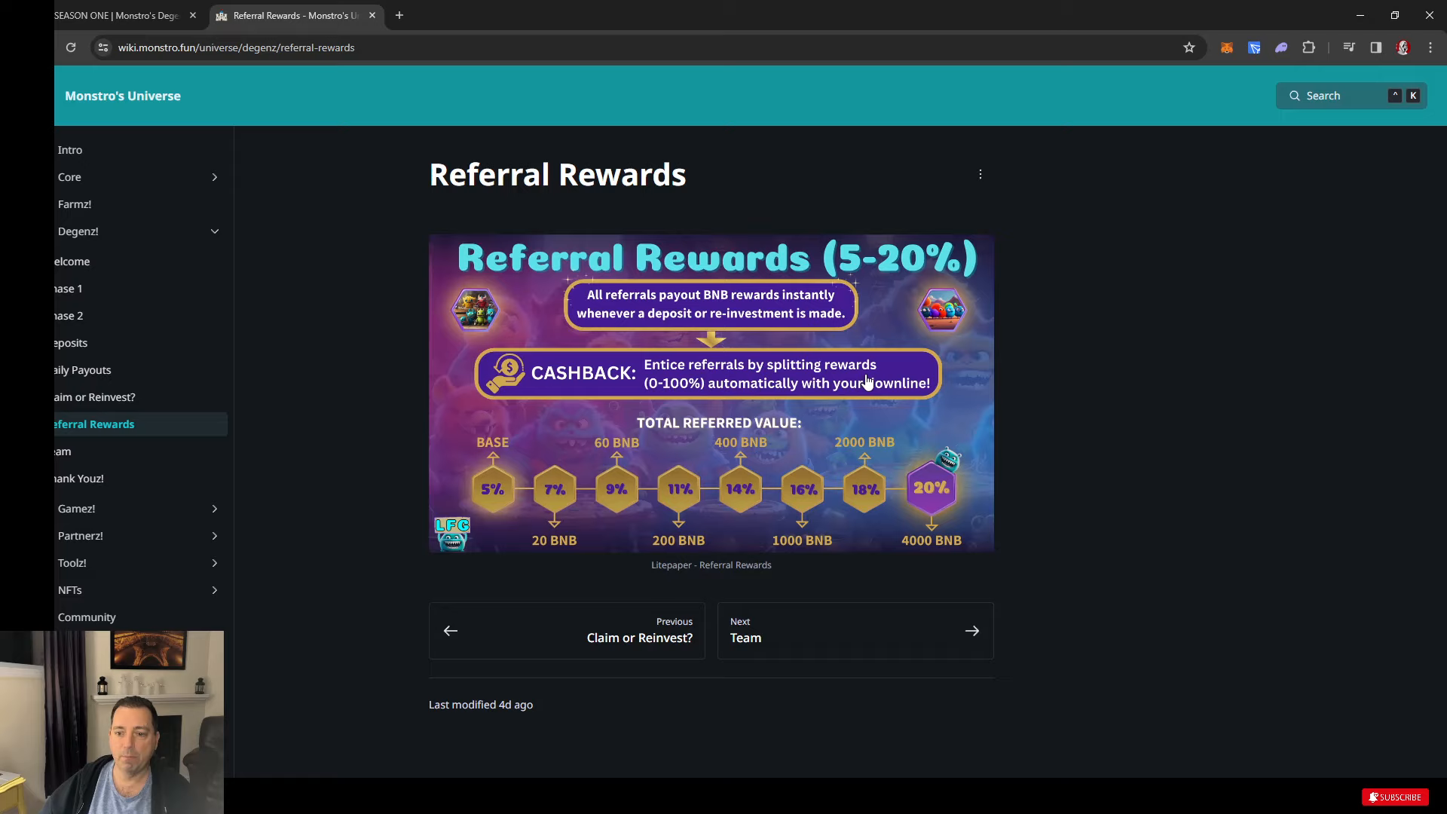
{"action": "mouse_move", "coordinate": [731, 398]}
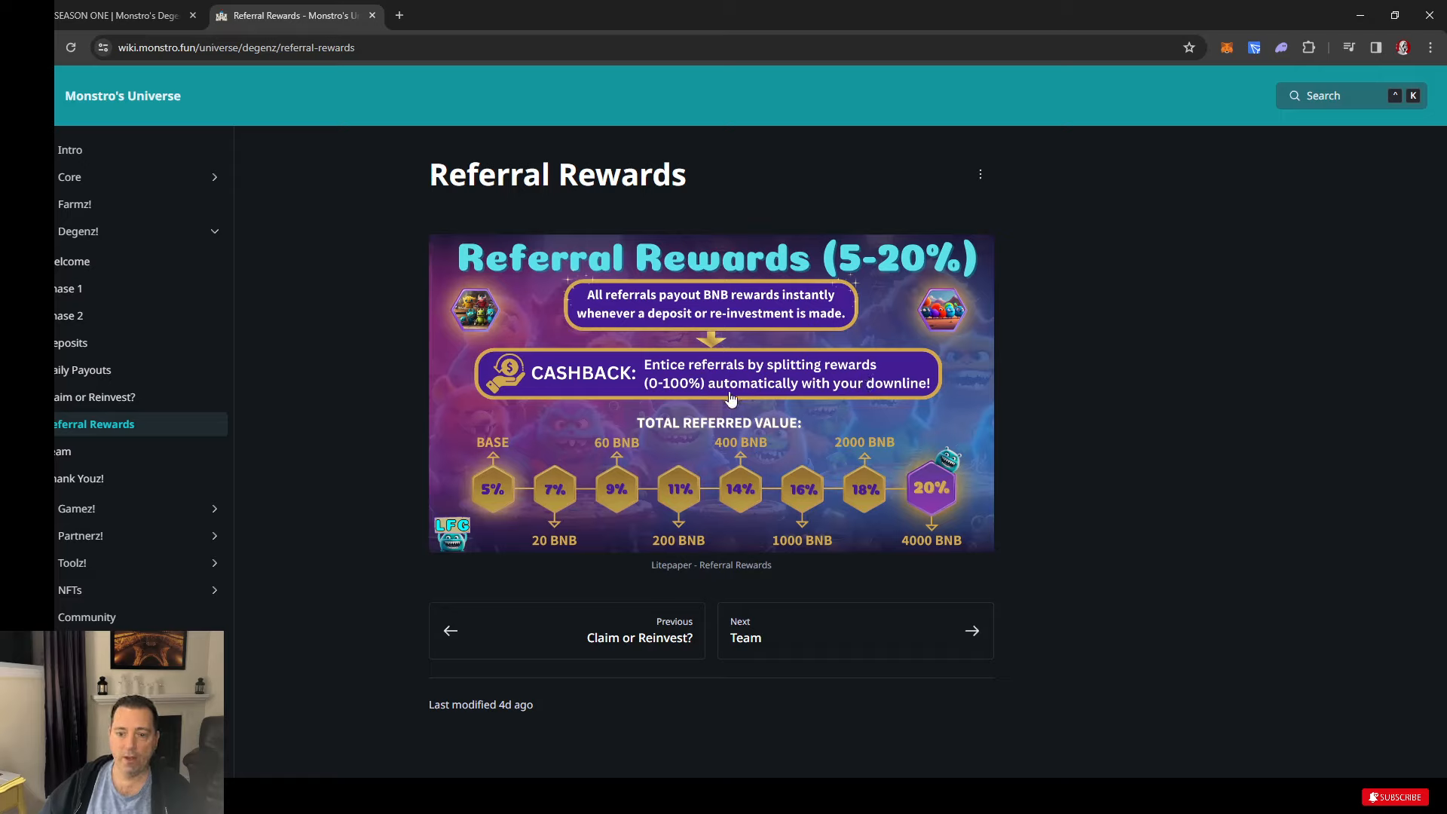
{"action": "mouse_move", "coordinate": [914, 401]}
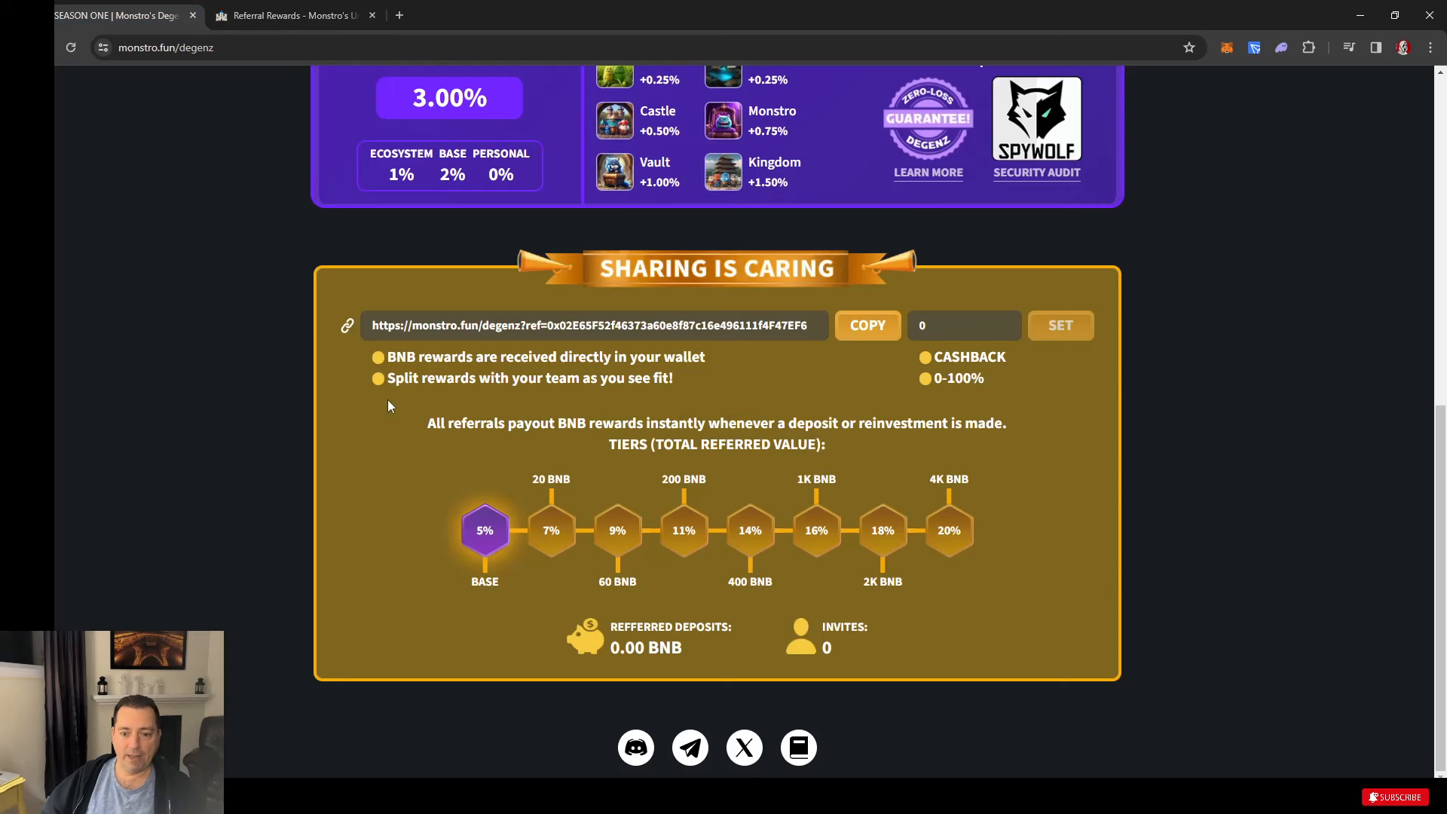
{"action": "mouse_move", "coordinate": [771, 543]}
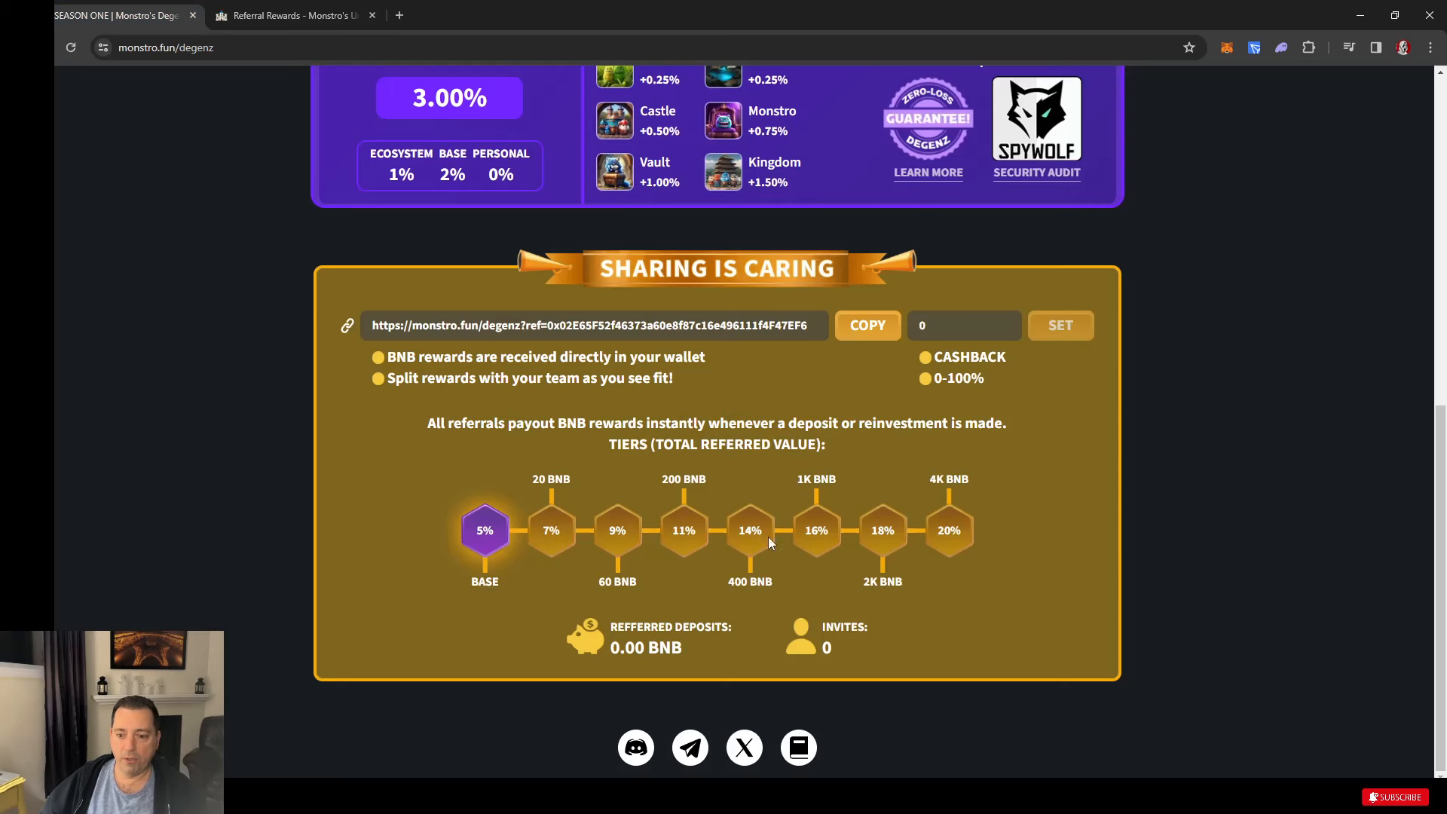
{"action": "mouse_move", "coordinate": [827, 393]}
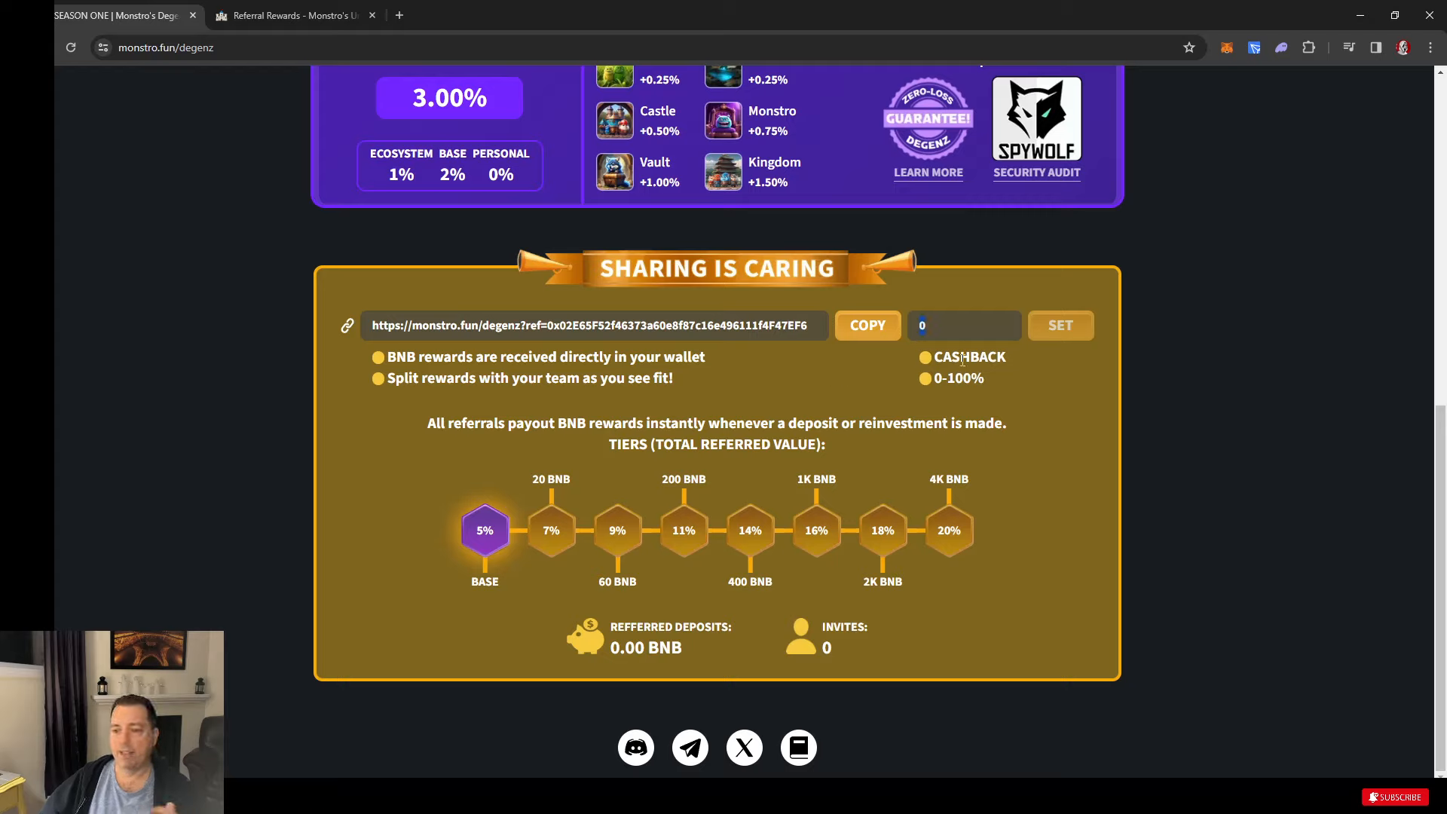
{"action": "mouse_move", "coordinate": [1055, 451]}
{"action": "type", "text": "50"}
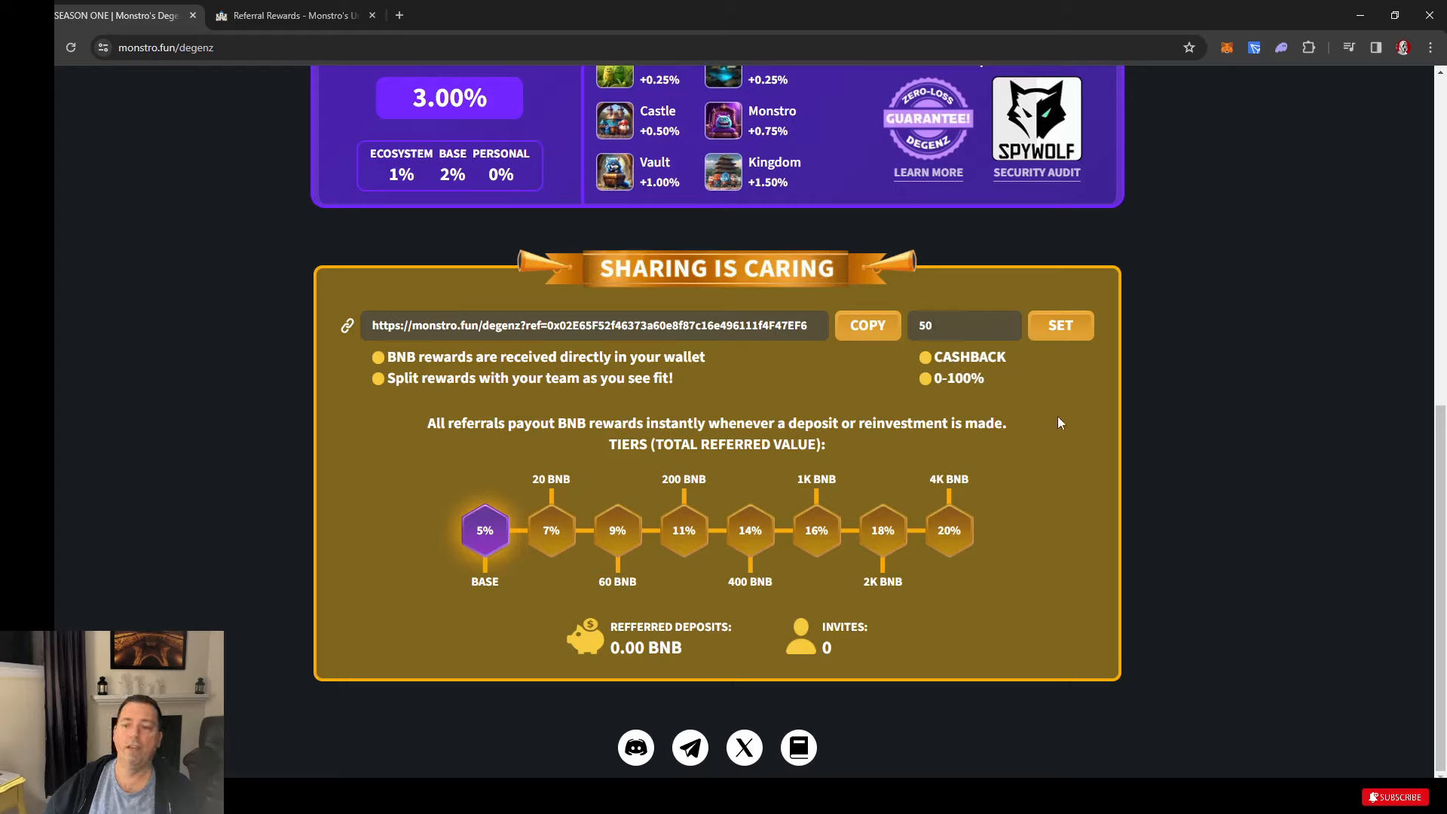
{"action": "mouse_move", "coordinate": [1022, 381]}
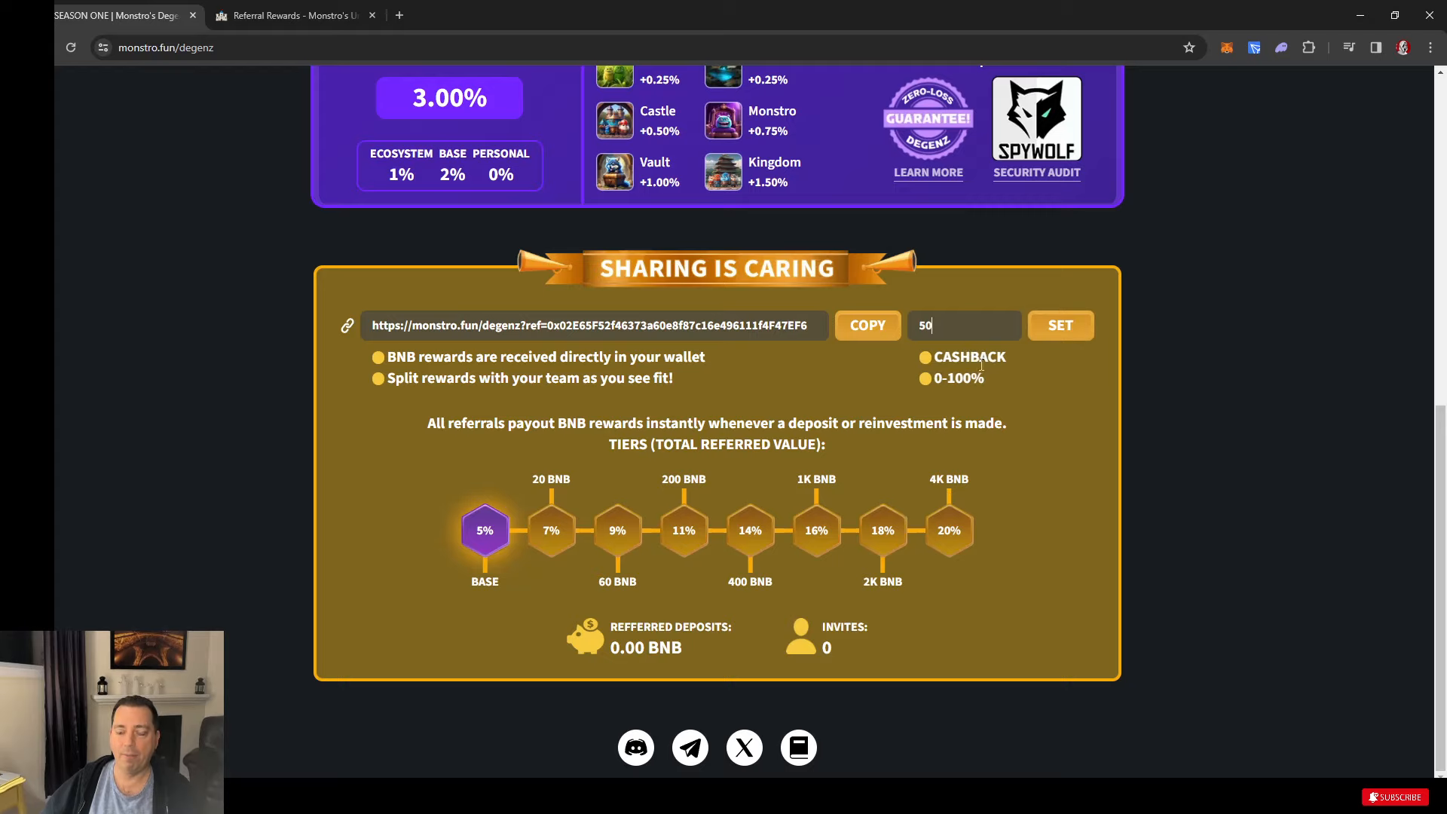
{"action": "mouse_move", "coordinate": [223, 44]}
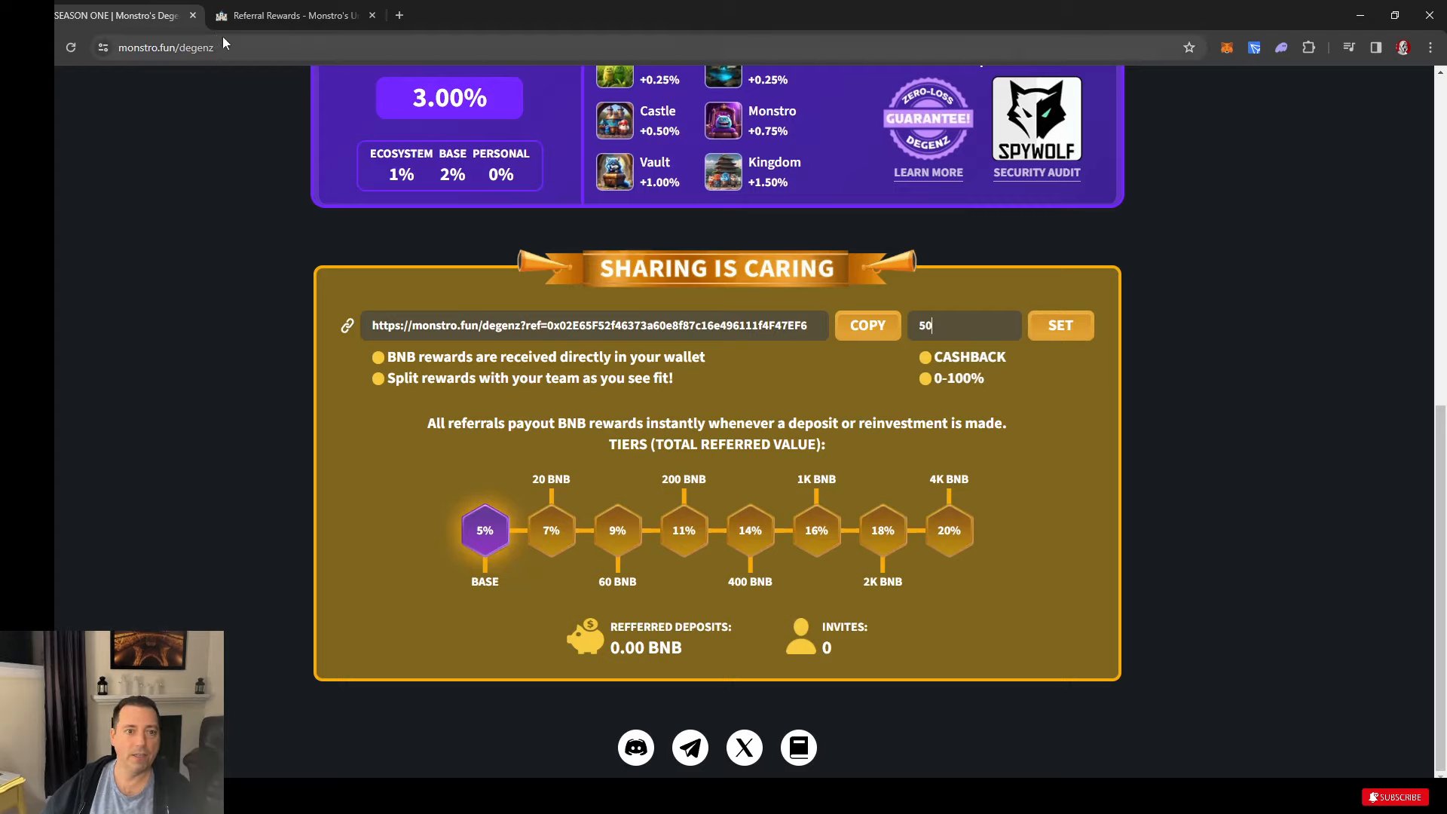
- Scroll back to the top of the staking page after entering the 50 cashback split
{"action": "scroll", "scroll_direction": "up", "scroll_amount": 3}
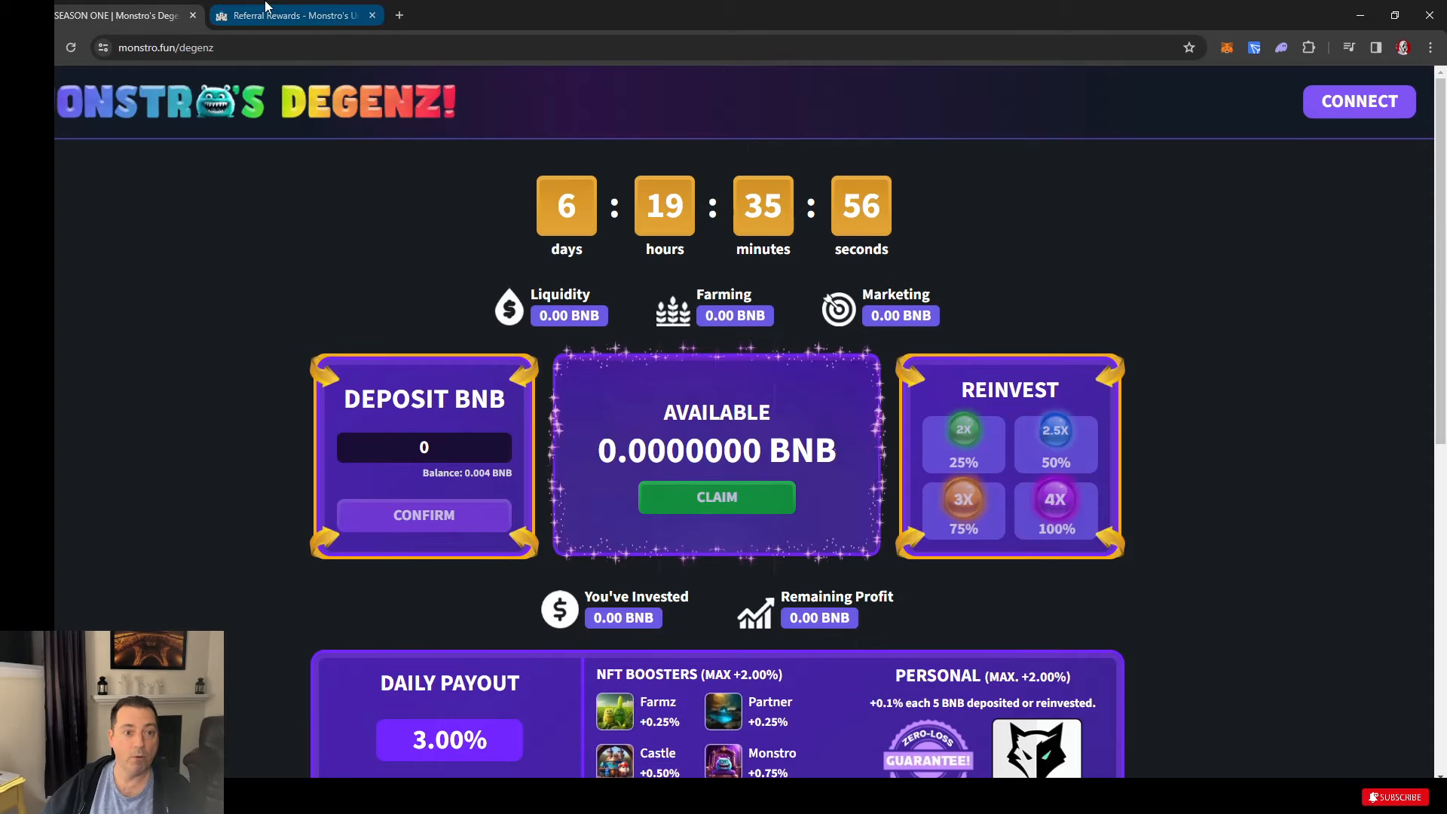
- Advance through the Team and Thank Youz! litepaper pages and return to the monstro.fun home page
{"action": "left_click", "coordinate": [294, 15]}
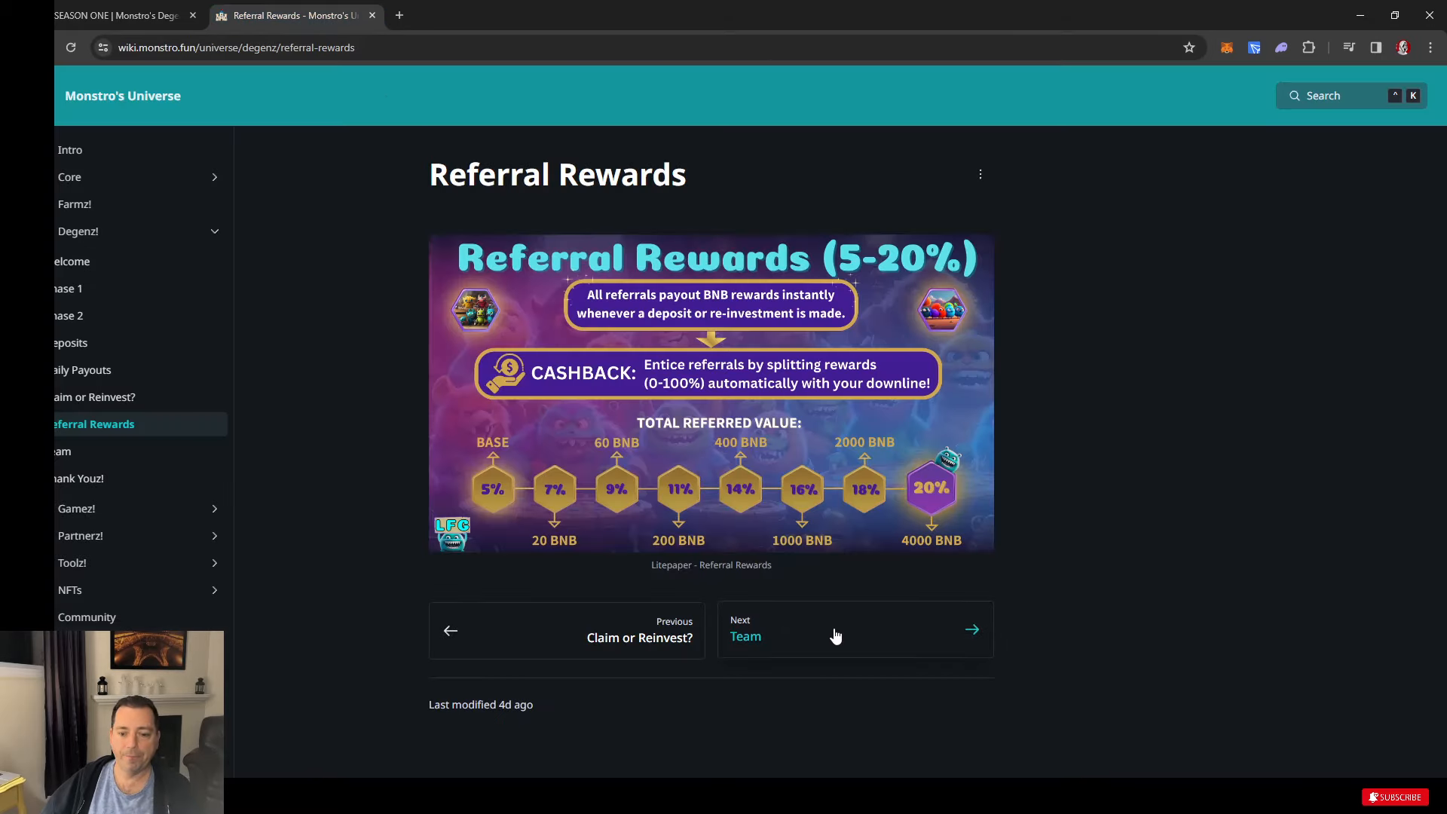
{"action": "left_click", "coordinate": [834, 635]}
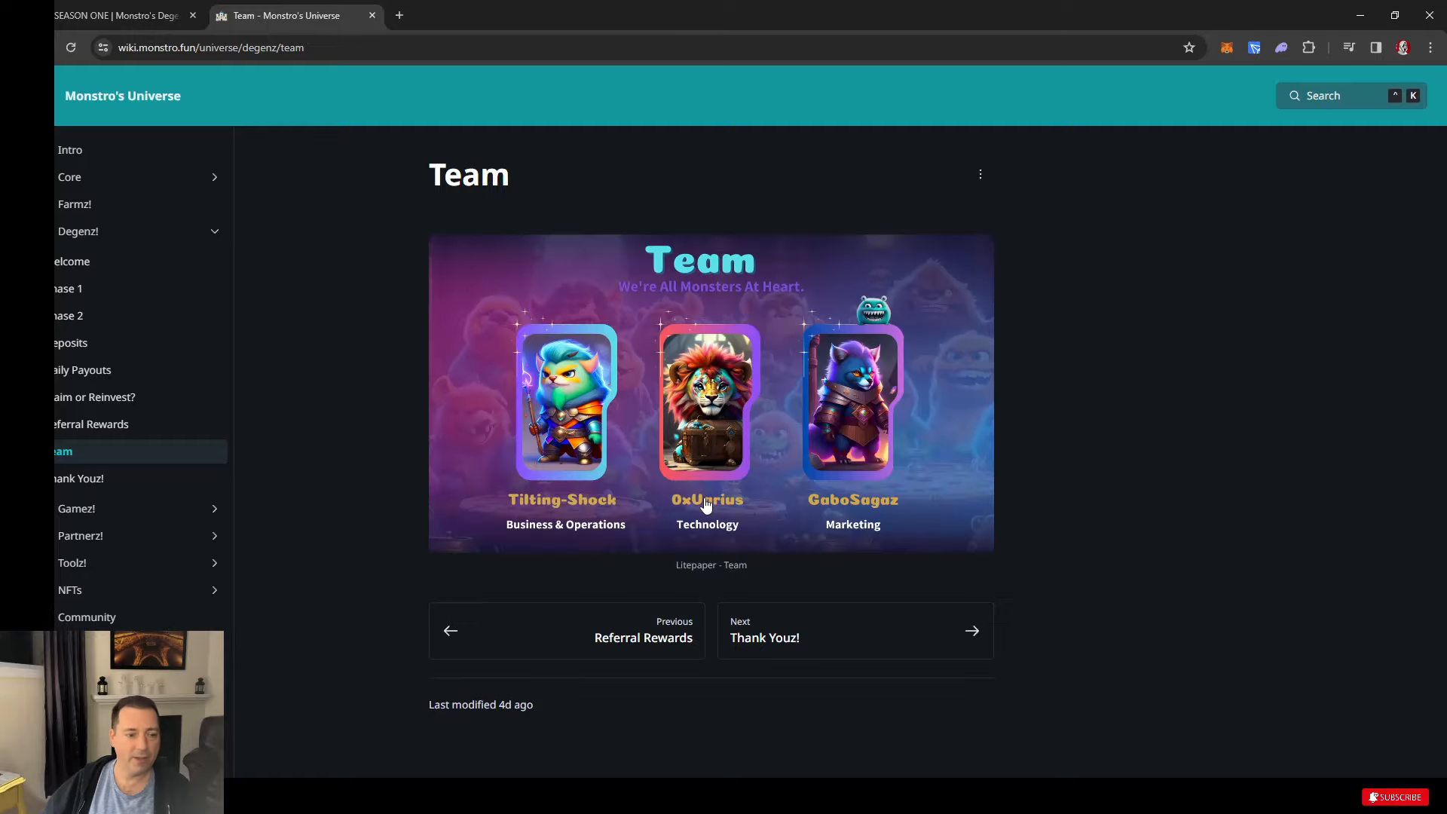
{"action": "mouse_move", "coordinate": [642, 482]}
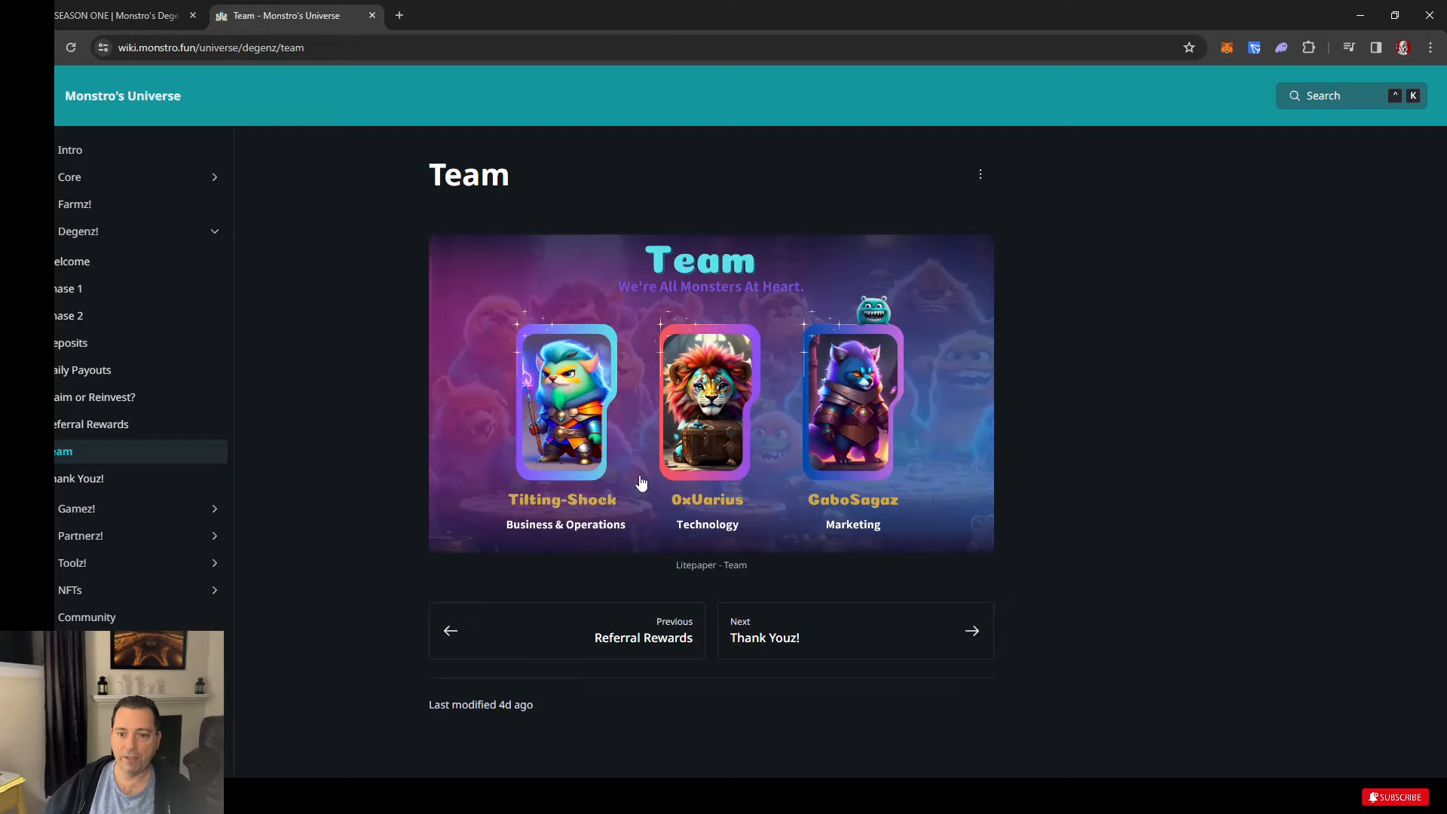
{"action": "mouse_move", "coordinate": [742, 407]}
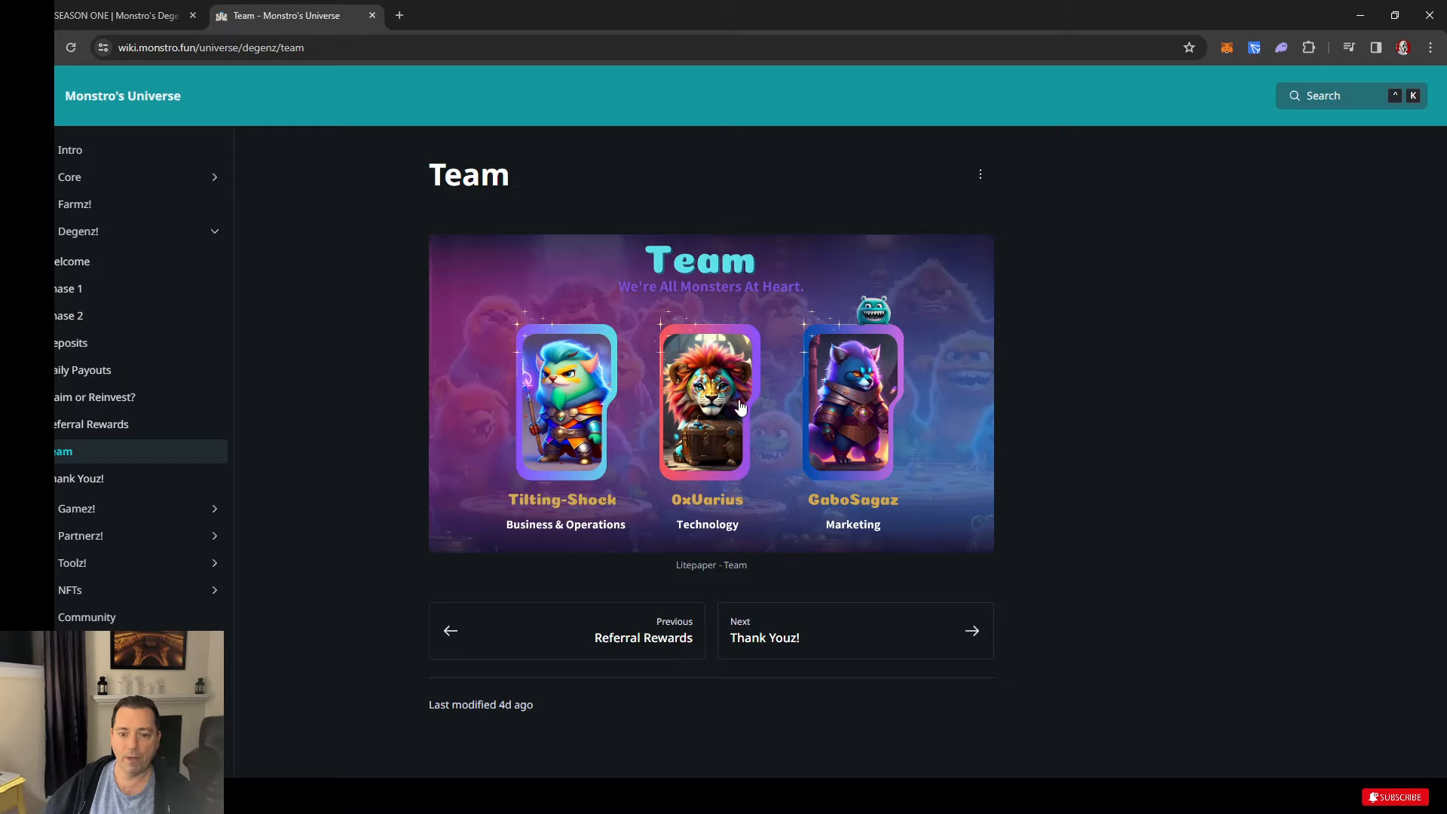
{"action": "mouse_move", "coordinate": [725, 508]}
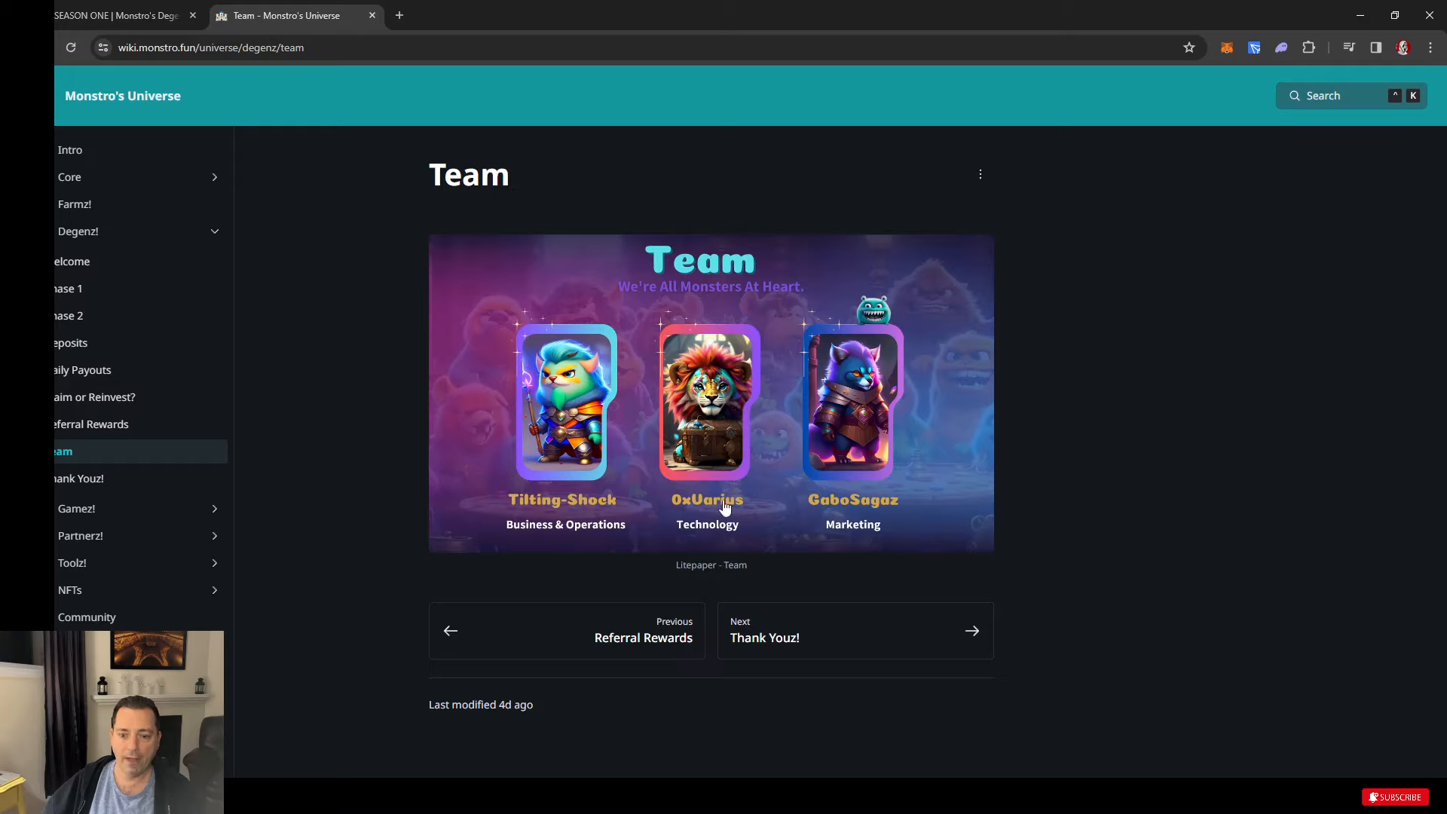
{"action": "mouse_move", "coordinate": [541, 522]}
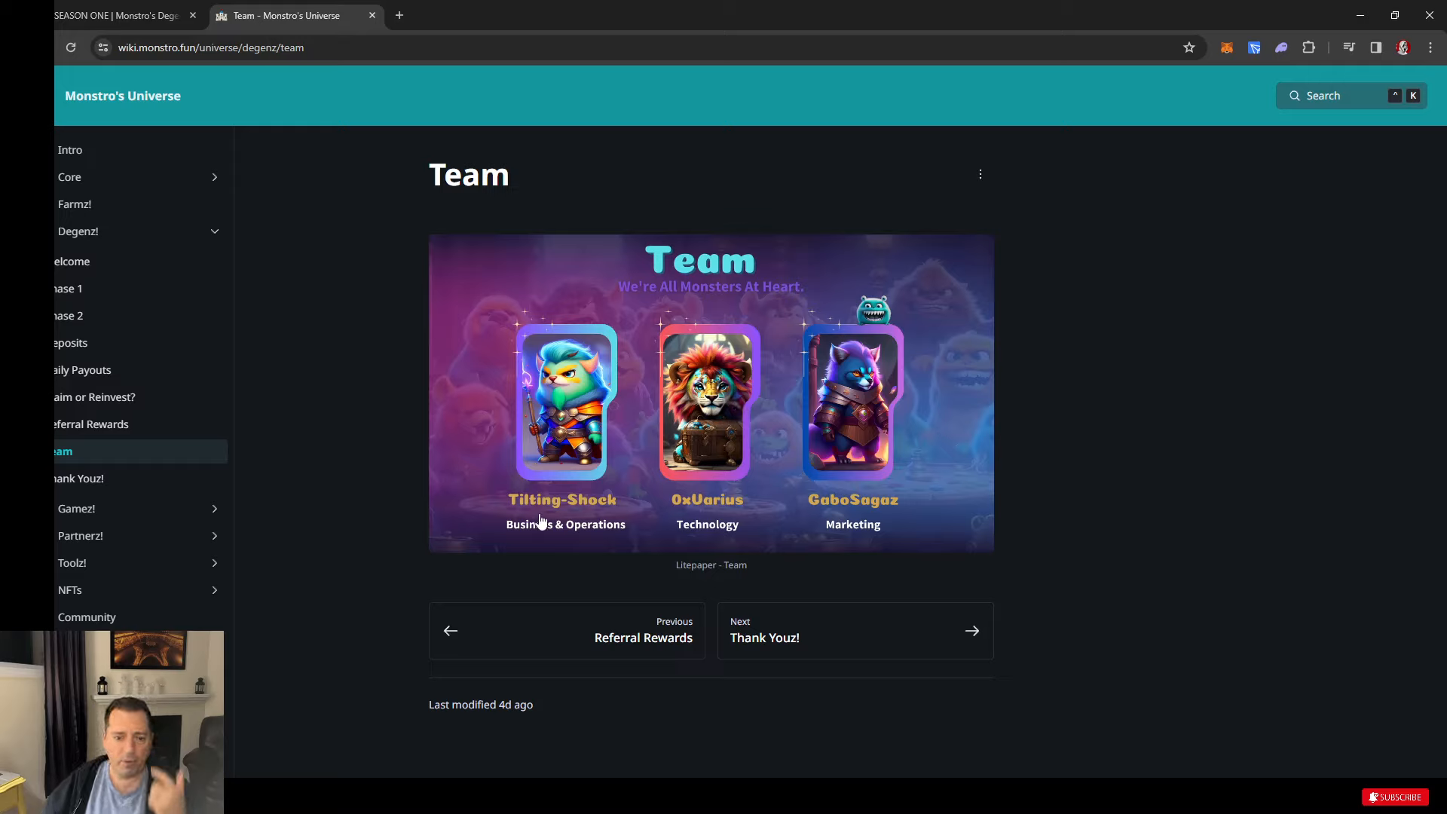
{"action": "mouse_move", "coordinate": [603, 540]}
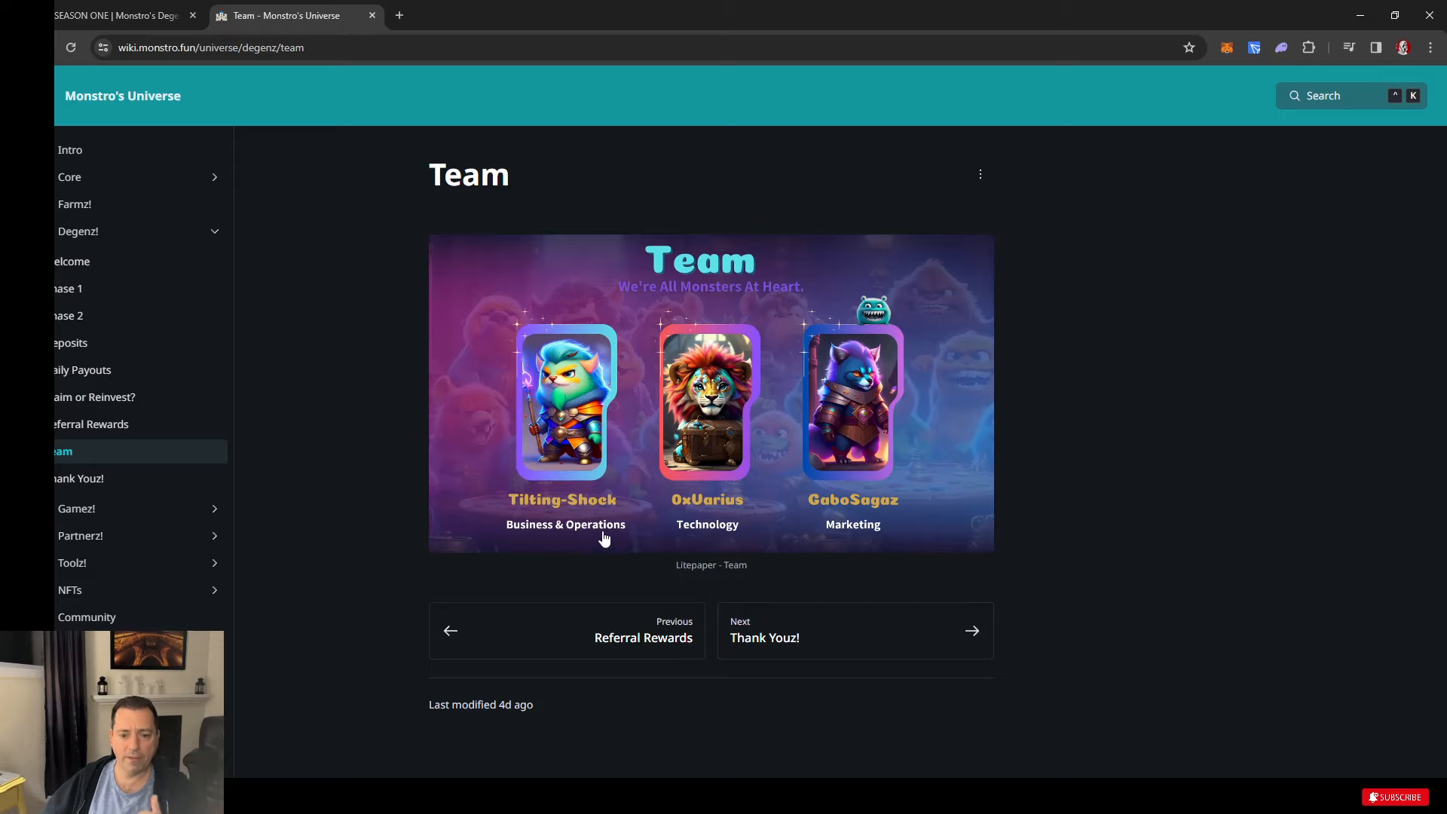
{"action": "mouse_move", "coordinate": [83, 478]}
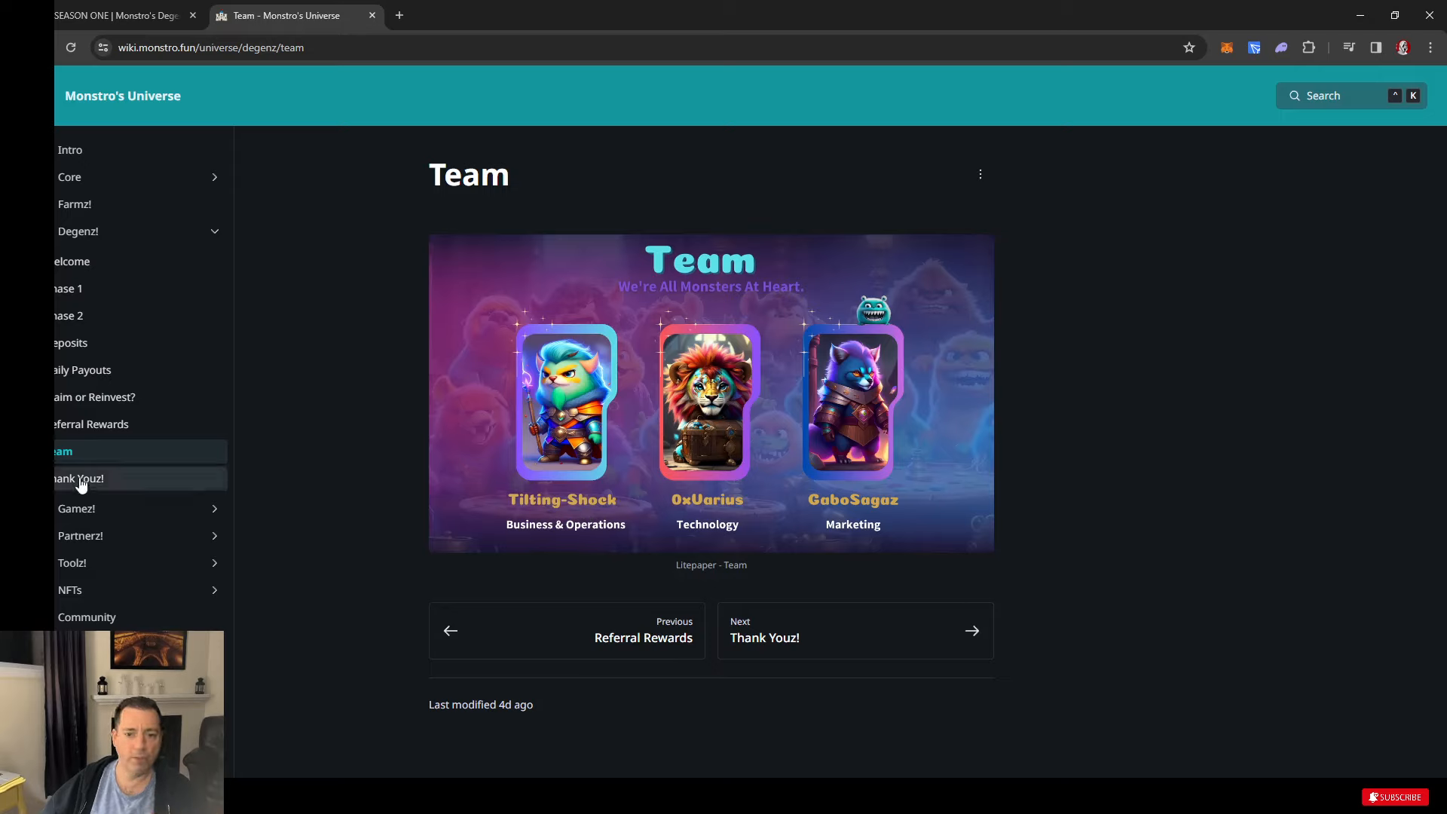
{"action": "mouse_move", "coordinate": [687, 418]}
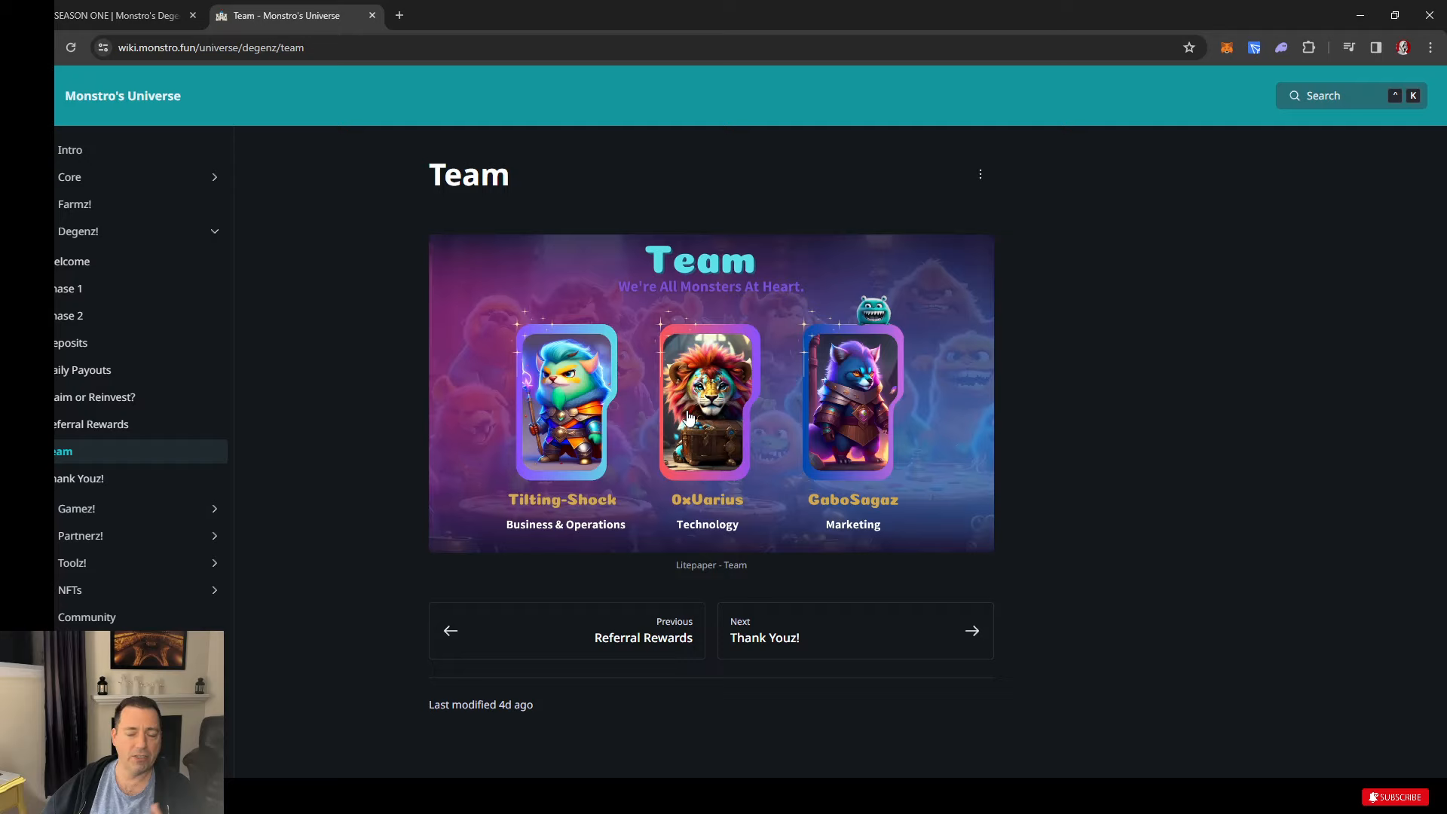
{"action": "mouse_move", "coordinate": [110, 478]}
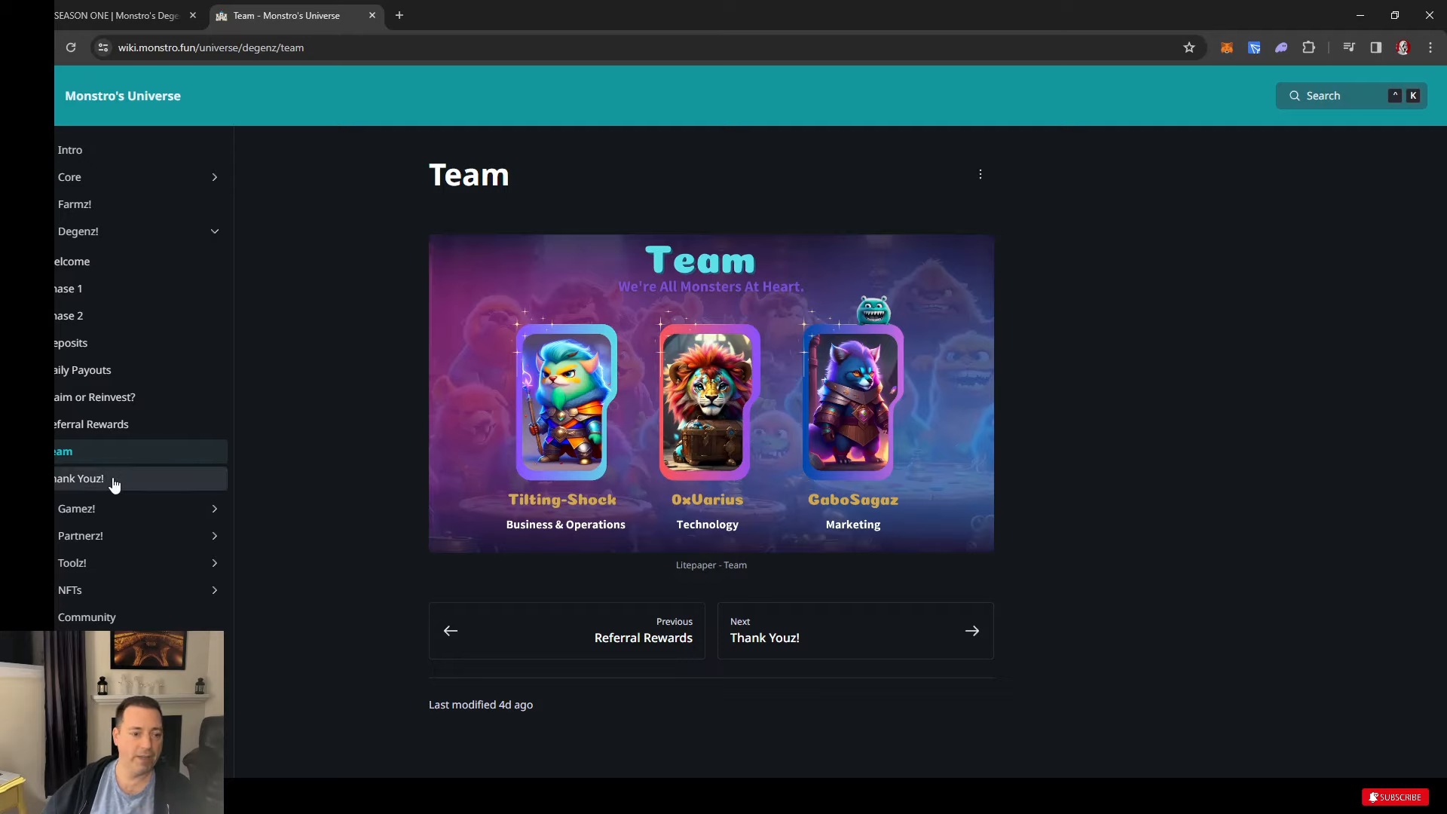
{"action": "left_click", "coordinate": [80, 478]}
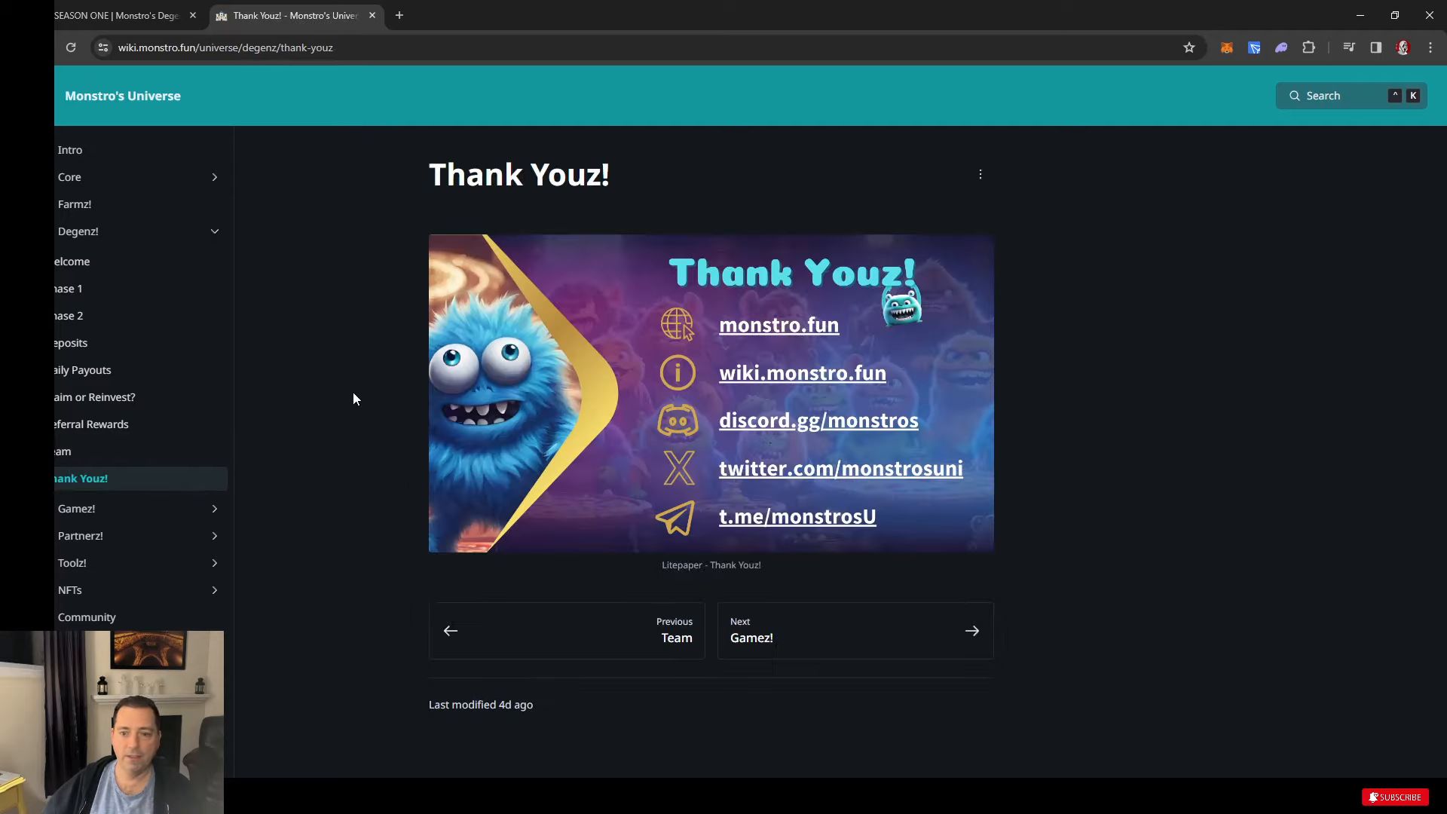
{"action": "mouse_move", "coordinate": [309, 63]}
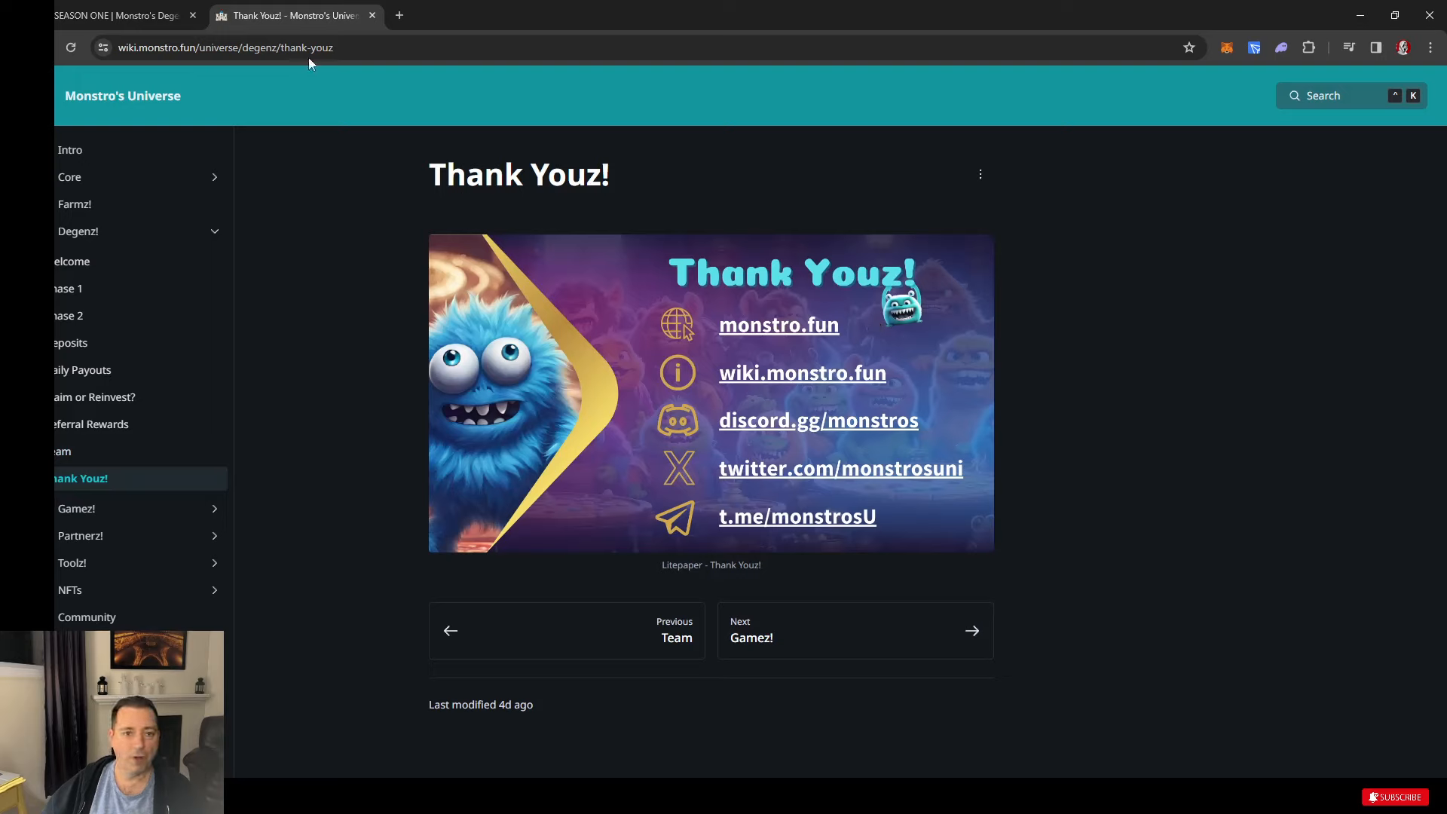
{"action": "left_click", "coordinate": [778, 326]}
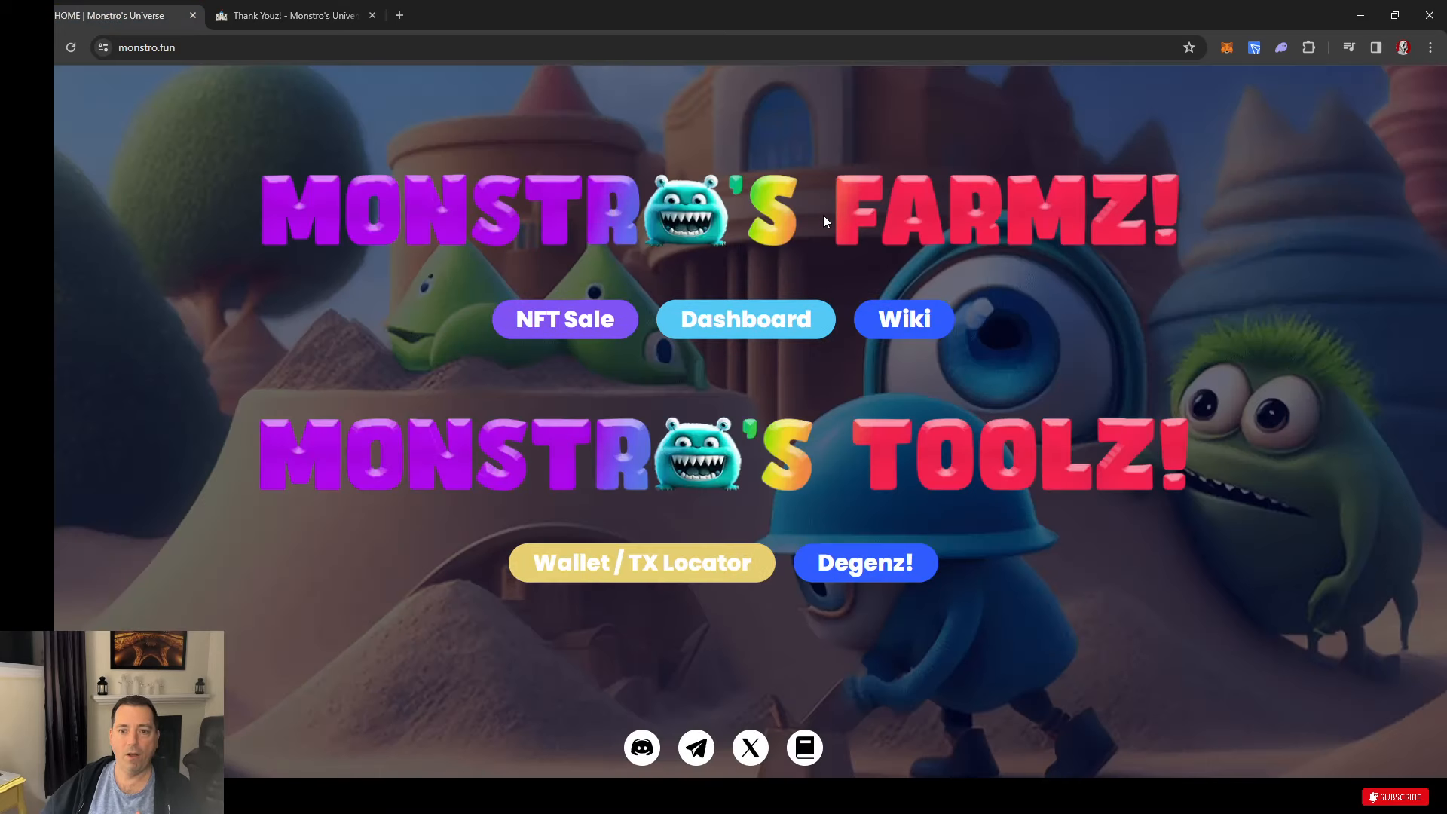
{"action": "mouse_move", "coordinate": [1172, 163]}
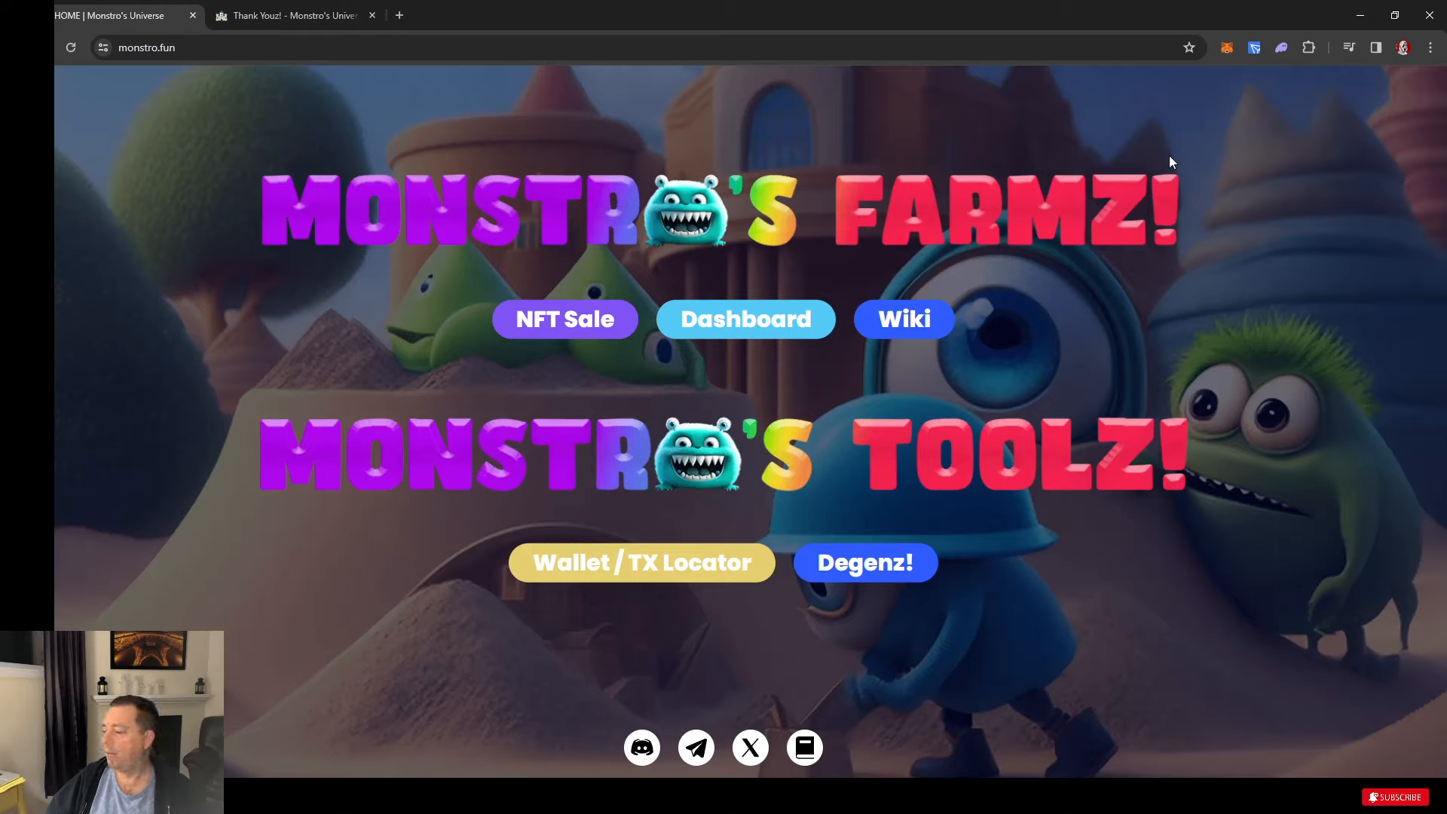
{"action": "mouse_move", "coordinate": [487, 606]}
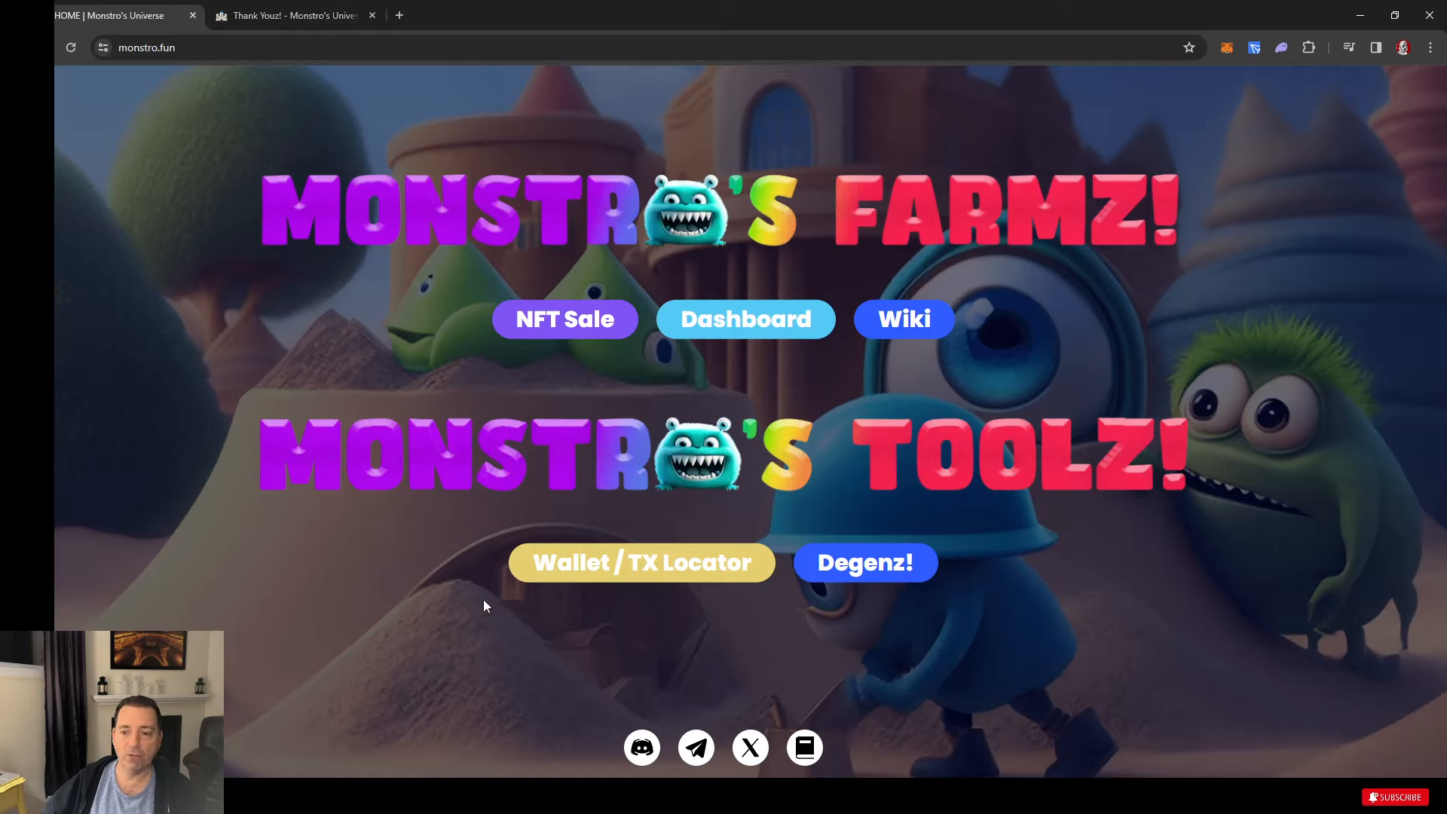
{"action": "mouse_move", "coordinate": [1082, 656]}
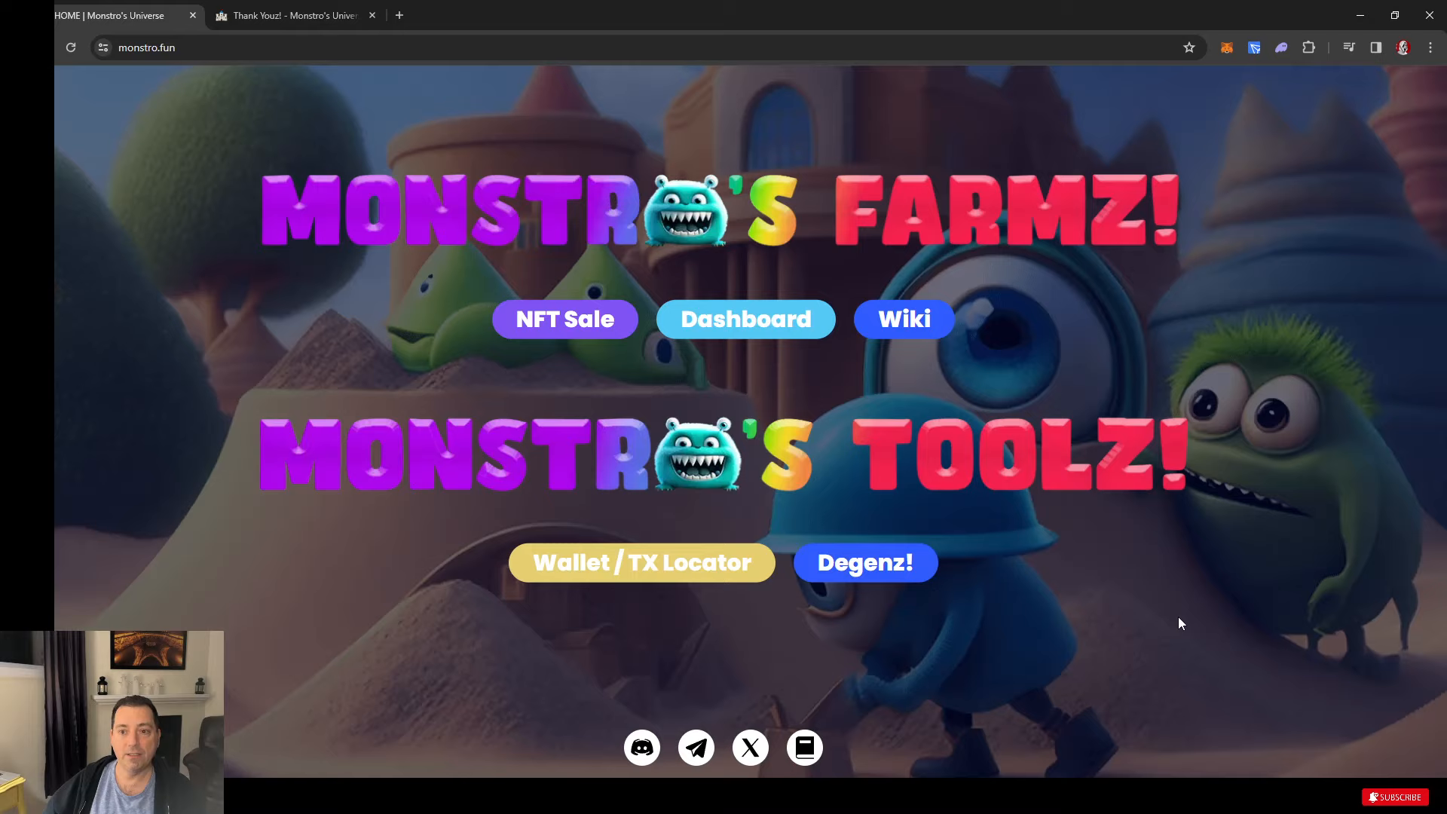
{"action": "mouse_move", "coordinate": [1212, 622]}
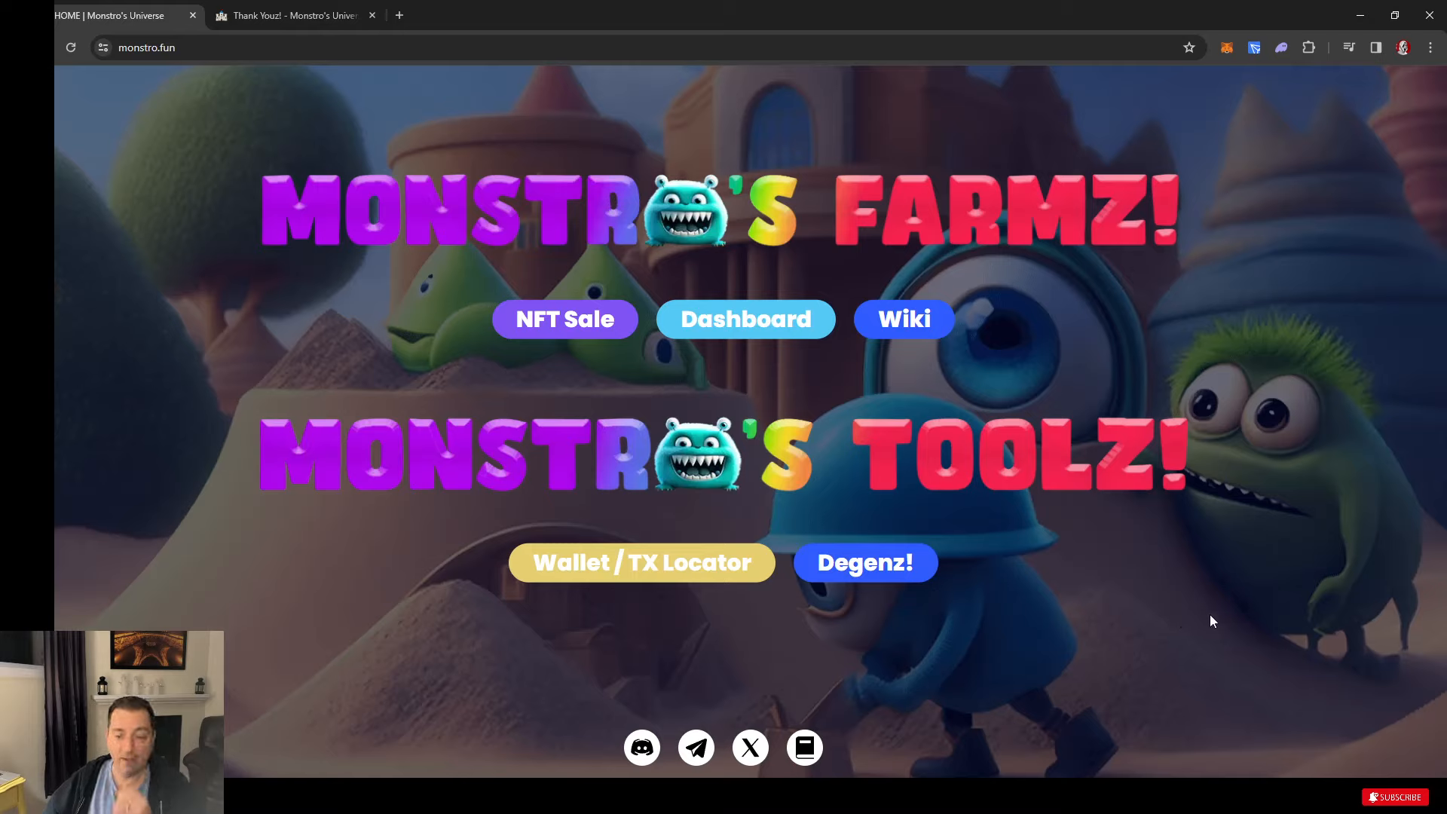